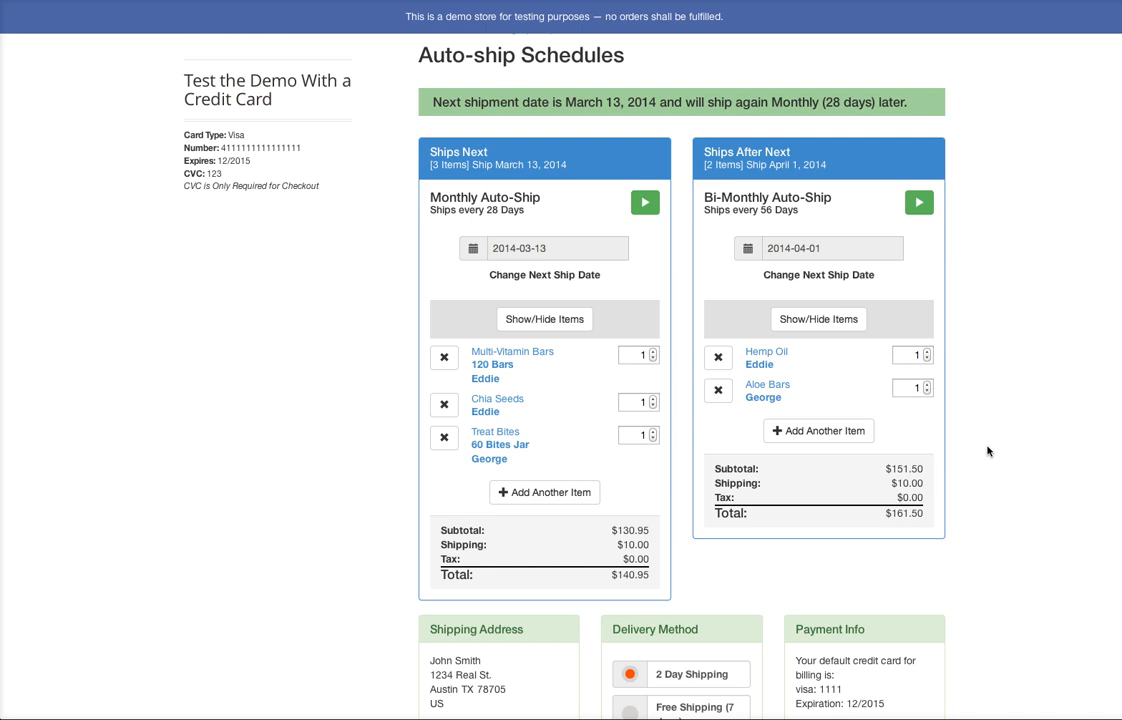
mouse_move(1000, 418)
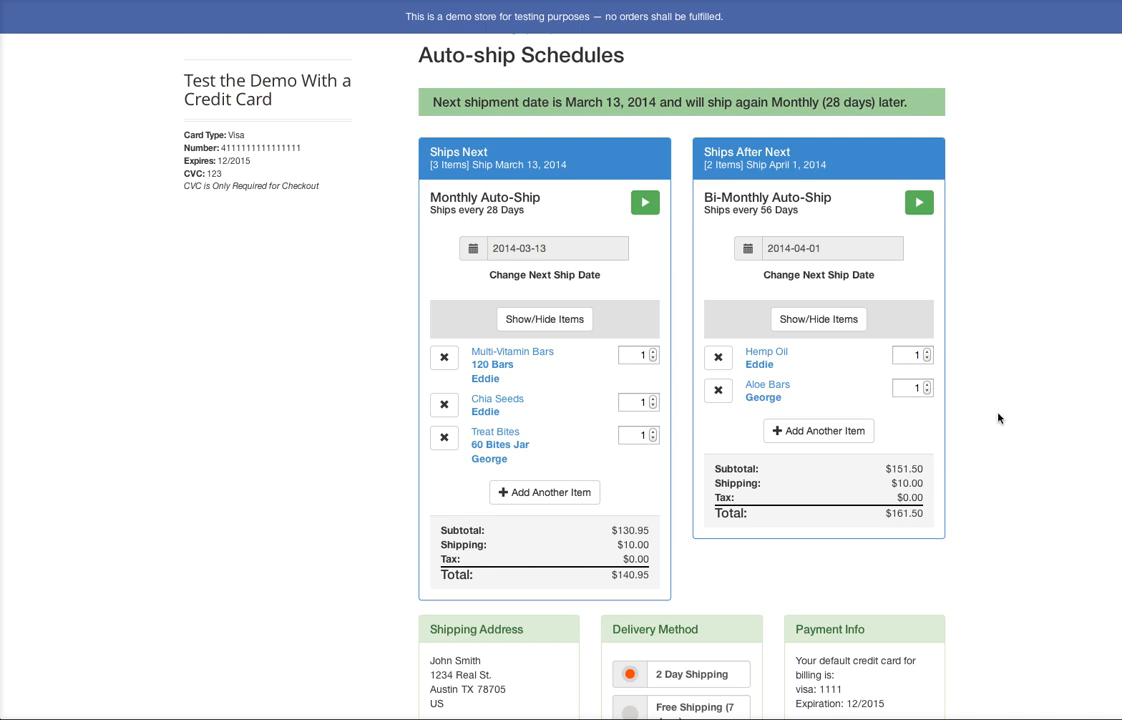
scroll(up, 3)
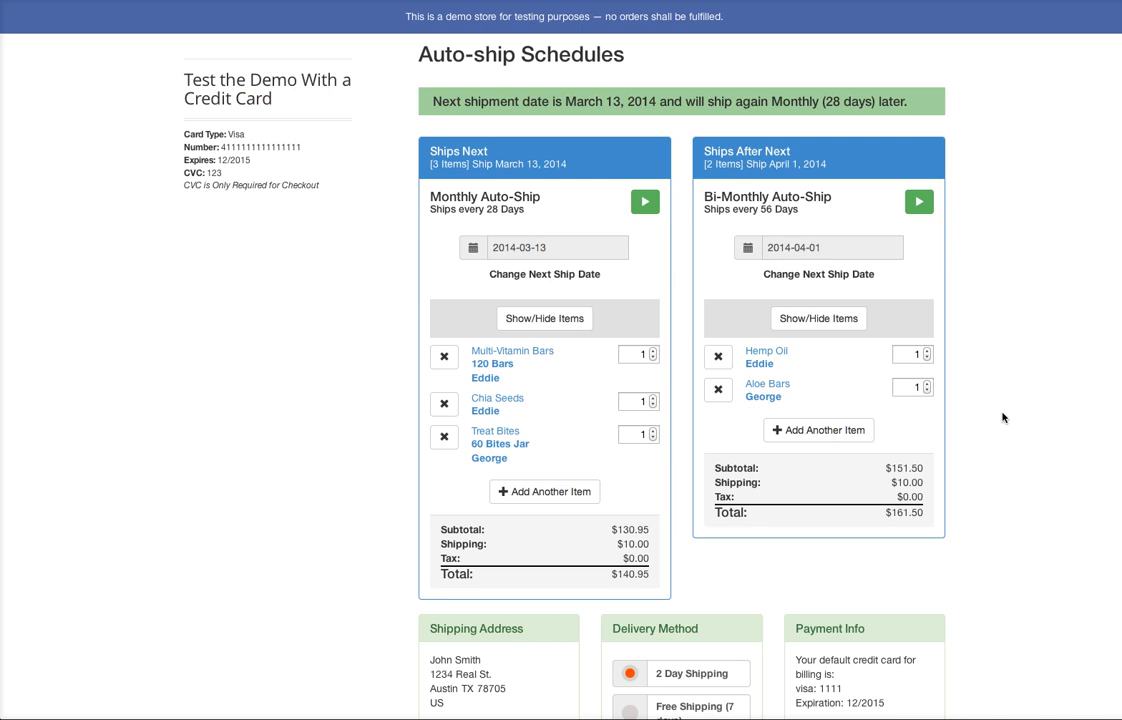
mouse_move(1116, 316)
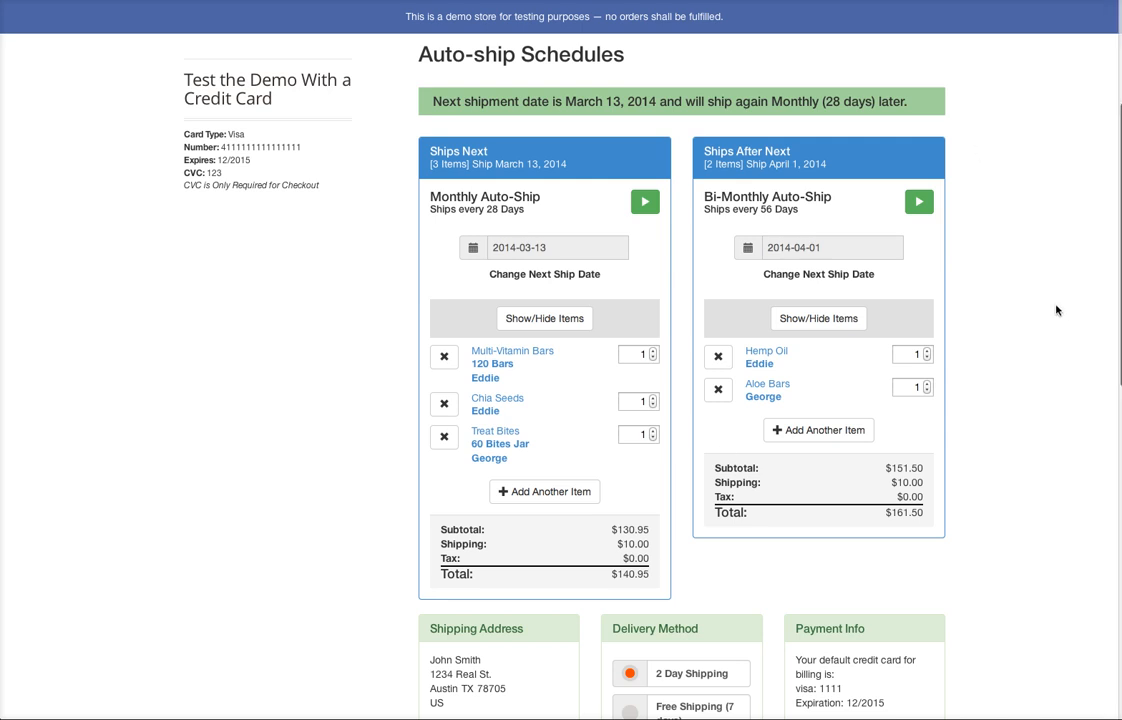
scroll(up, 3)
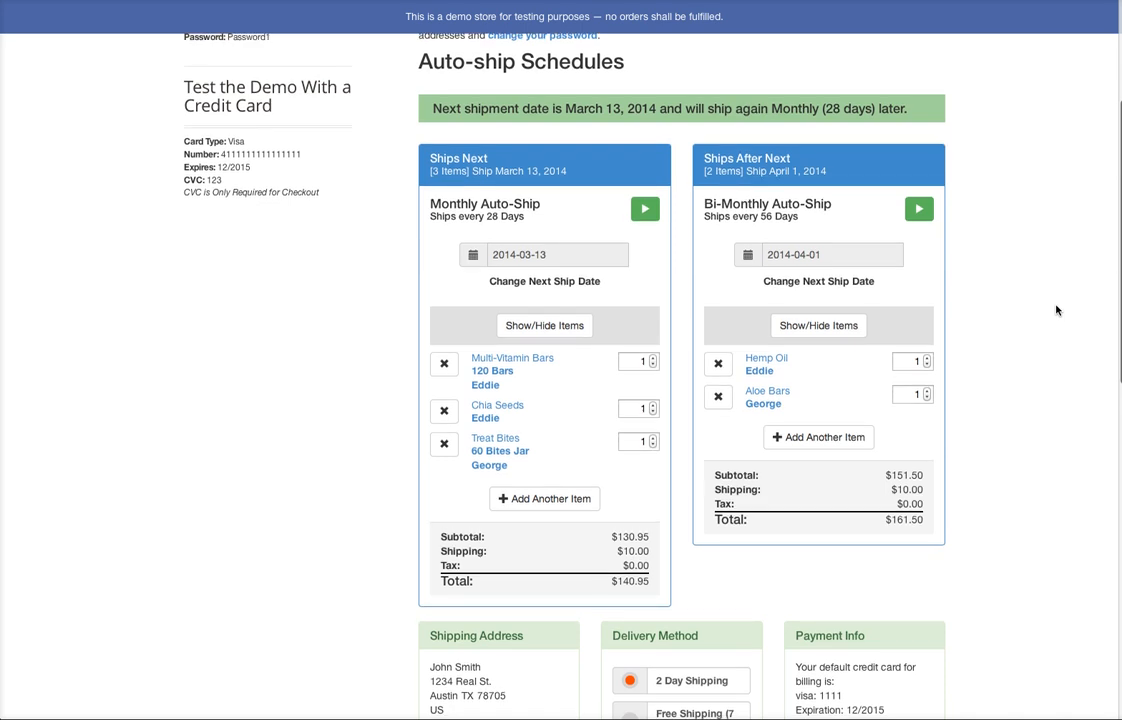
scroll(up, 3)
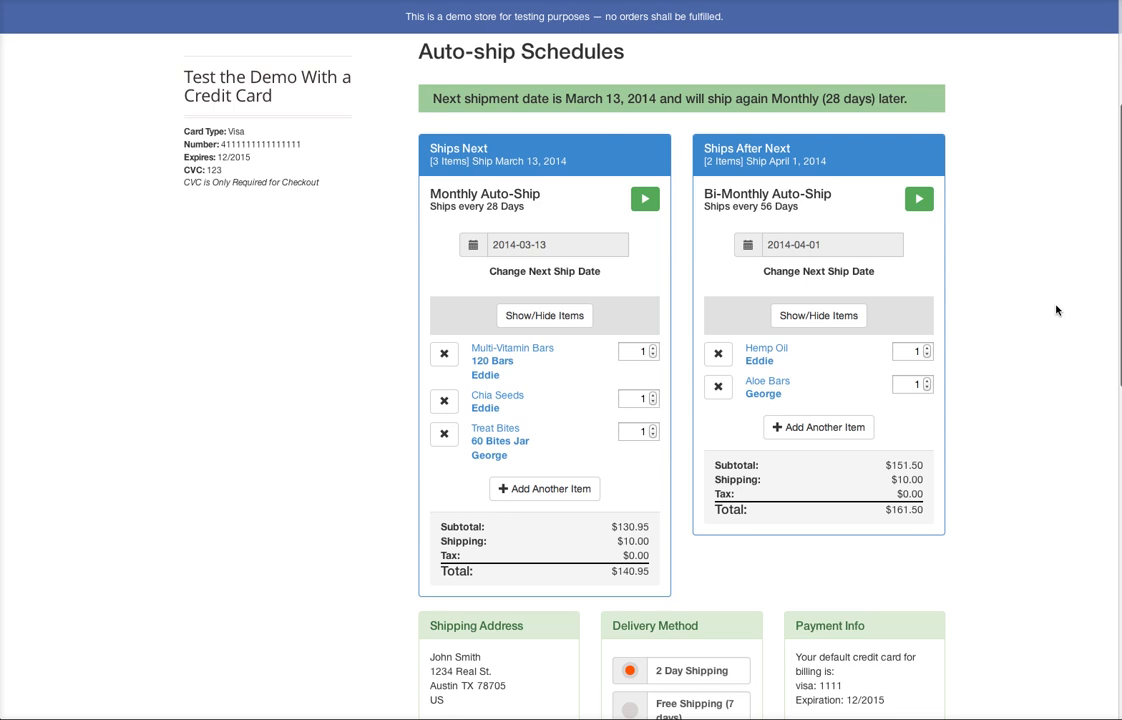
mouse_move(1064, 332)
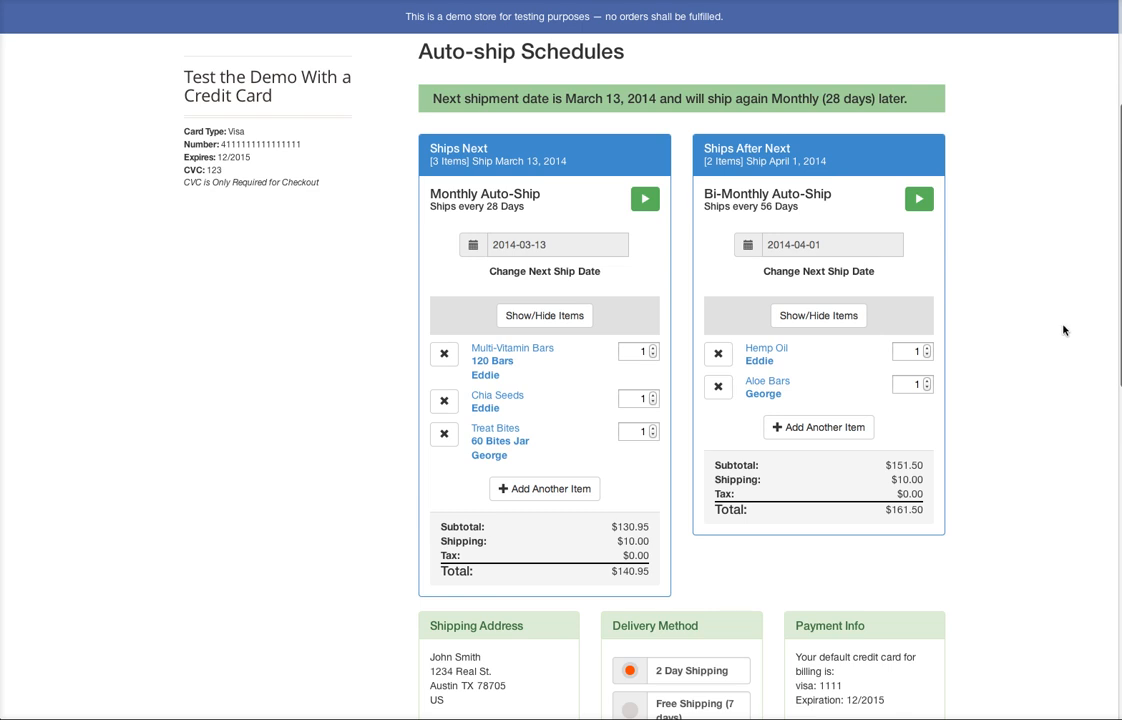
mouse_move(892, 404)
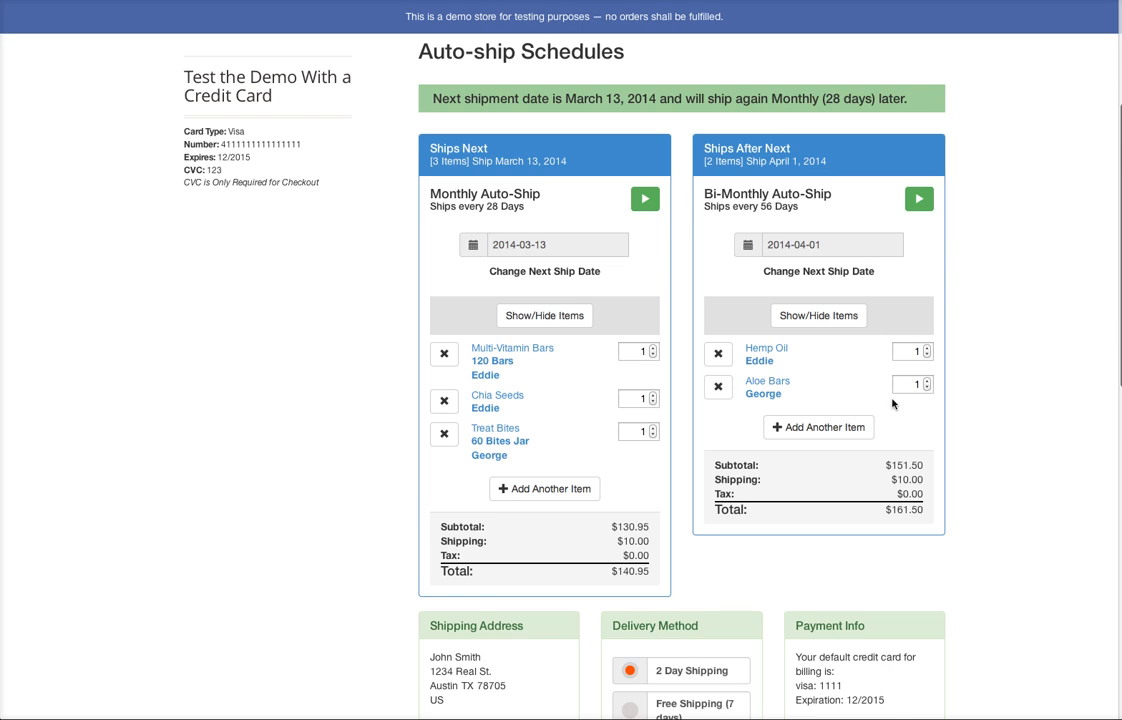
scroll(up, 3)
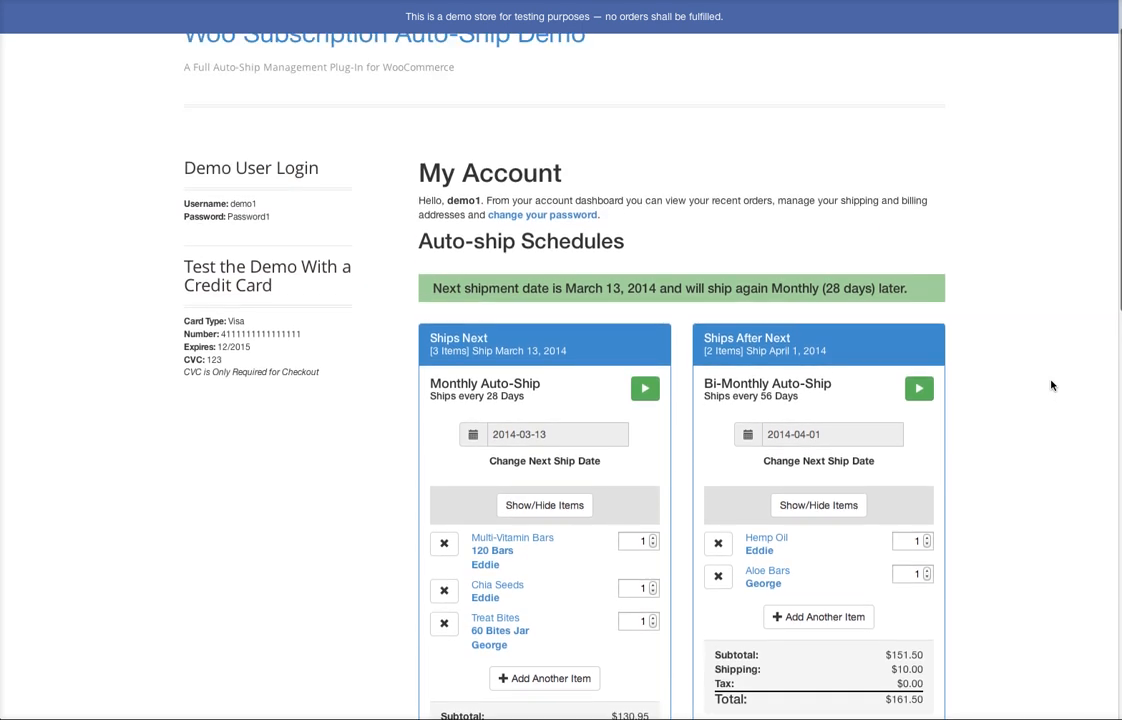
scroll(up, 3)
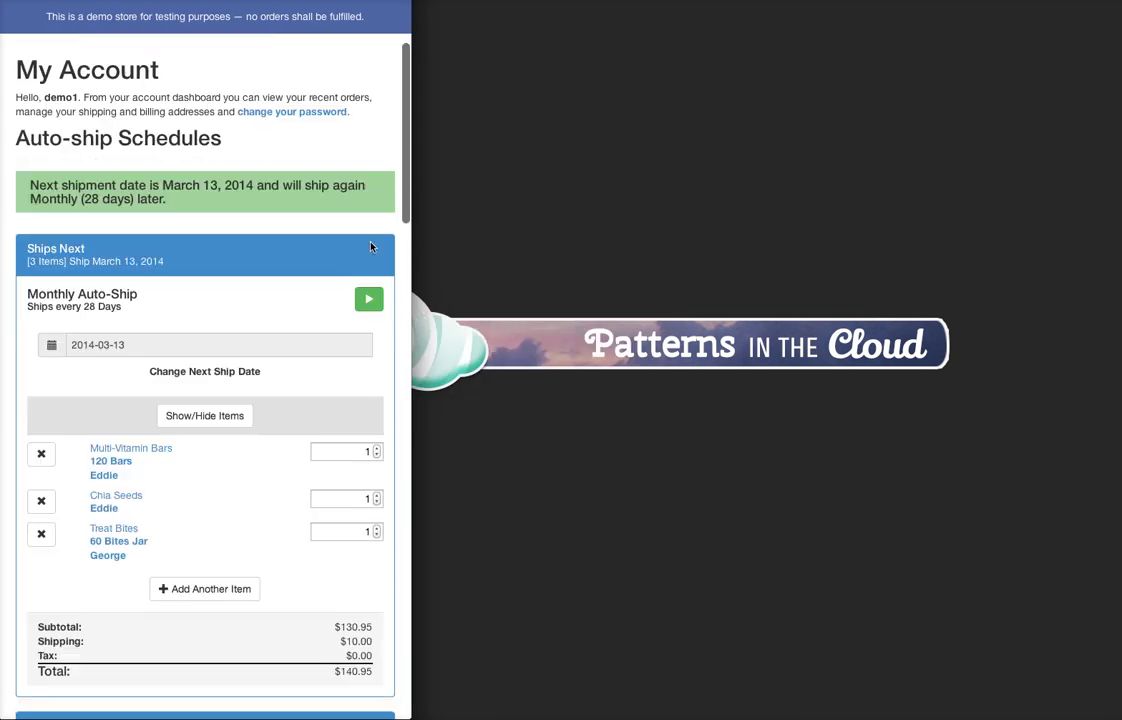
scroll(down, 3)
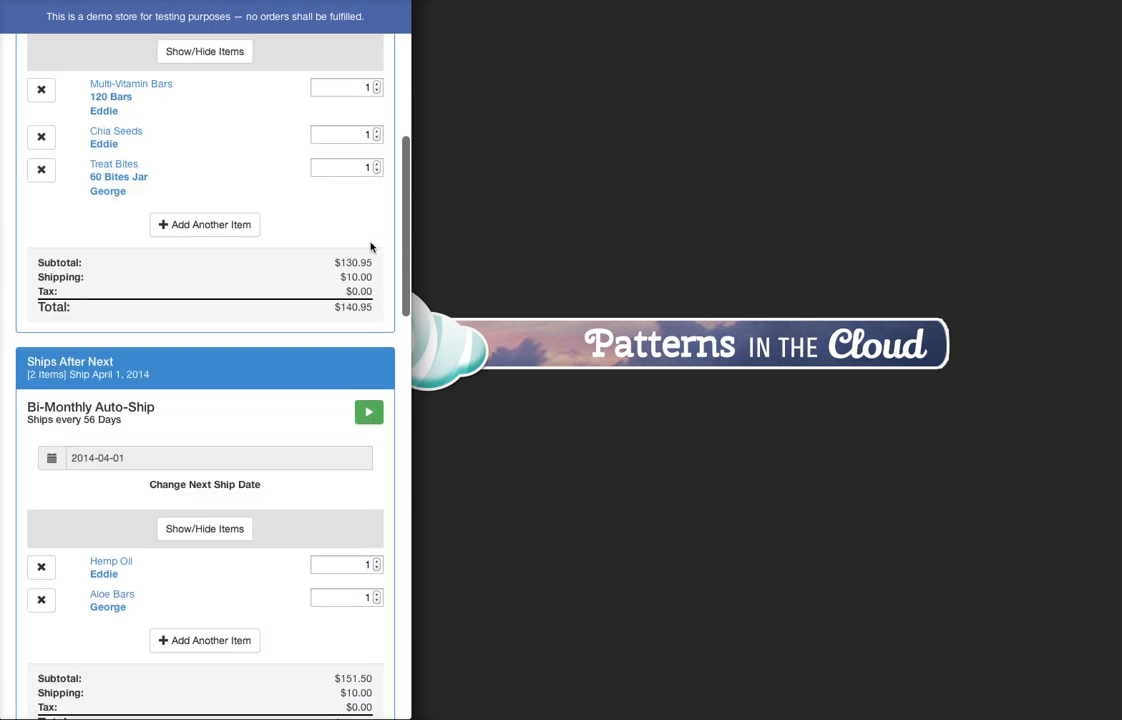
scroll(up, 3)
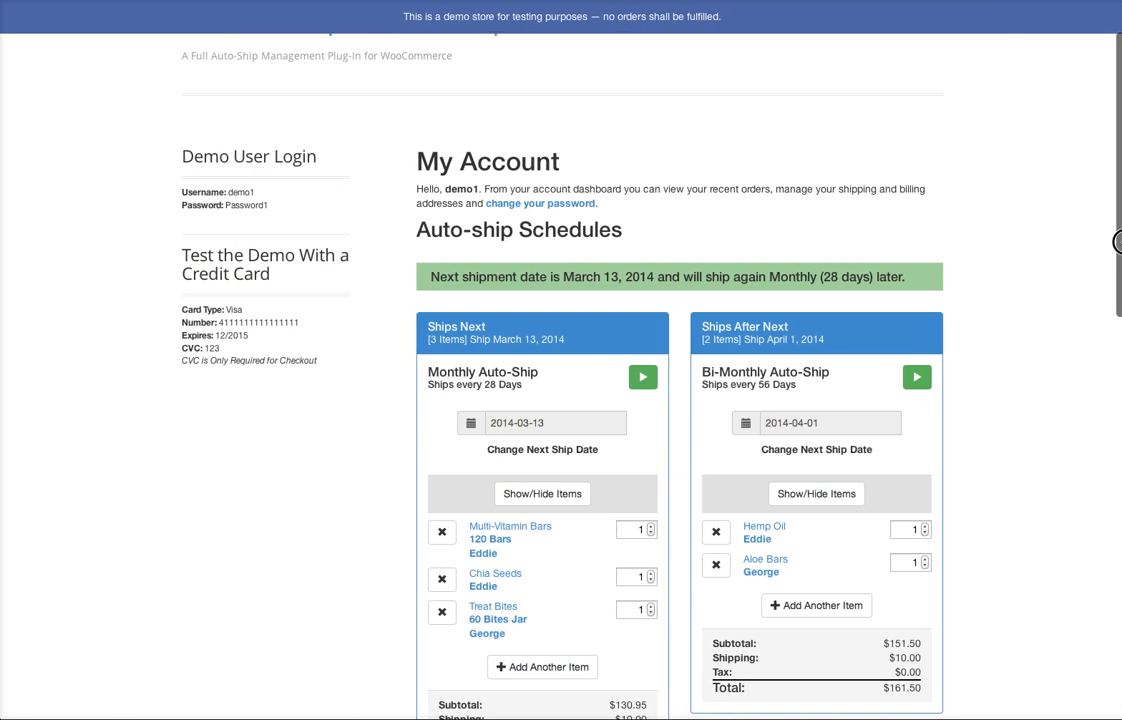
scroll(down, 3)
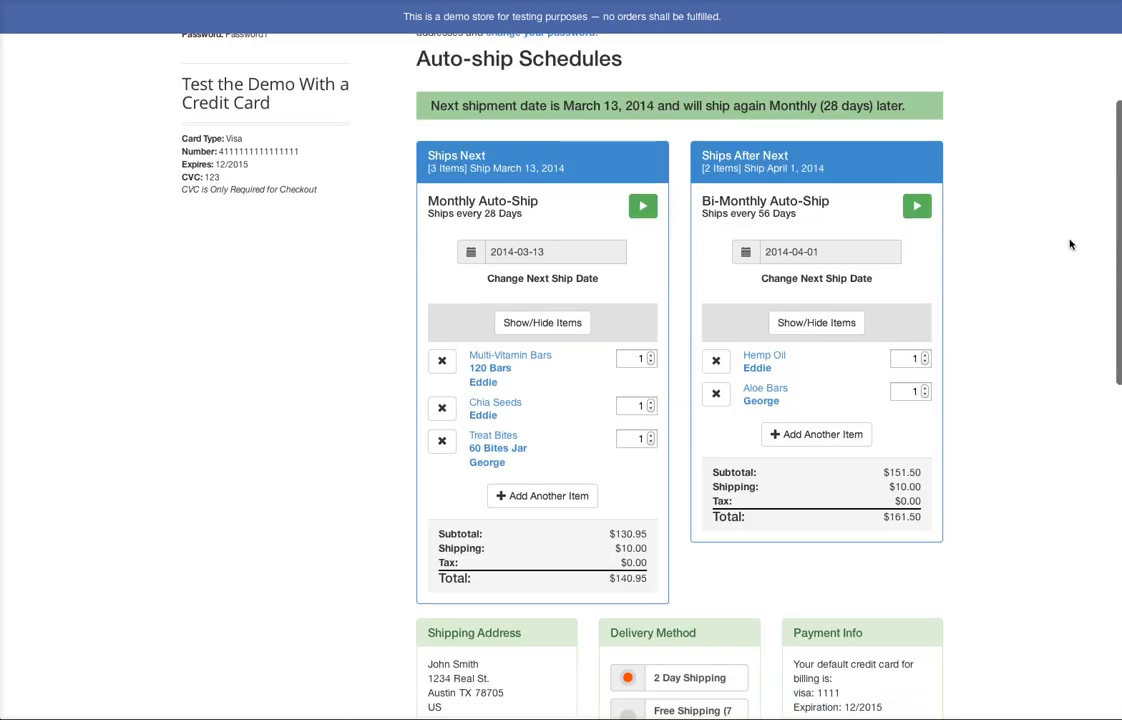
scroll(down, 3)
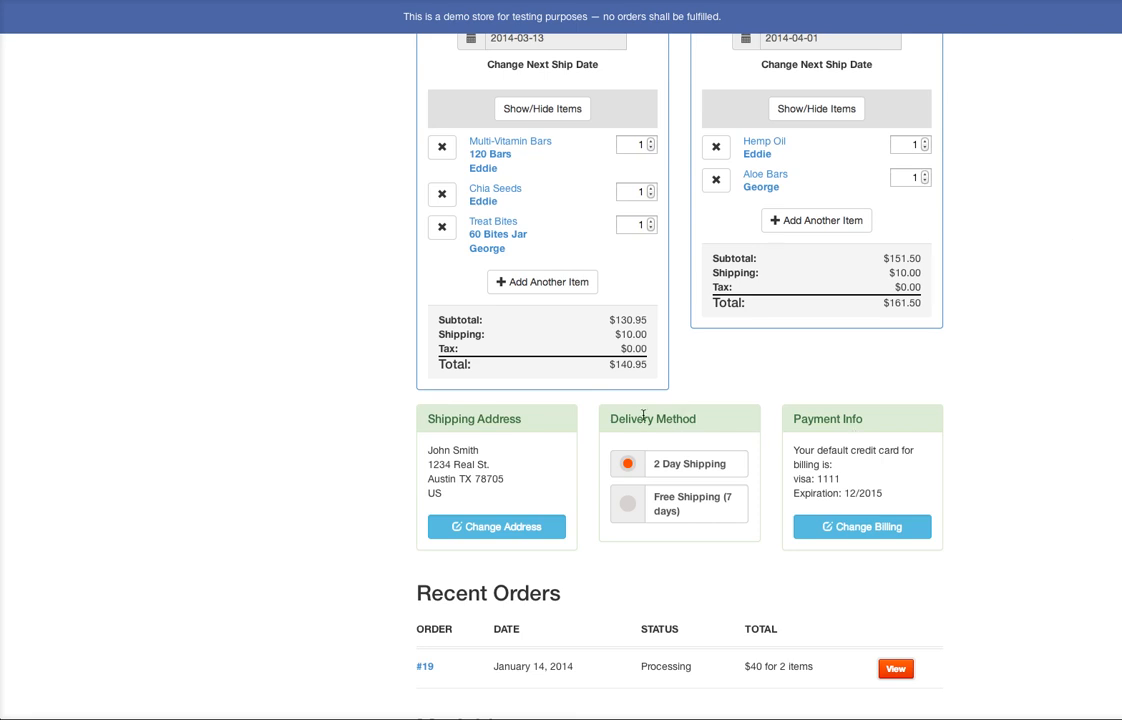
mouse_move(792, 420)
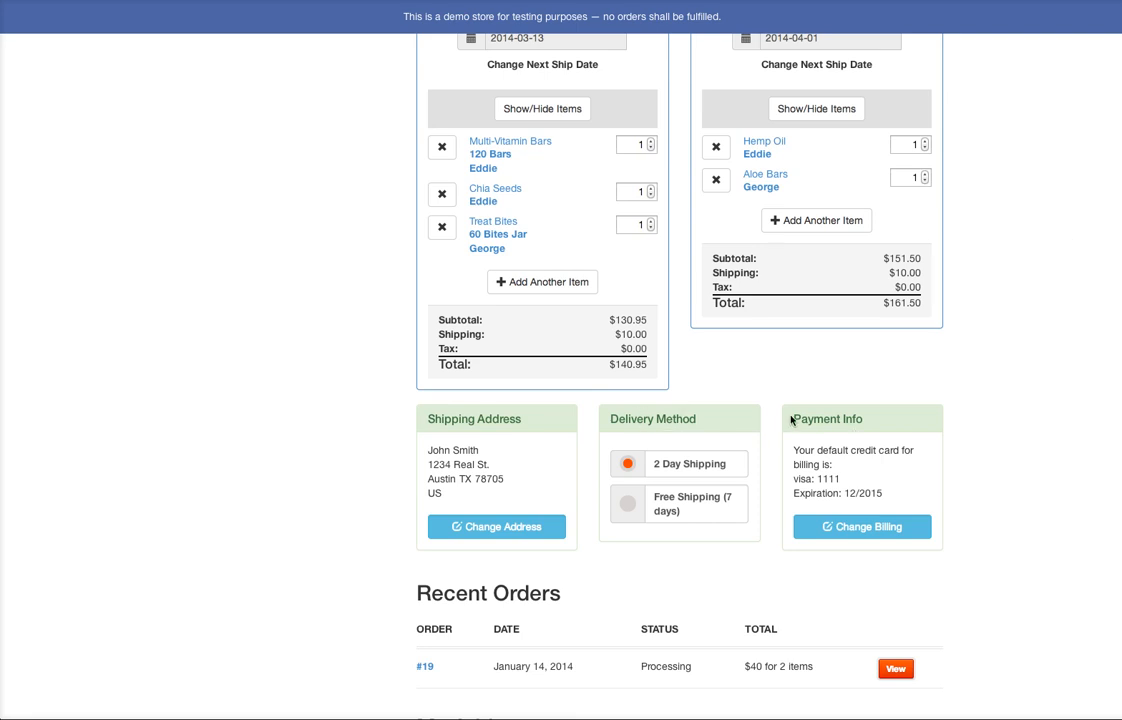
mouse_move(696, 448)
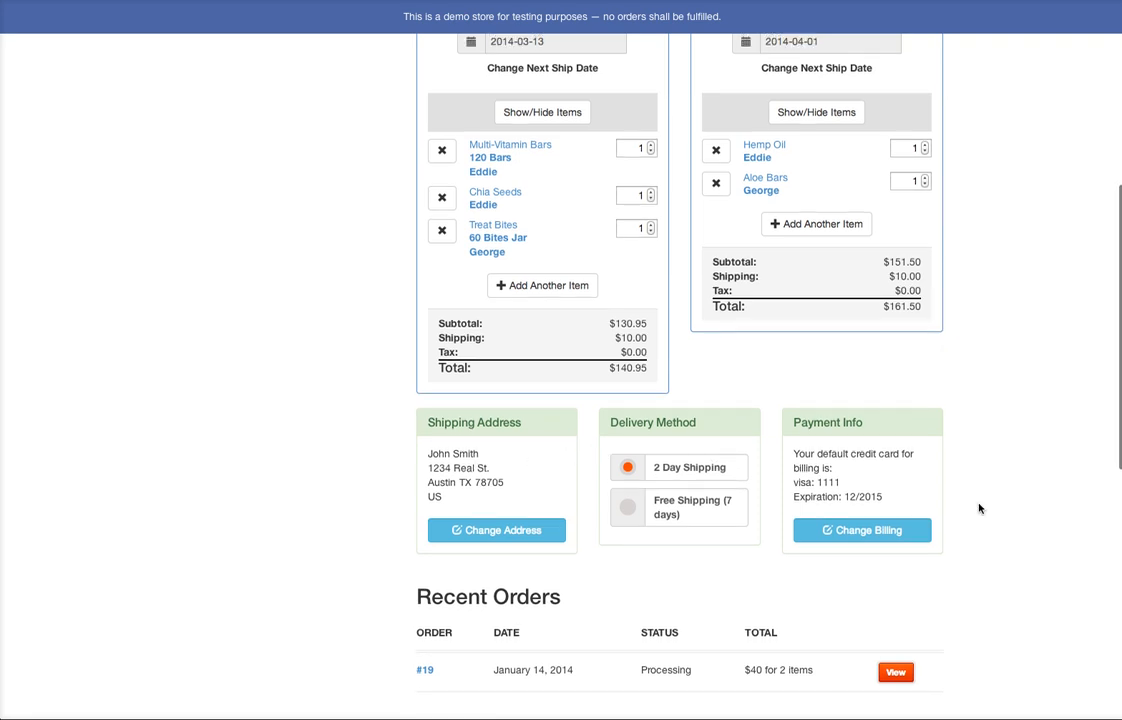
scroll(up, 3)
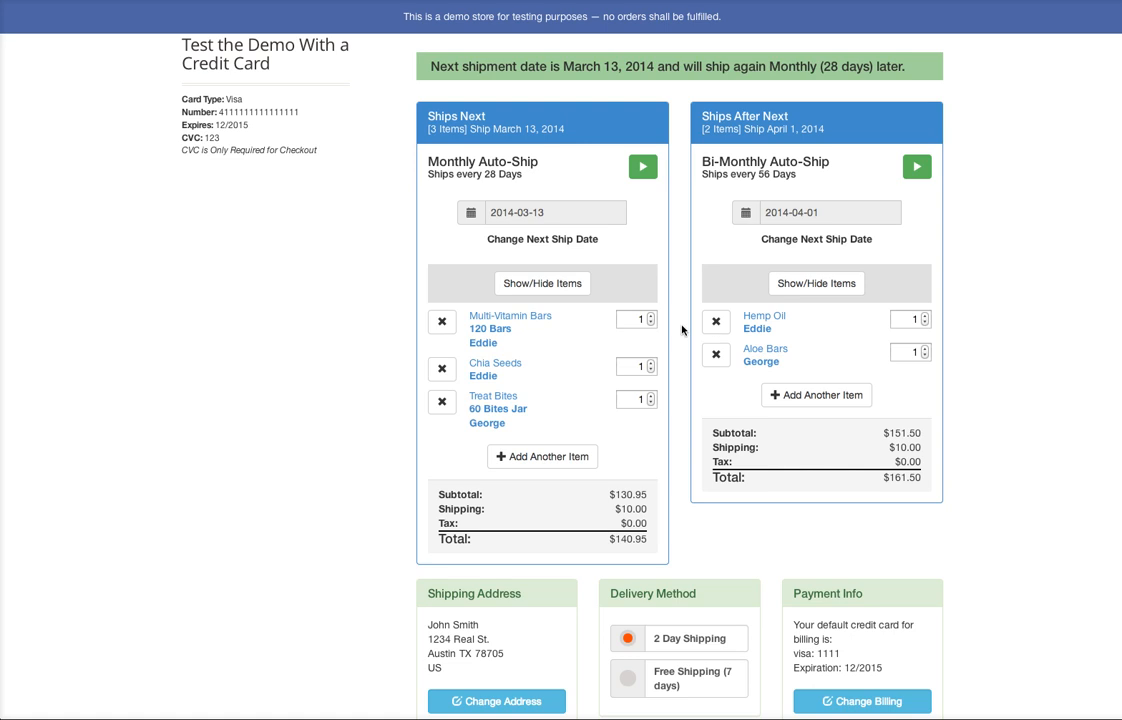
mouse_move(550, 362)
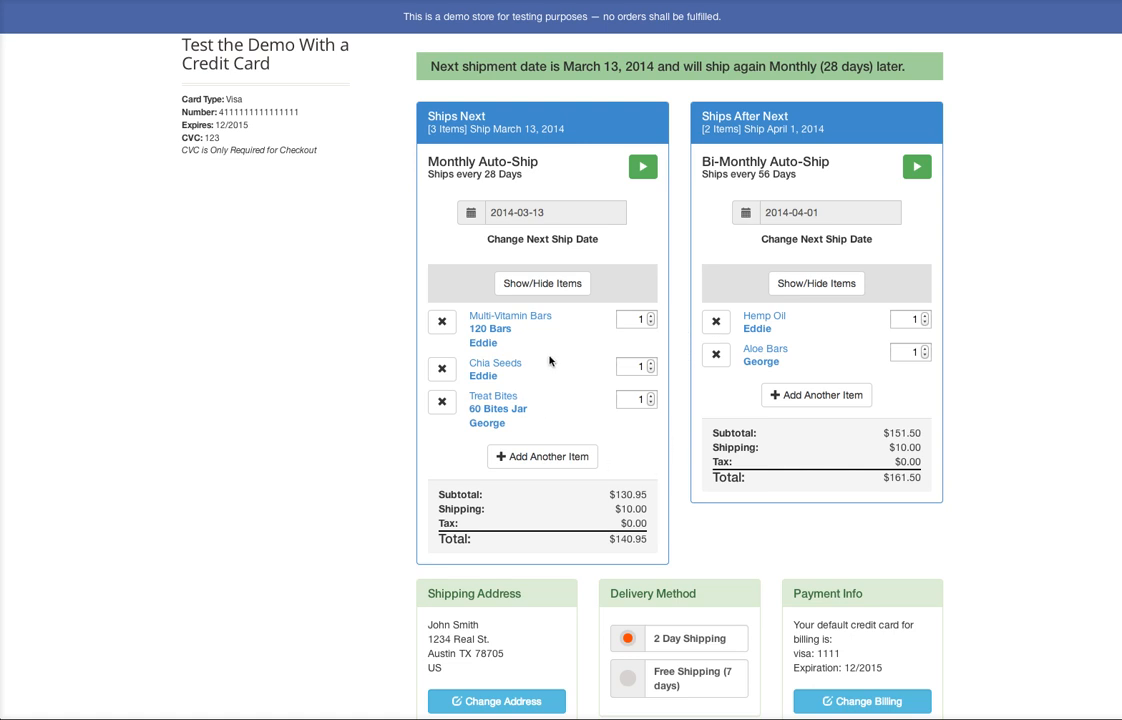
scroll(up, 3)
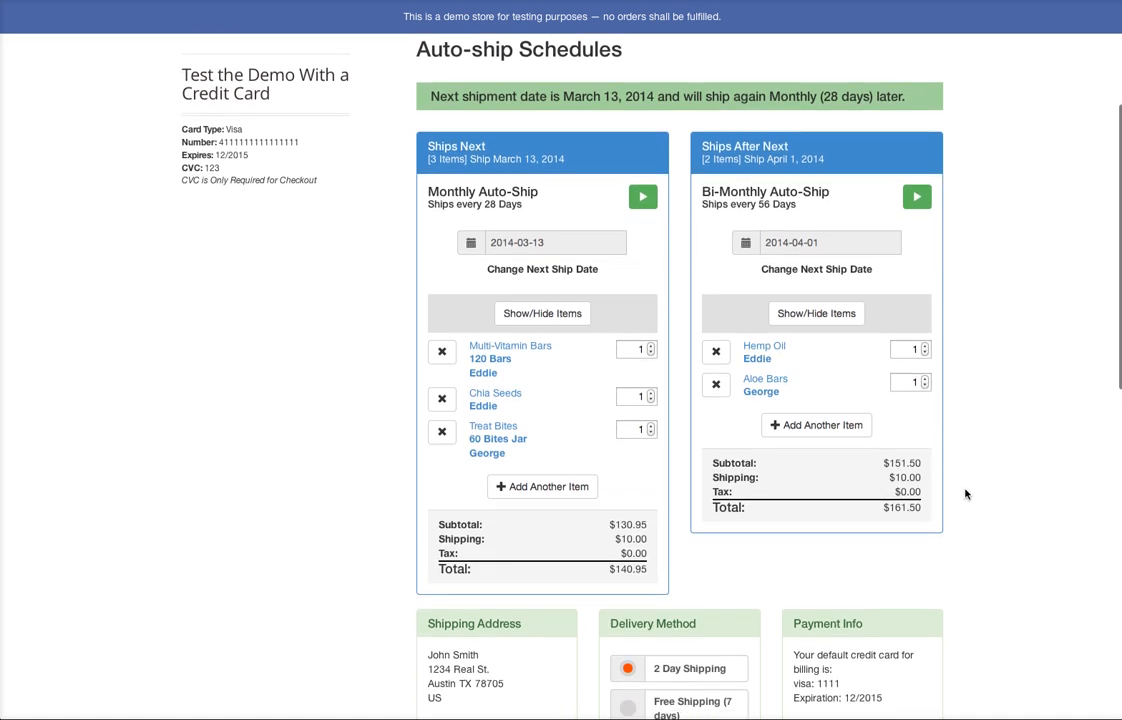
mouse_move(606, 332)
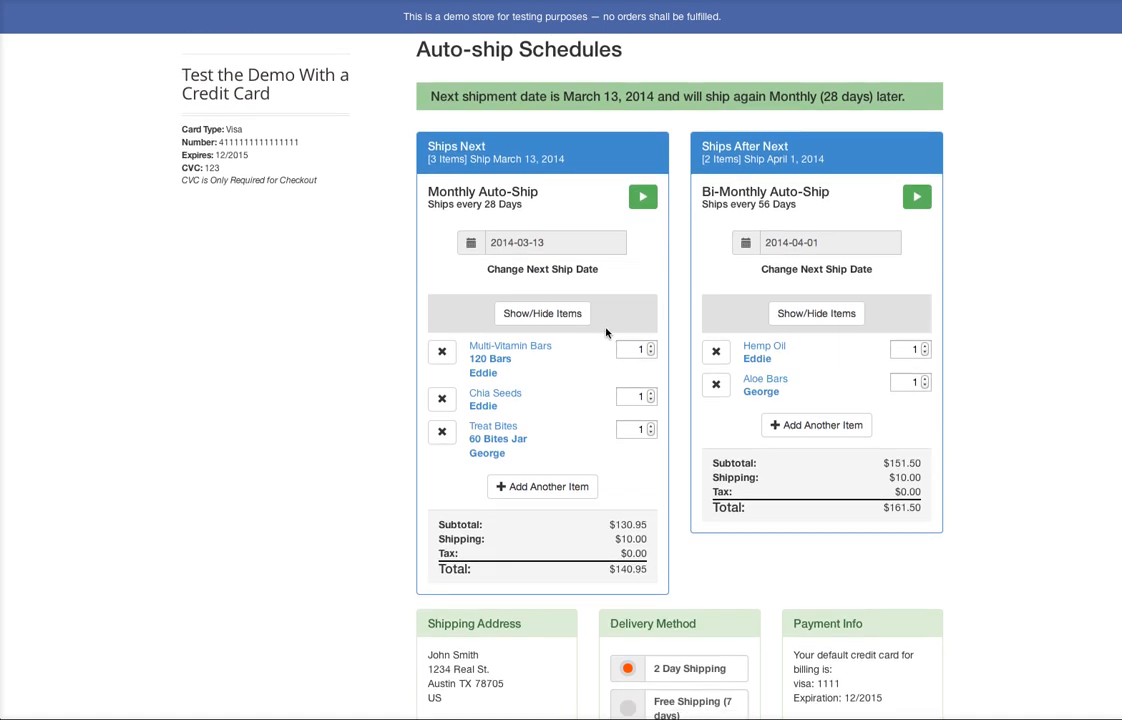
mouse_move(700, 322)
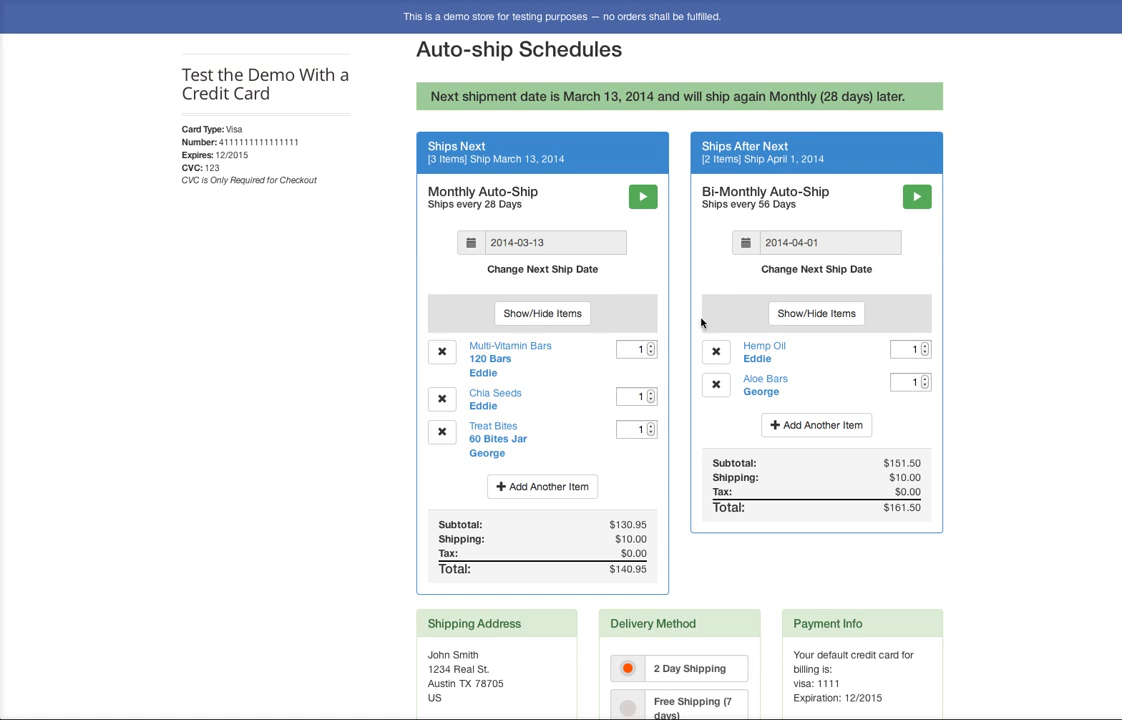
mouse_move(952, 456)
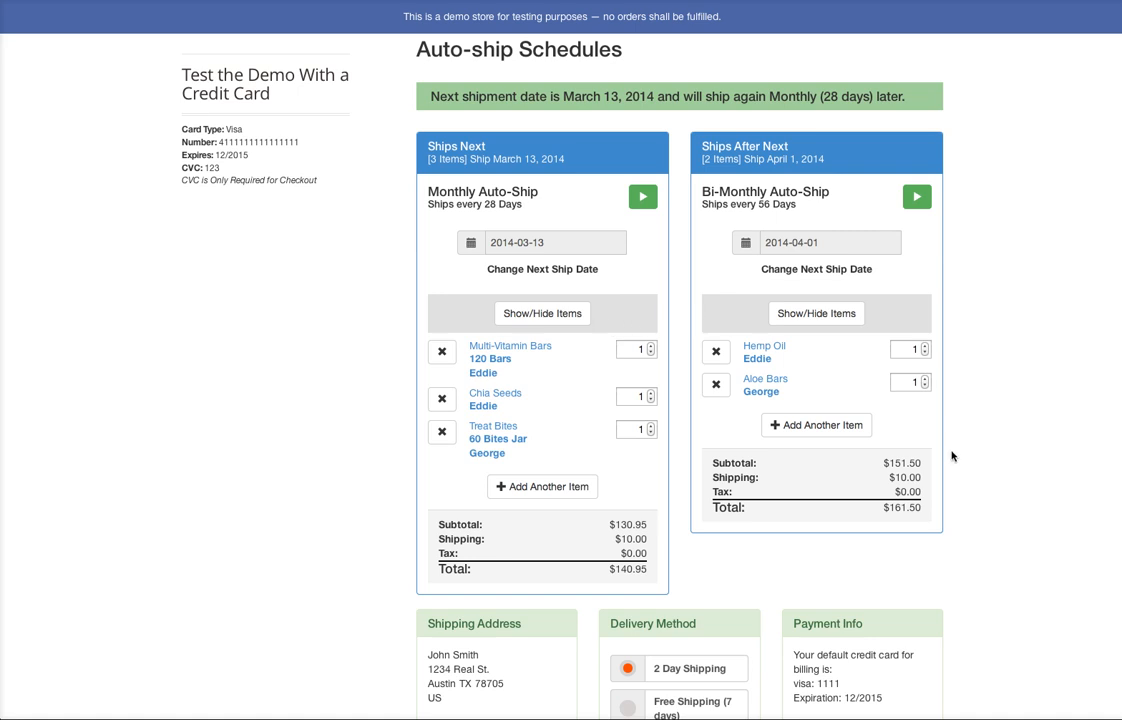
mouse_move(1006, 464)
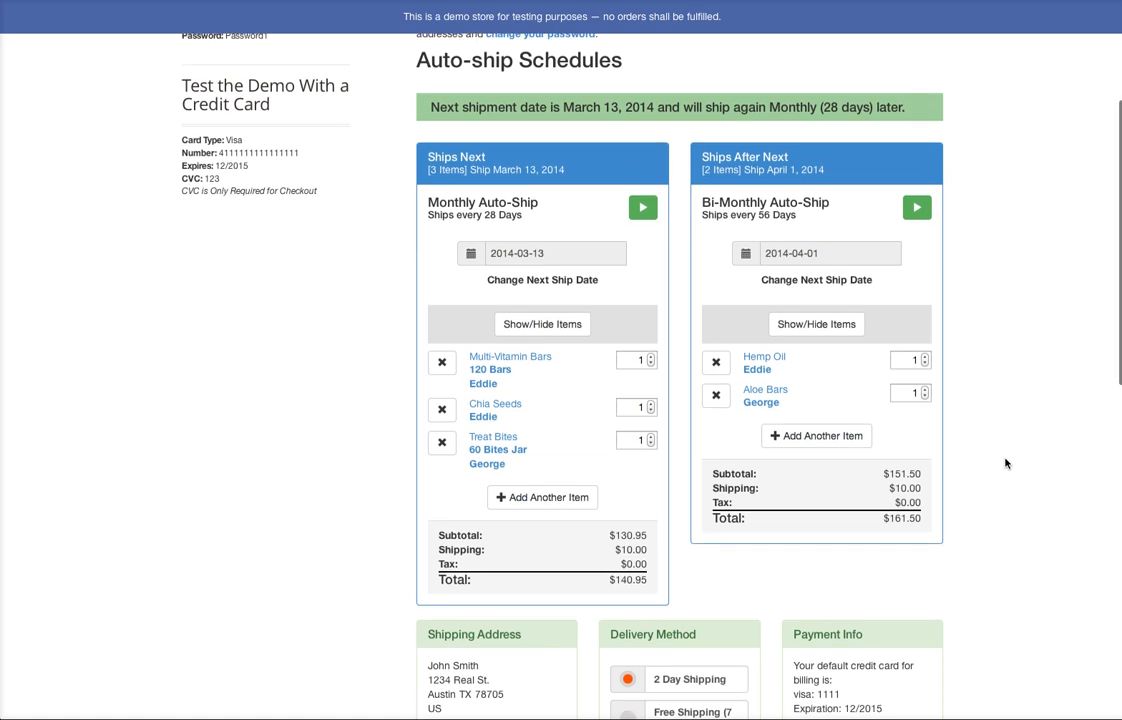
scroll(up, 3)
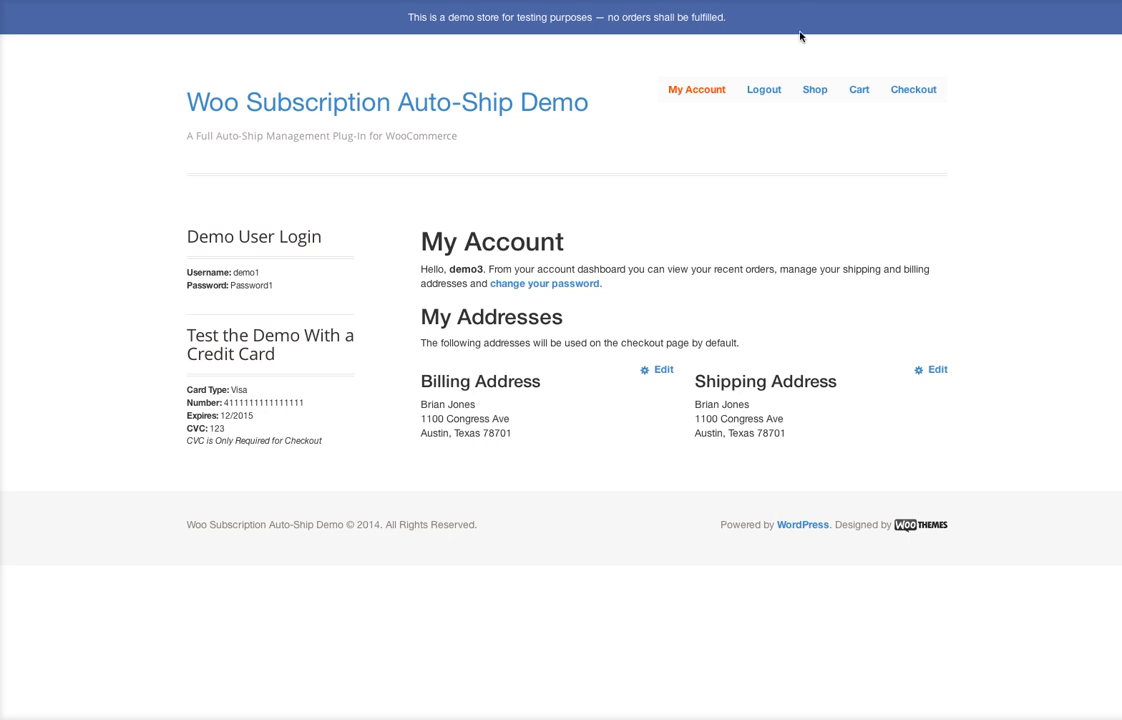
mouse_move(982, 148)
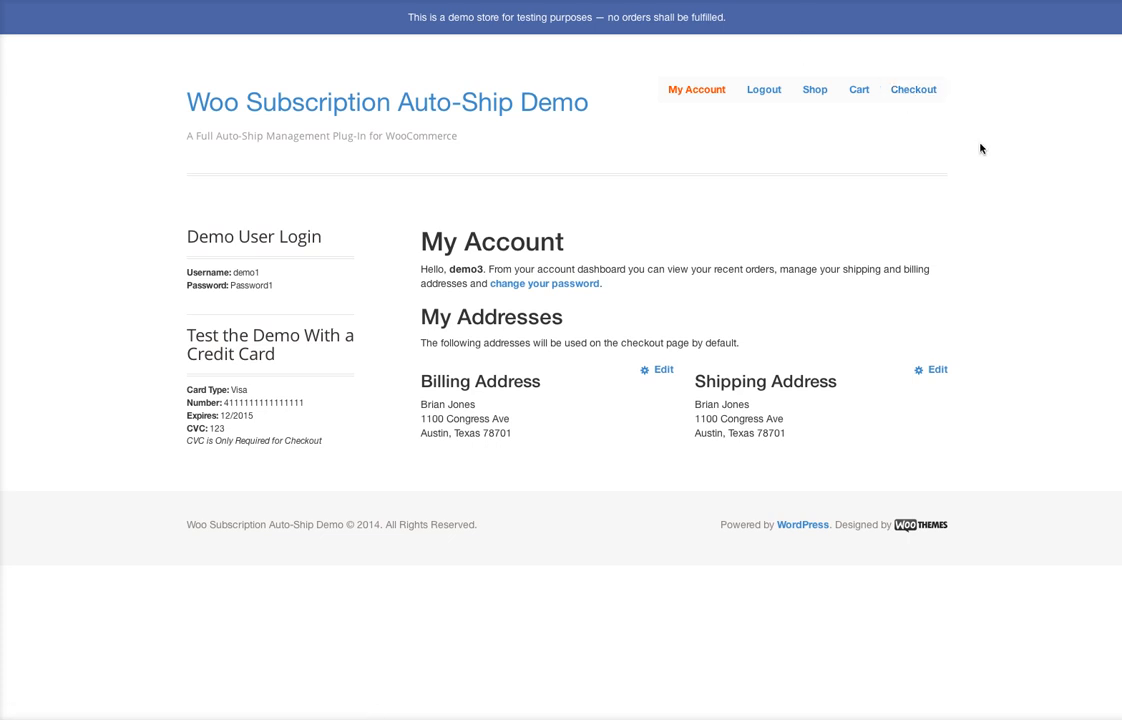
mouse_move(244, 390)
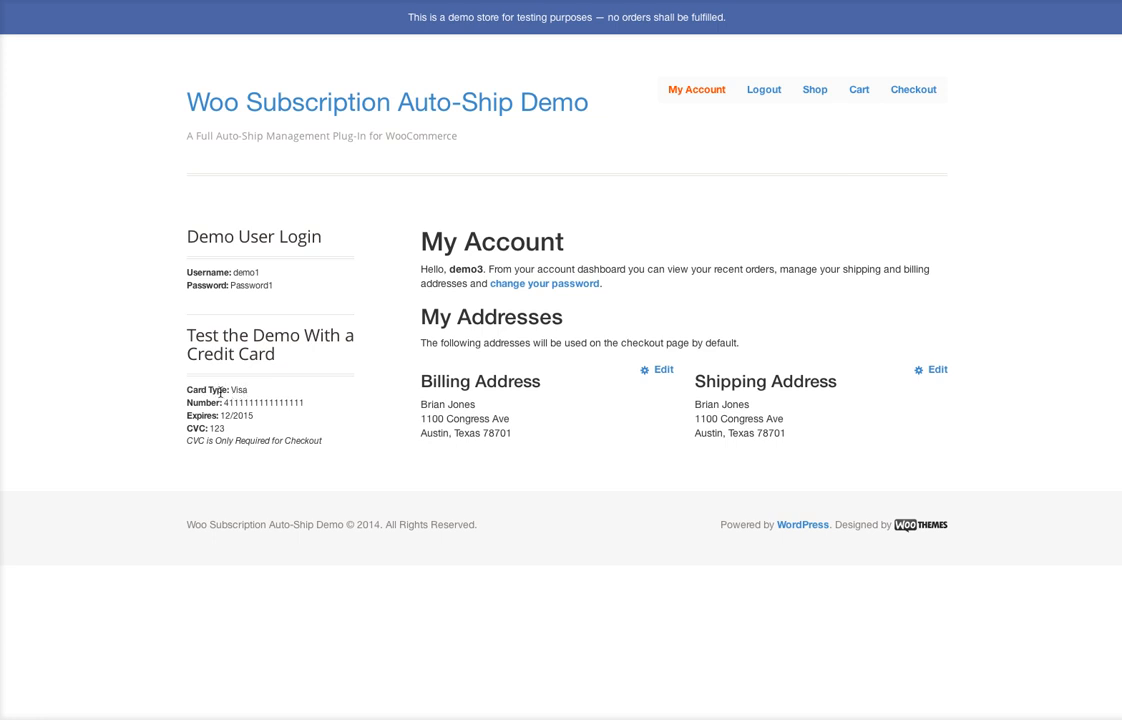
mouse_move(592, 402)
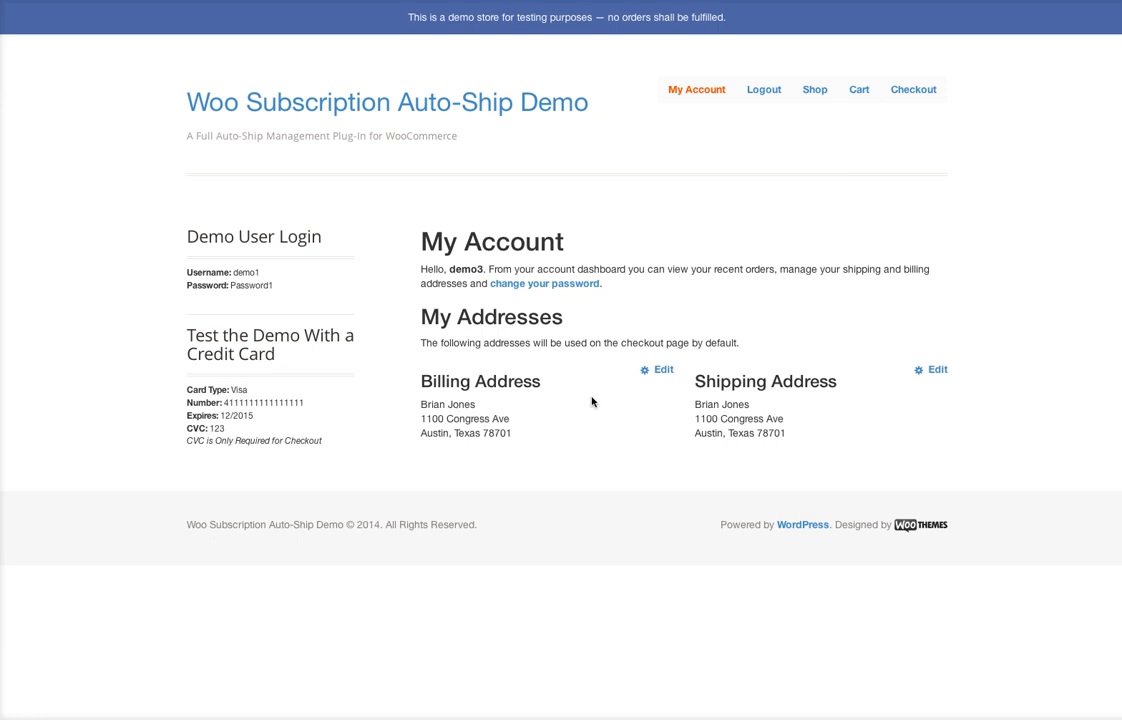
mouse_move(708, 418)
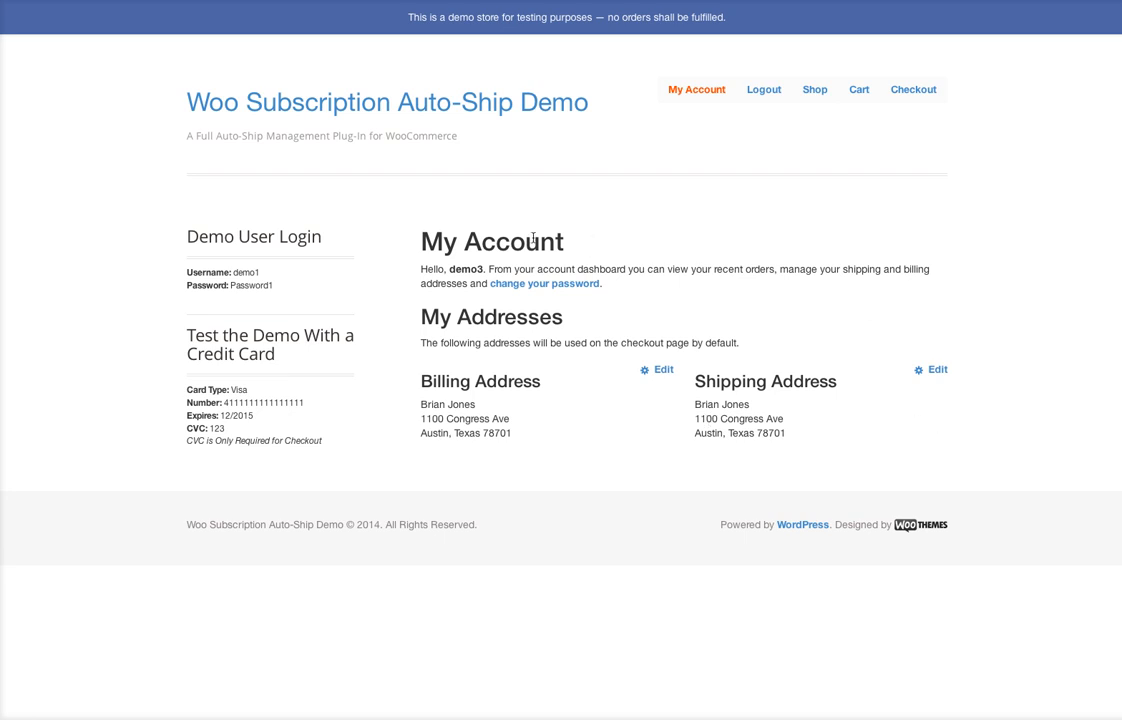
mouse_move(298, 340)
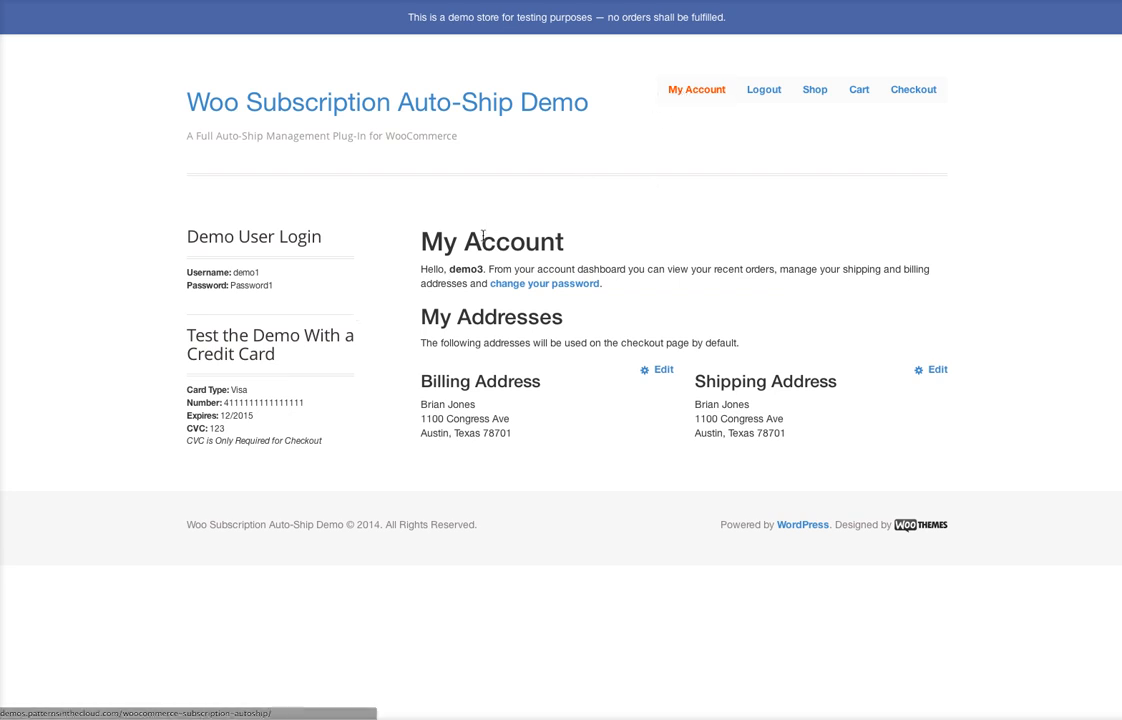
mouse_move(434, 272)
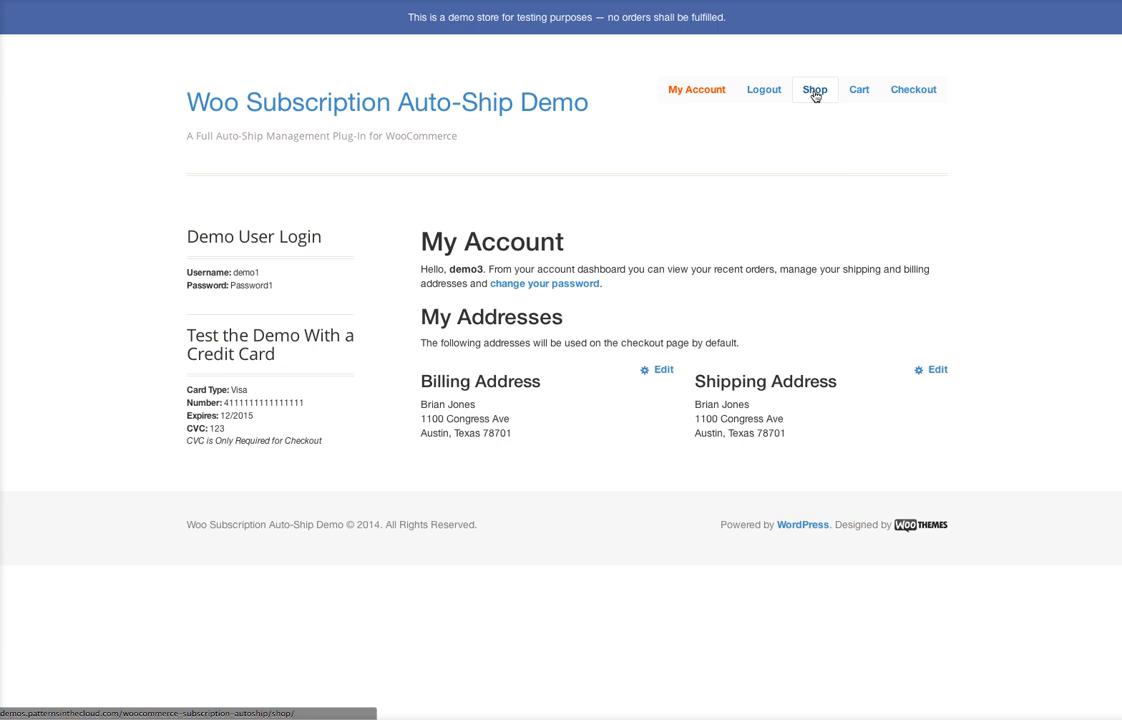
- Go to the Shop product grid and choose the Balance Bars product
click(814, 88)
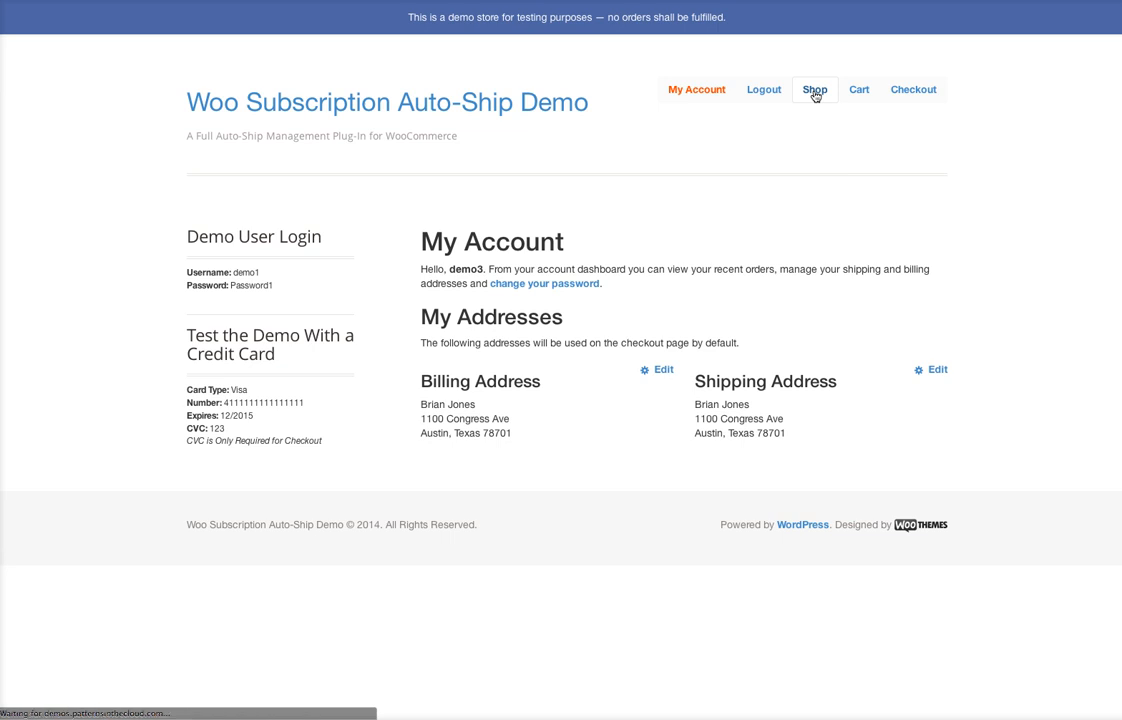
click(814, 88)
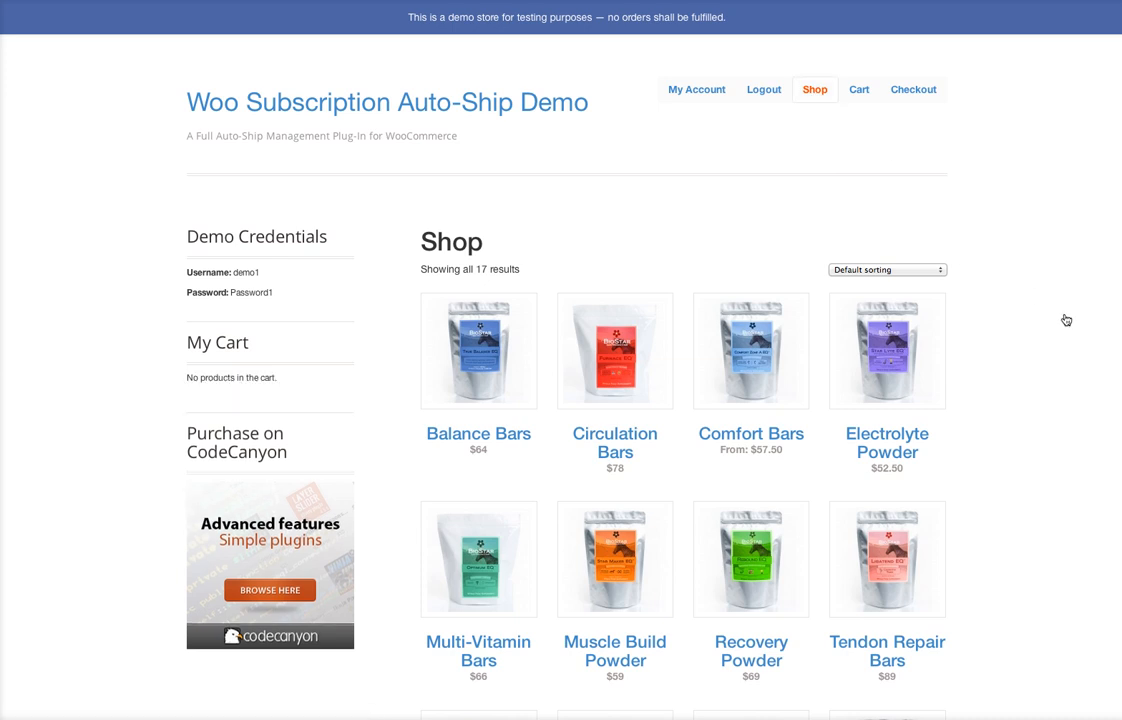
scroll(up, 3)
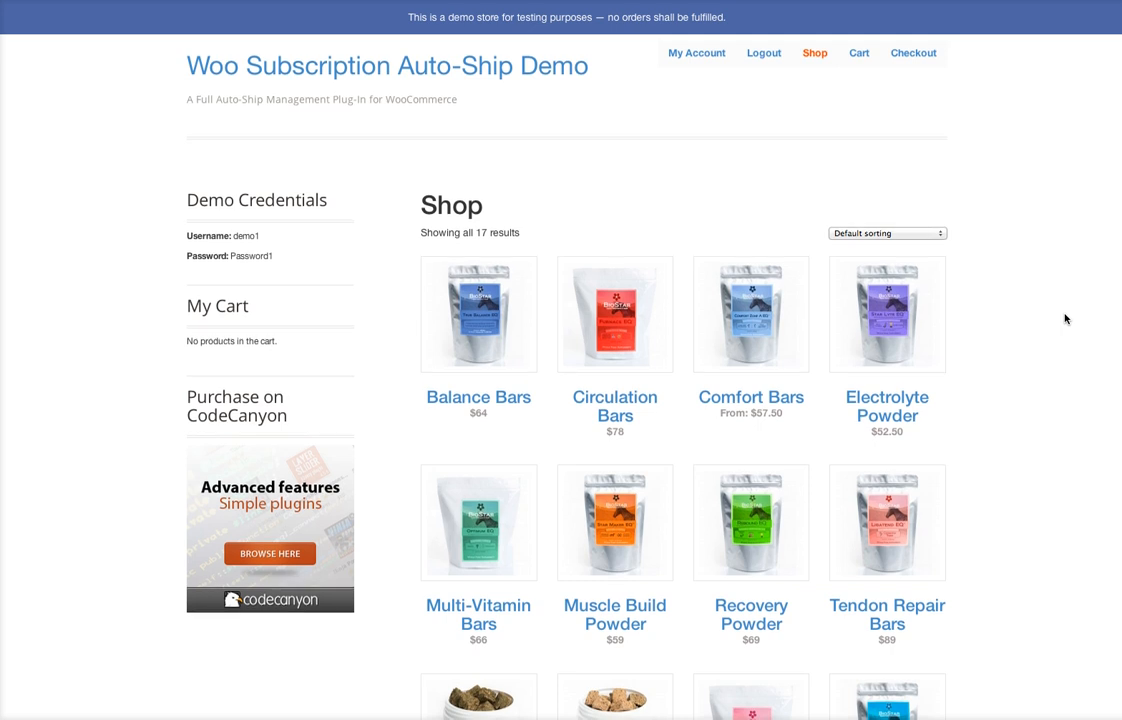
scroll(down, 3)
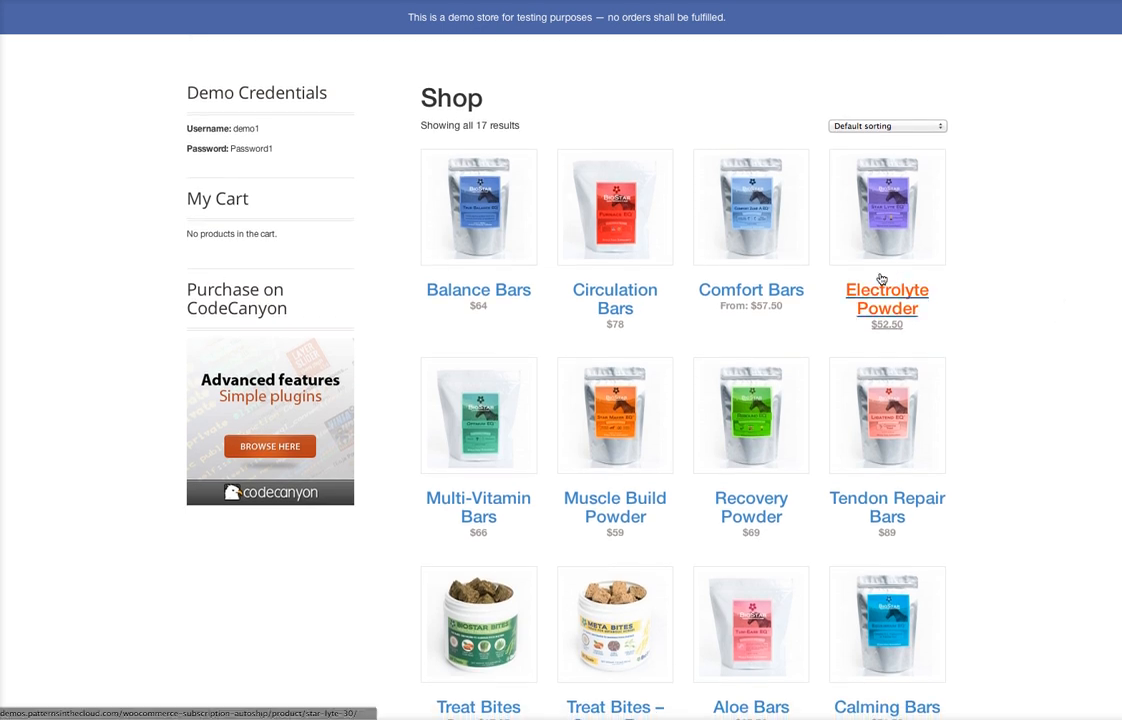
mouse_move(478, 288)
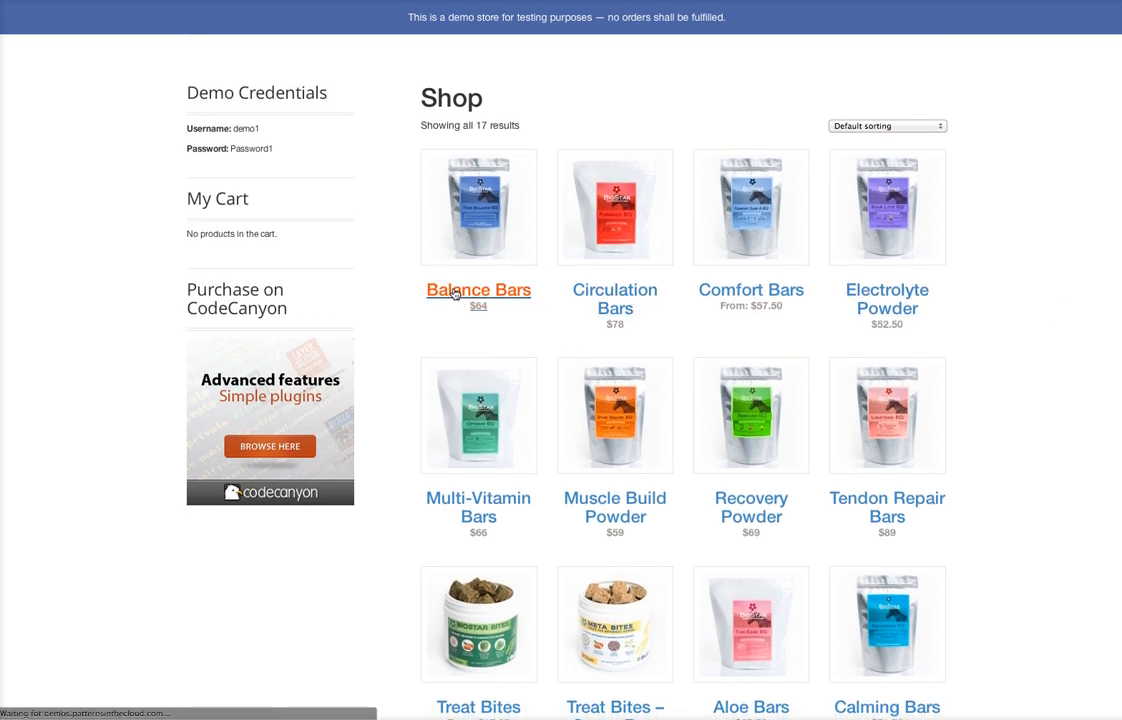
click(478, 288)
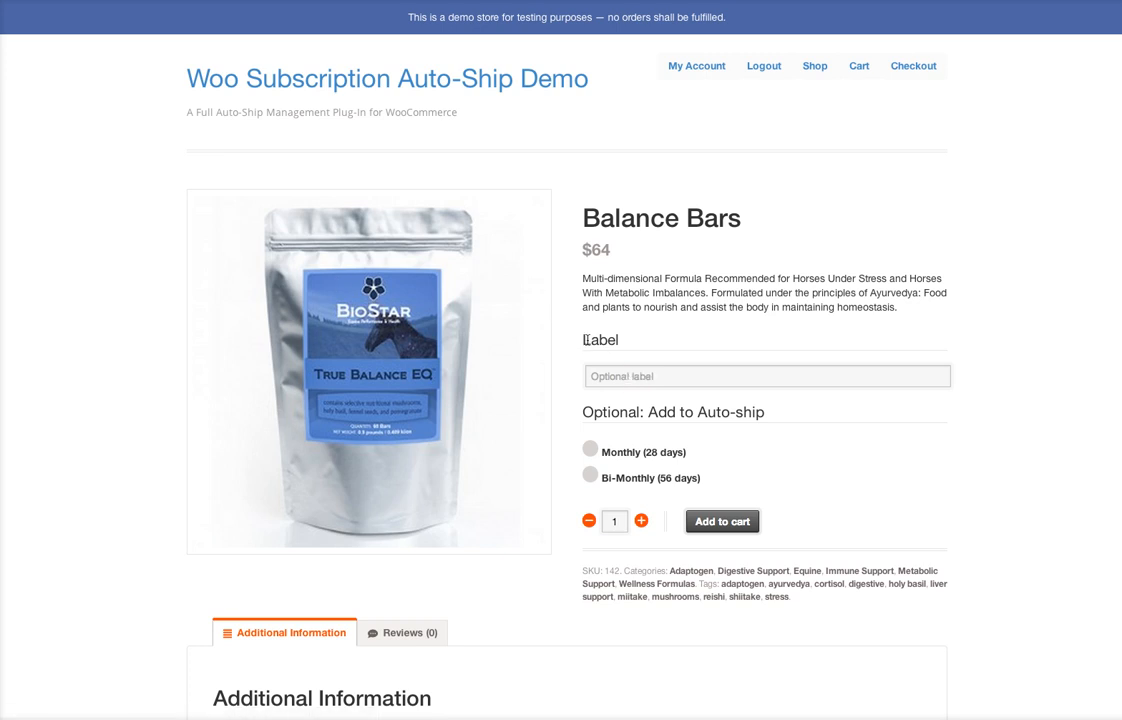
- Add 2 Balance Bars labelled Eduardo on Monthly (28 days) auto-ship to the cart
double_click(600, 340)
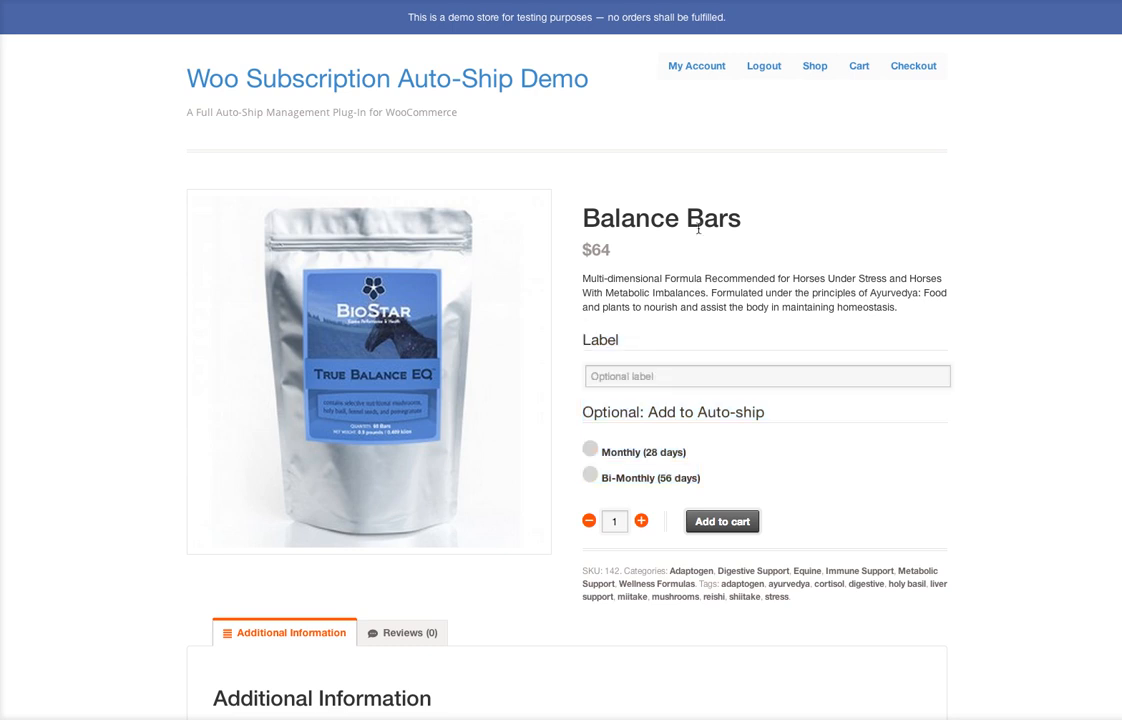
mouse_move(1016, 380)
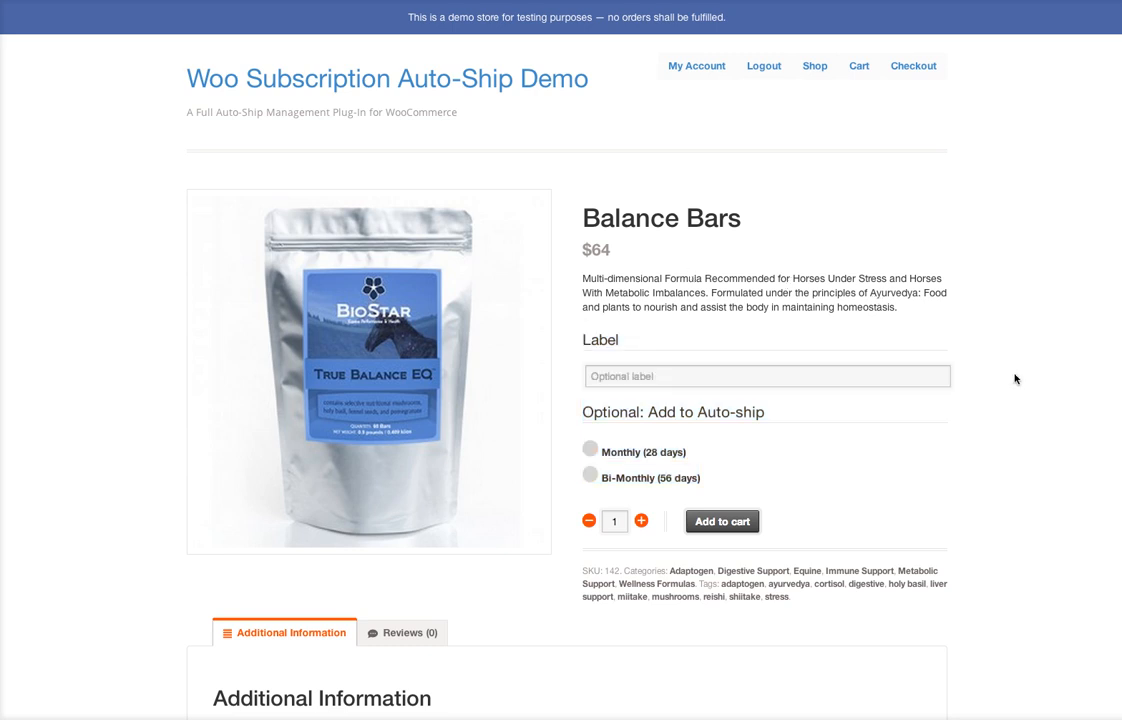
mouse_move(778, 364)
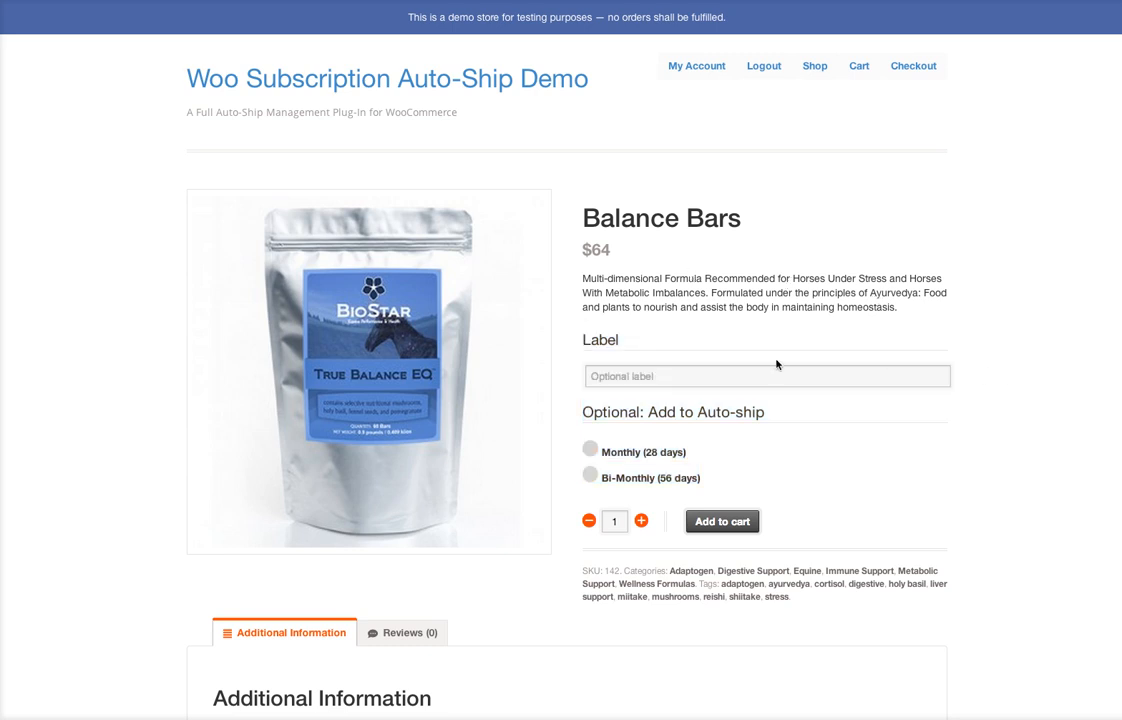
click(768, 376)
text(Eduardo)
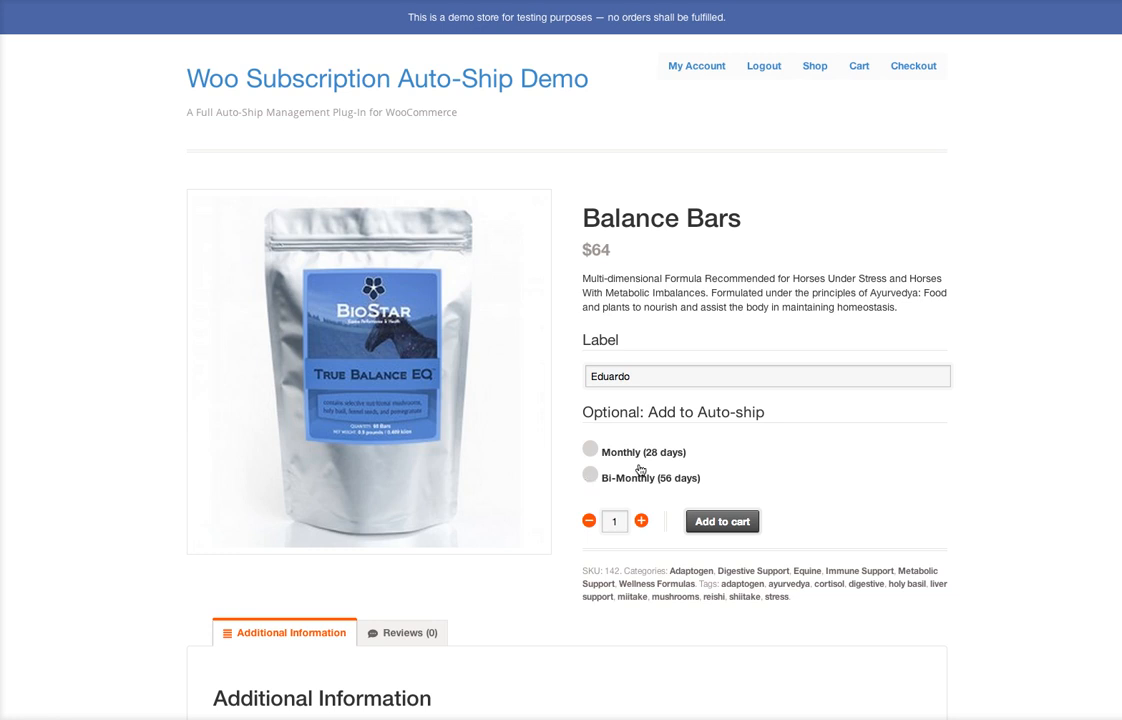
mouse_move(680, 480)
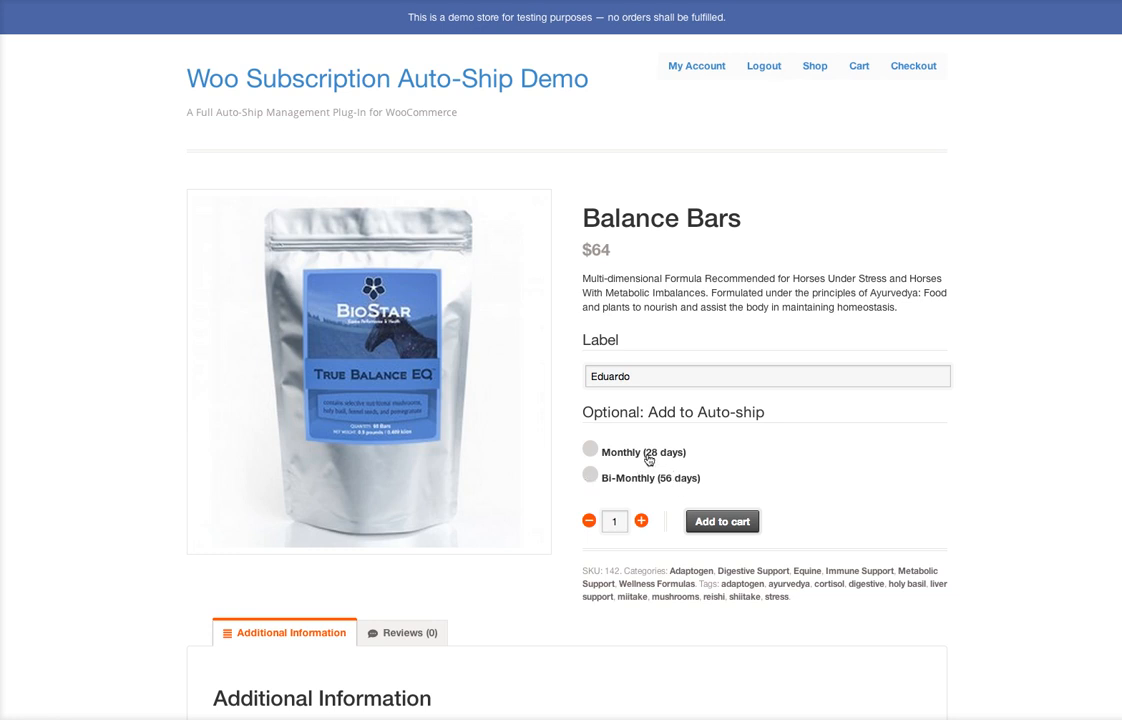
mouse_move(670, 488)
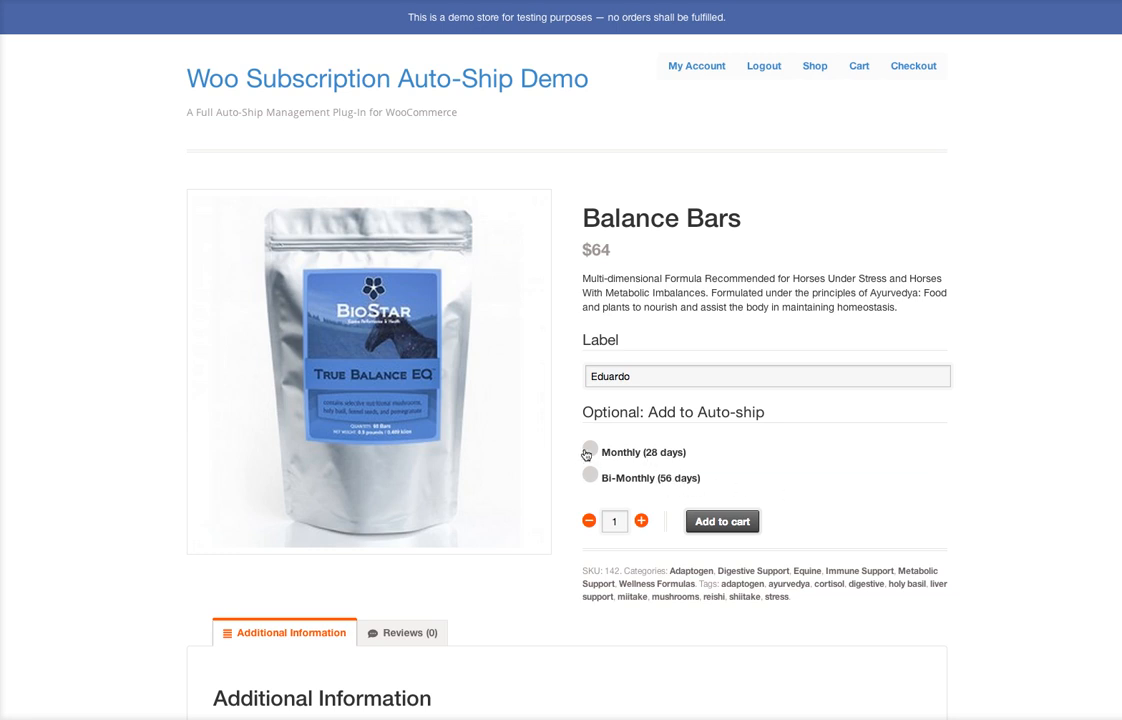
click(588, 452)
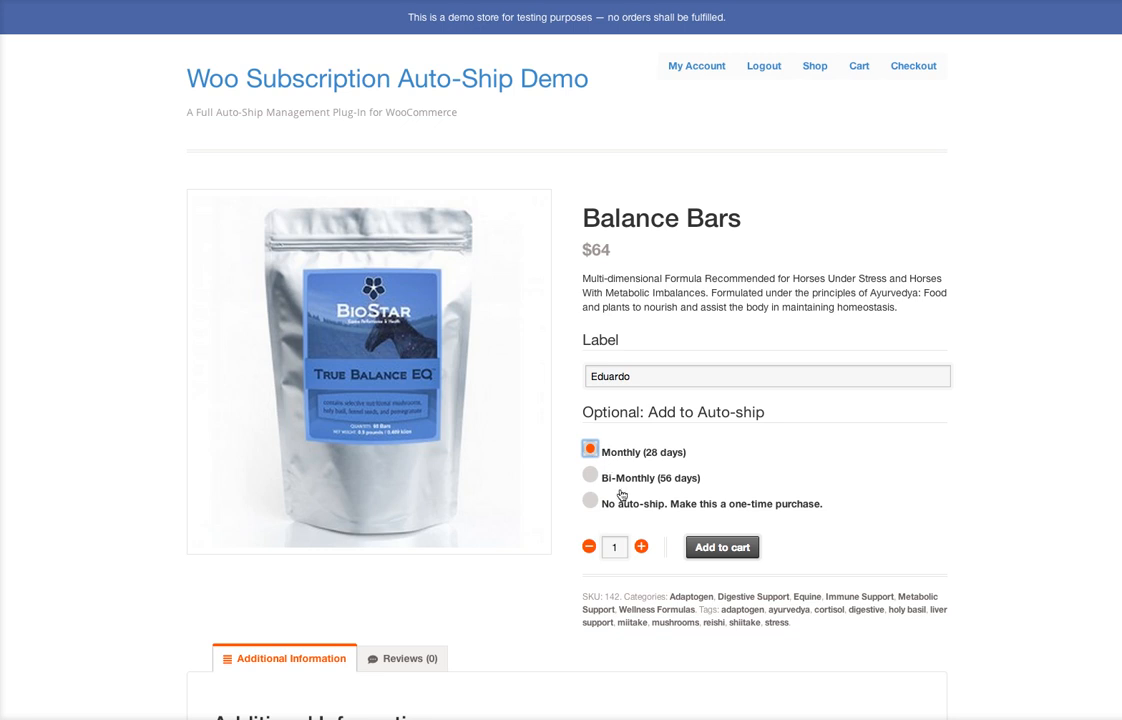
click(640, 548)
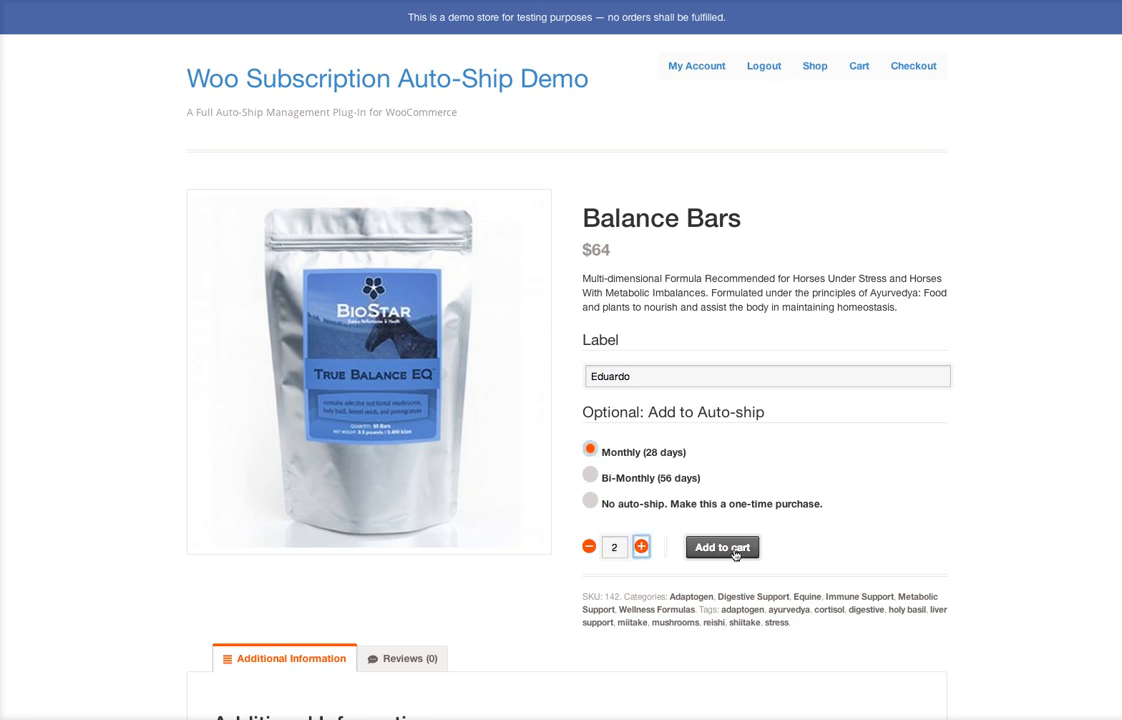
click(722, 548)
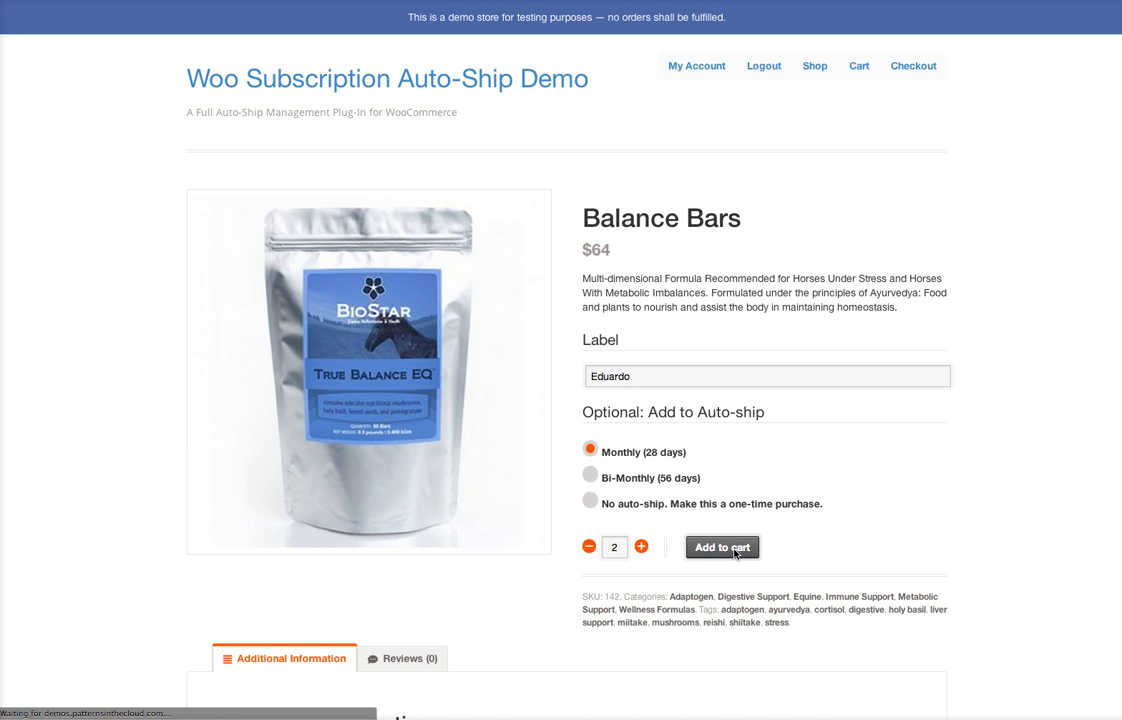
click(720, 548)
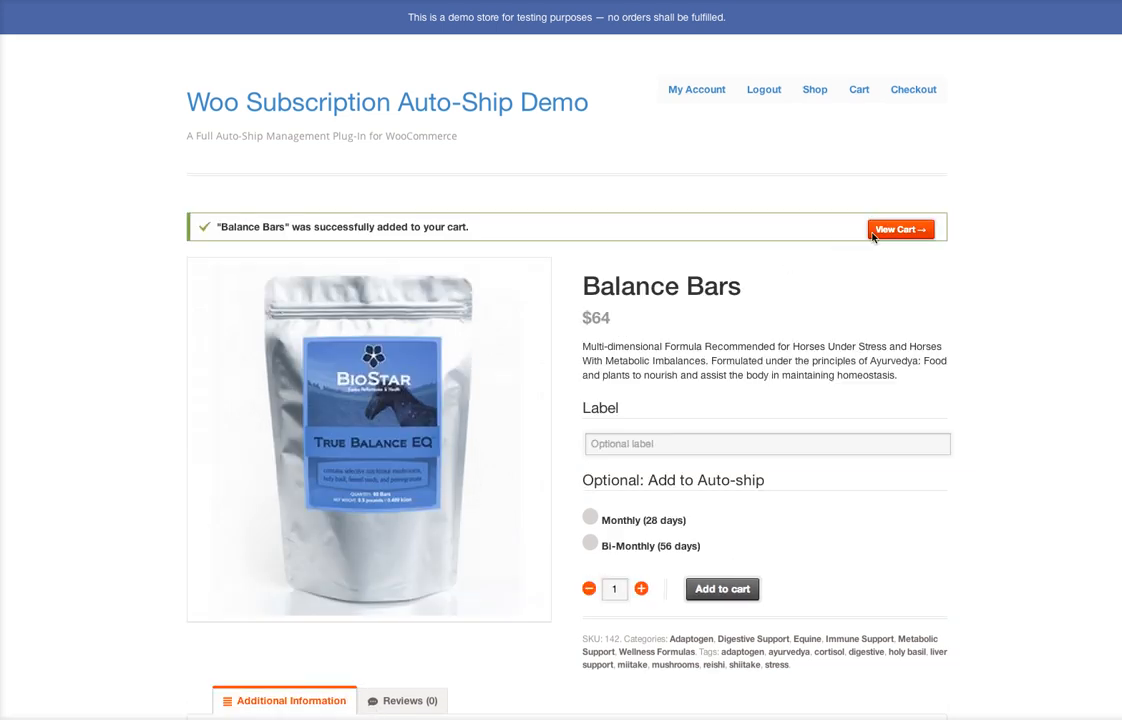
click(900, 228)
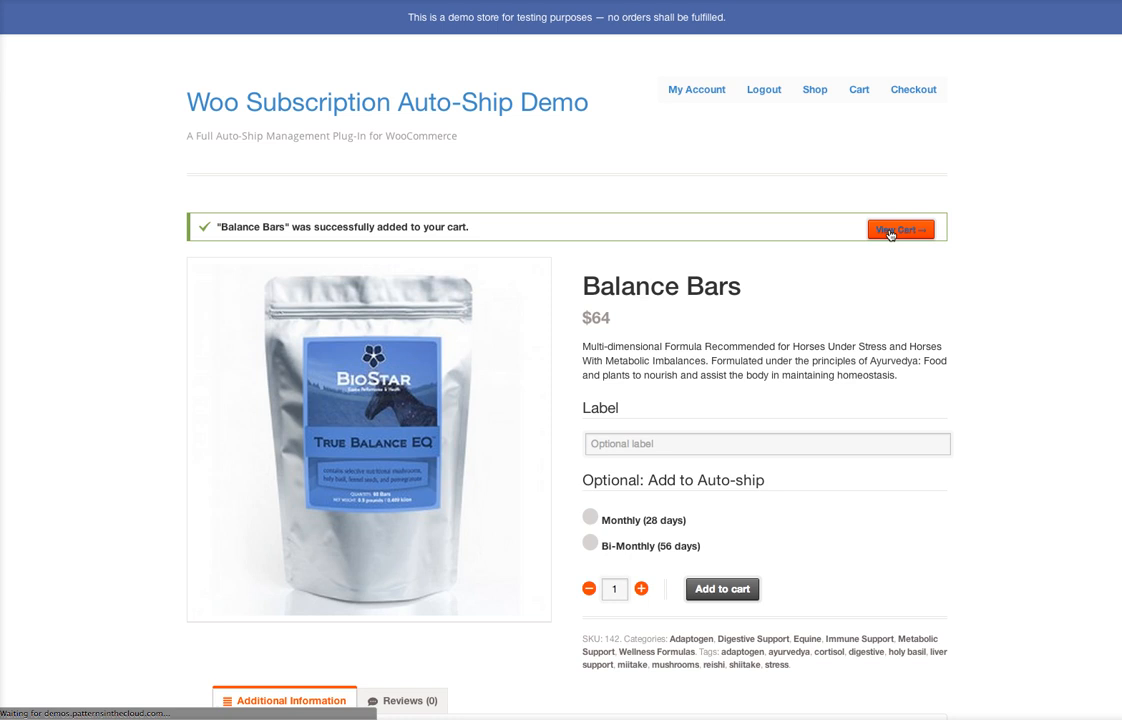
- View the cart listing two monthly Balance Bars labelled Eduardo at $136
click(900, 228)
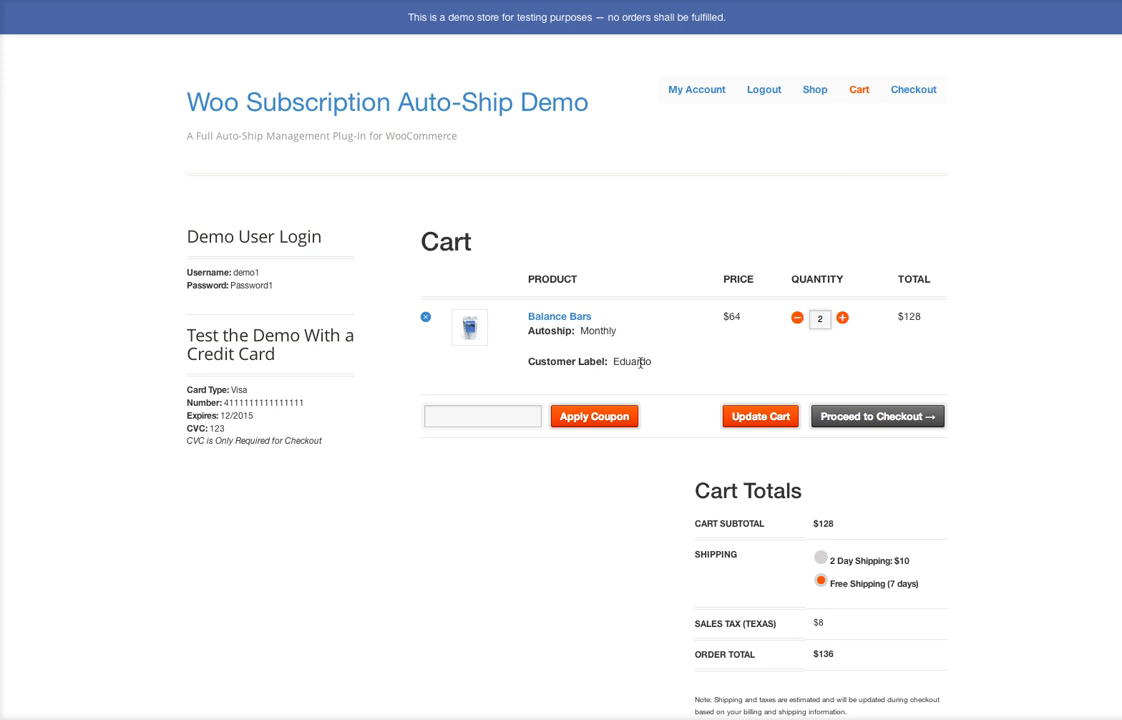
mouse_move(736, 120)
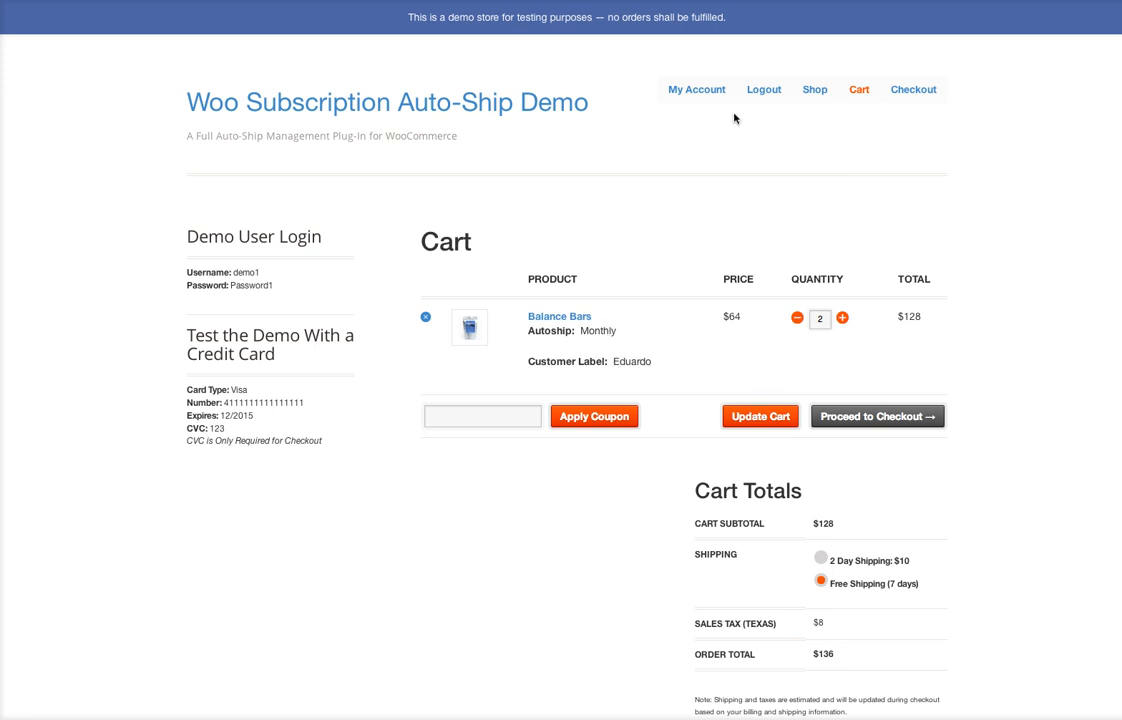
click(816, 88)
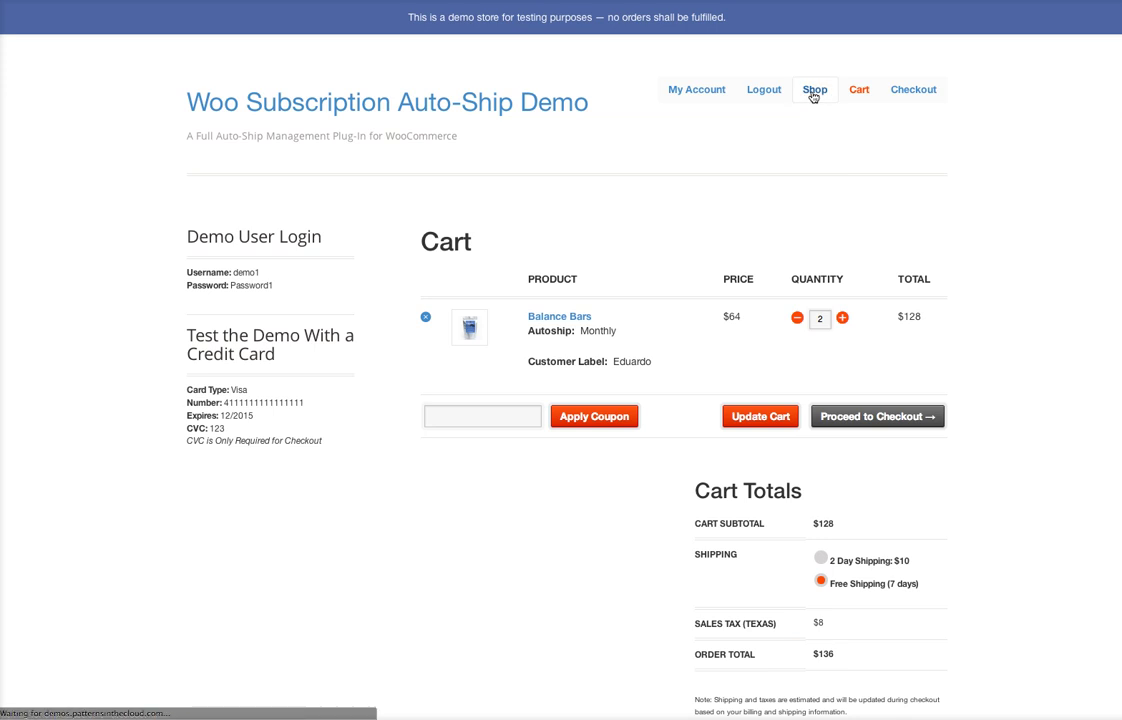
- Return to the shop grid and choose the Treat Bites product
click(814, 88)
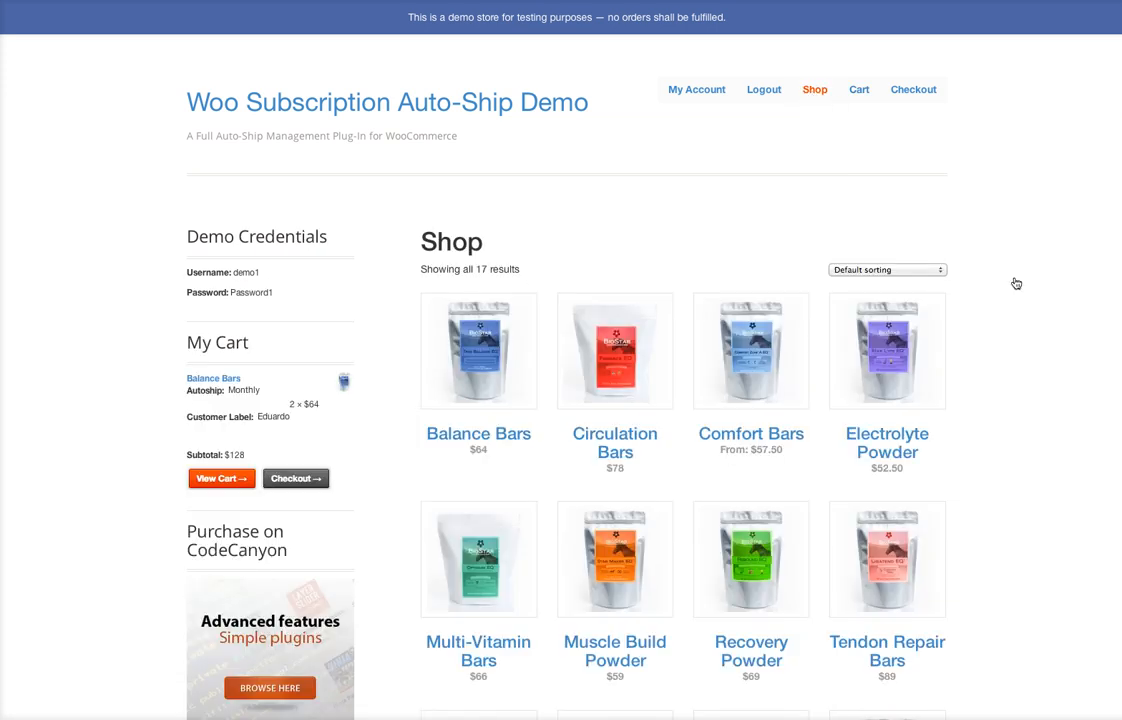
scroll(down, 3)
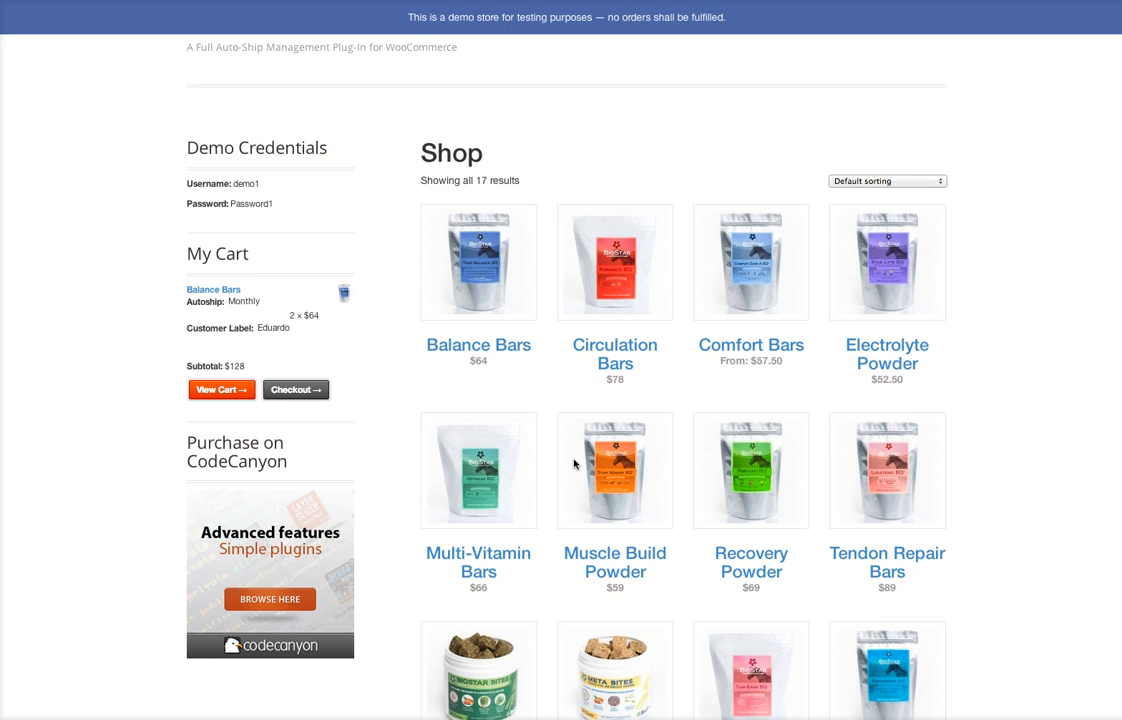
scroll(down, 3)
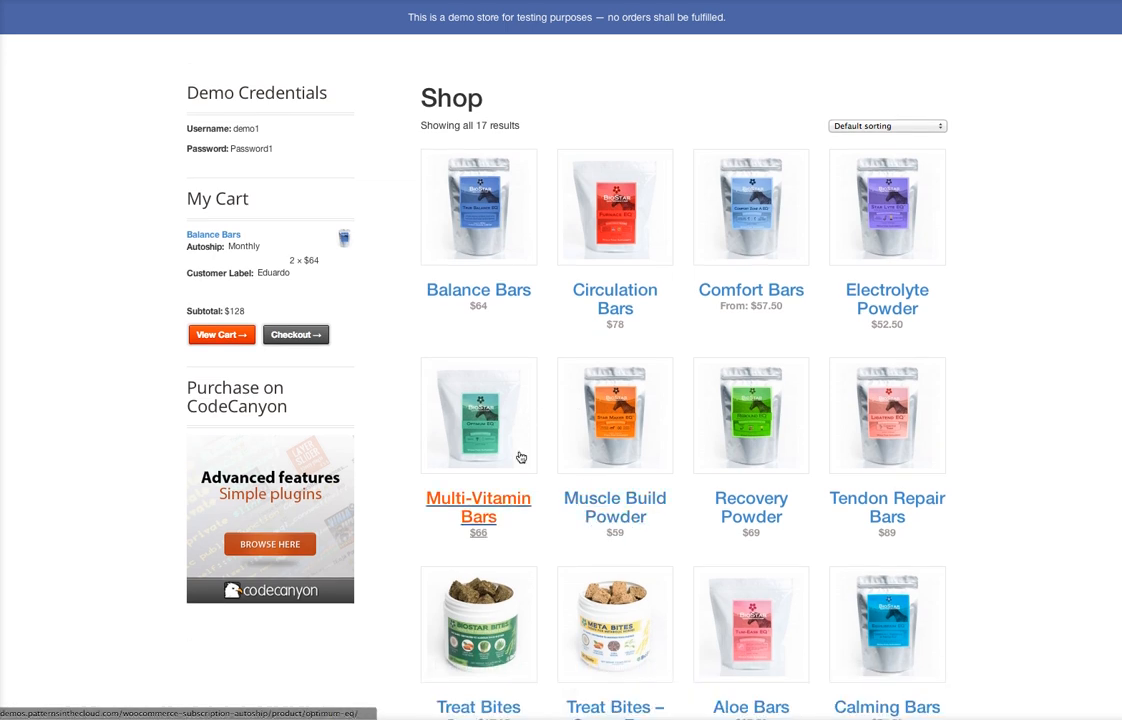
scroll(down, 3)
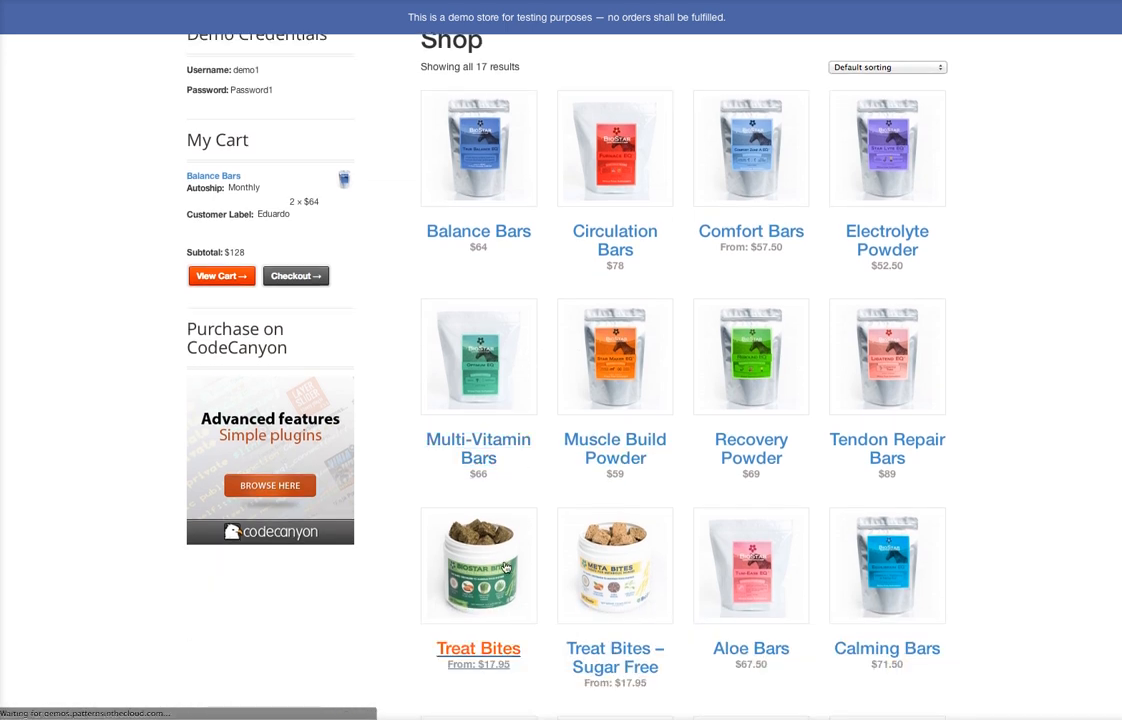
click(478, 648)
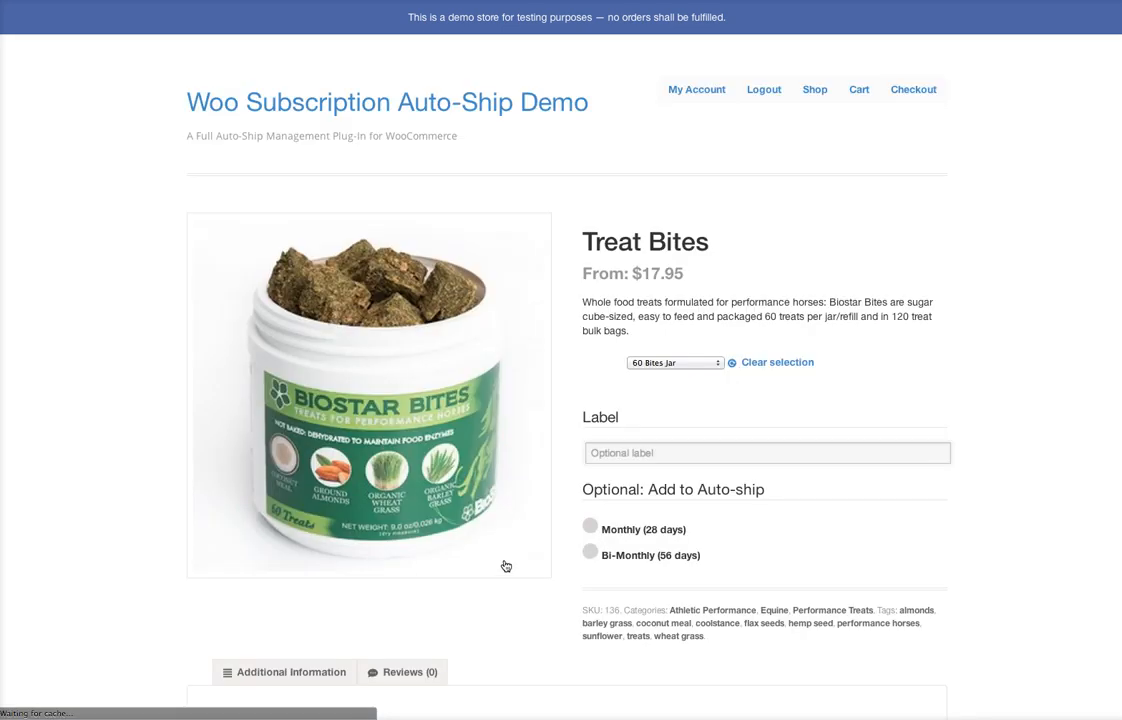
- Add 120 Bites Bulk Treat Bites labelled Benito on Monthly (28 days) auto-ship to the cart
click(674, 362)
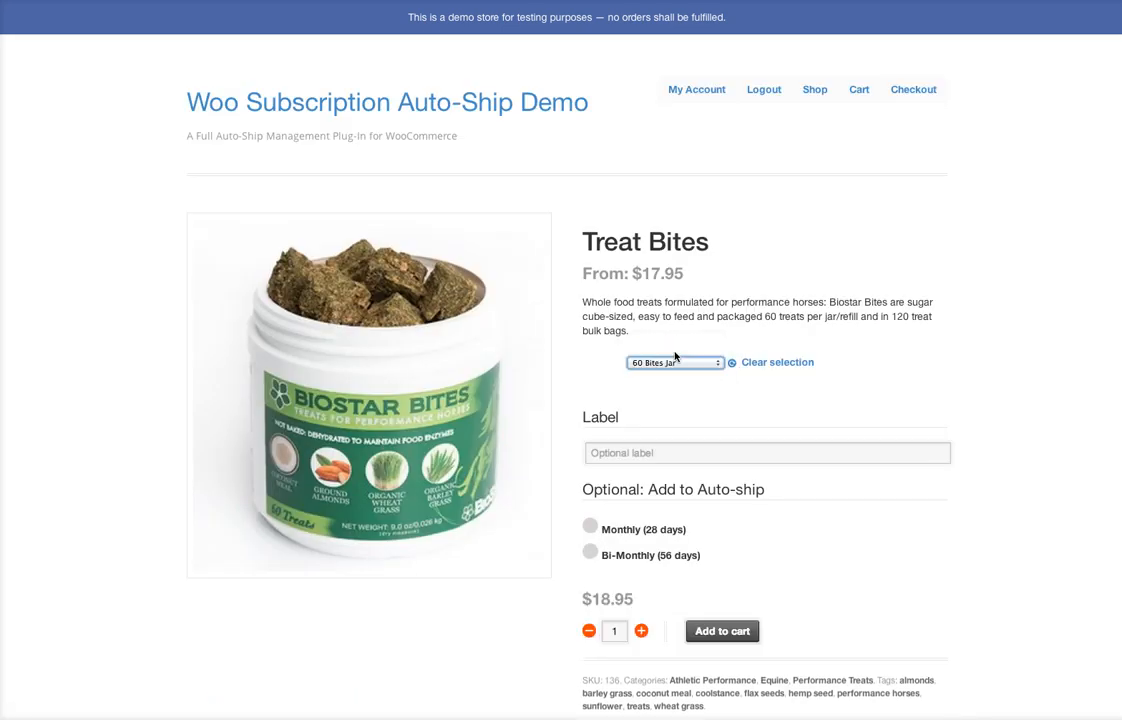
click(674, 362)
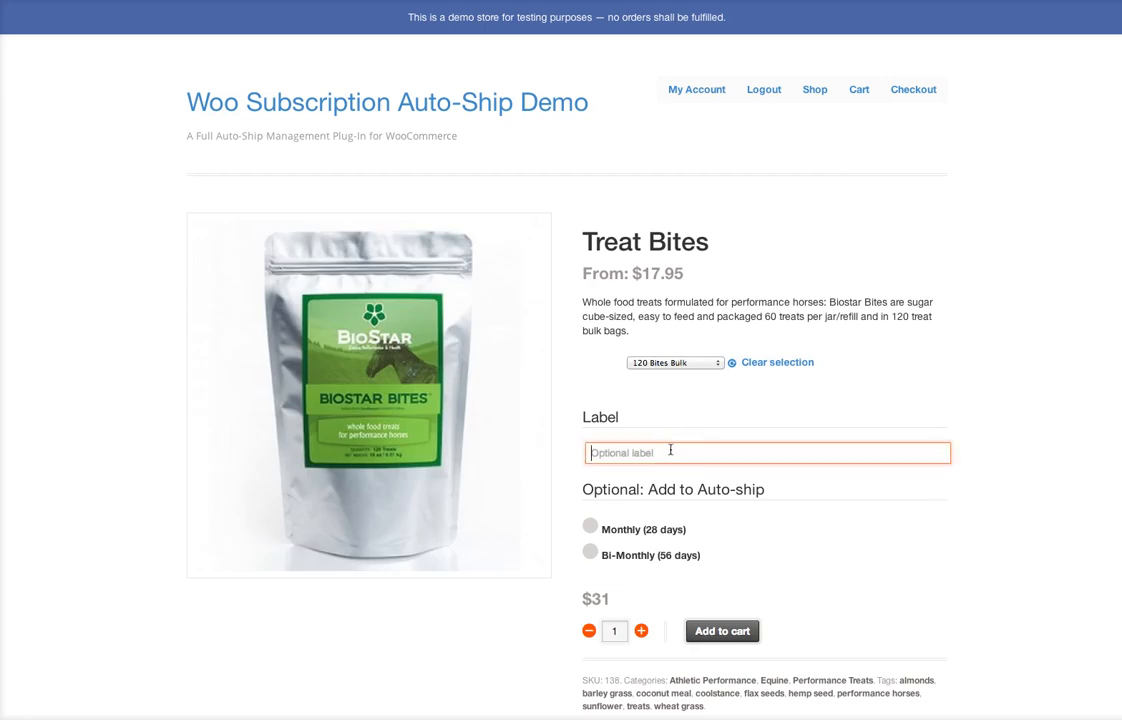
mouse_move(970, 428)
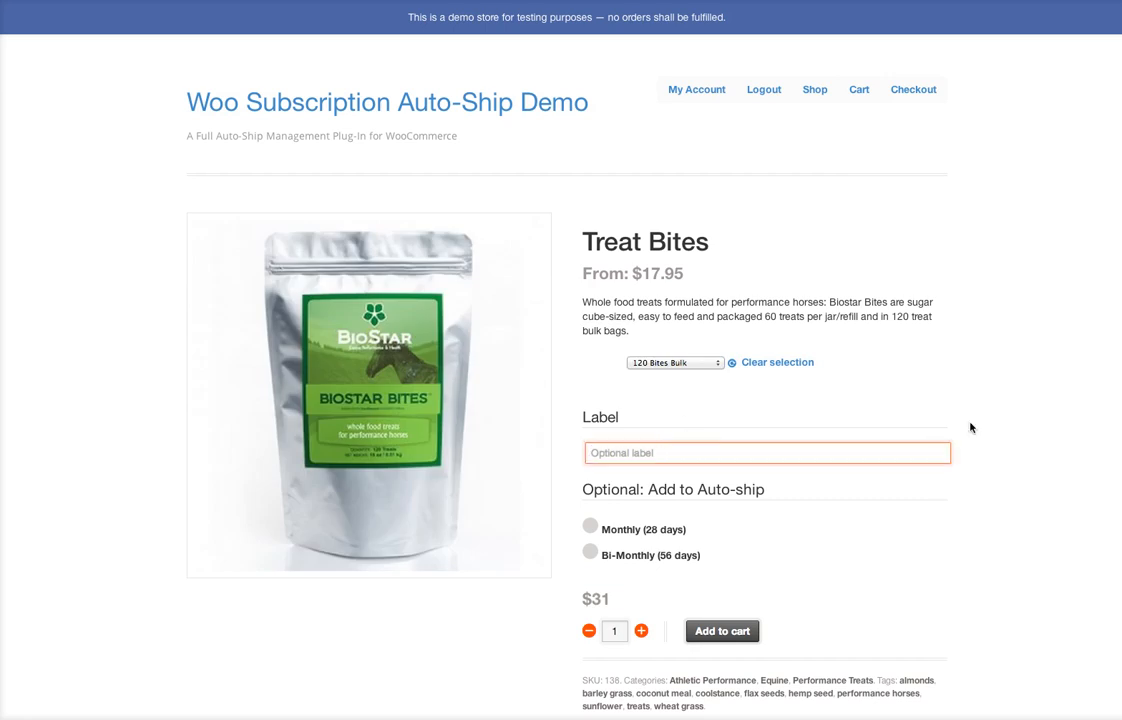
text(Benito)
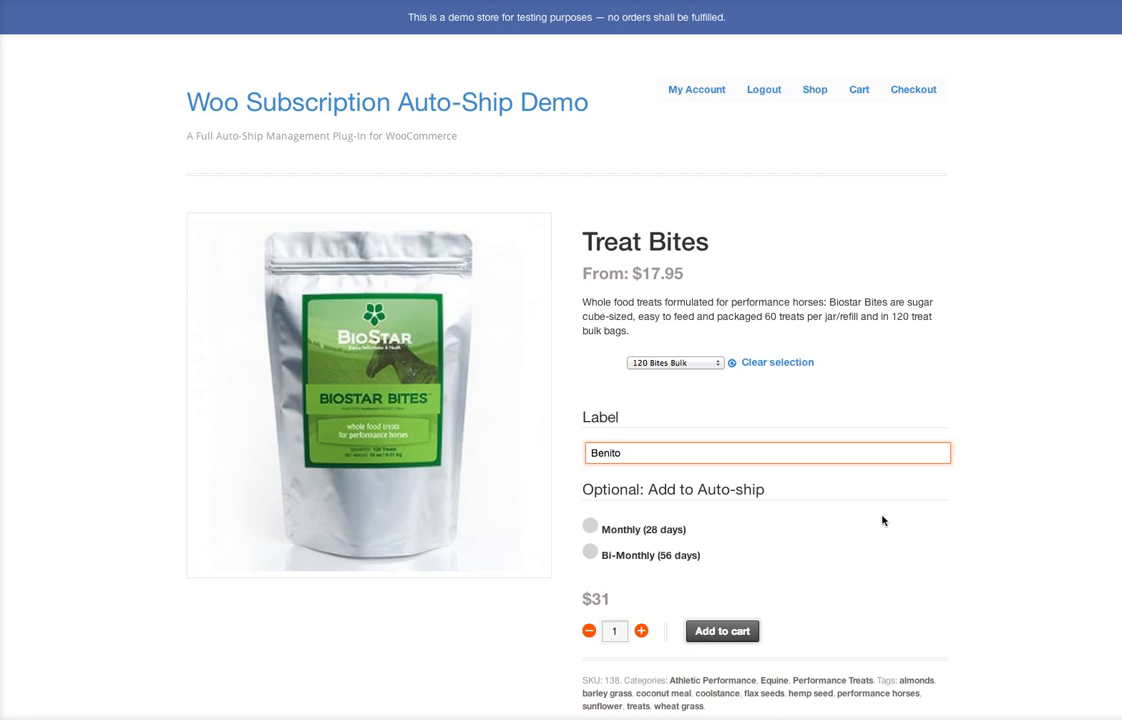
mouse_move(656, 538)
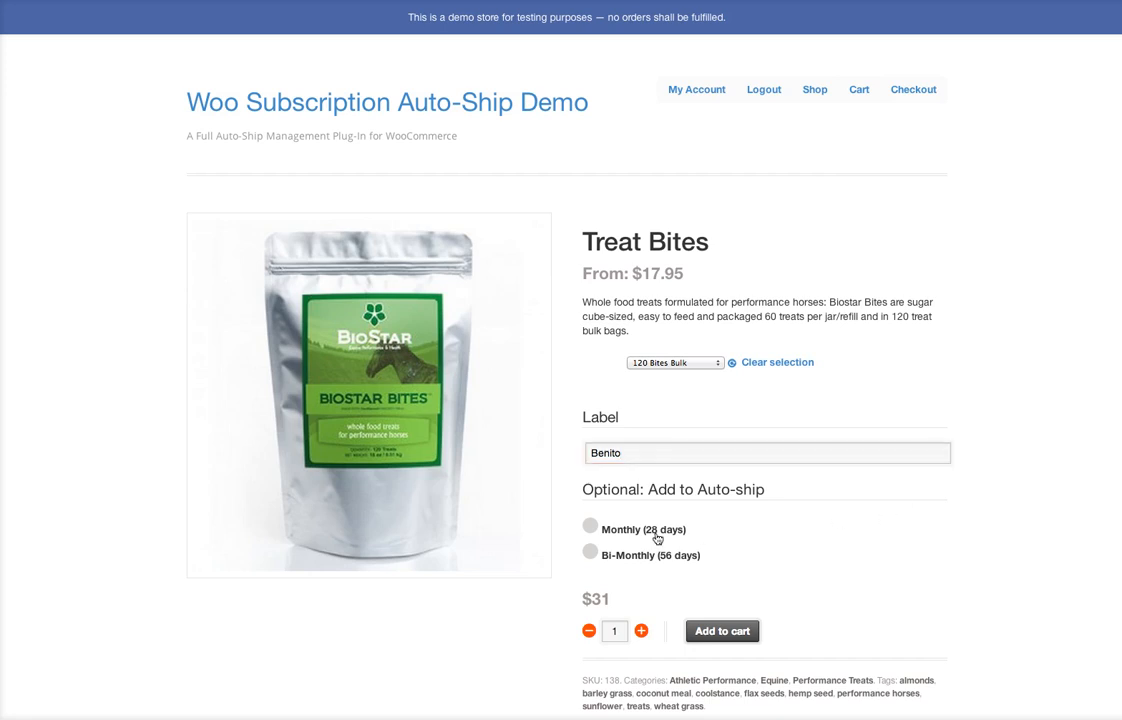
click(588, 528)
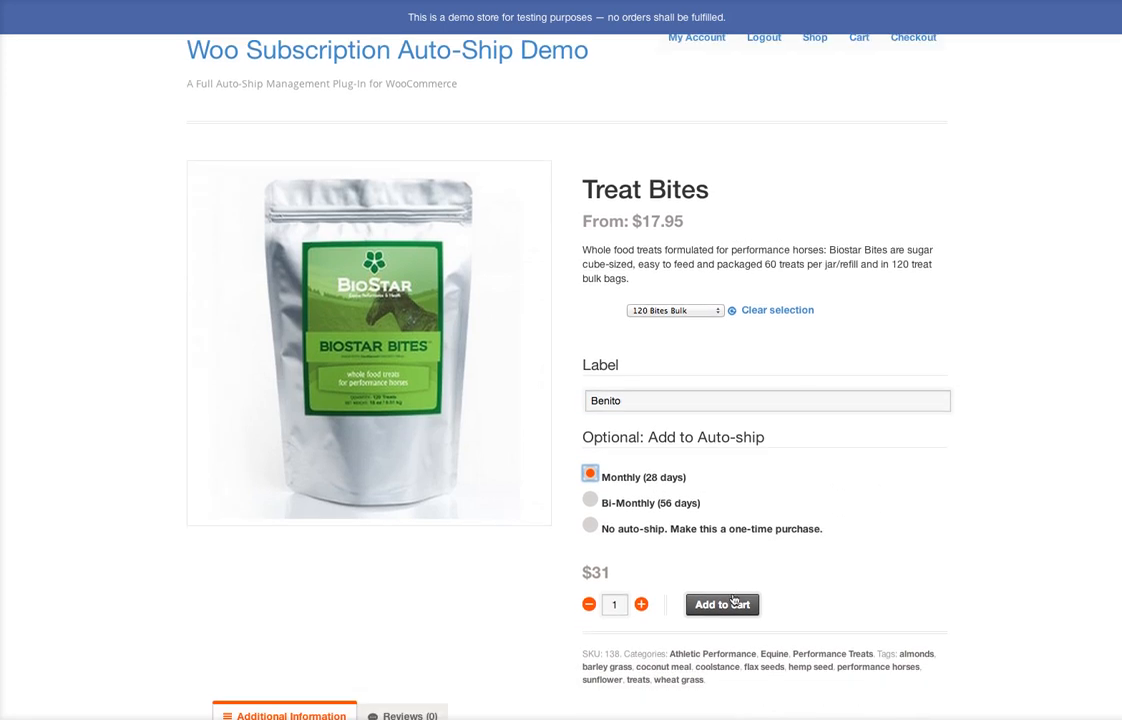
click(722, 604)
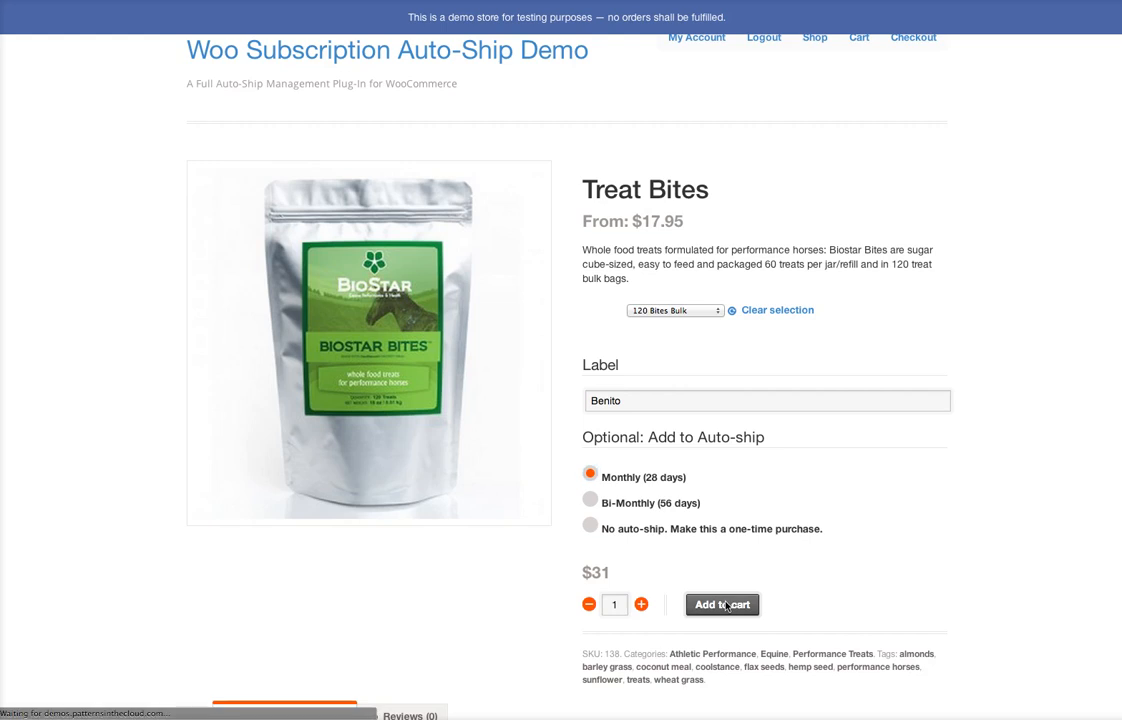
click(722, 604)
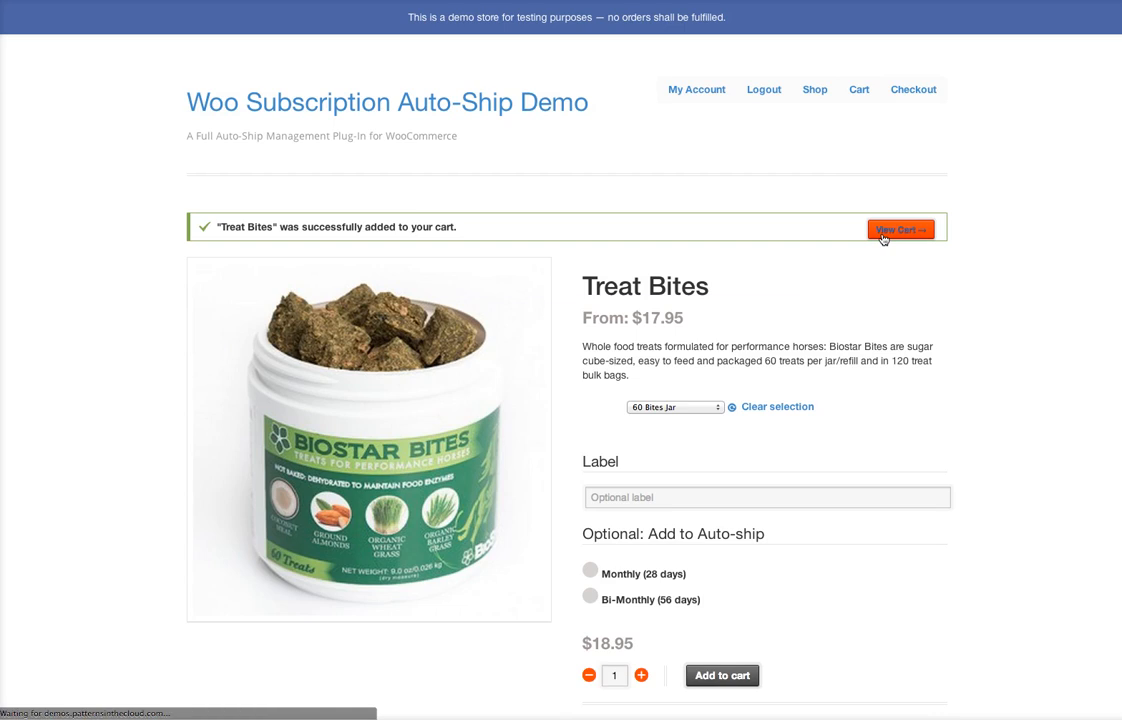
- View the cart now listing Balance Bars and Treat Bites, subtotal $159
click(900, 228)
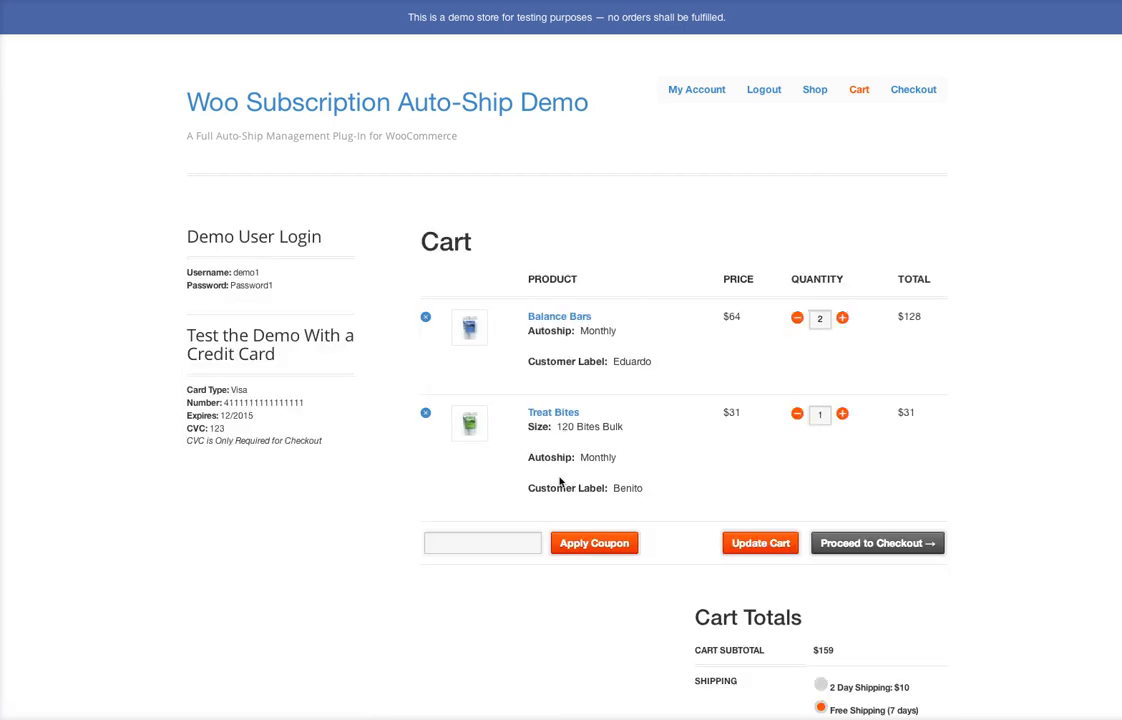
mouse_move(714, 258)
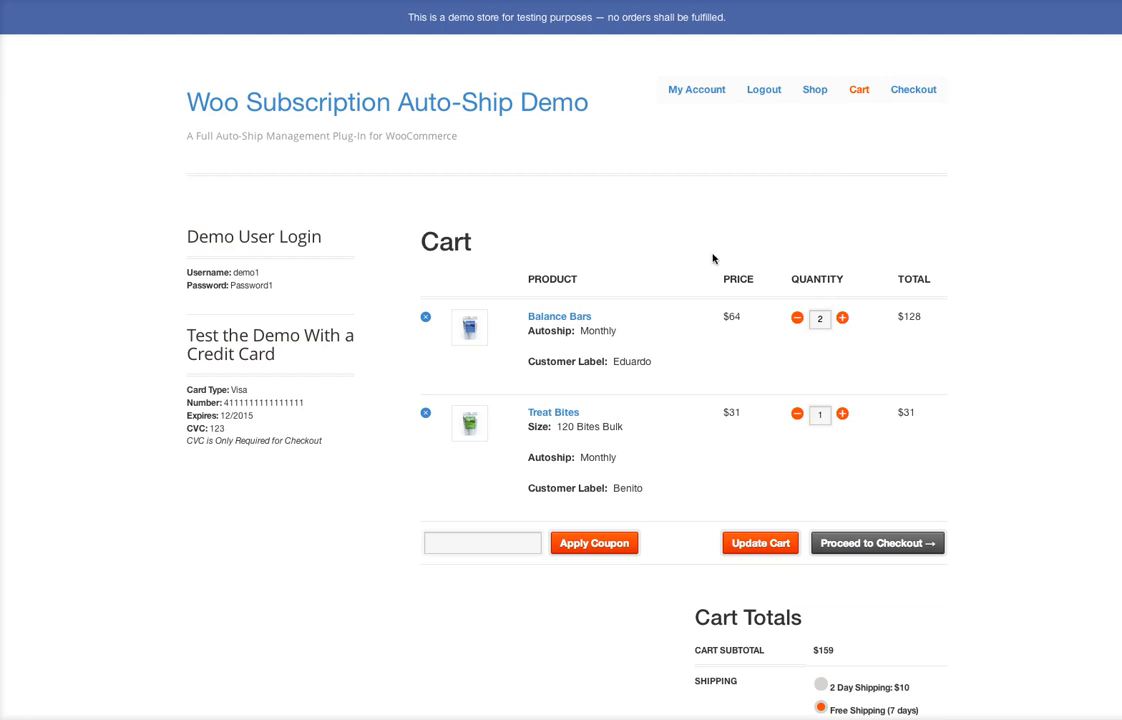
mouse_move(788, 152)
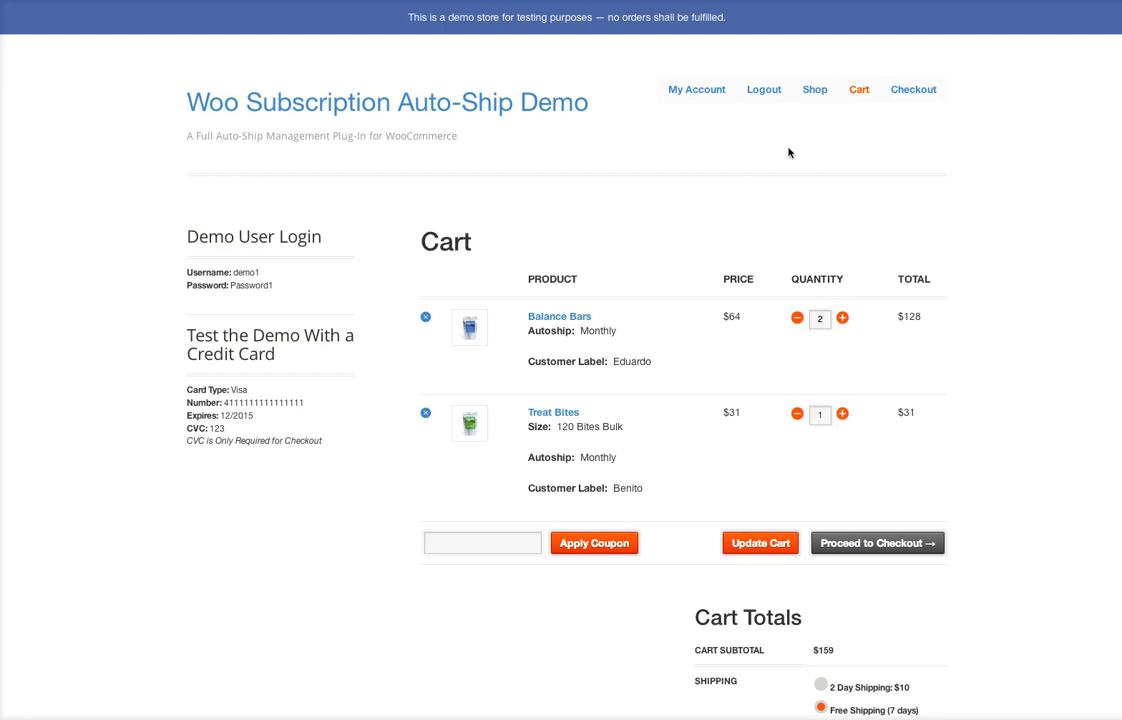
click(814, 88)
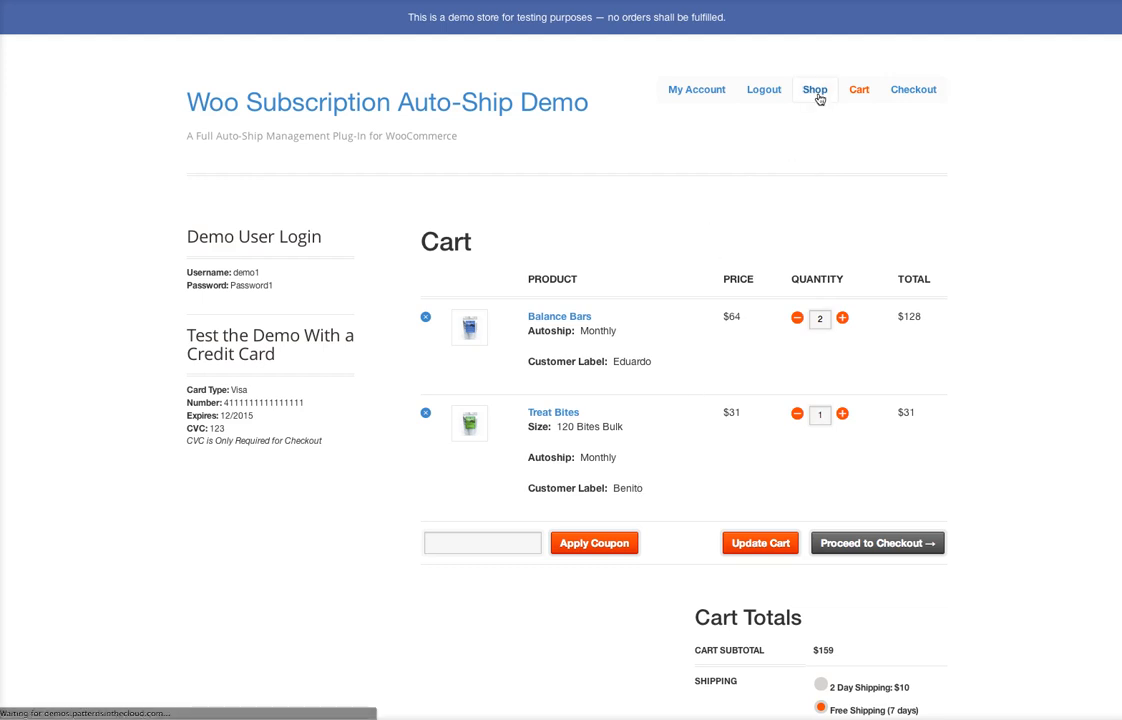
- Return to the shop and reach the Muscle Build Powder product
click(814, 88)
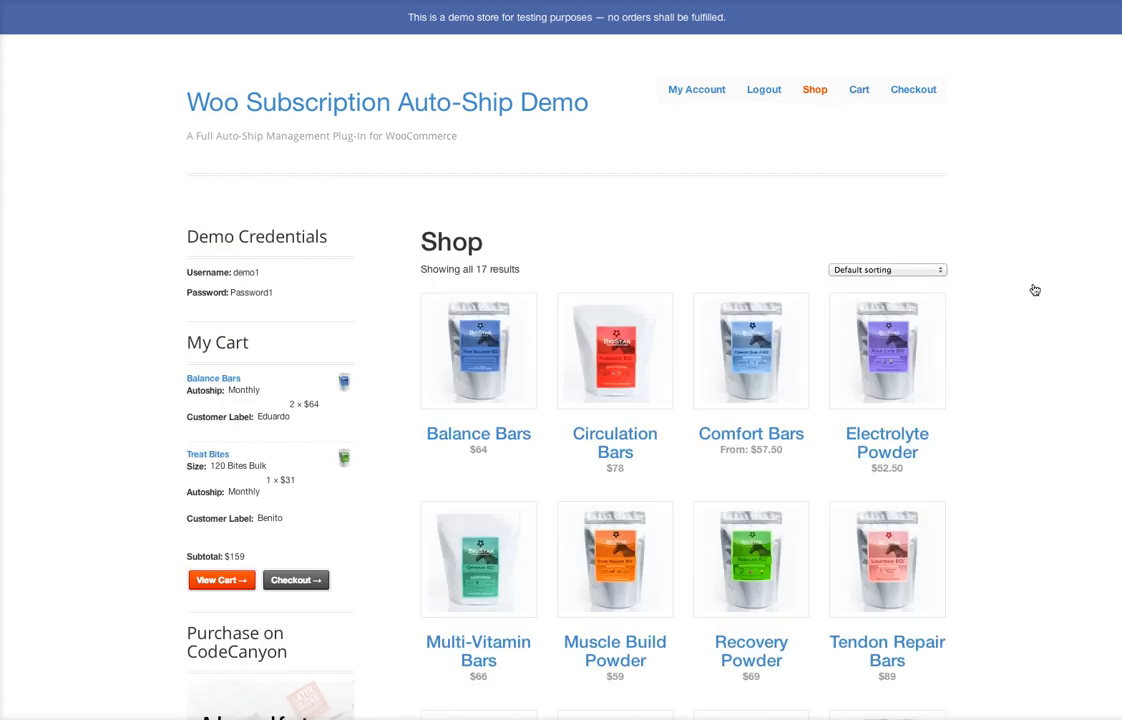
scroll(down, 3)
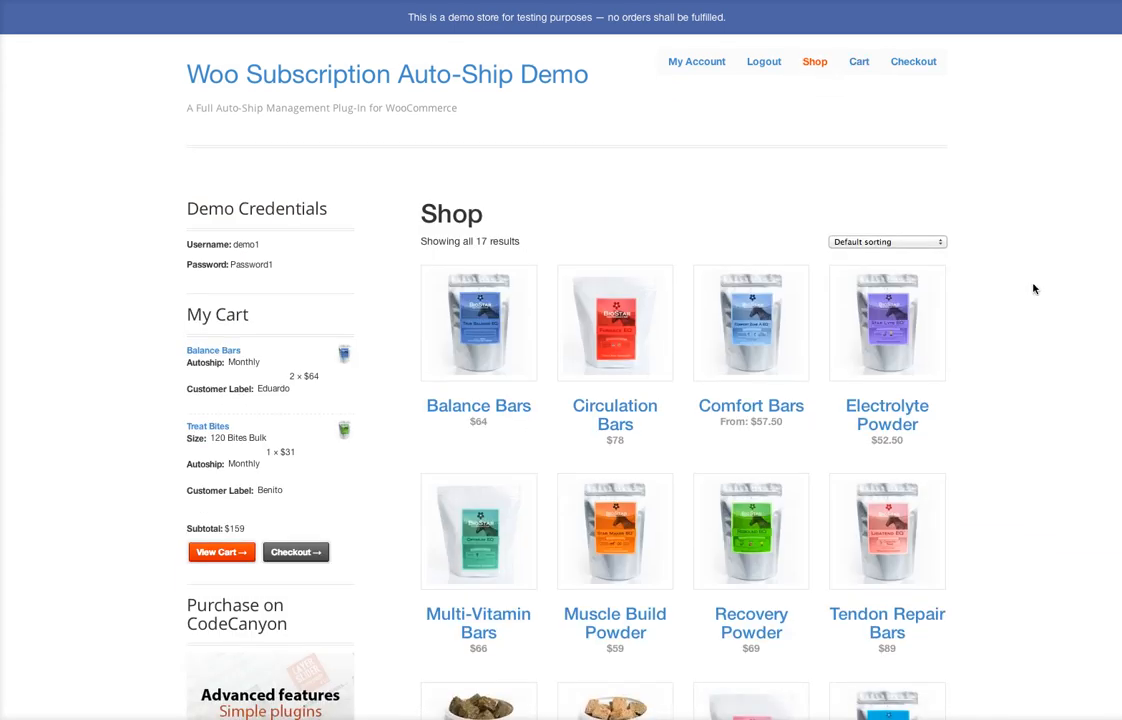
scroll(down, 3)
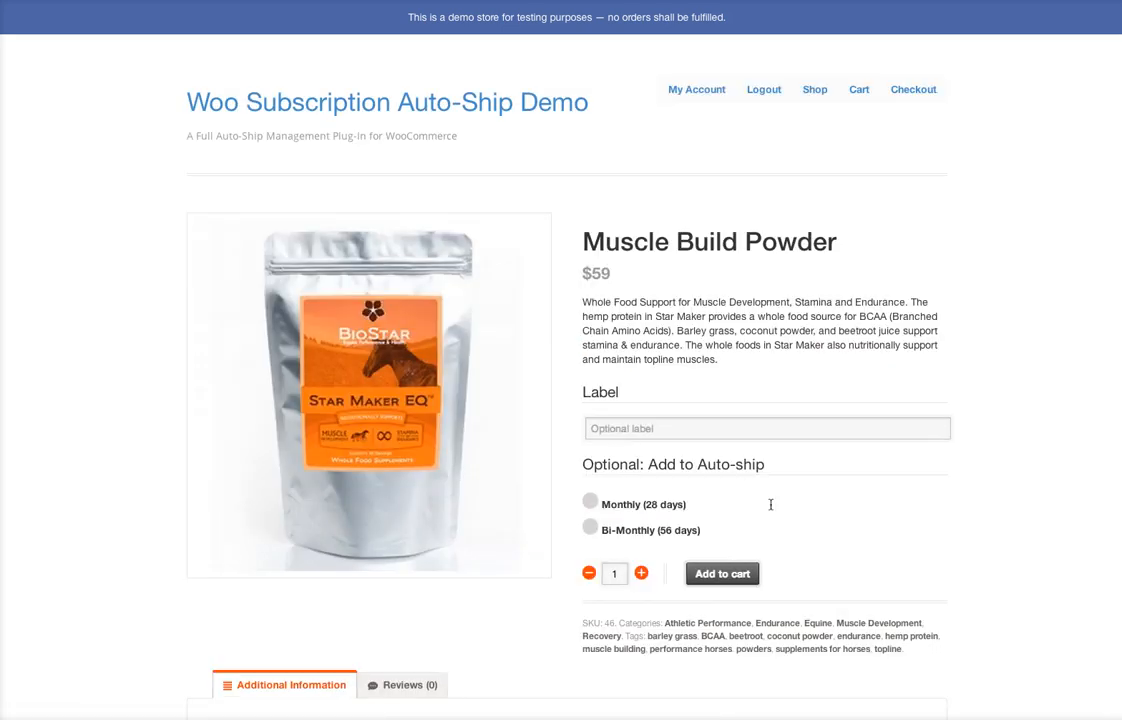
scroll(down, 3)
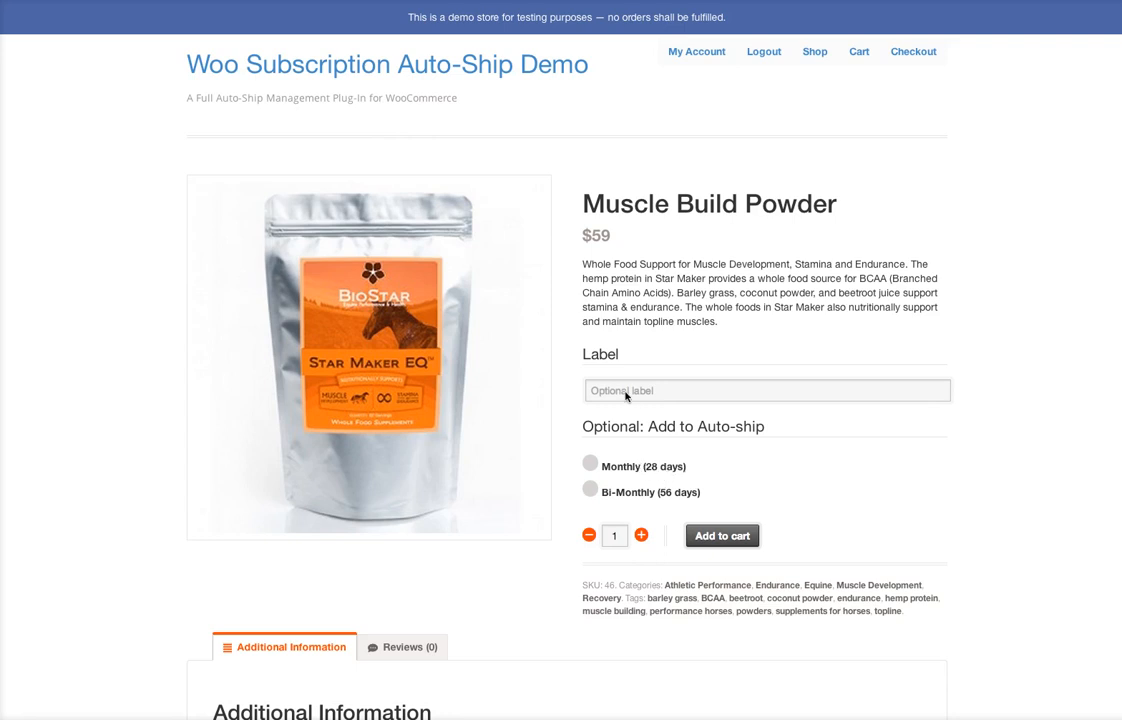
- Add Muscle Build Powder labelled Benito as a no auto-ship one-time purchase to the cart
click(766, 390)
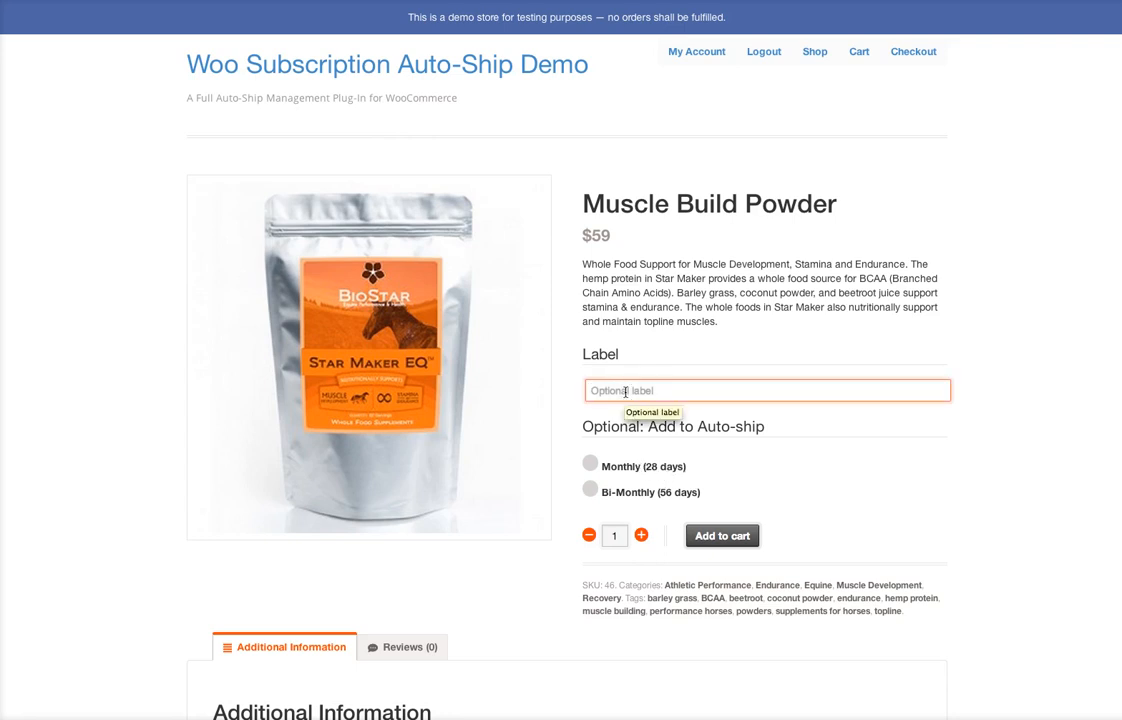
text(Benito)
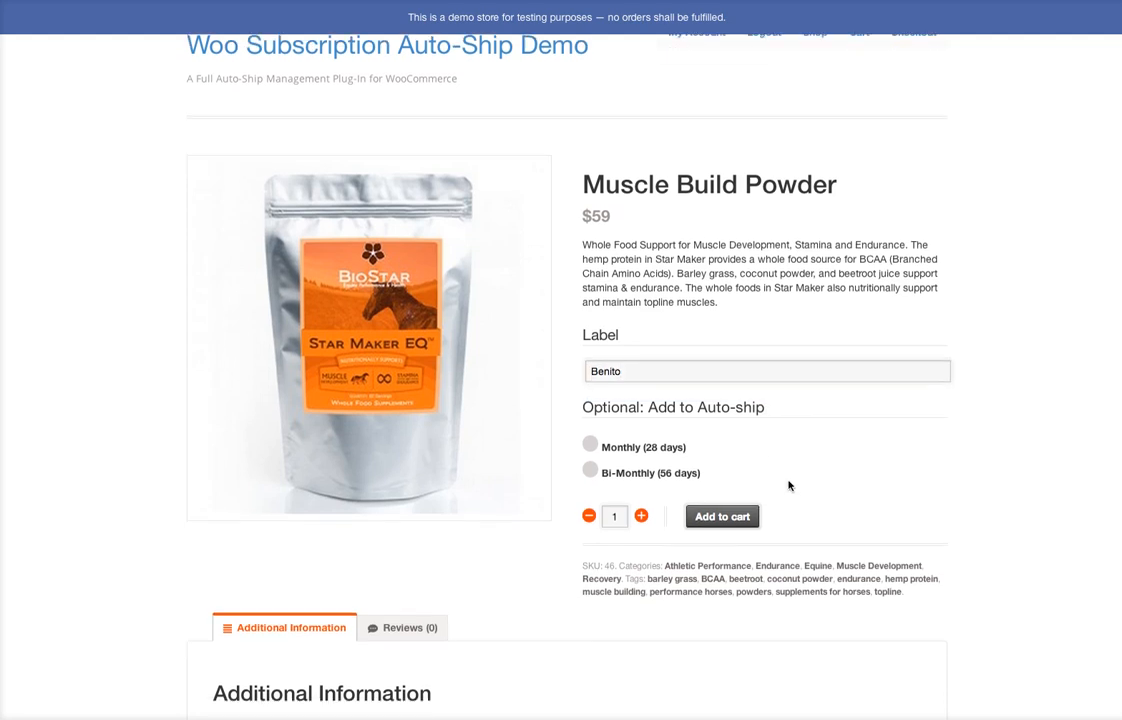
click(588, 444)
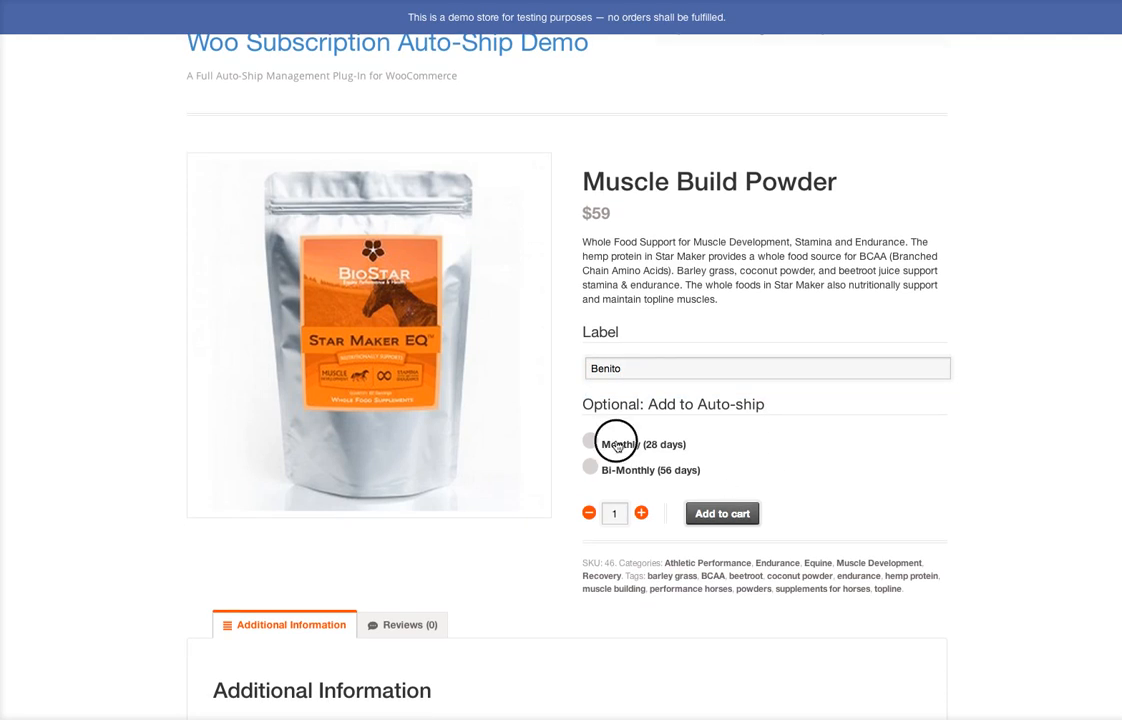
click(588, 442)
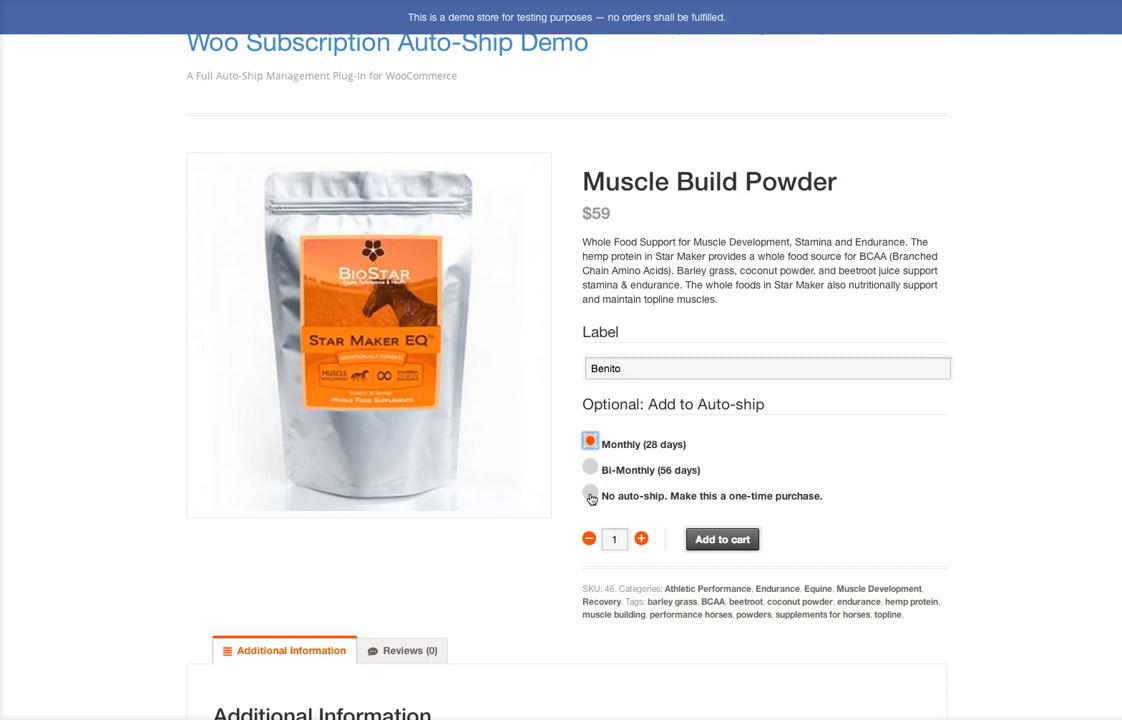
click(590, 496)
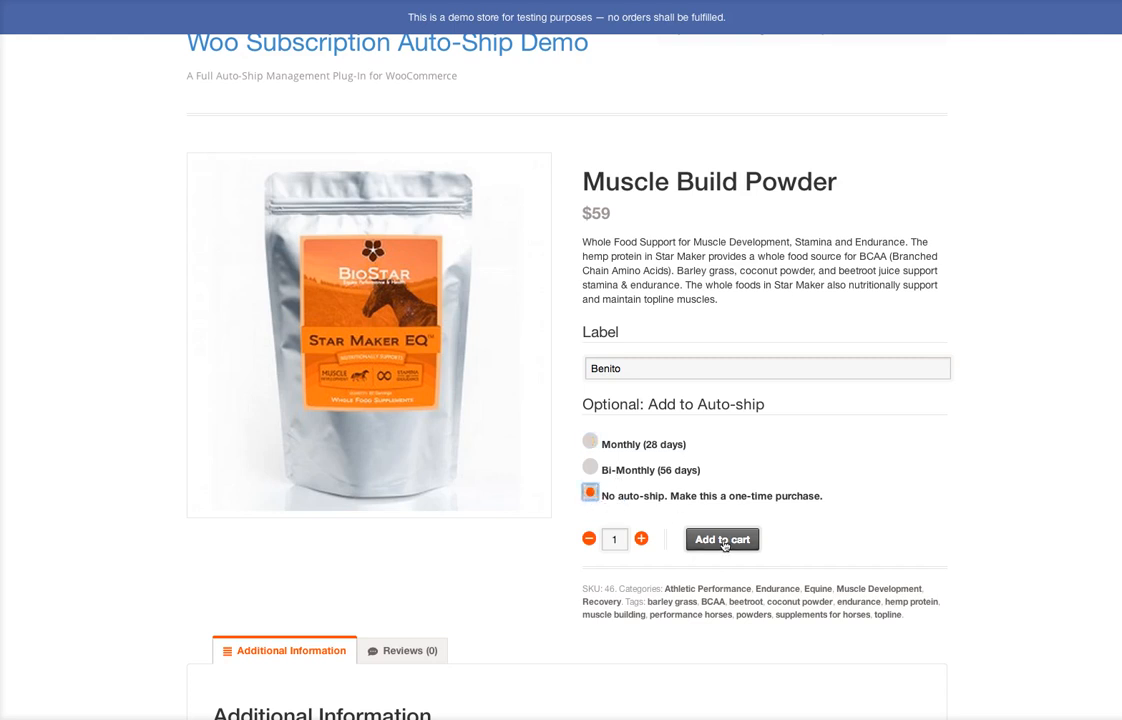
click(720, 540)
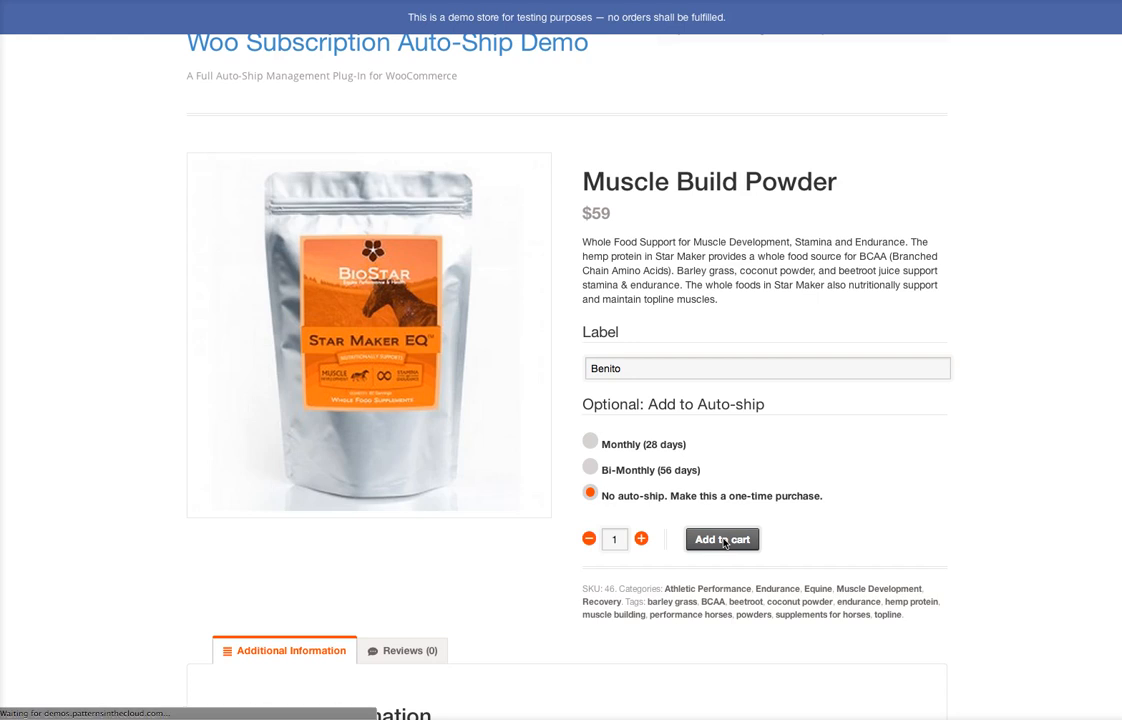
click(722, 540)
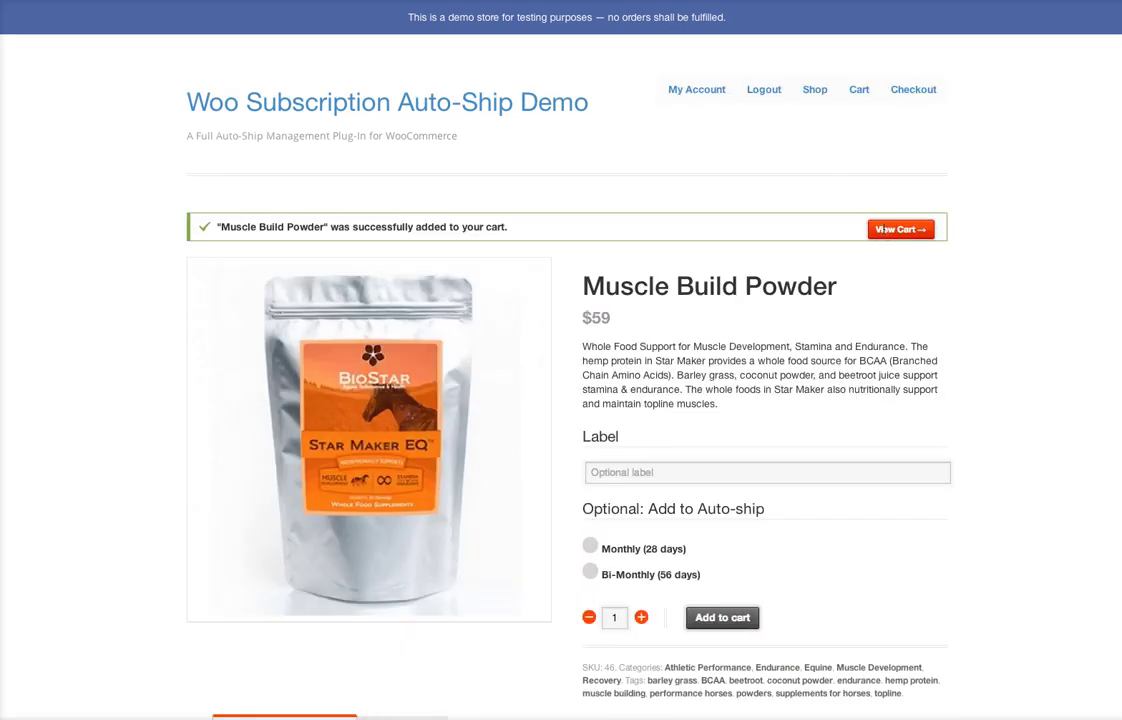
click(900, 228)
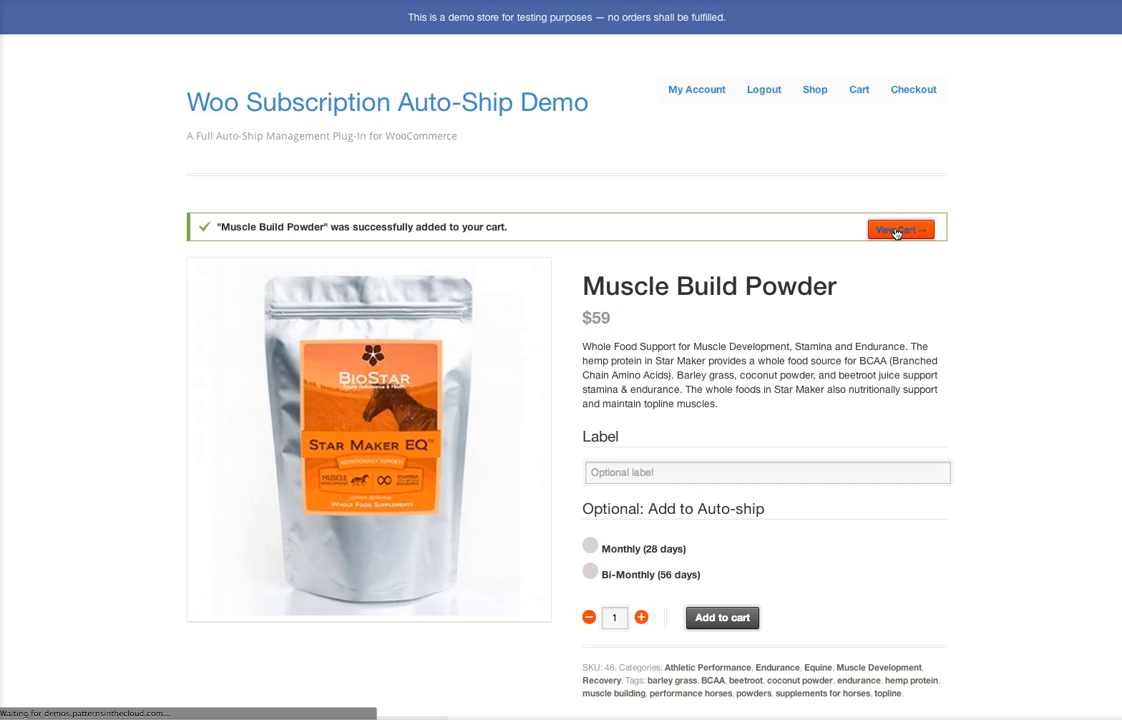
- Review the three-item cart and switch shipping to 2 Day Shipping
click(900, 230)
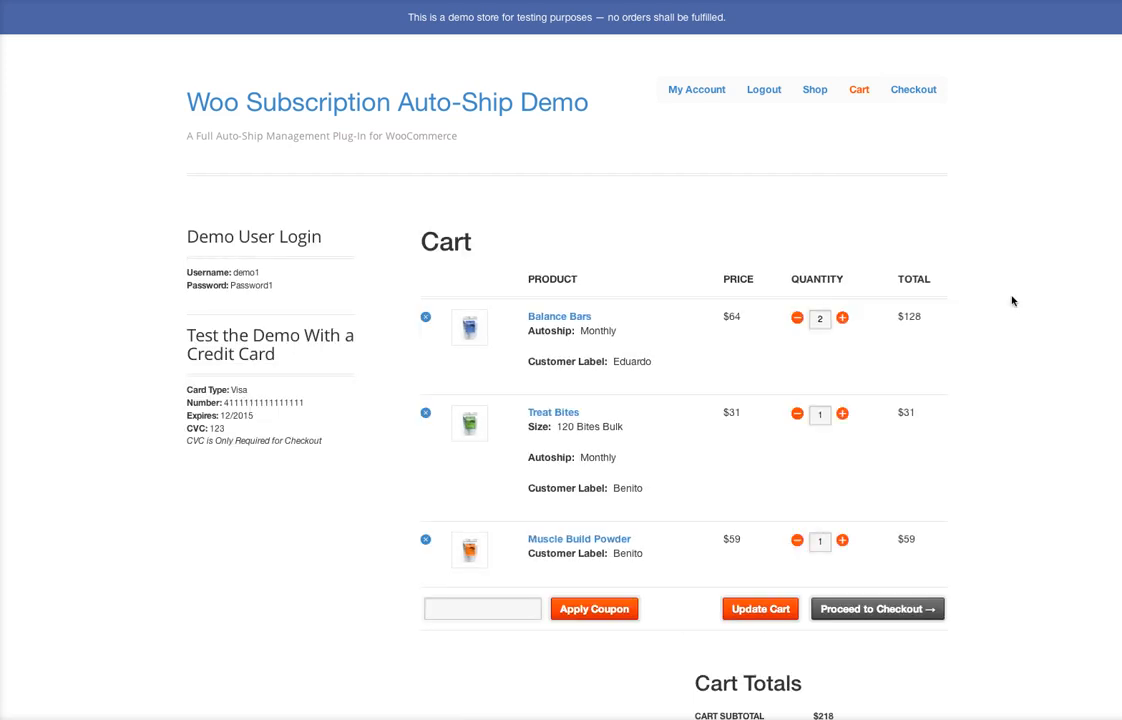
scroll(down, 3)
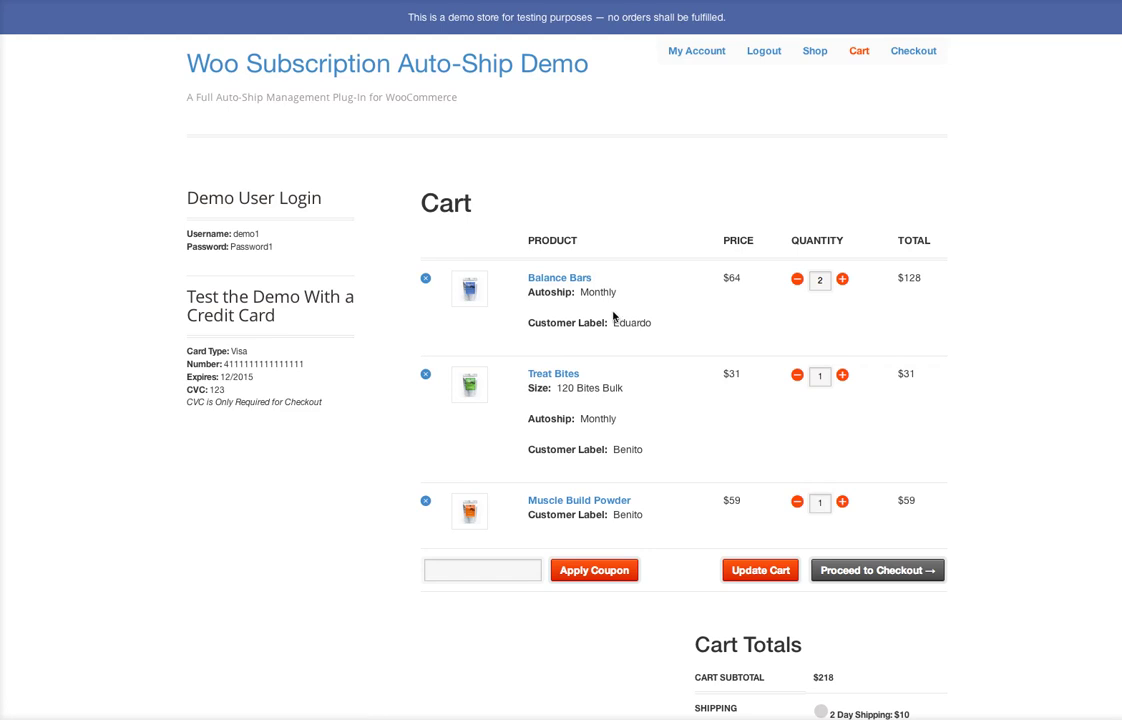
scroll(down, 3)
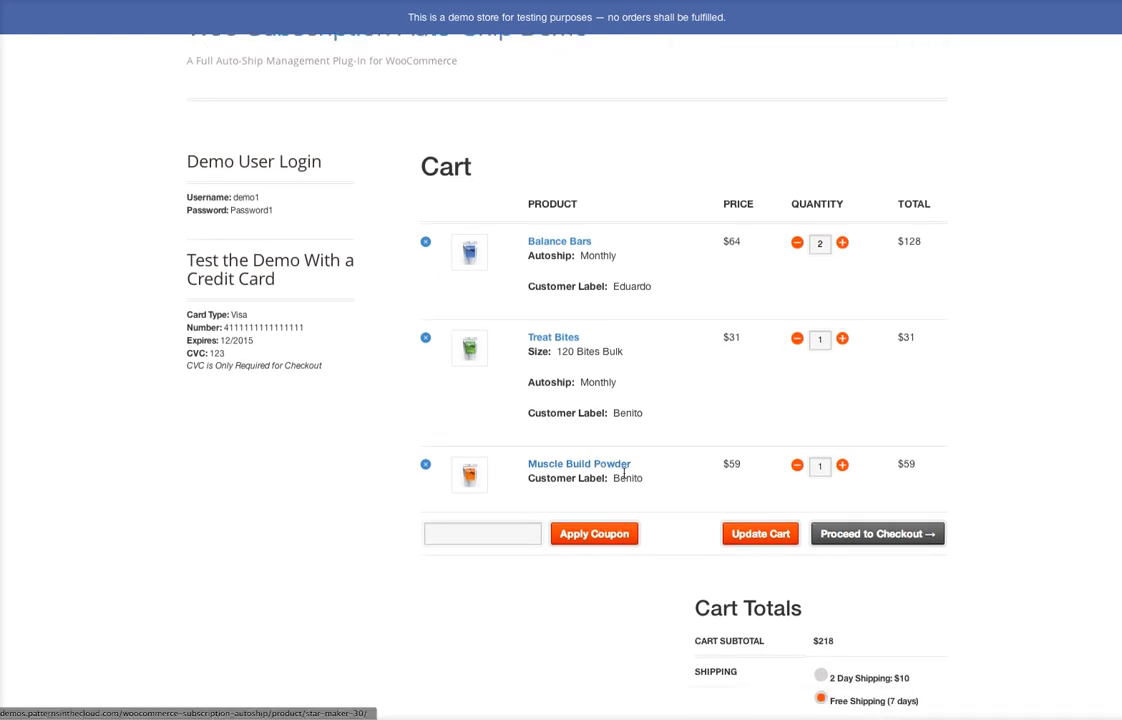
mouse_move(654, 490)
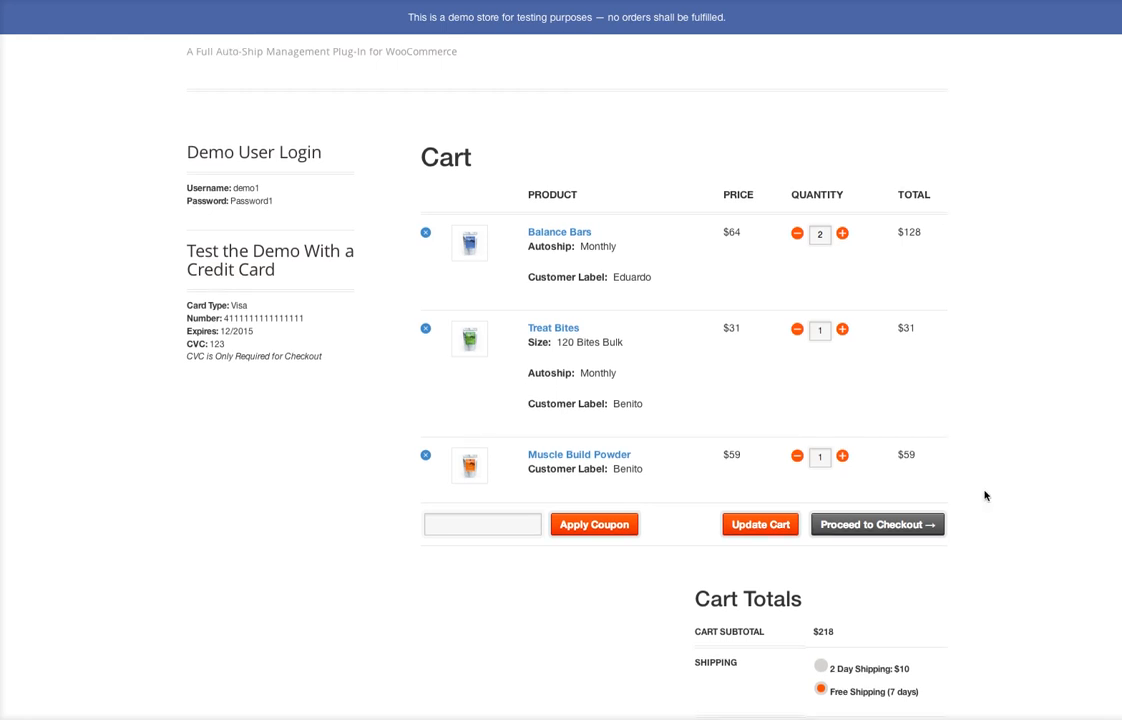
scroll(down, 3)
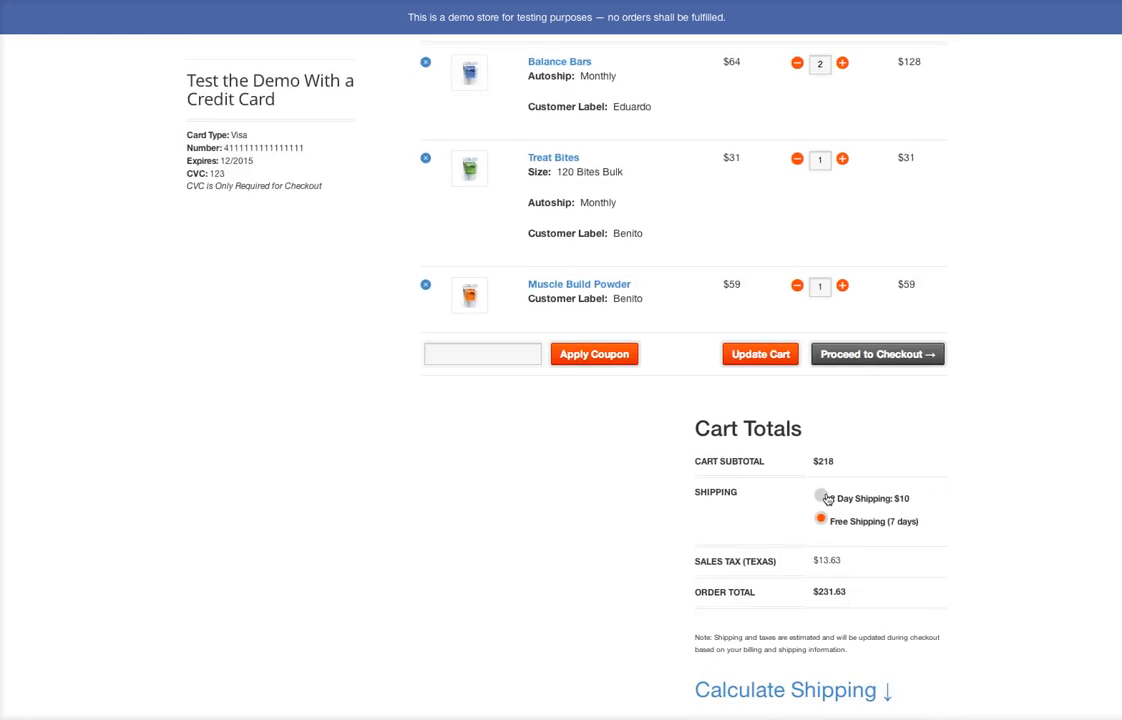
click(820, 498)
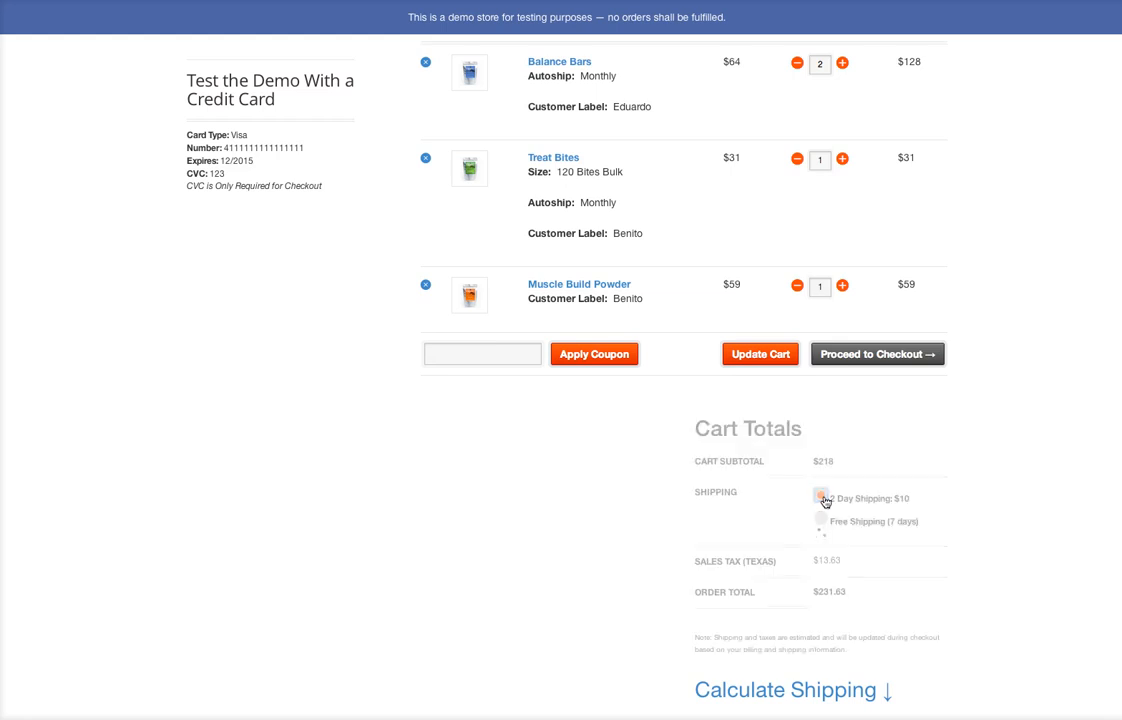
click(820, 498)
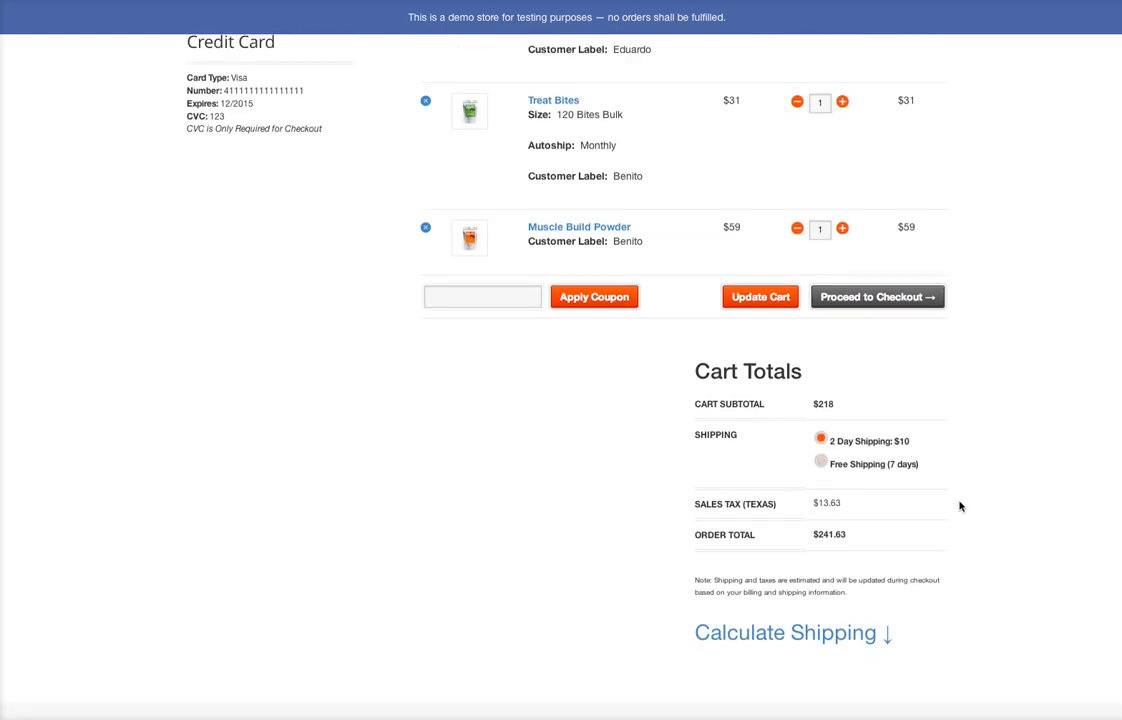
mouse_move(696, 504)
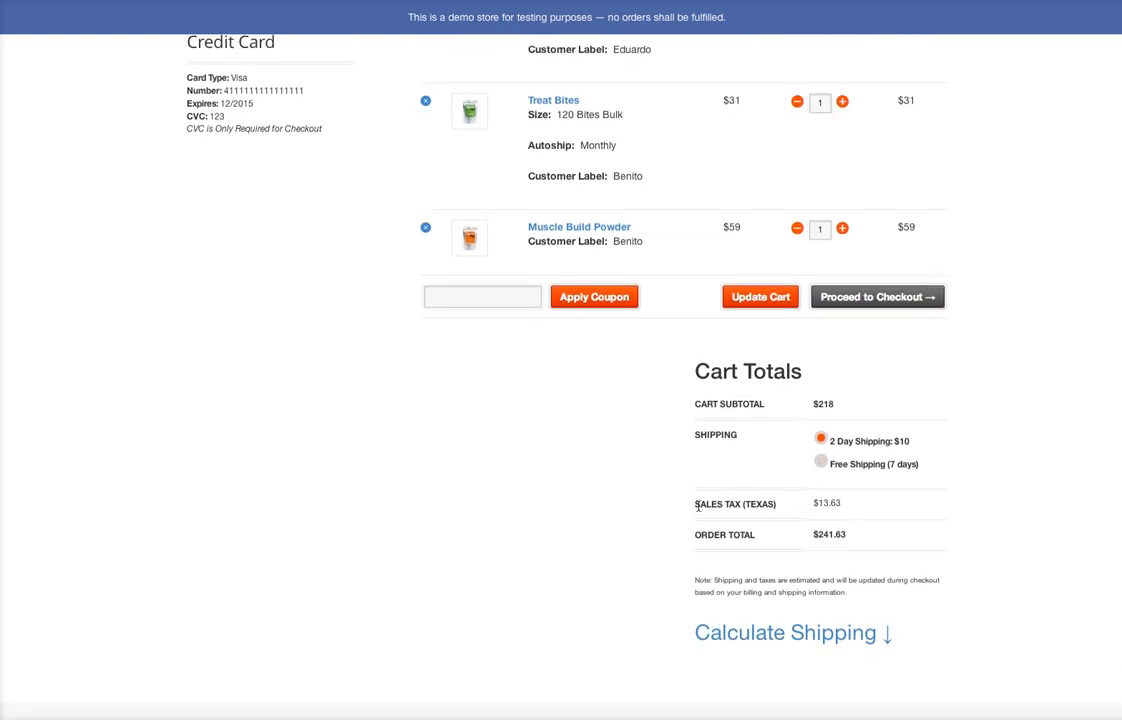
- Check the shipping calculator and totals of $241.63, then proceed to checkout
scroll(down, 3)
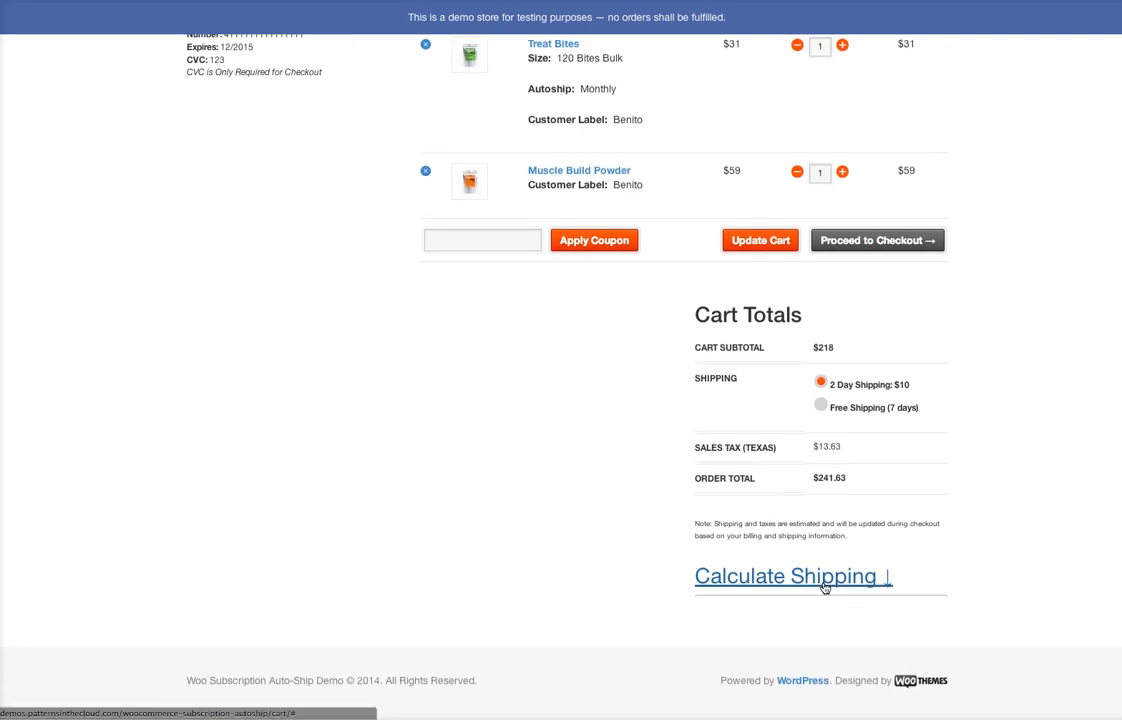
click(792, 576)
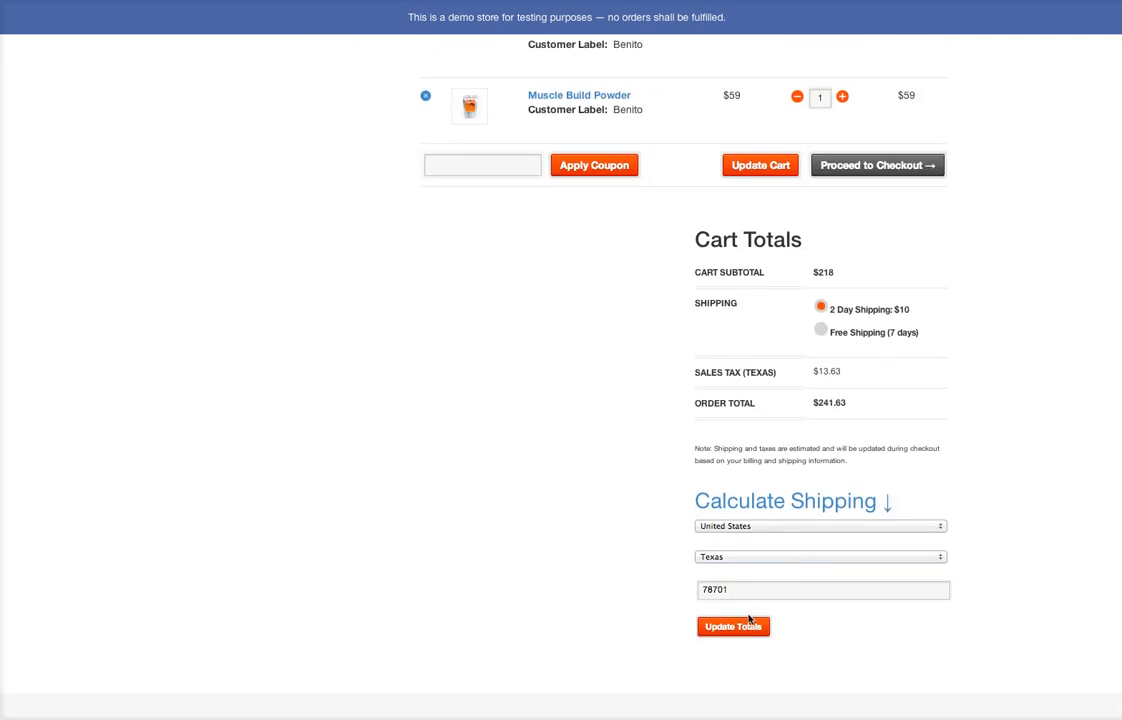
scroll(up, 3)
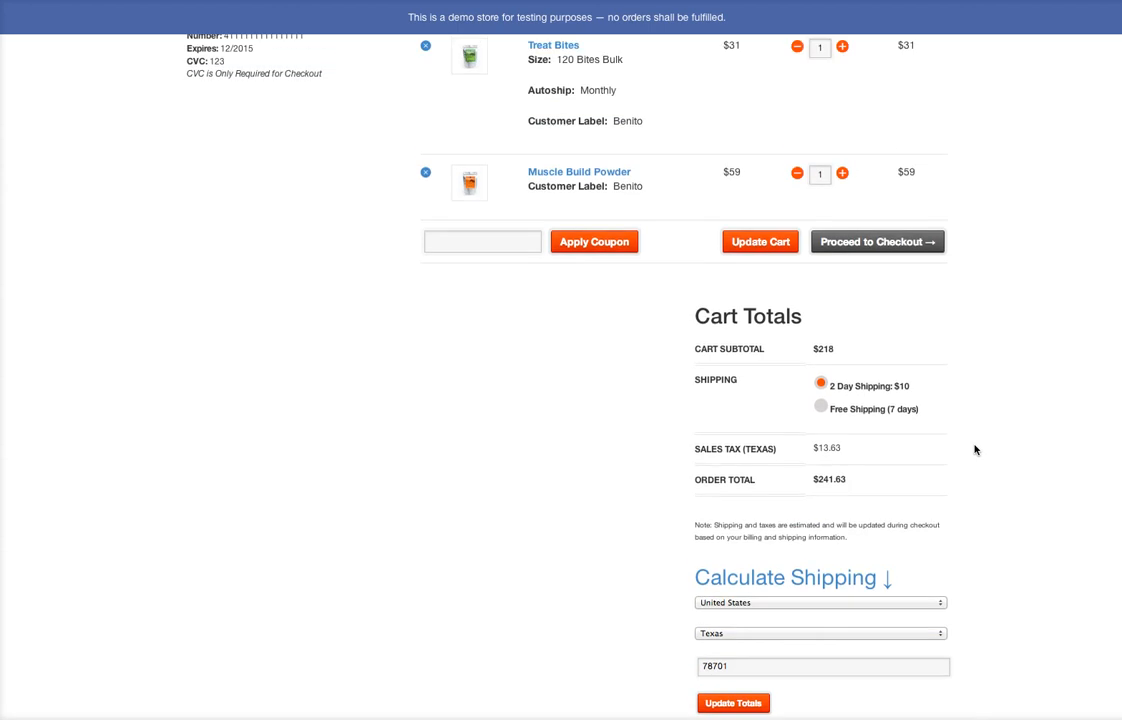
scroll(up, 3)
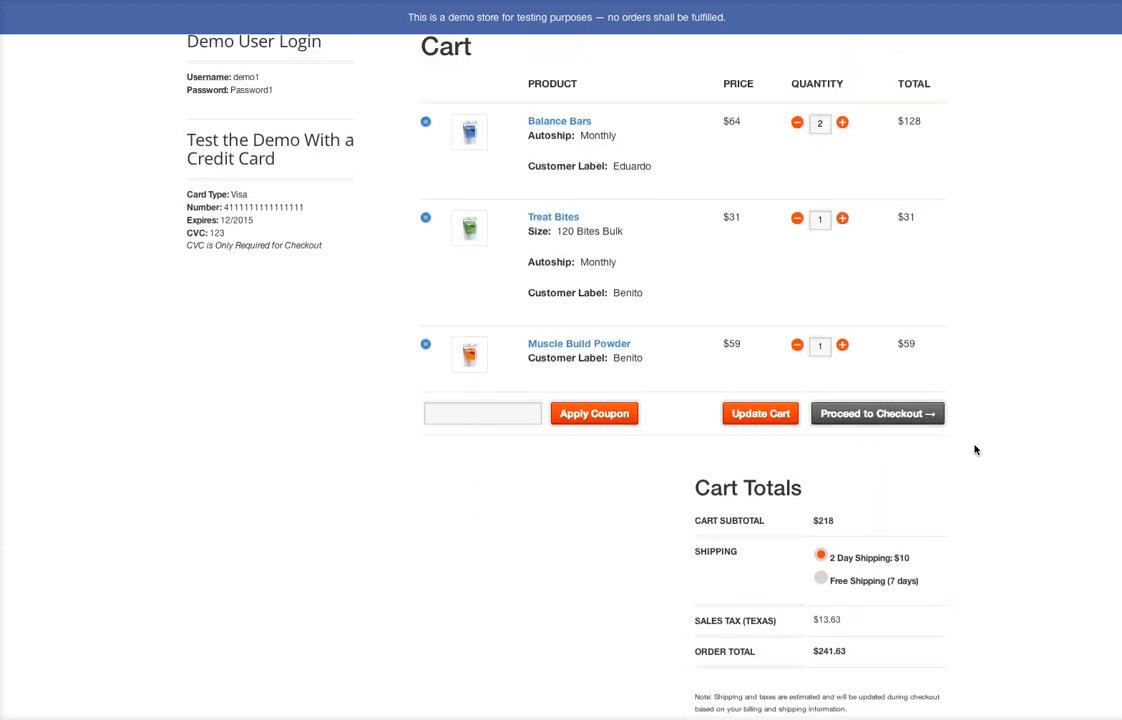
scroll(down, 3)
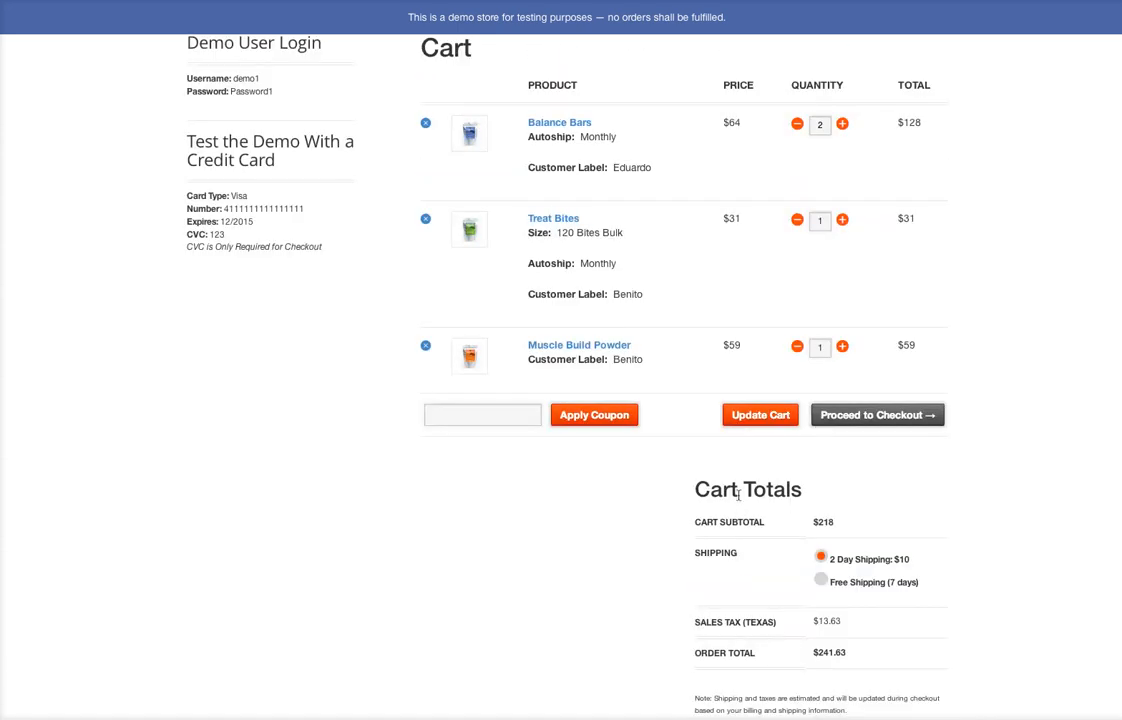
click(876, 414)
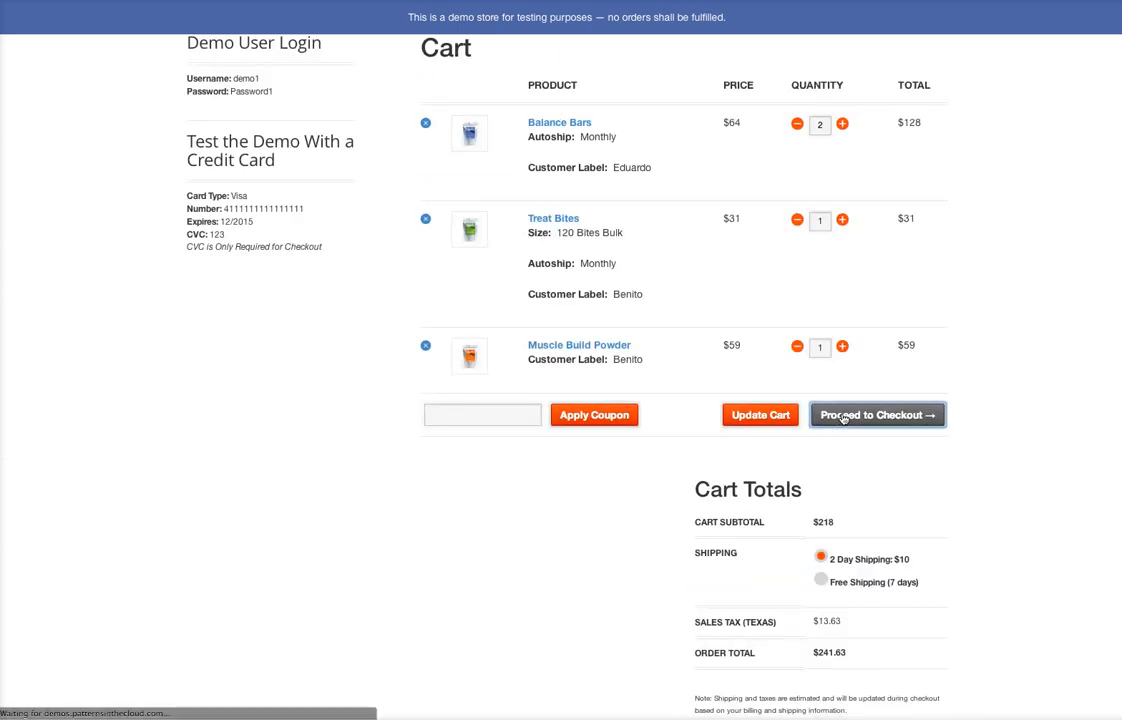
- Start checkout with Ship to billing address ticked for the Austin address
click(876, 414)
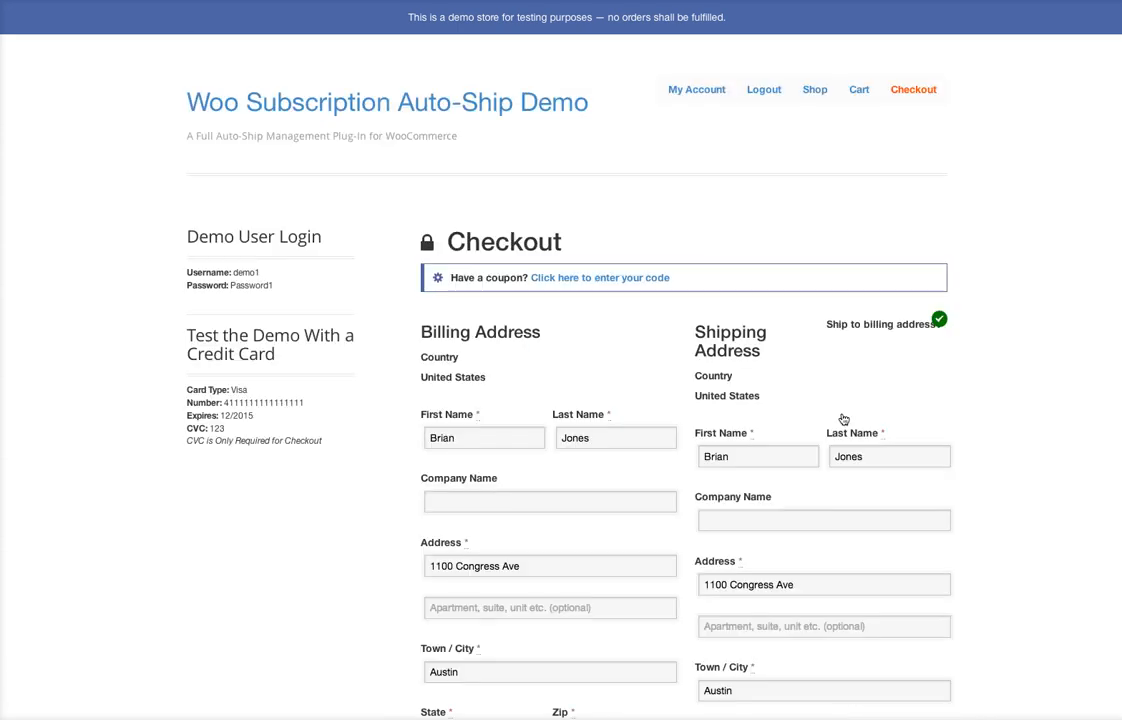
click(938, 320)
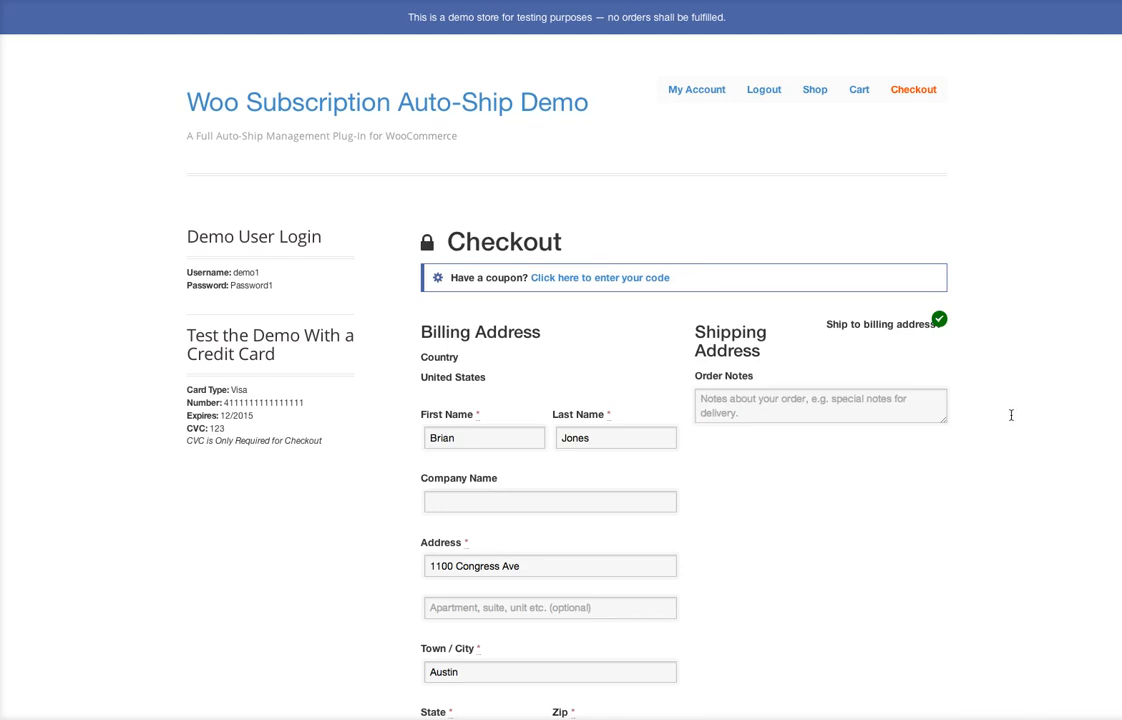
scroll(down, 3)
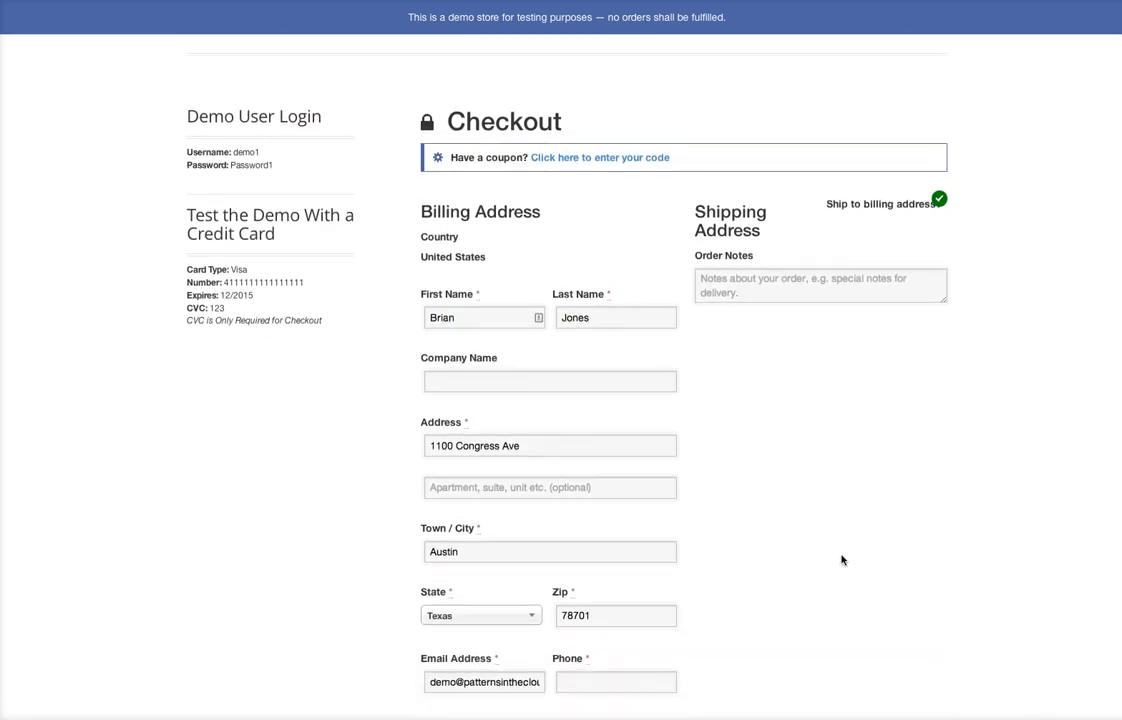
scroll(down, 3)
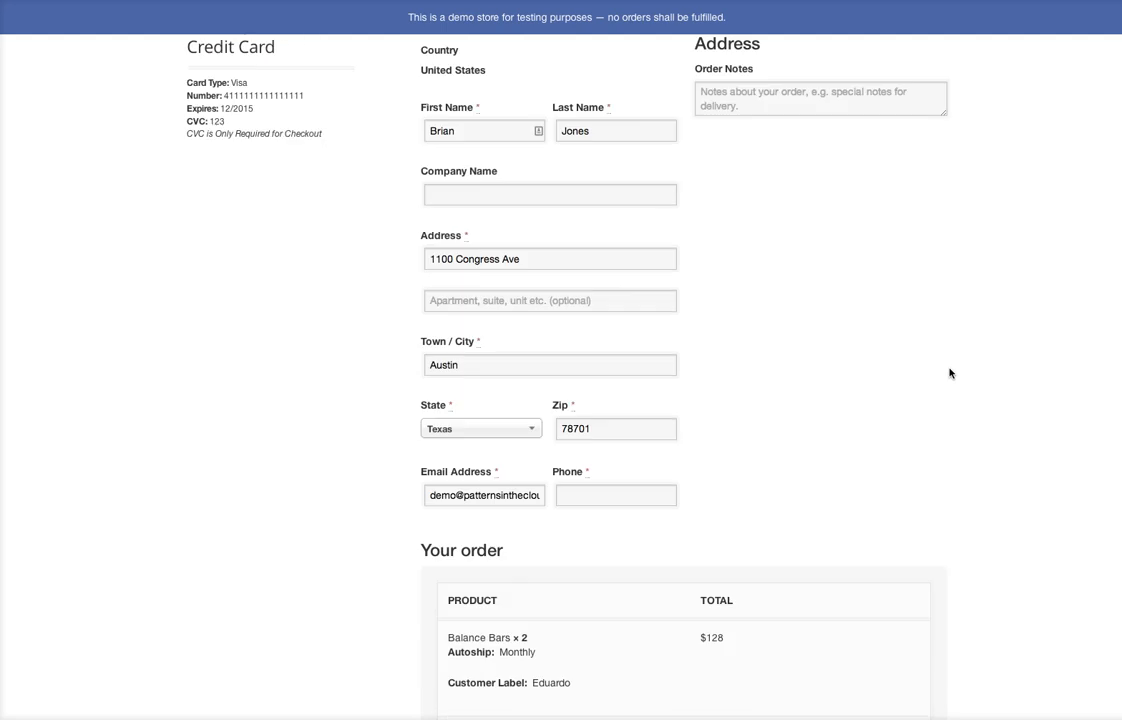
scroll(down, 3)
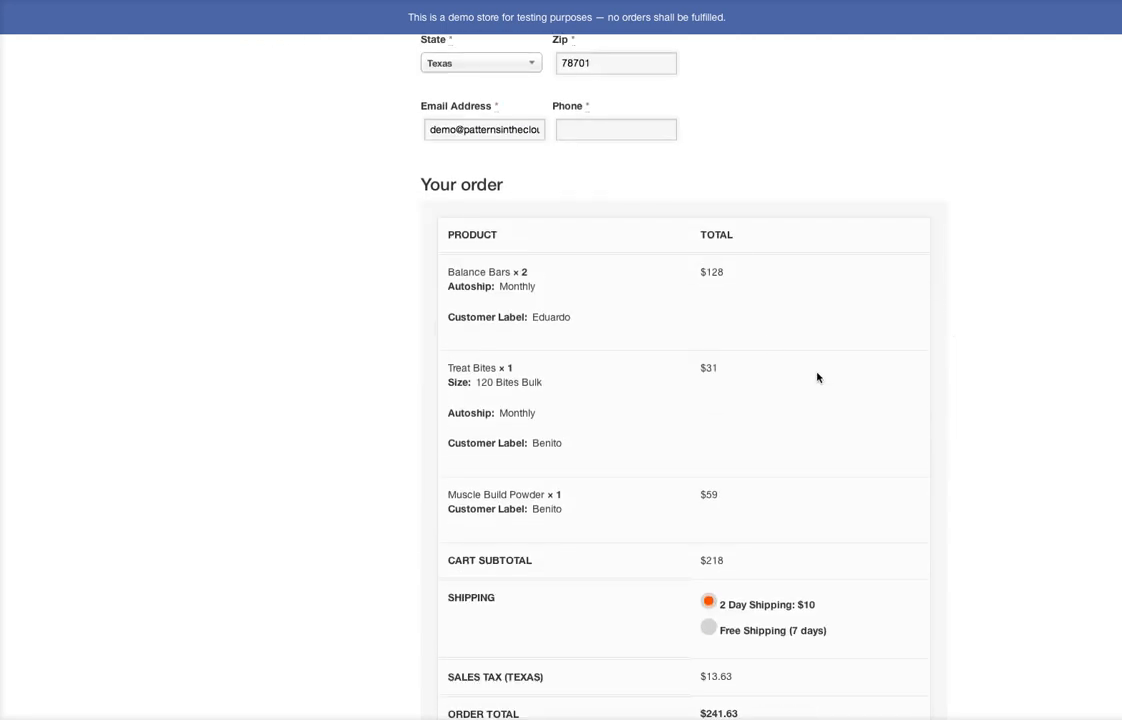
- Enter the test Visa card number, expiry and CVC and submit the order
scroll(down, 3)
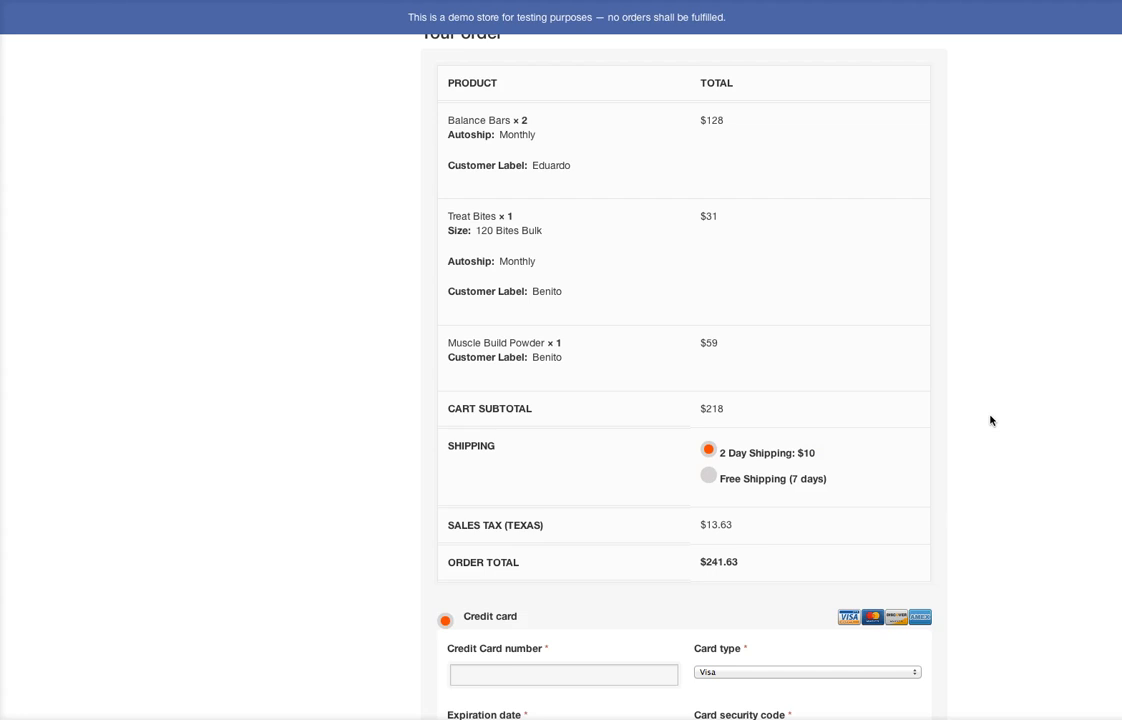
scroll(down, 3)
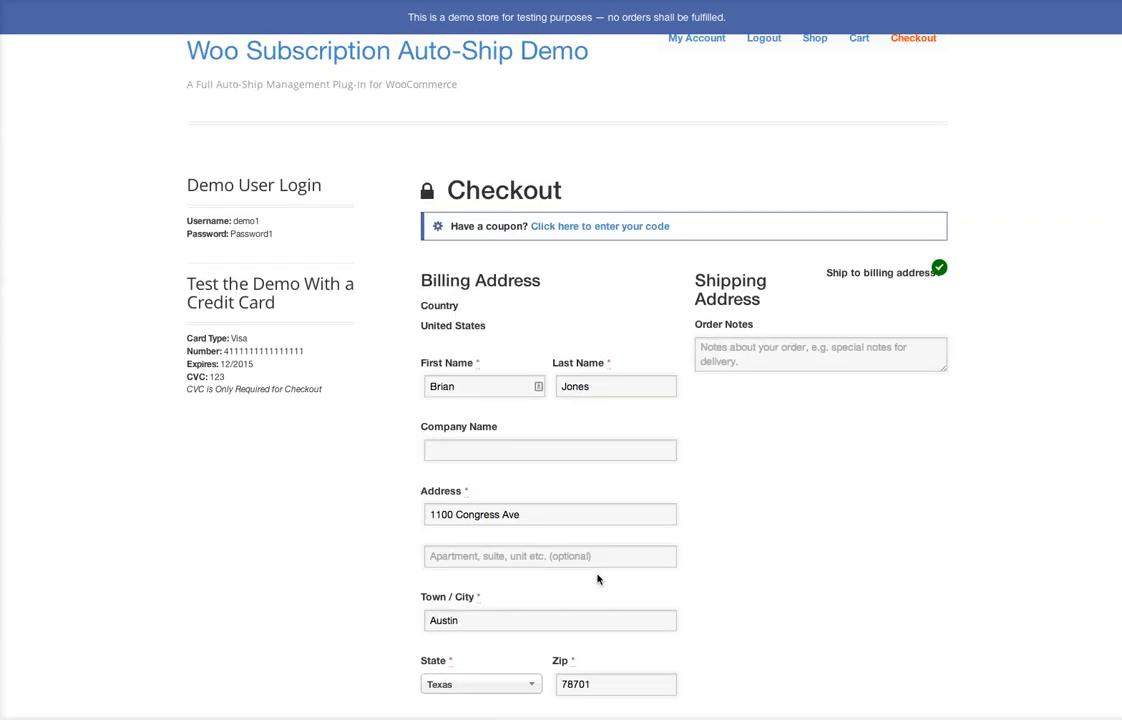
mouse_move(908, 544)
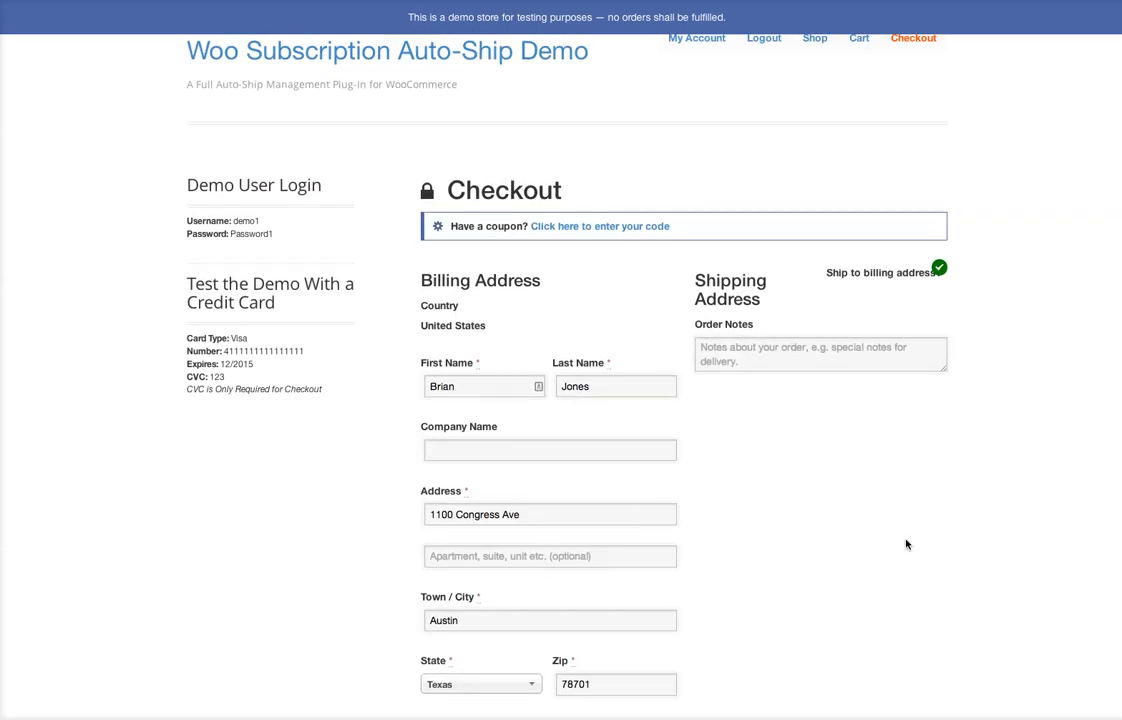
scroll(down, 3)
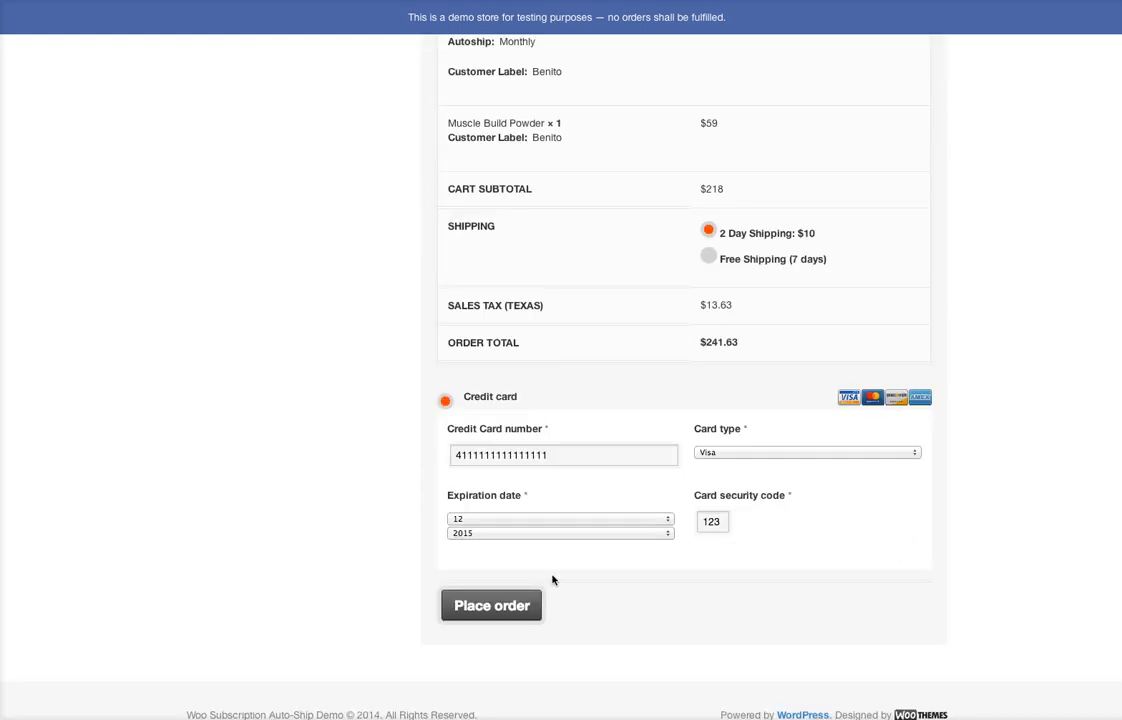
click(492, 604)
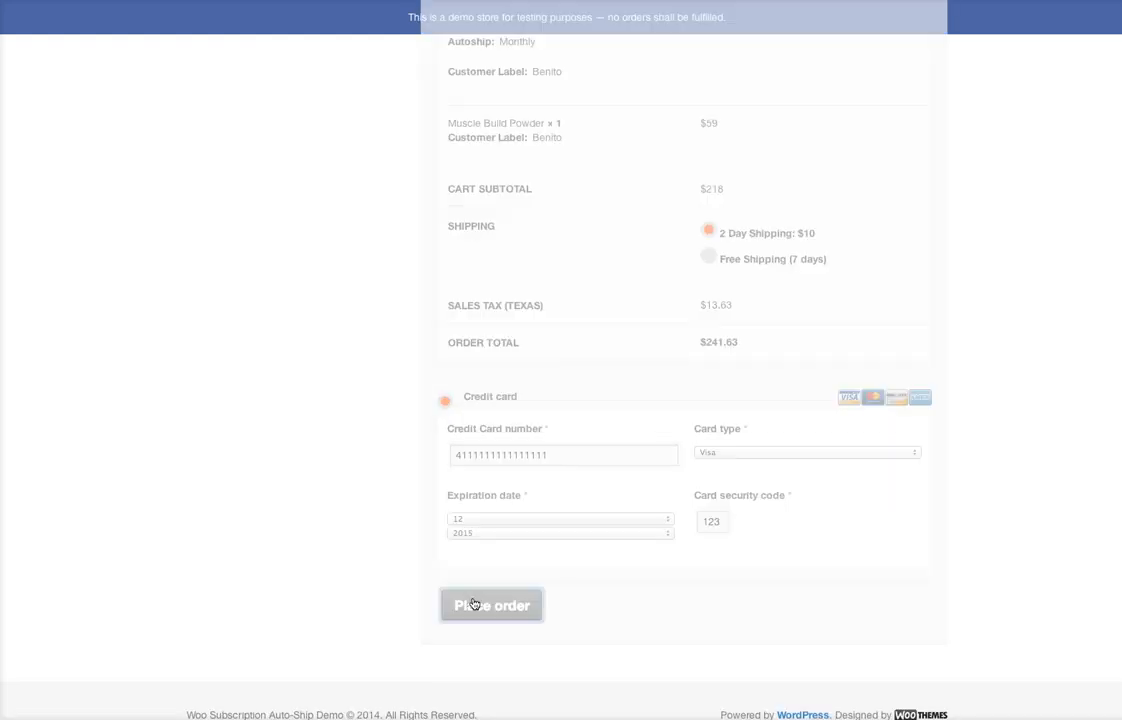
- Fix the required phone field error and place the order, reaching Order Received #12005 for $241.63
click(492, 604)
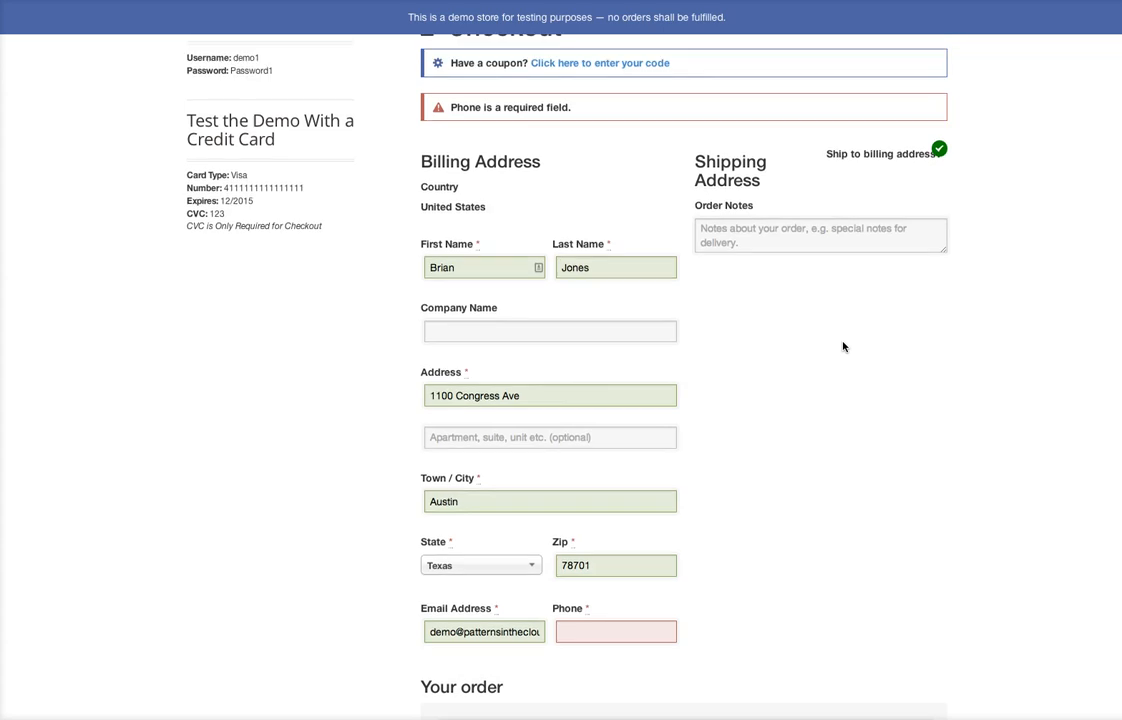
scroll(up, 3)
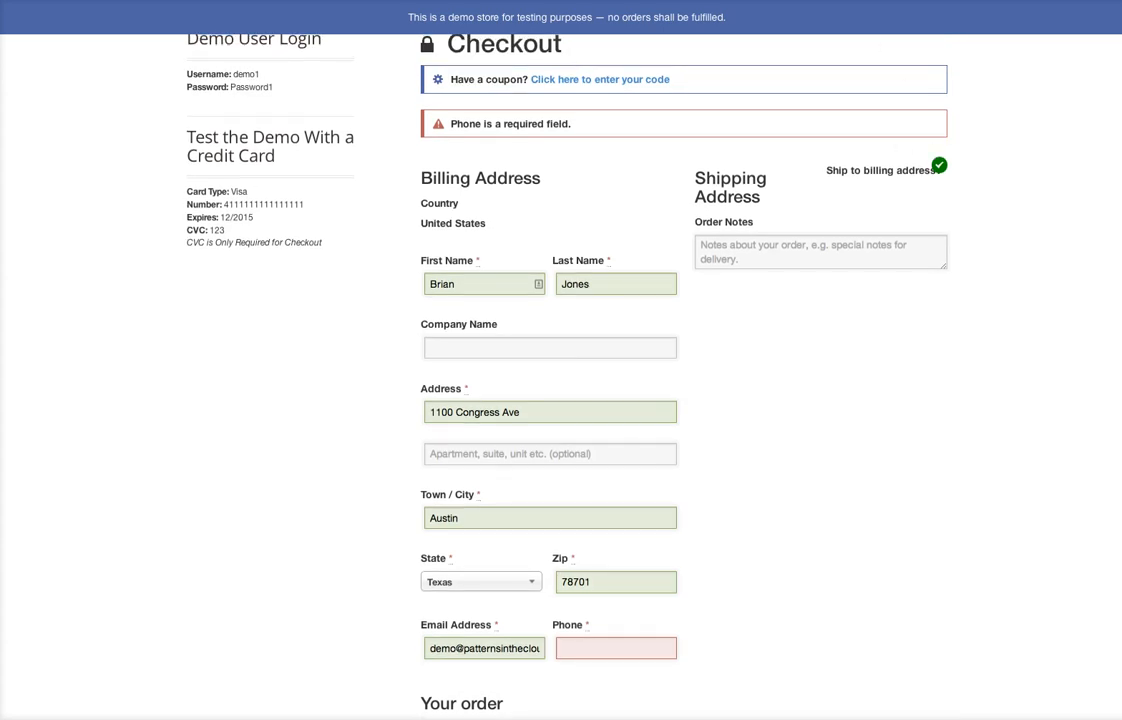
scroll(down, 3)
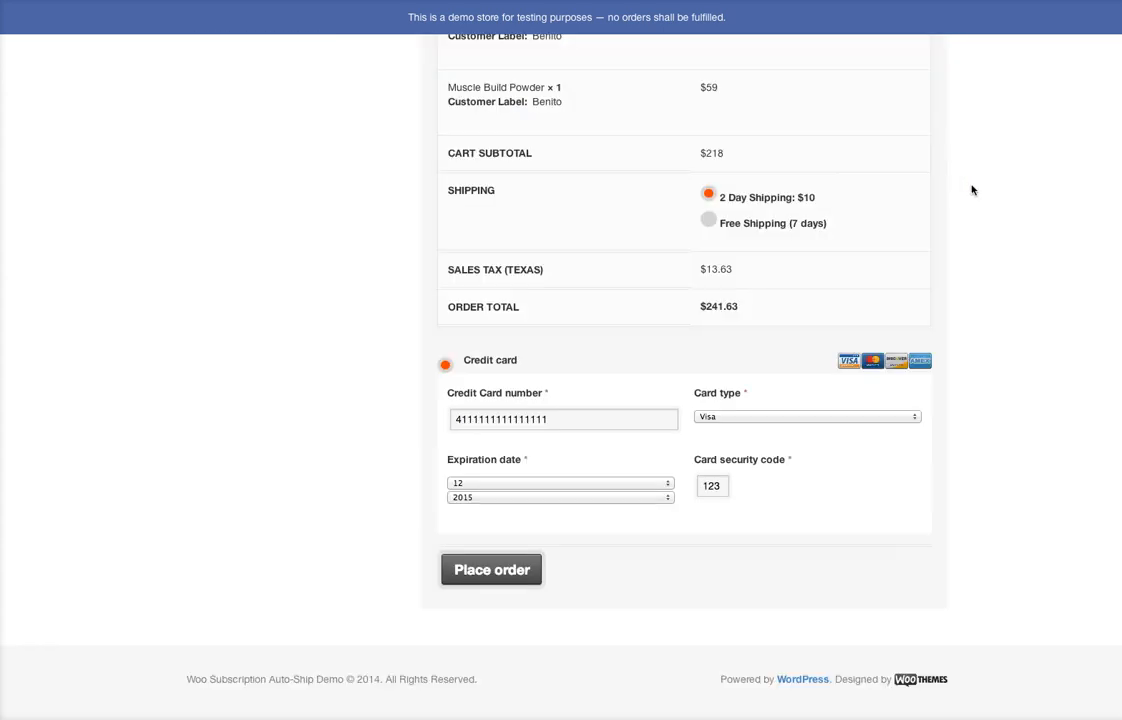
click(492, 568)
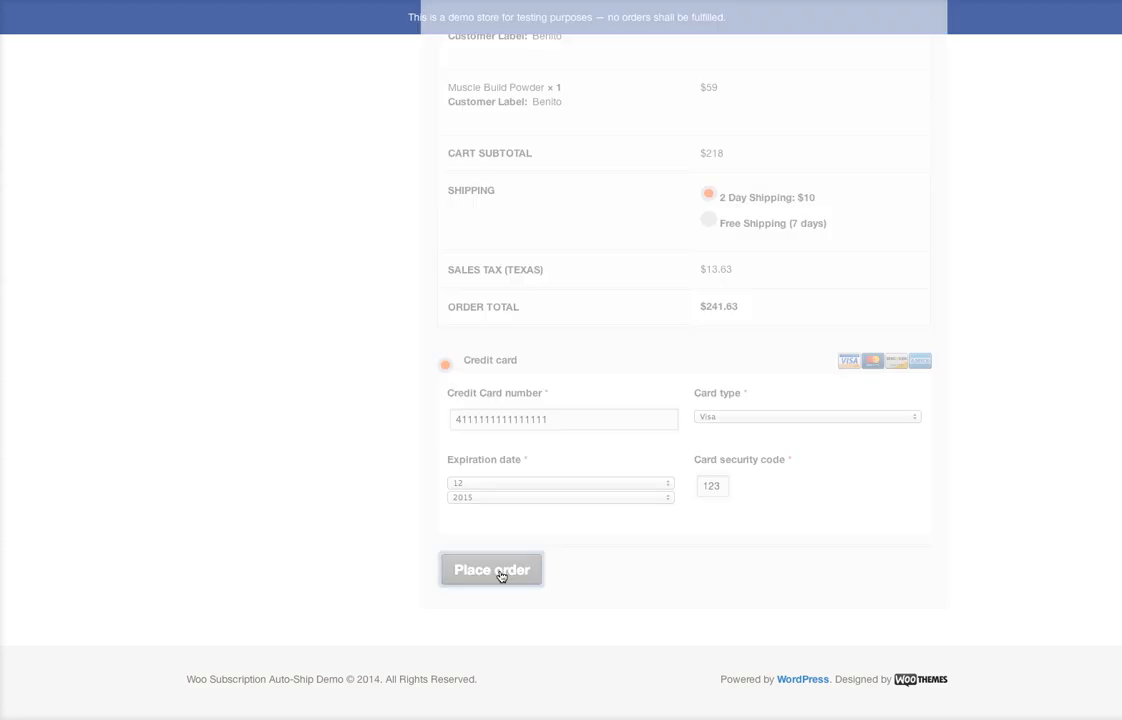
click(492, 568)
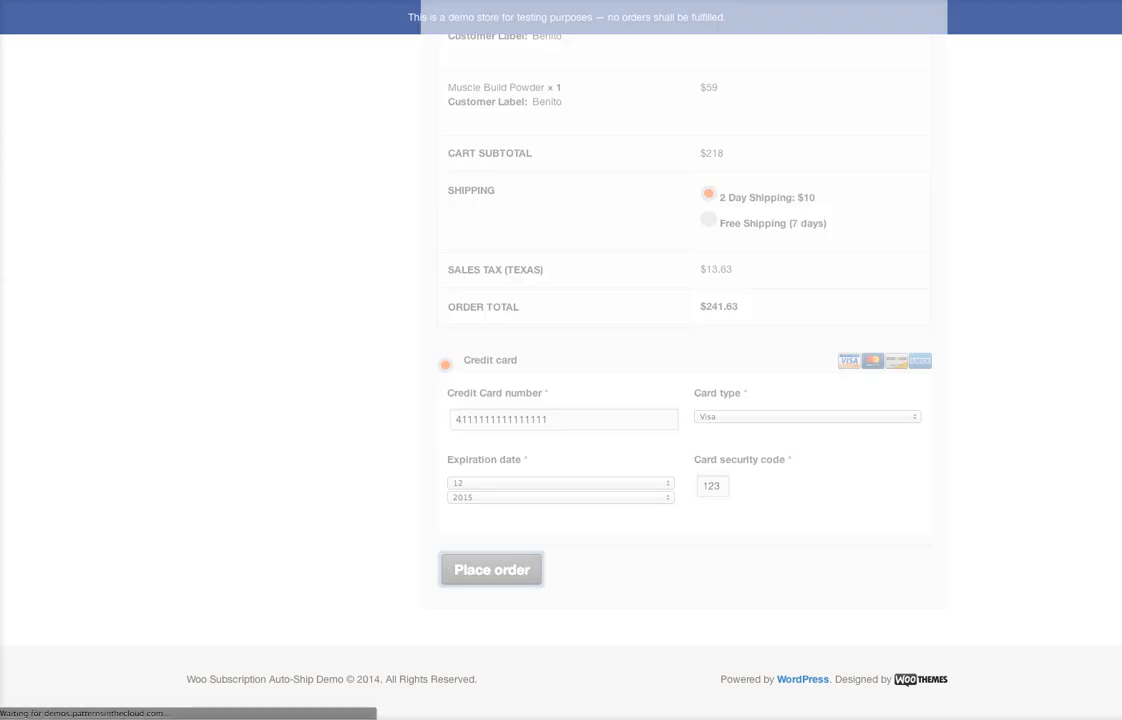
click(492, 568)
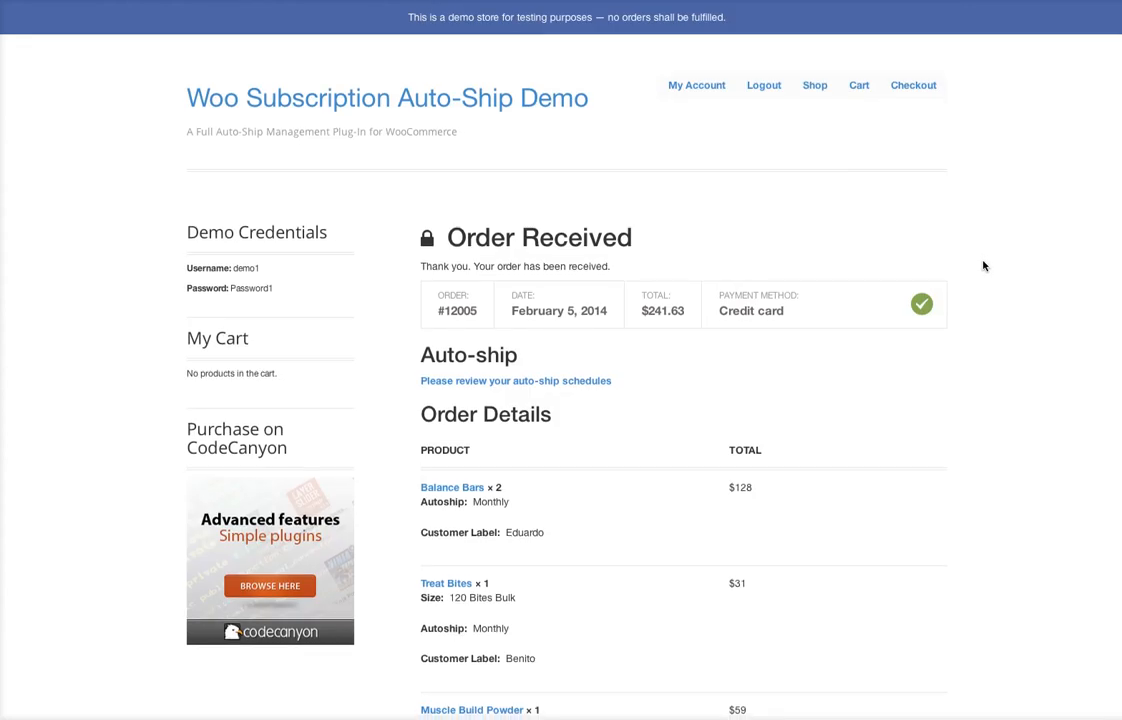
scroll(down, 3)
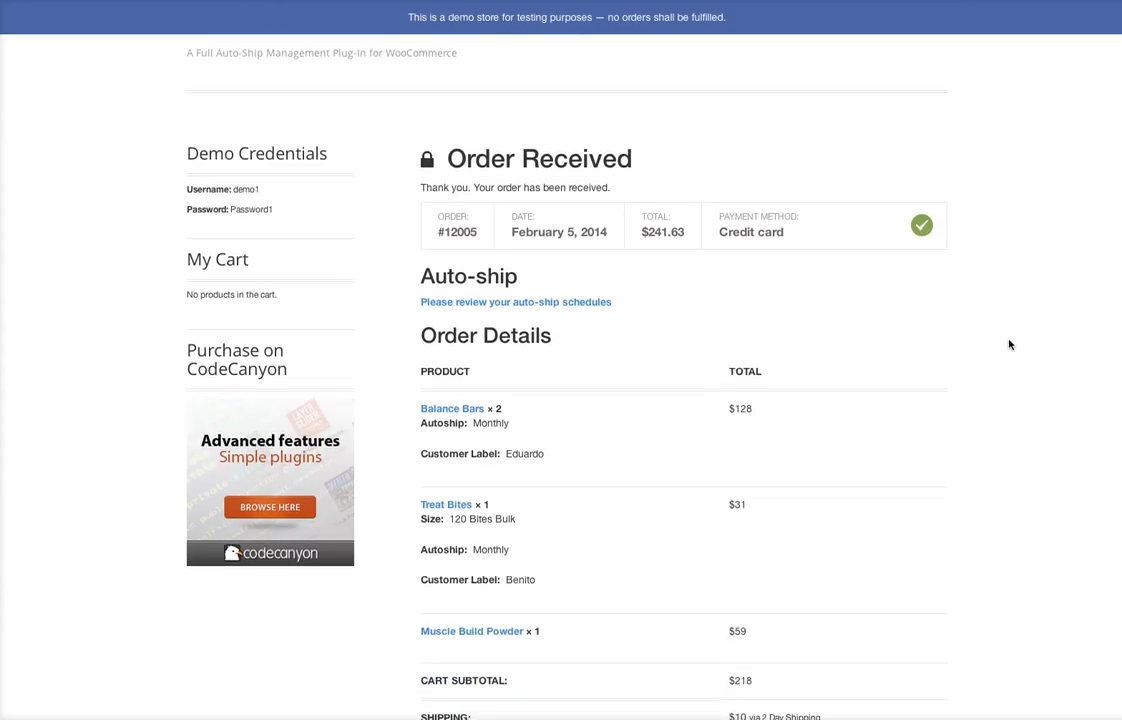
scroll(up, 3)
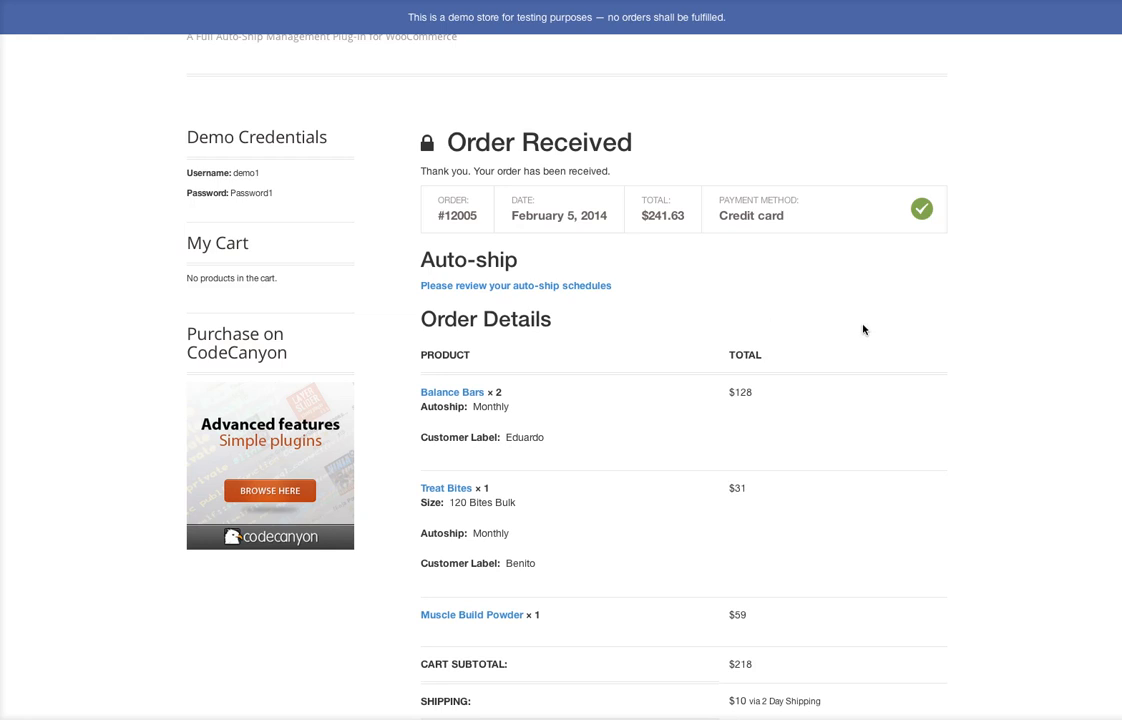
mouse_move(616, 336)
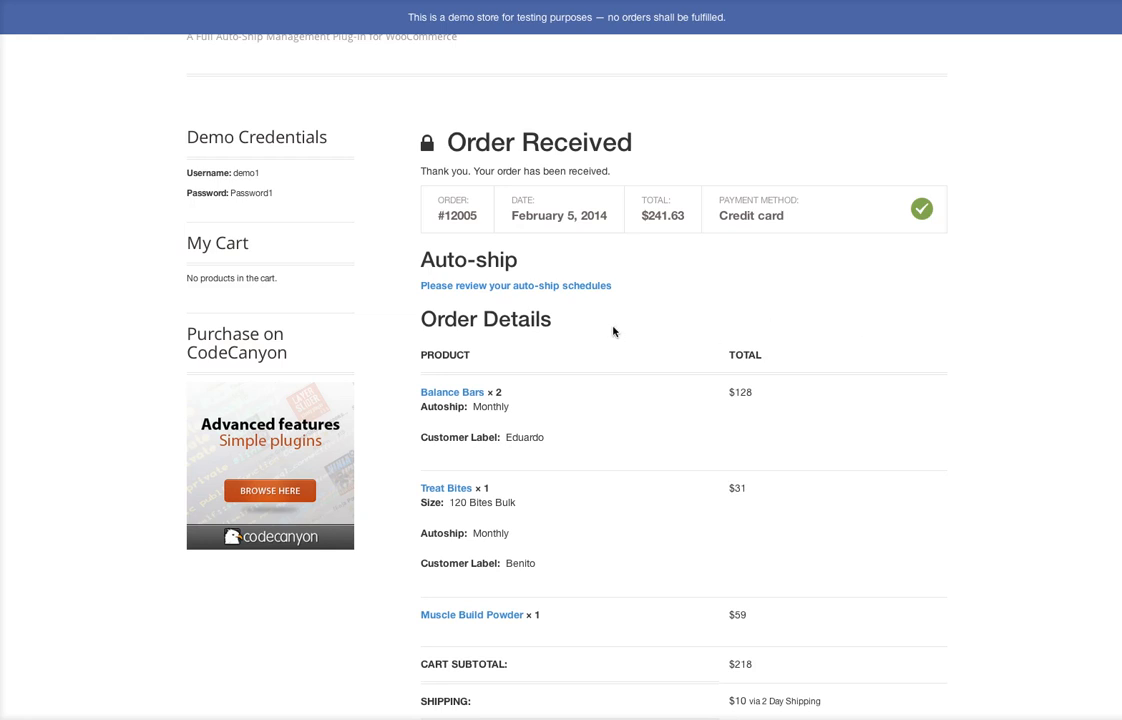
mouse_move(456, 292)
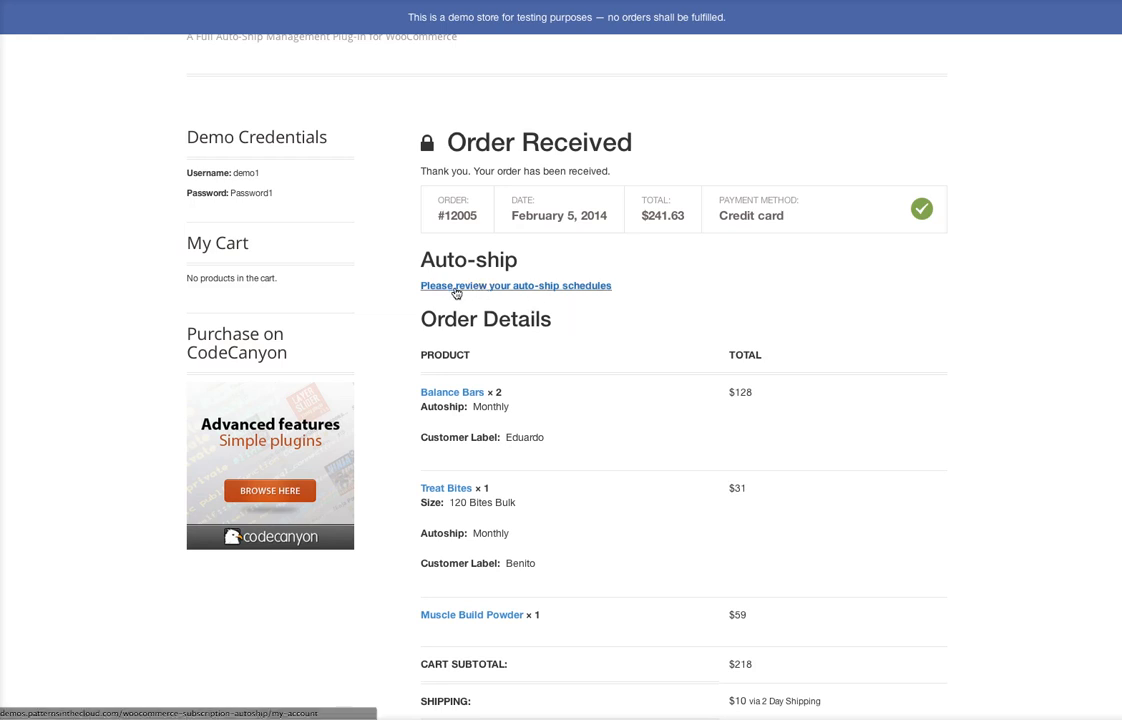
mouse_move(554, 290)
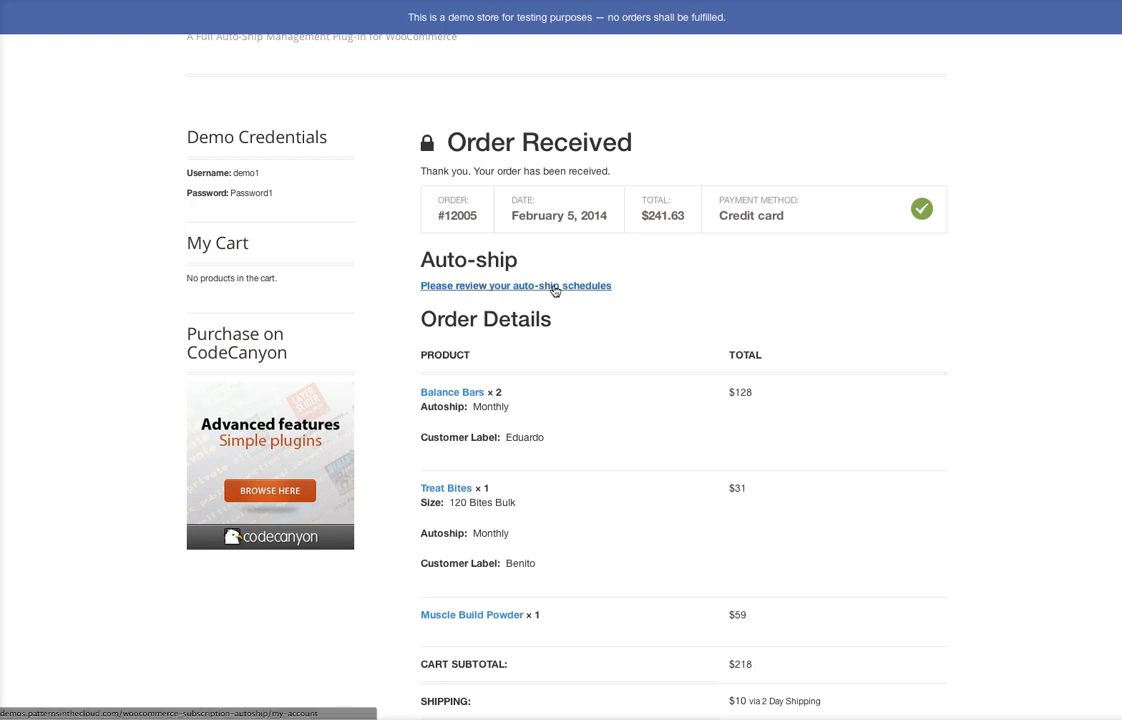
mouse_move(588, 292)
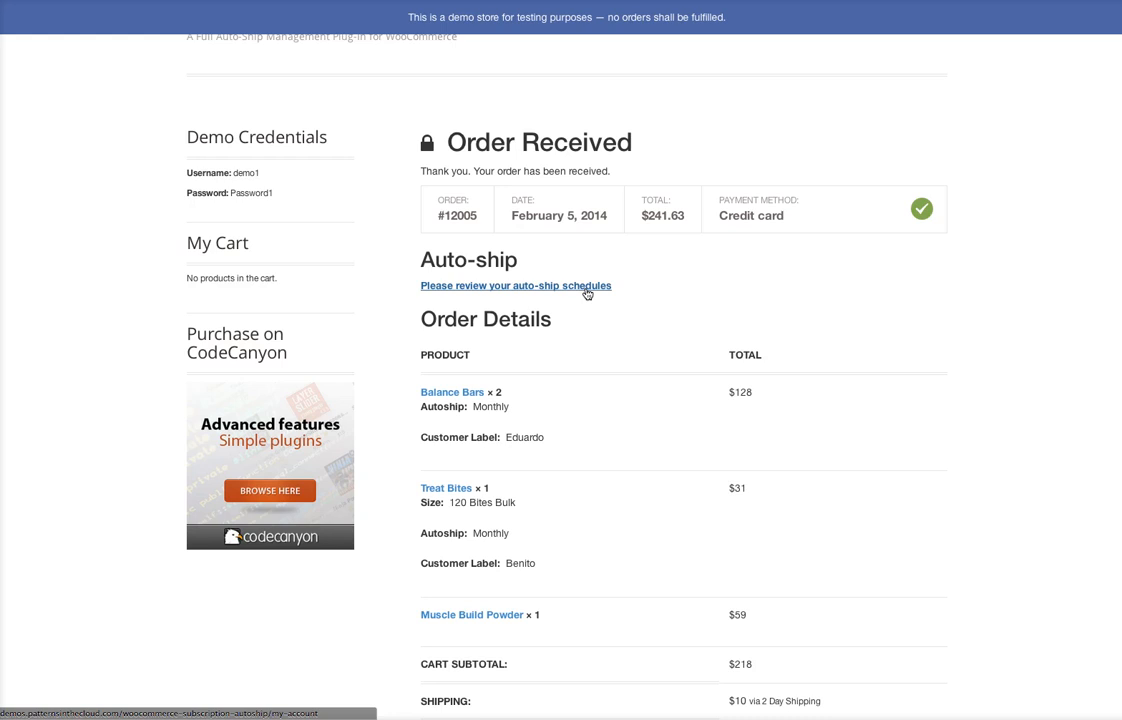
mouse_move(692, 288)
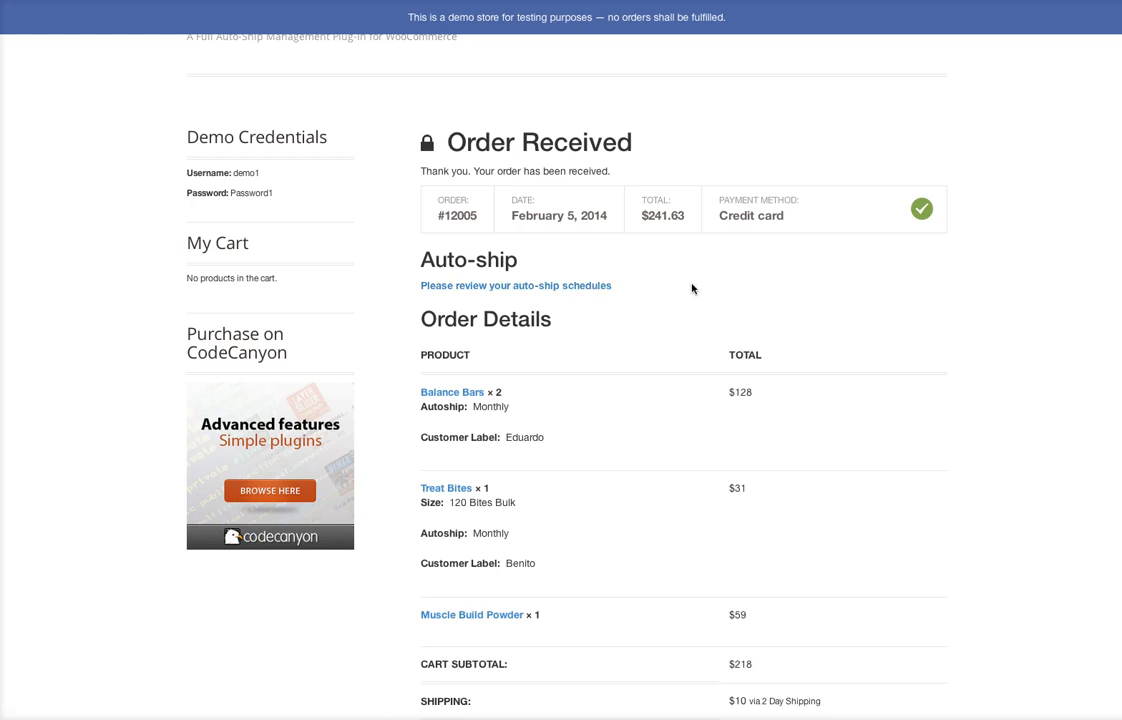
mouse_move(632, 194)
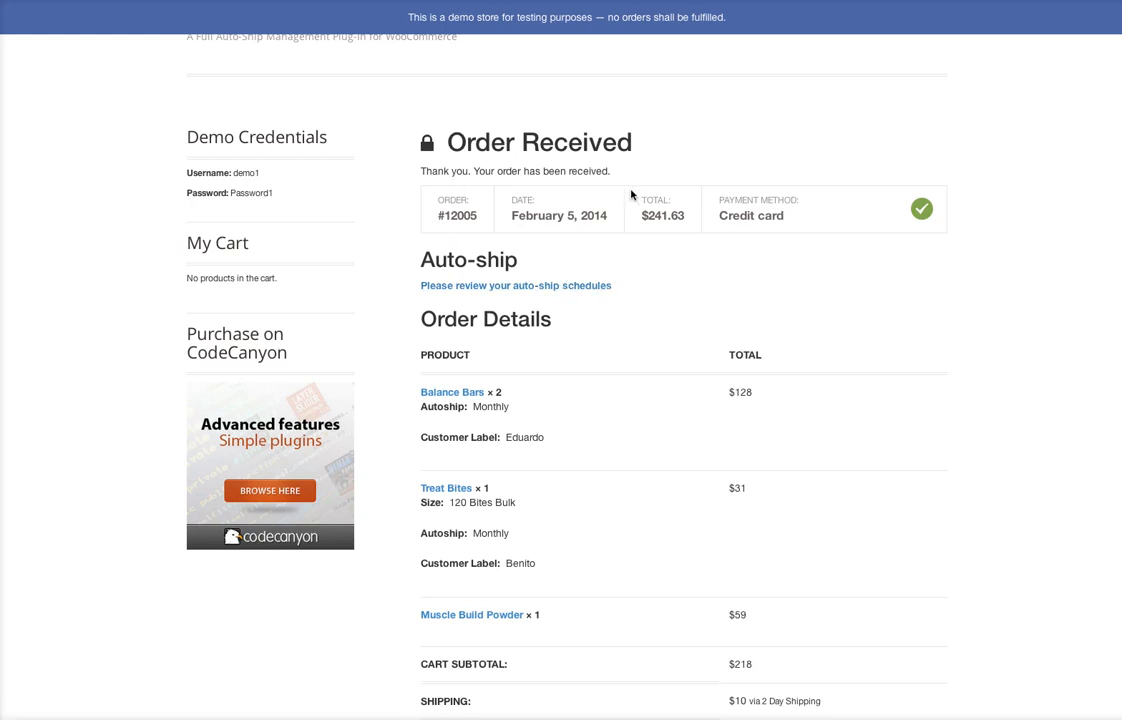
mouse_move(590, 200)
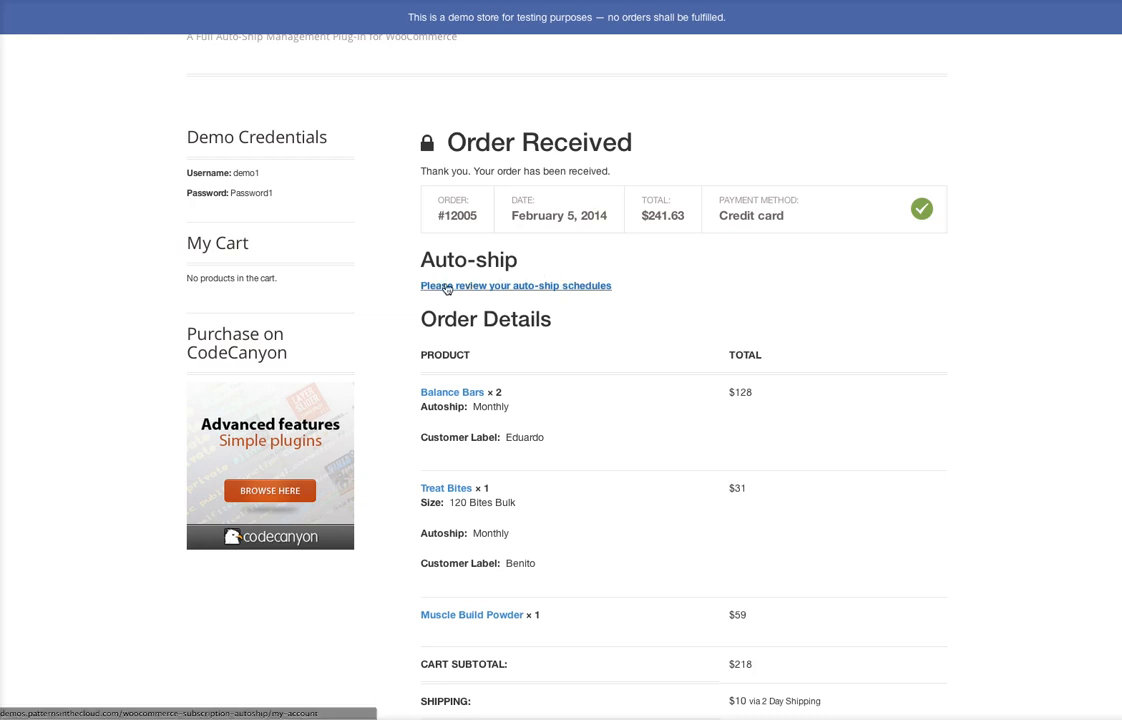
mouse_move(588, 290)
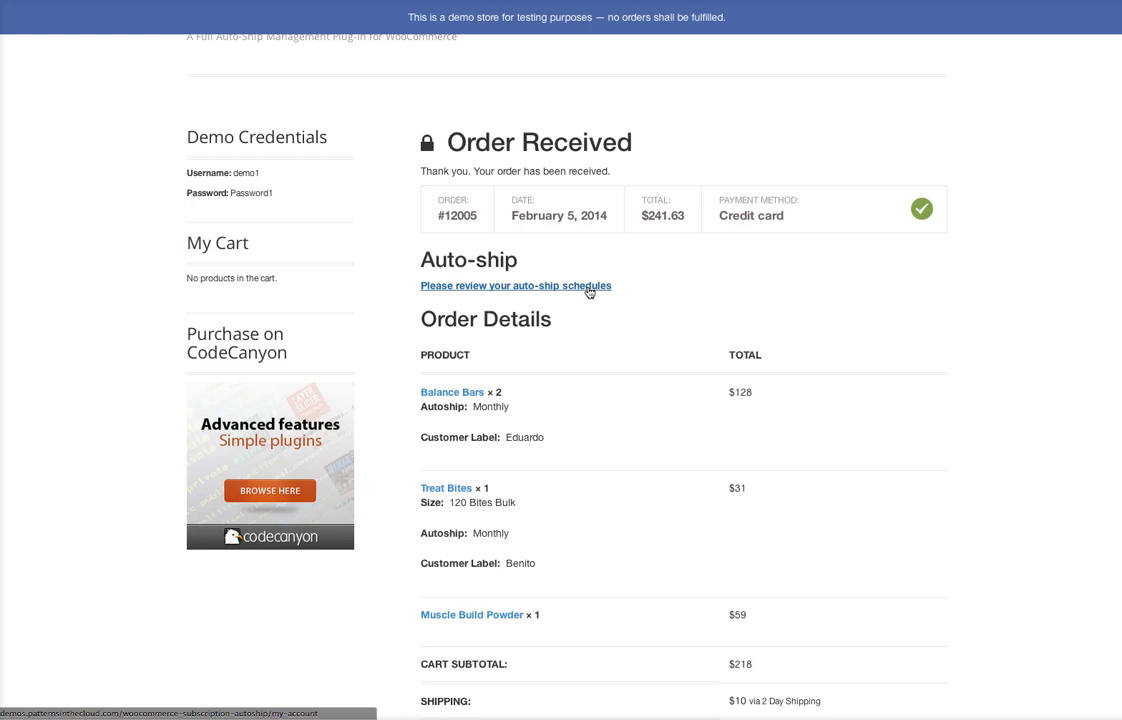
click(516, 286)
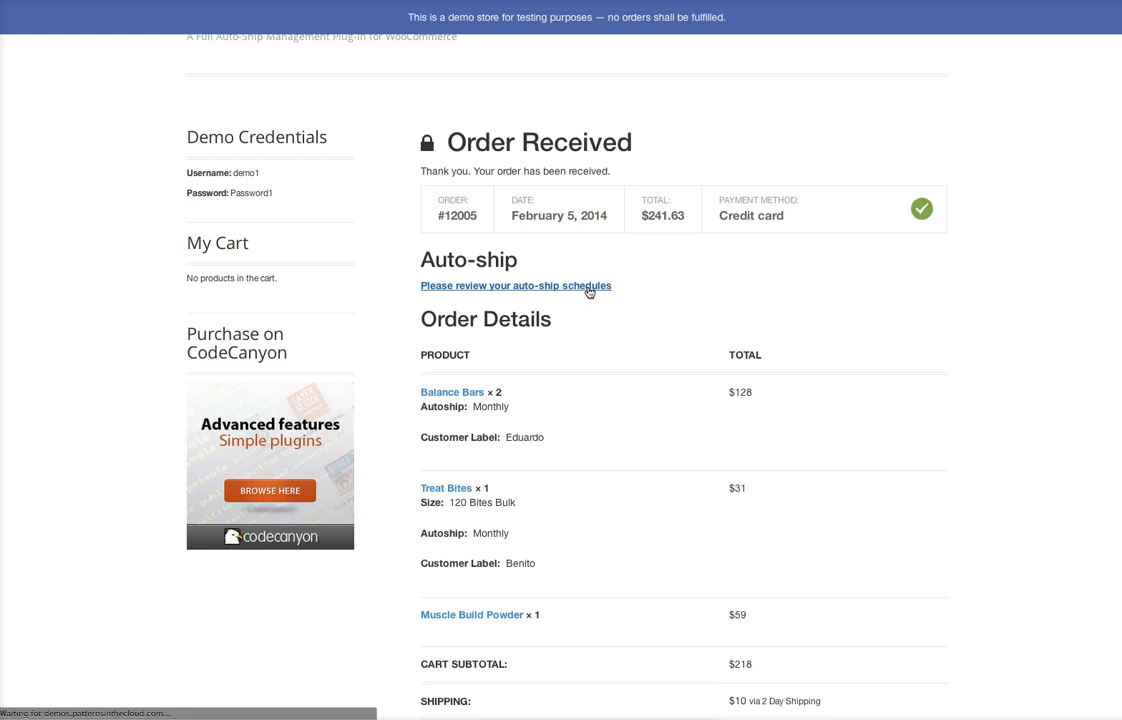
click(516, 284)
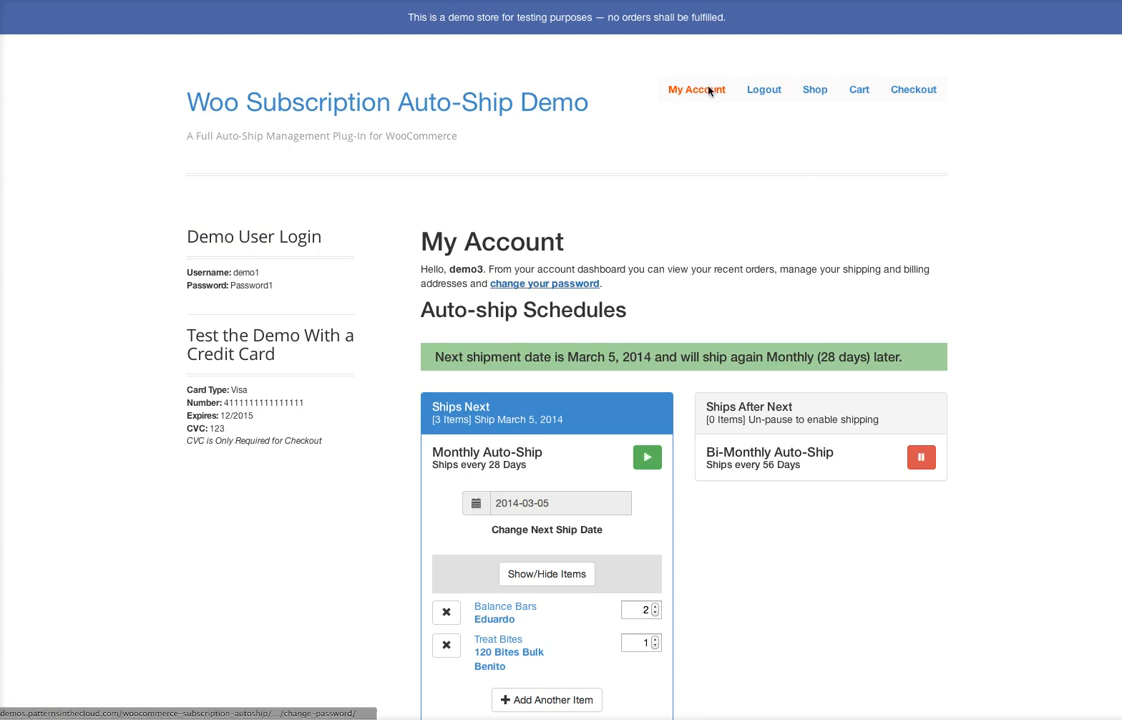
mouse_move(966, 258)
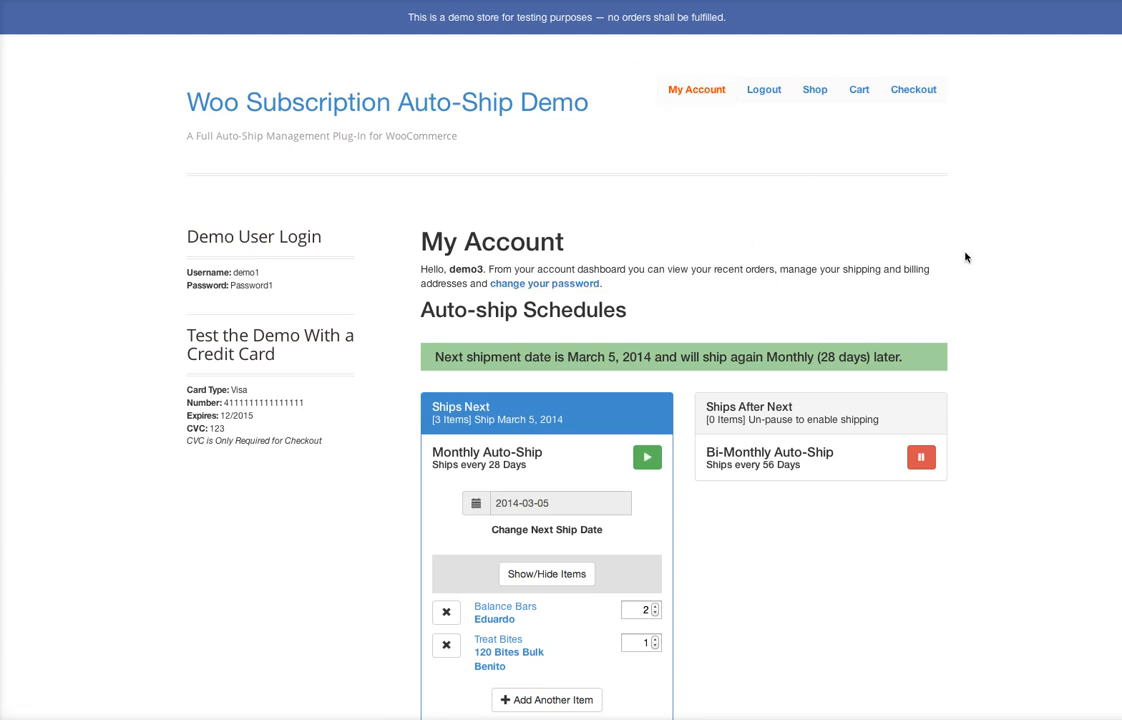
scroll(down, 3)
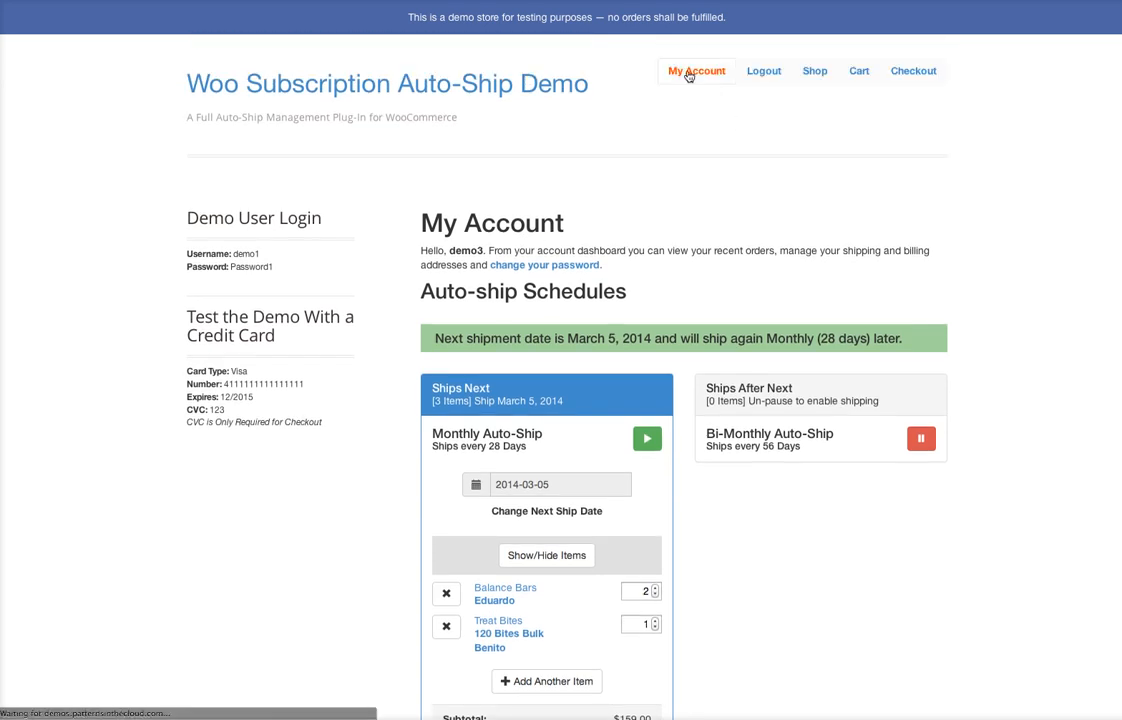
mouse_move(700, 200)
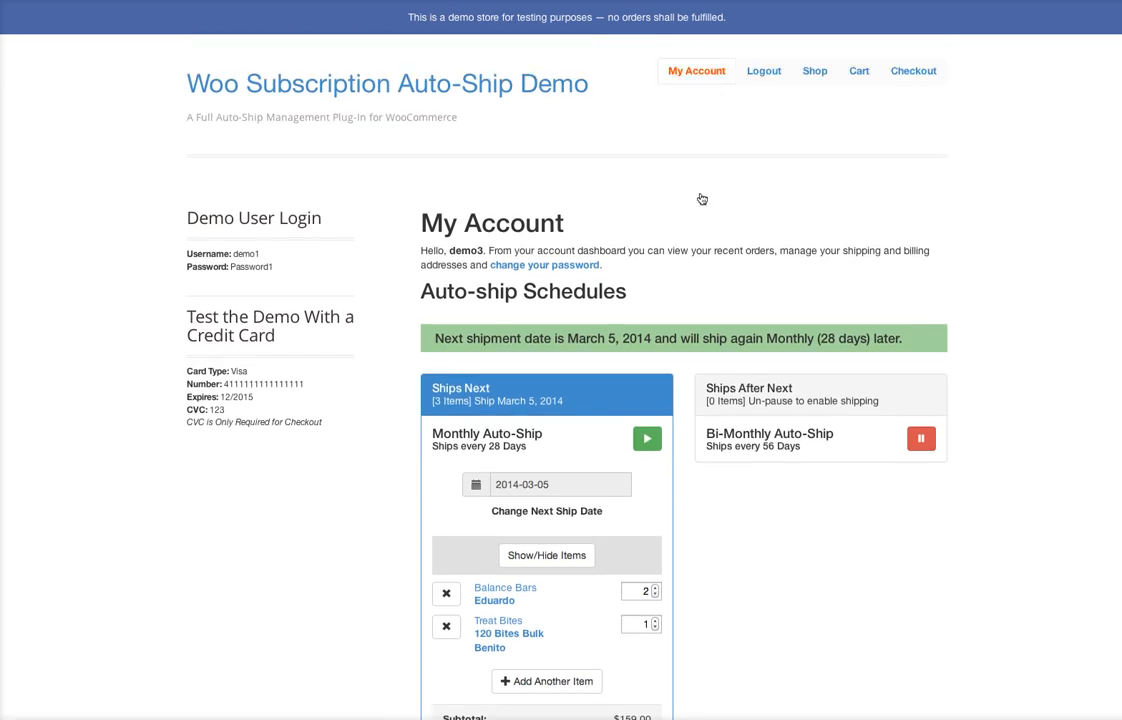
scroll(down, 3)
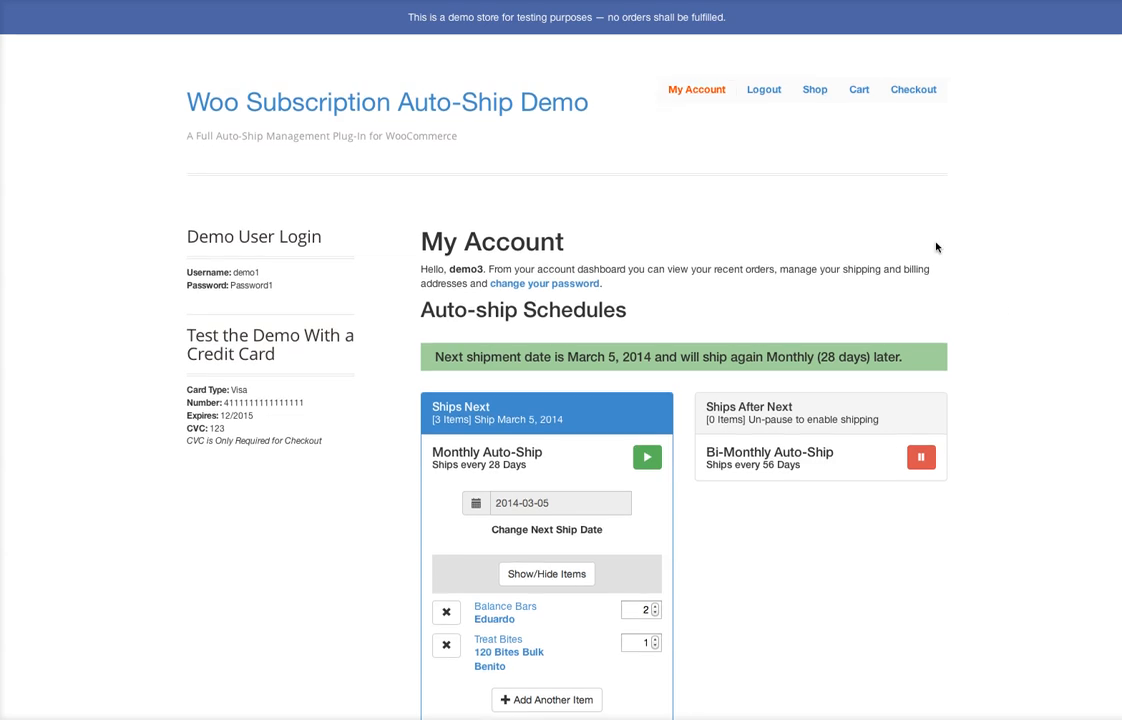
scroll(down, 3)
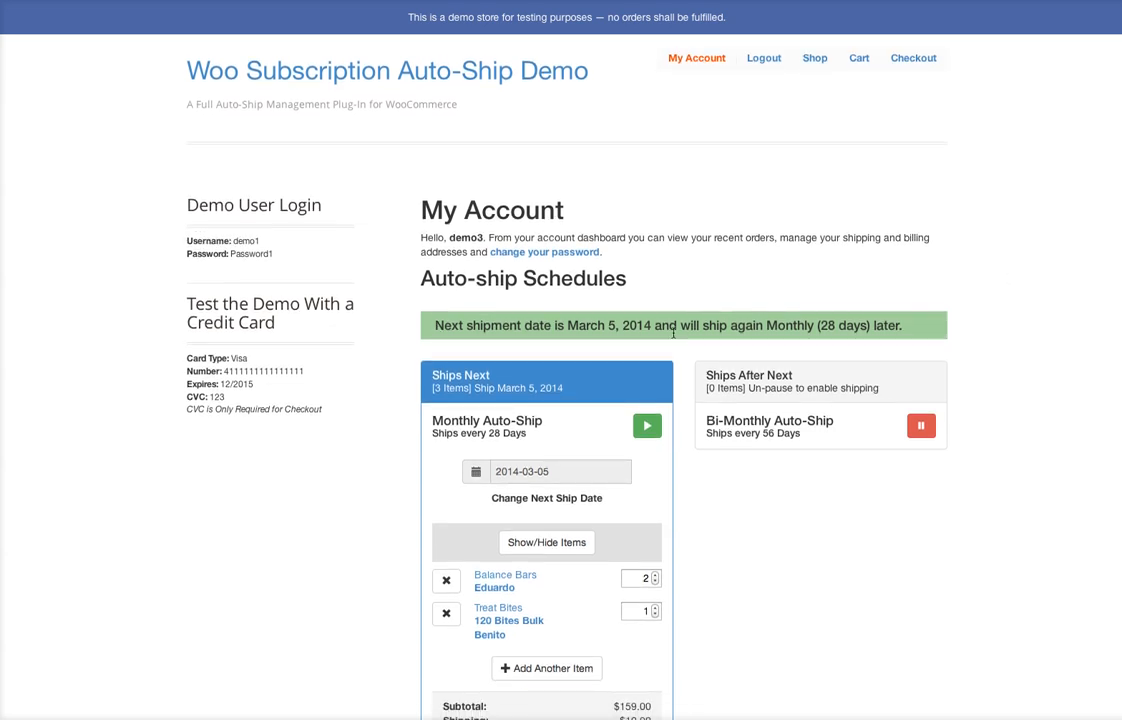
mouse_move(970, 348)
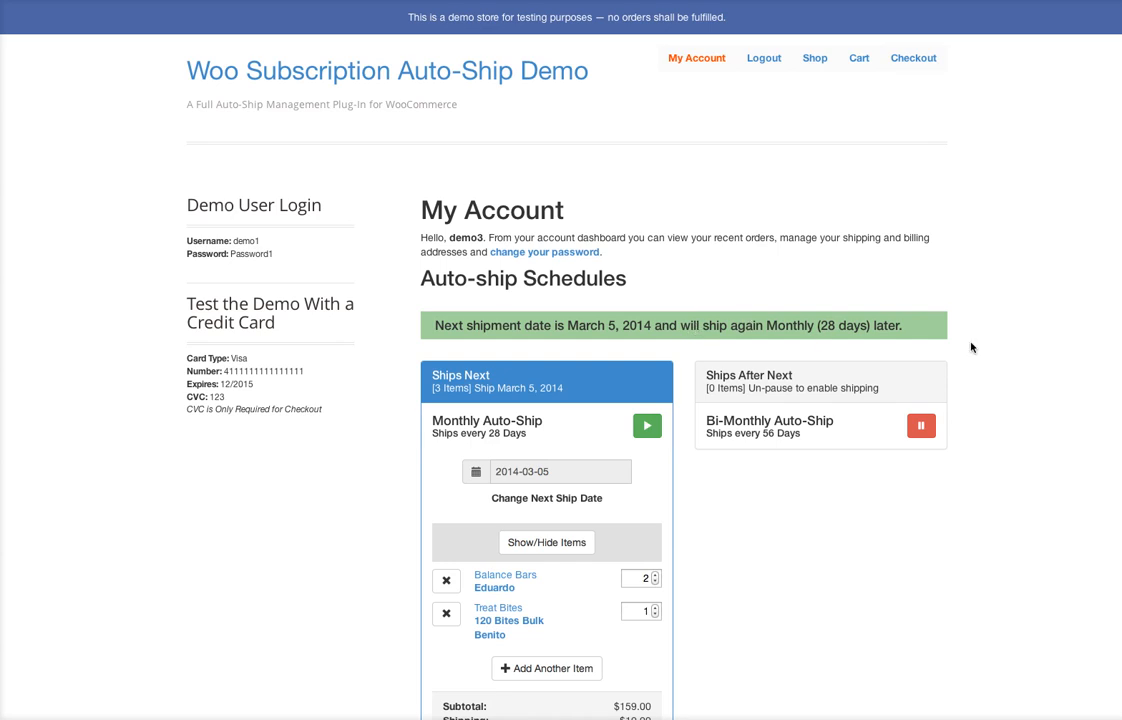
scroll(down, 3)
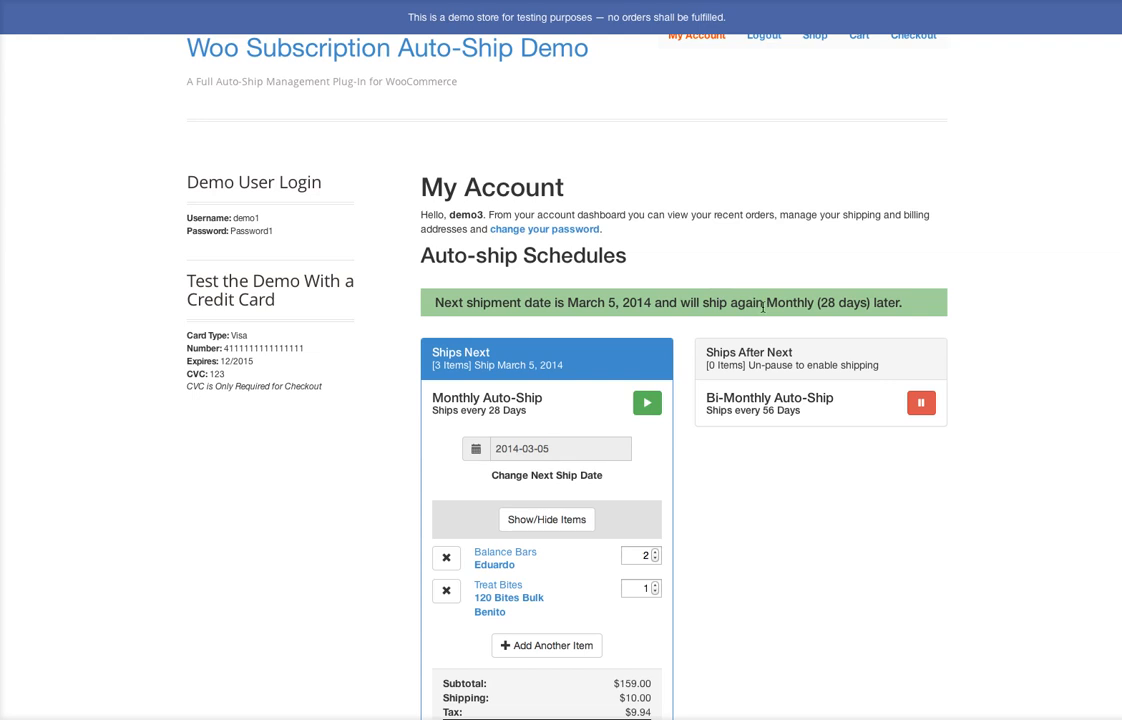
scroll(down, 3)
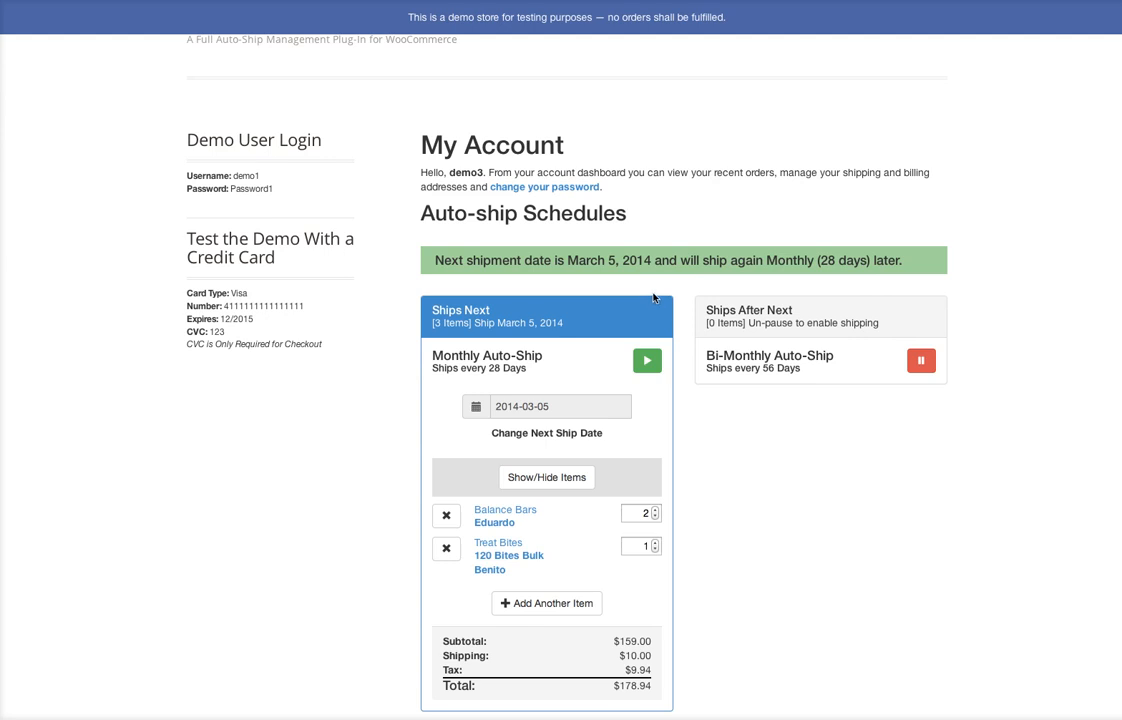
mouse_move(900, 276)
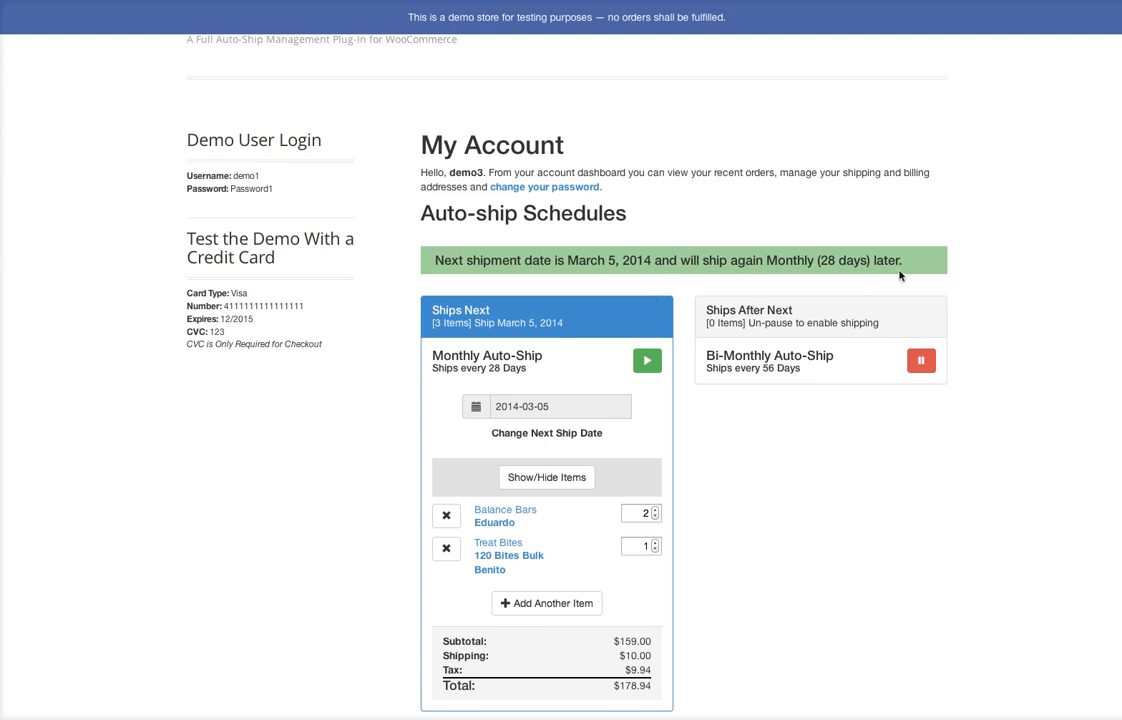
mouse_move(954, 308)
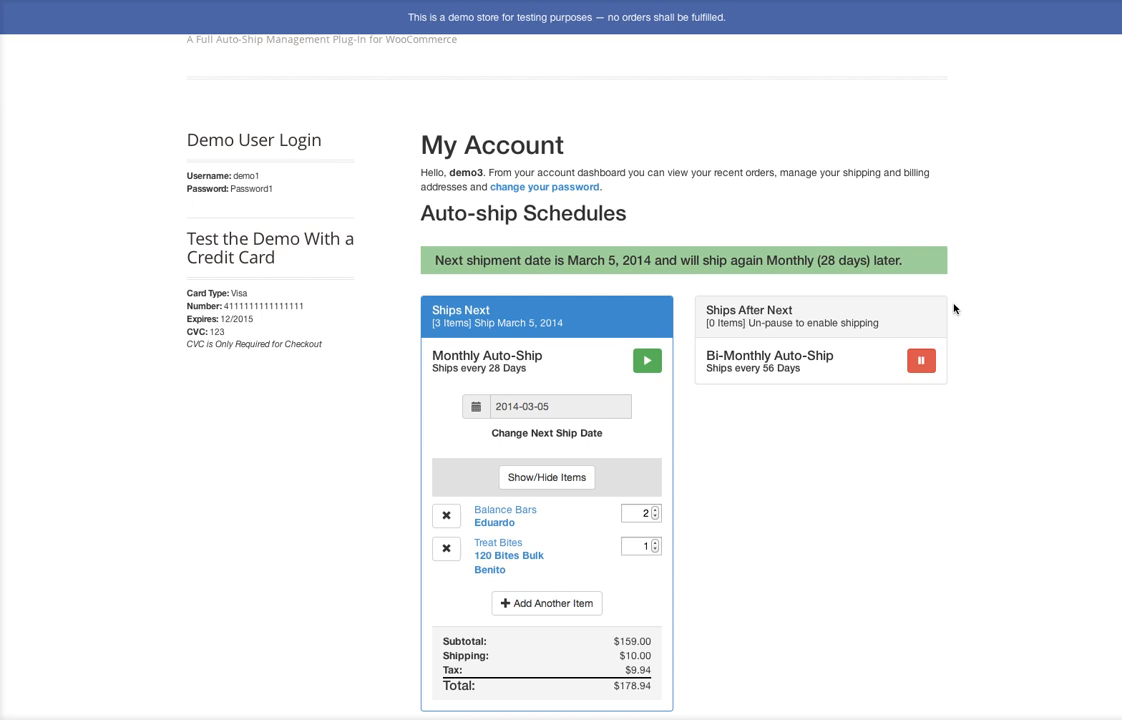
scroll(down, 3)
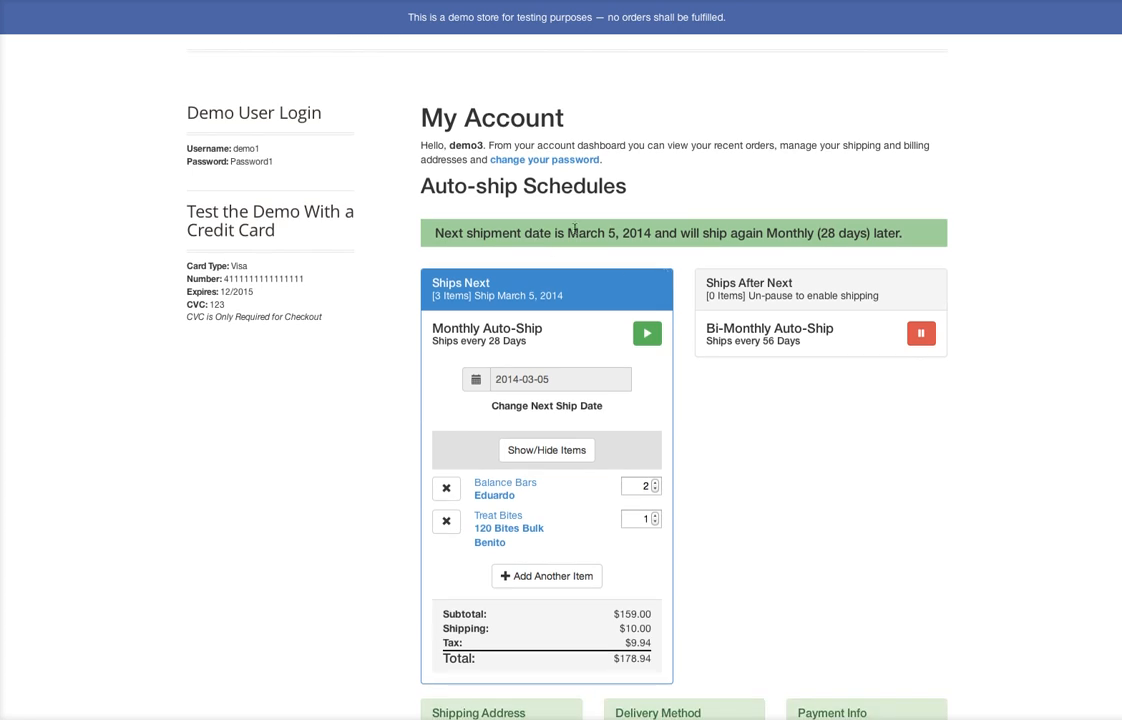
mouse_move(798, 276)
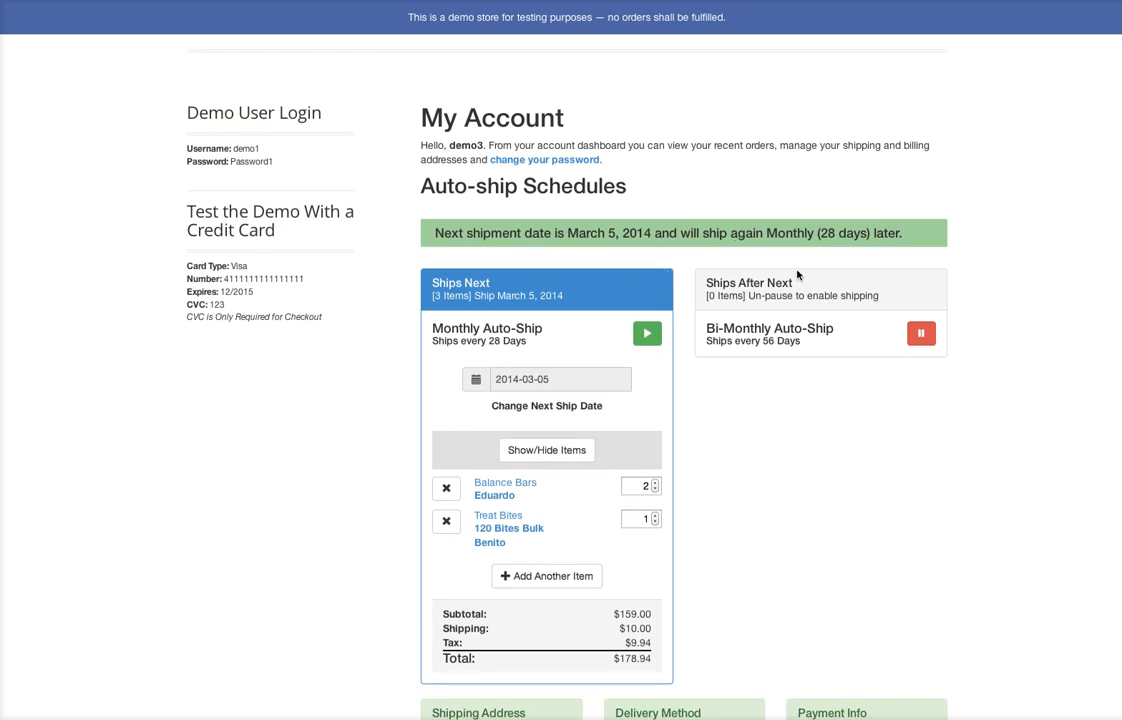
mouse_move(970, 298)
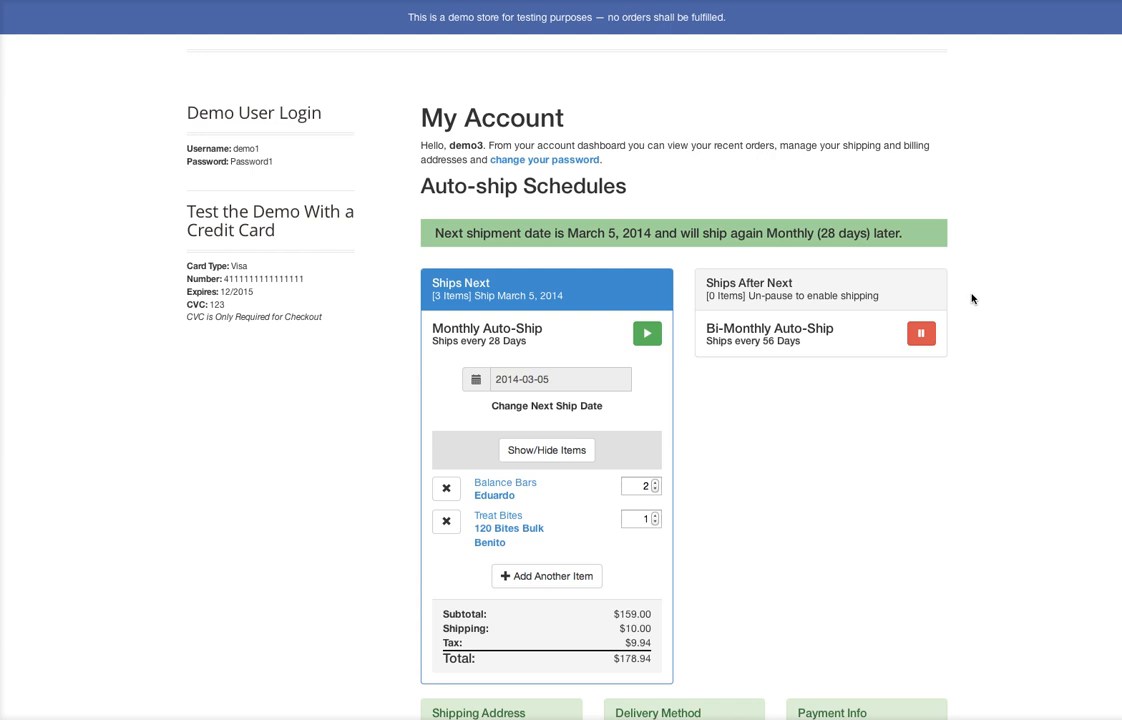
scroll(down, 3)
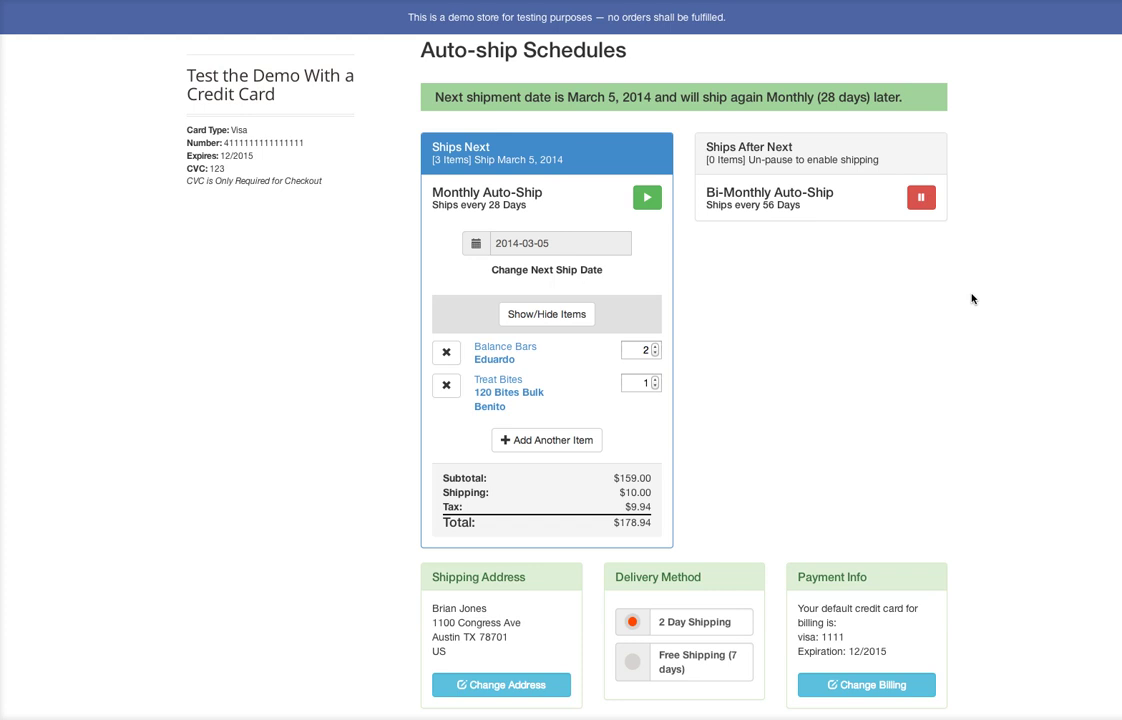
mouse_move(584, 250)
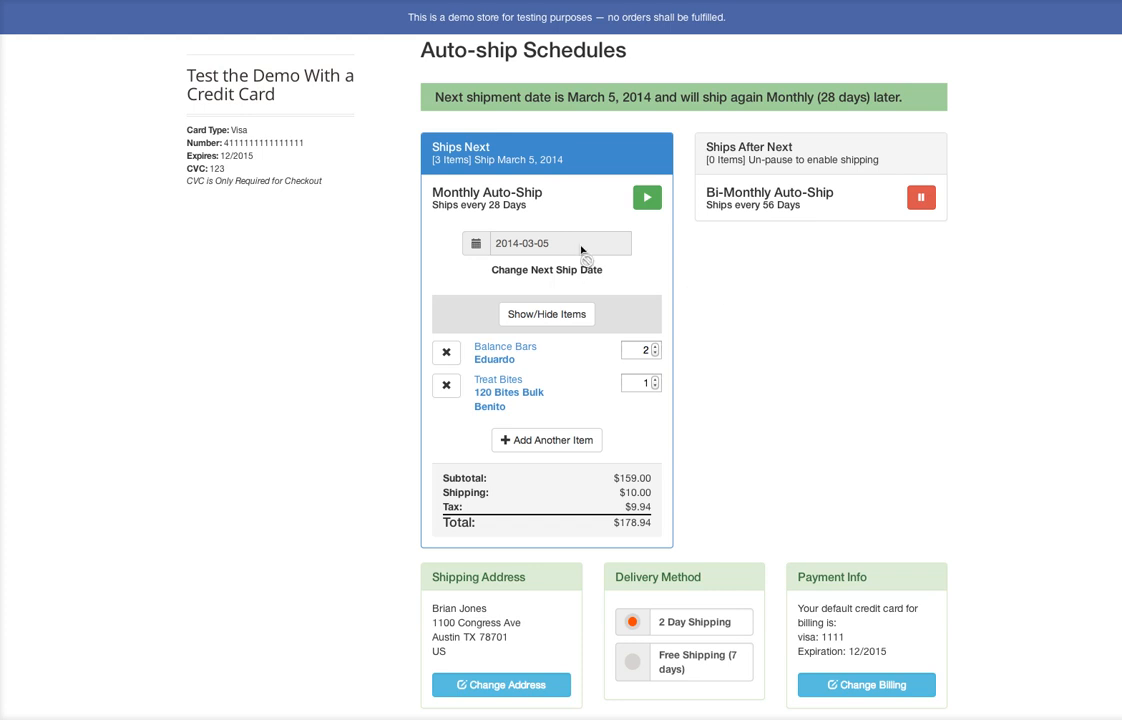
- Reschedule the monthly auto-ship's next shipment from March 5 to March 12, 2014
click(560, 244)
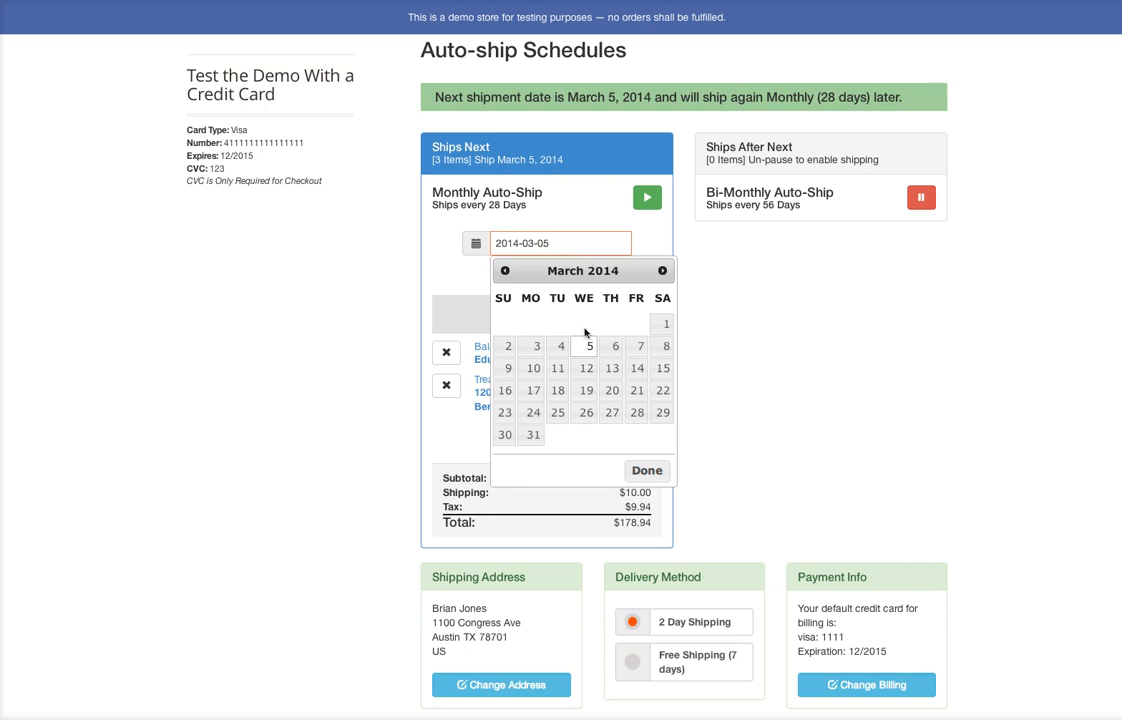
mouse_move(586, 368)
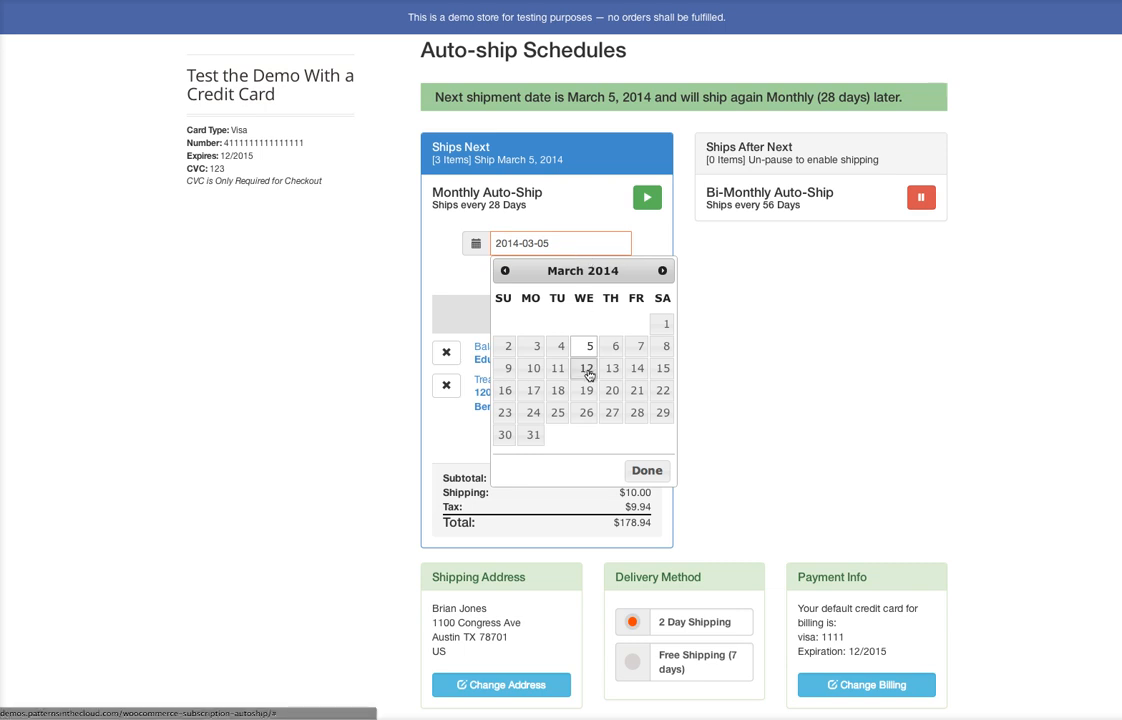
click(586, 368)
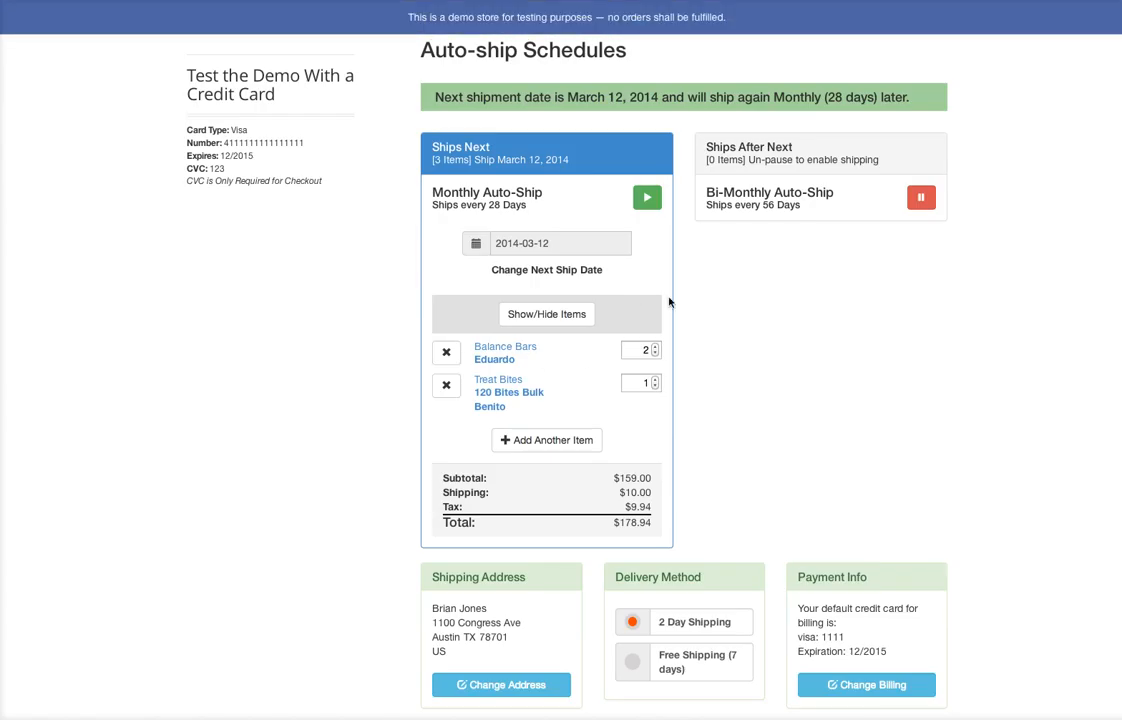
mouse_move(684, 332)
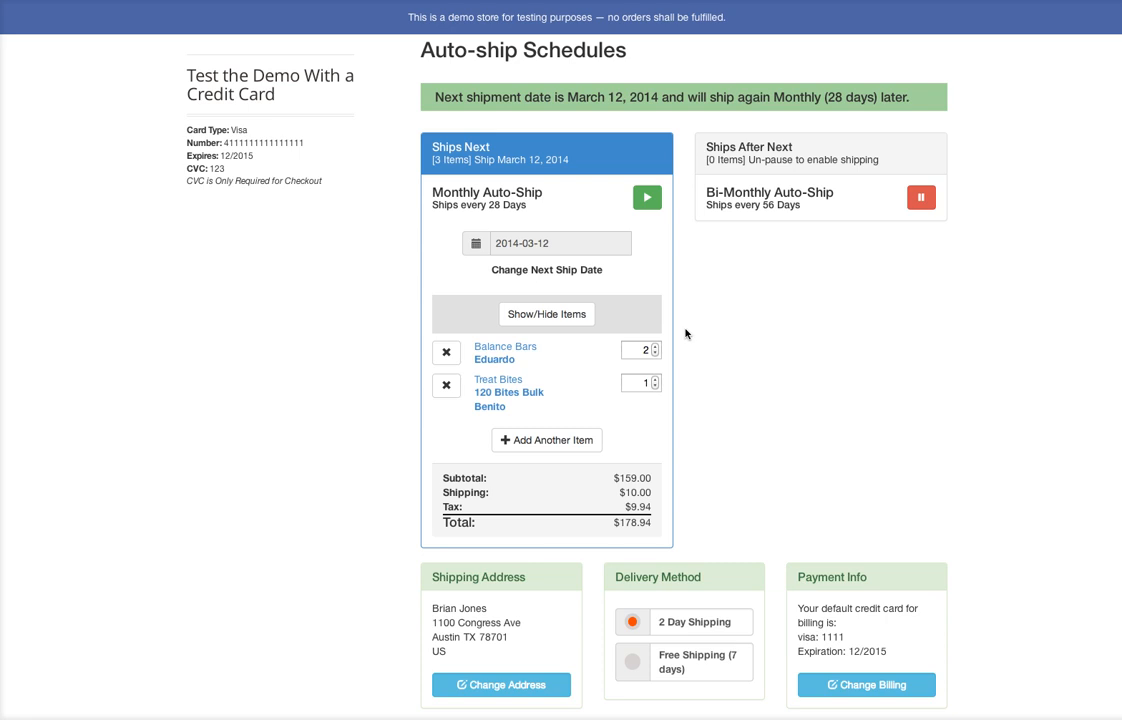
scroll(down, 3)
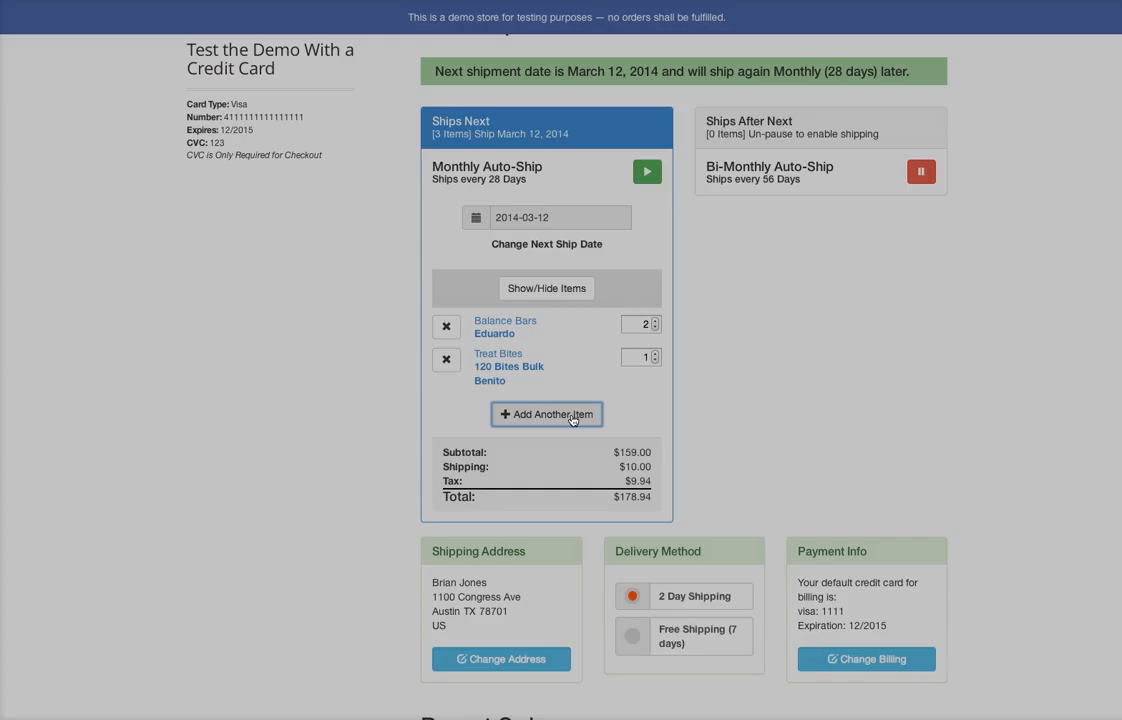
- Add one Chia Seeds labelled Benito to the monthly schedule, totalling $227.81
click(546, 414)
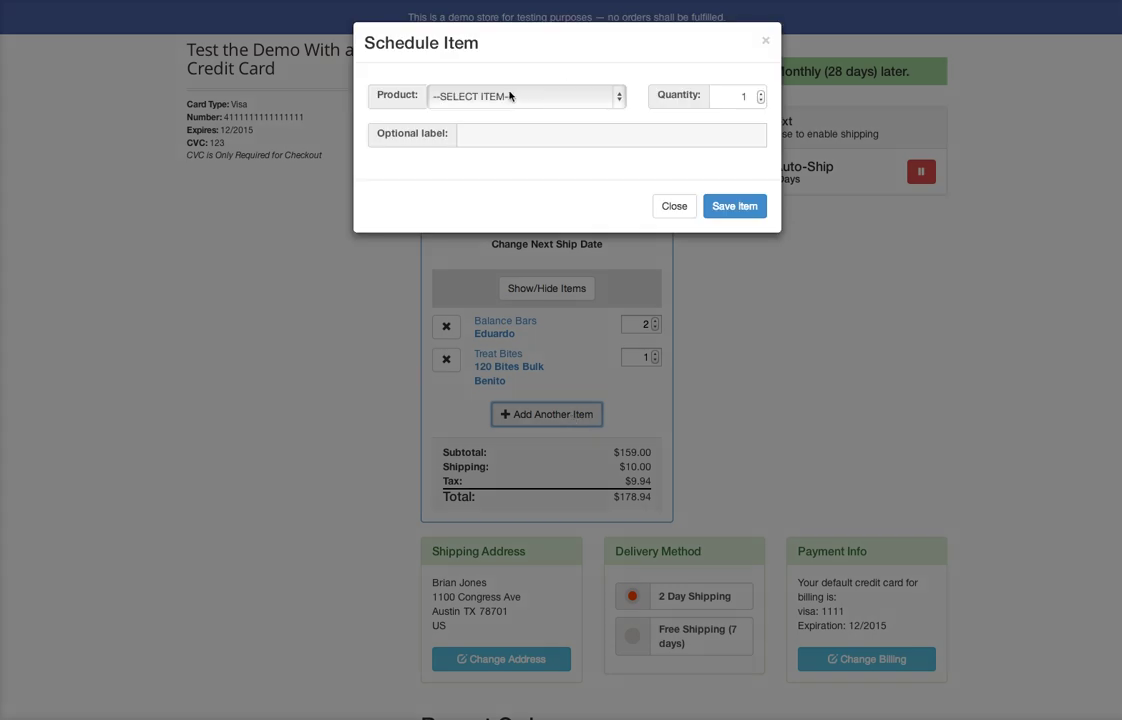
click(524, 96)
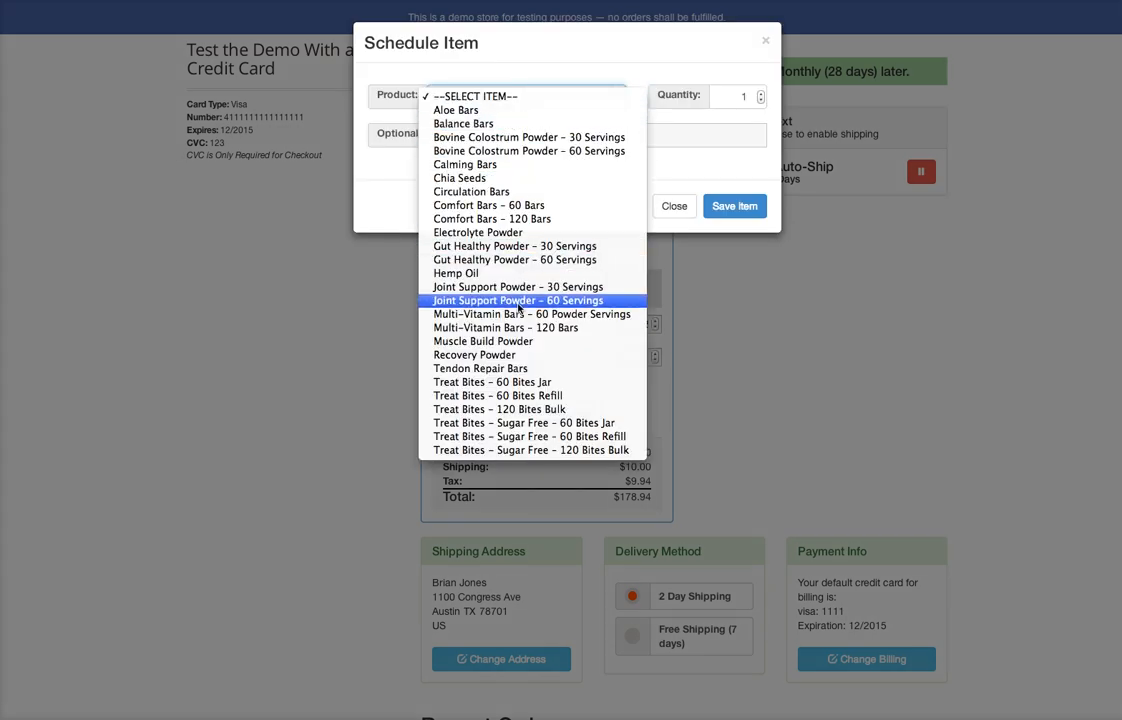
mouse_move(504, 328)
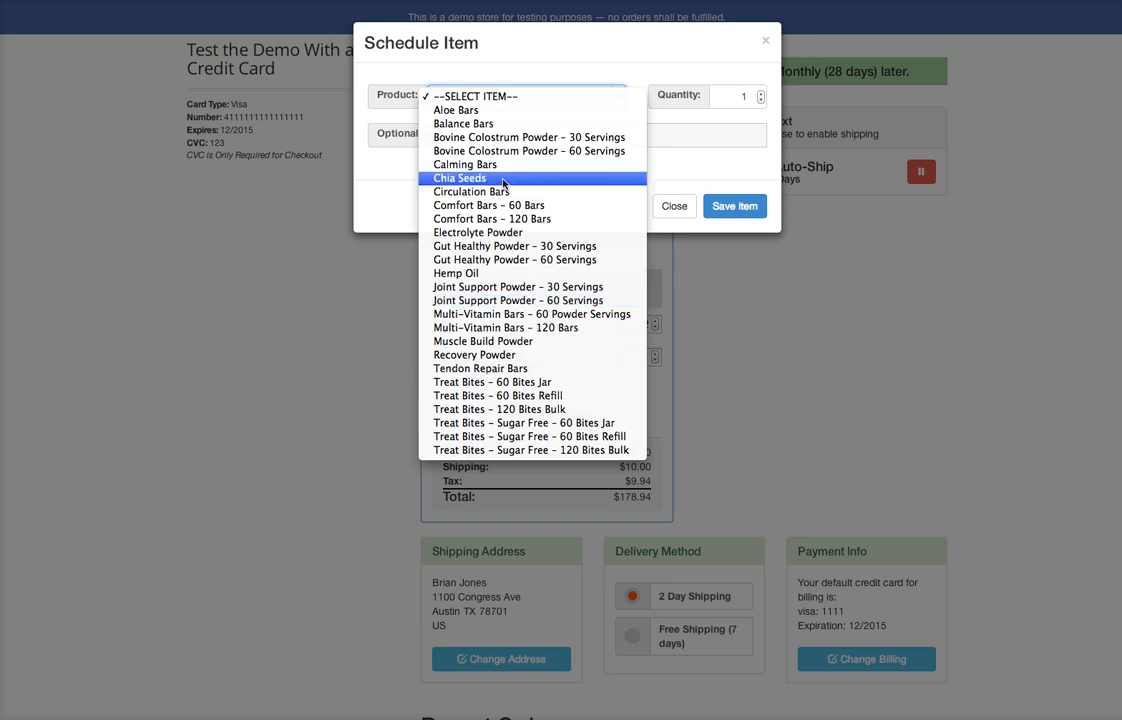
click(460, 178)
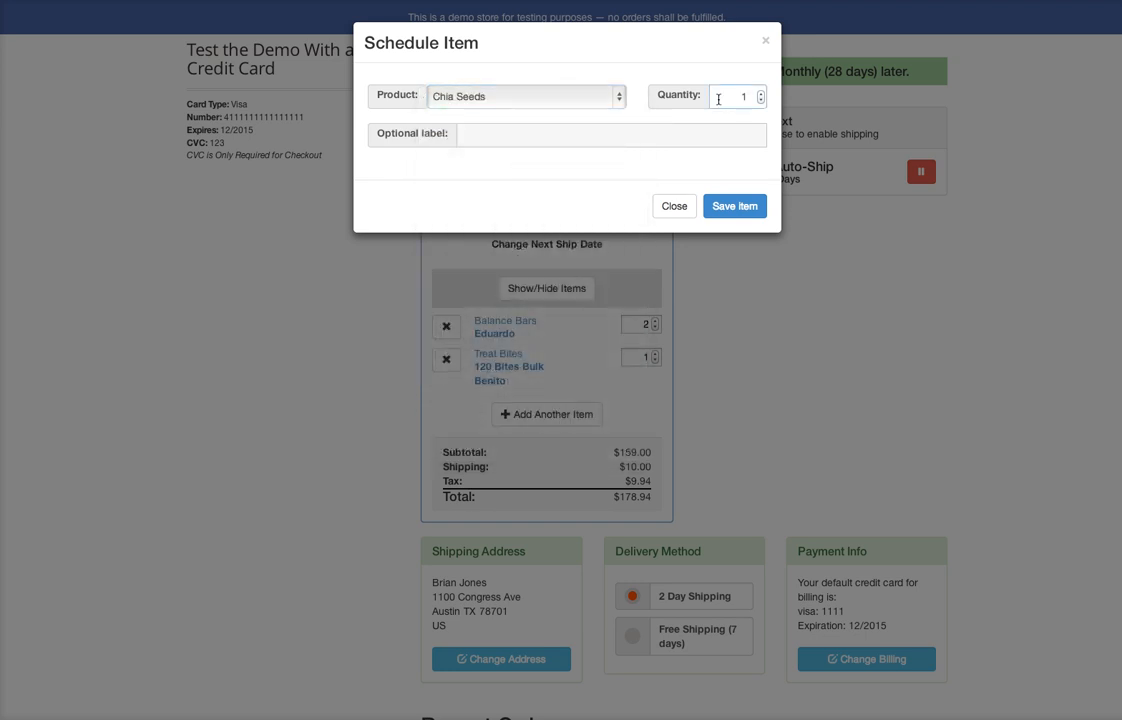
click(612, 134)
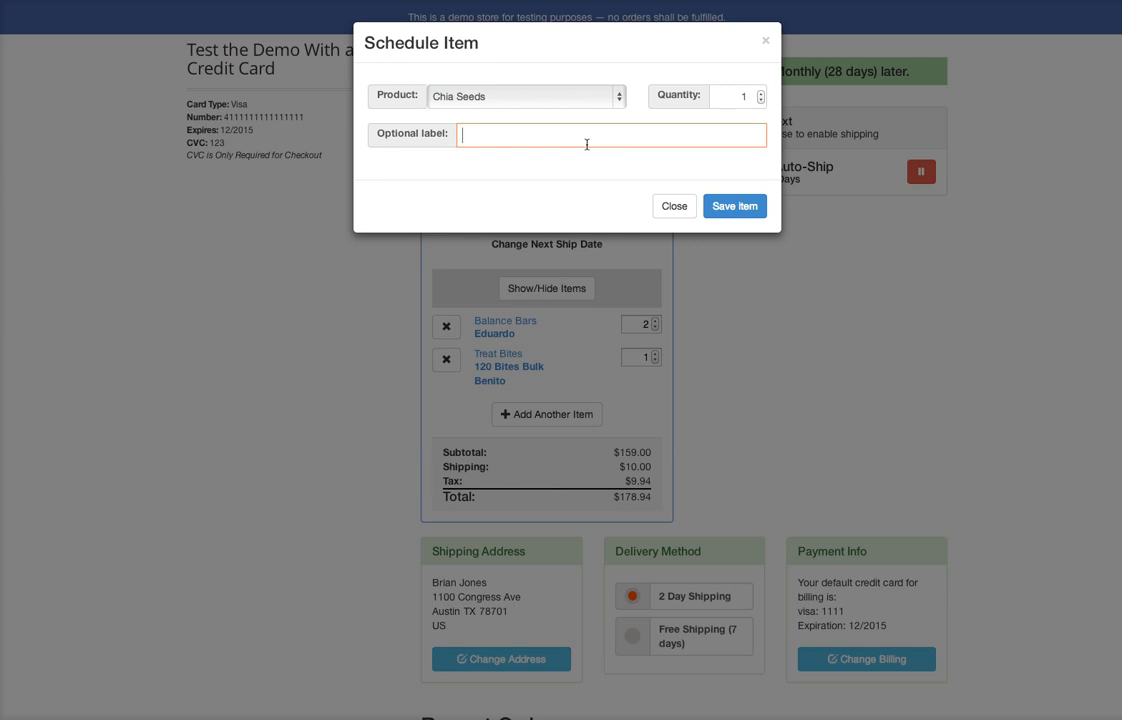
text(Benito)
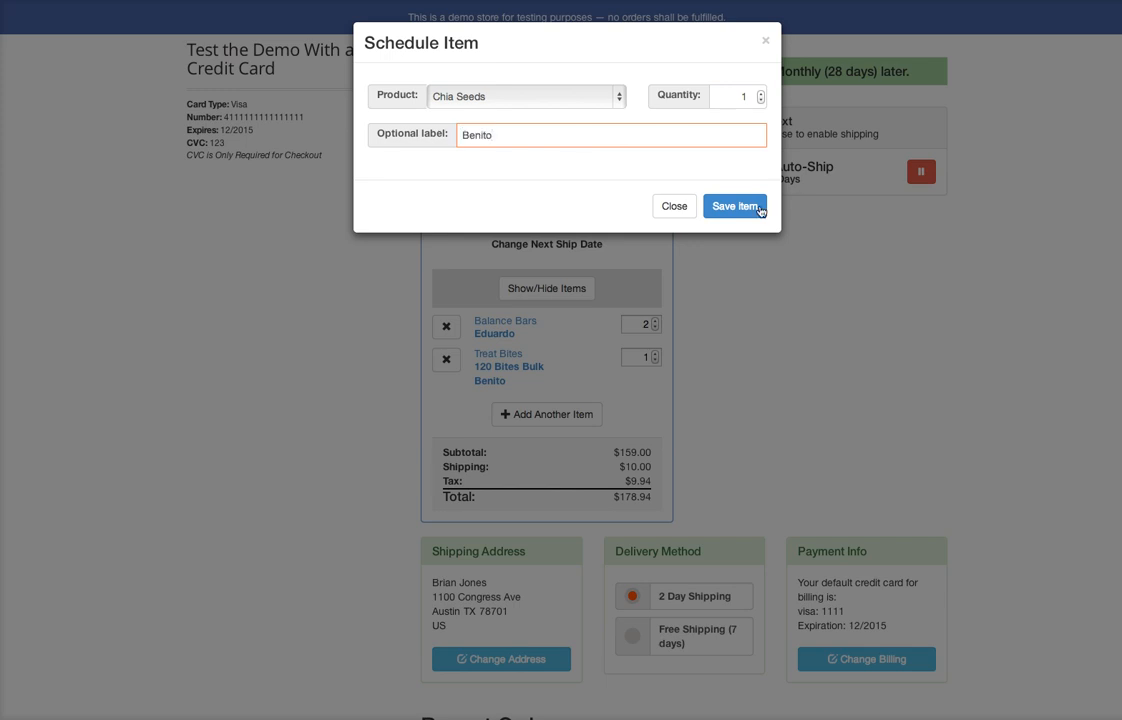
click(736, 206)
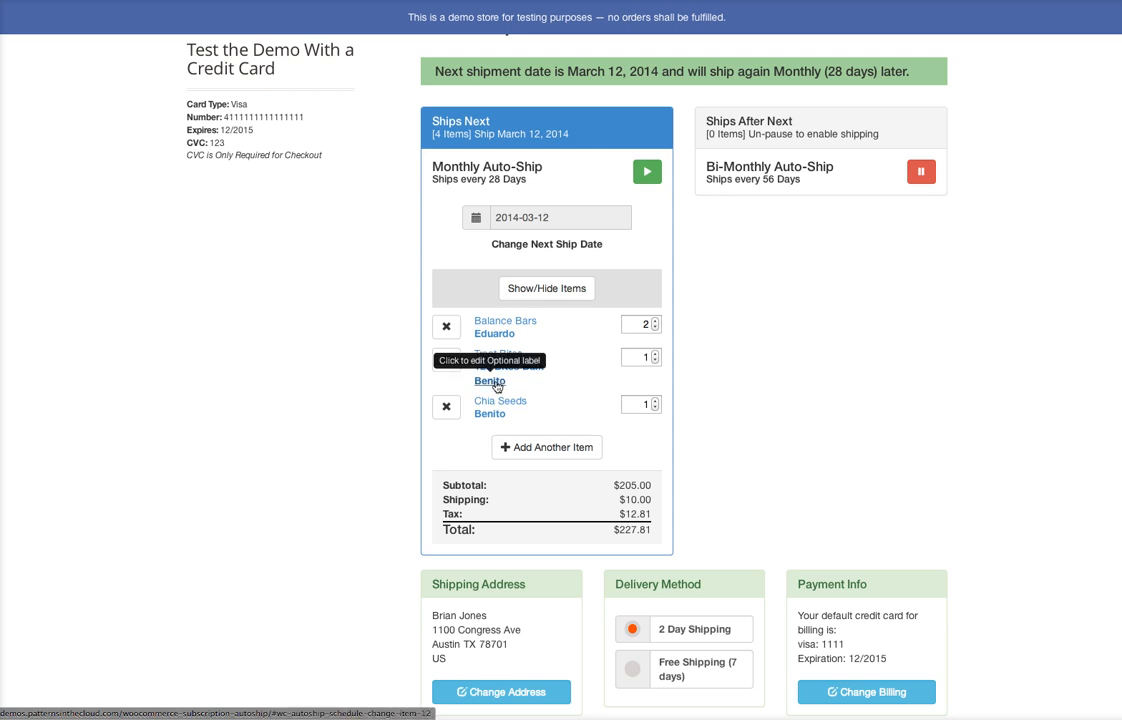
- Relabel the Treat Bites 120 Bites Bulk item as Eduardo and save it
click(490, 380)
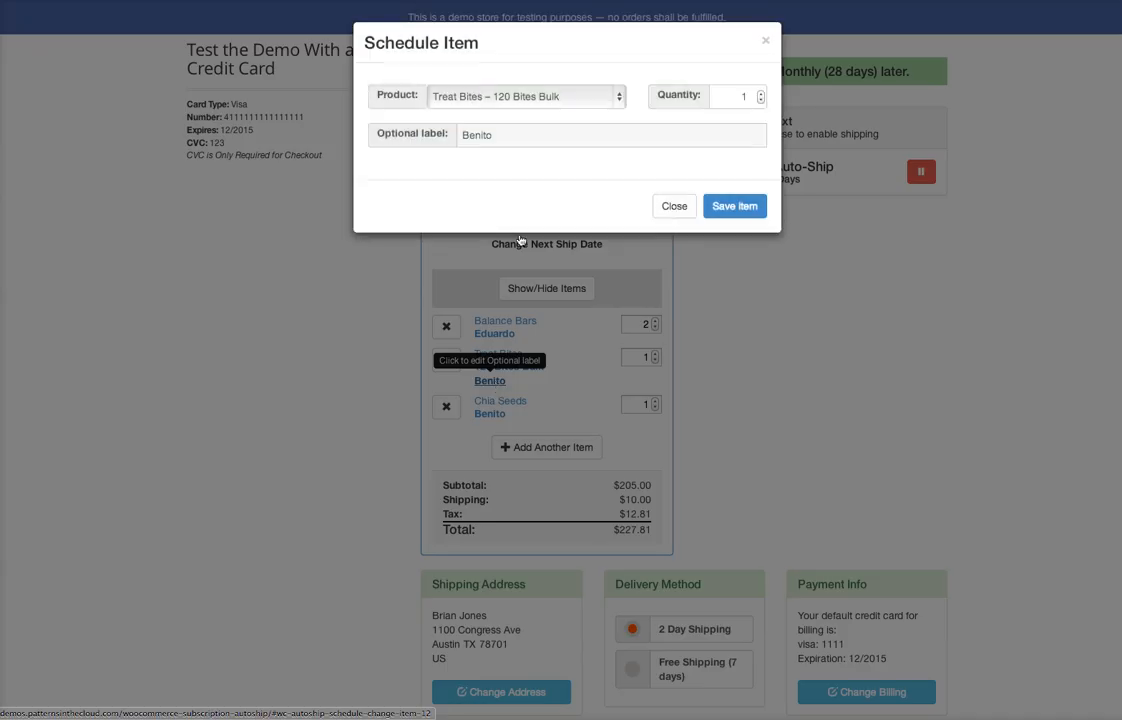
click(610, 134)
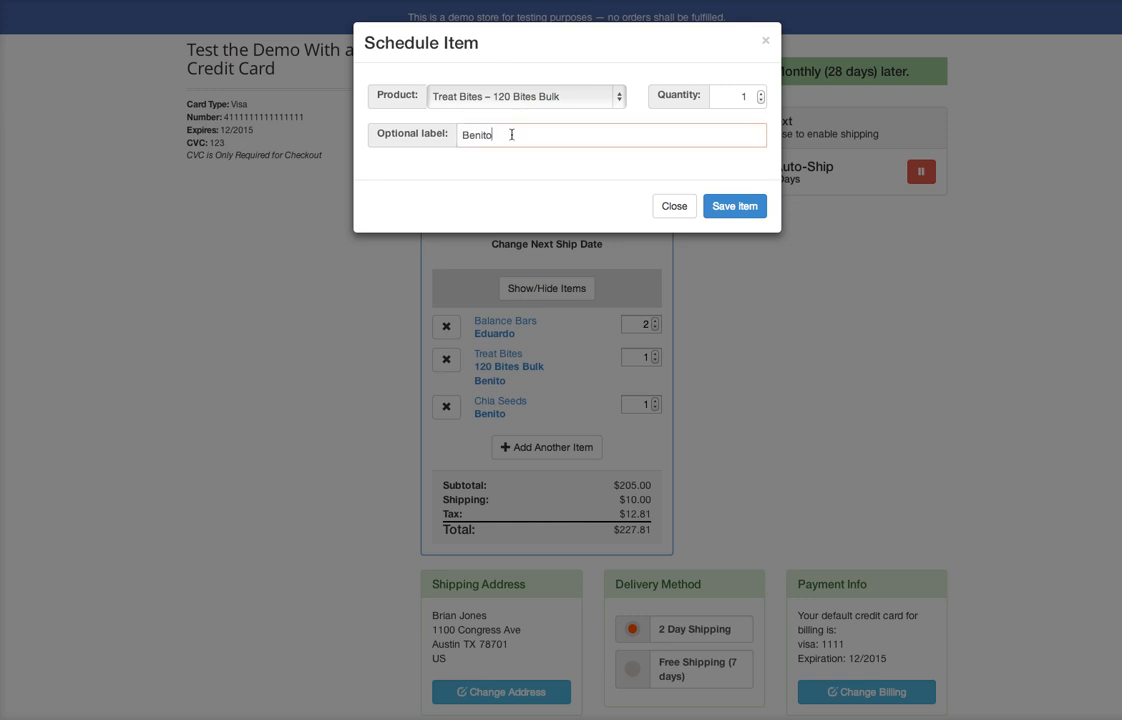
text(Eduardo)
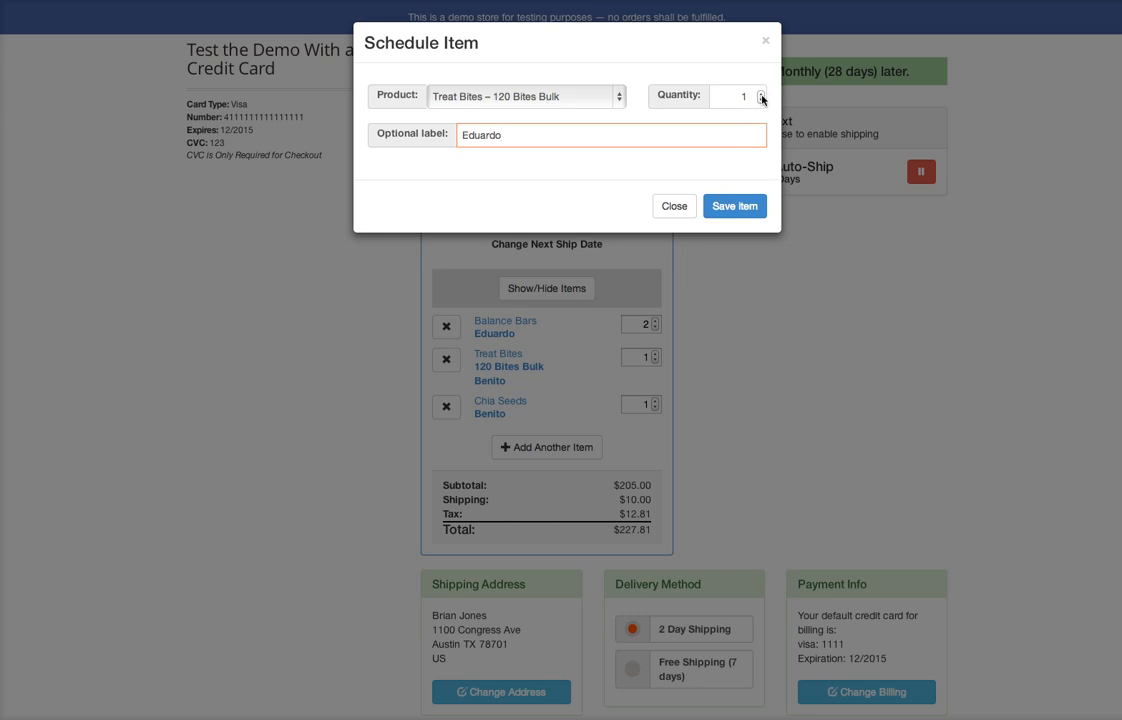
click(734, 204)
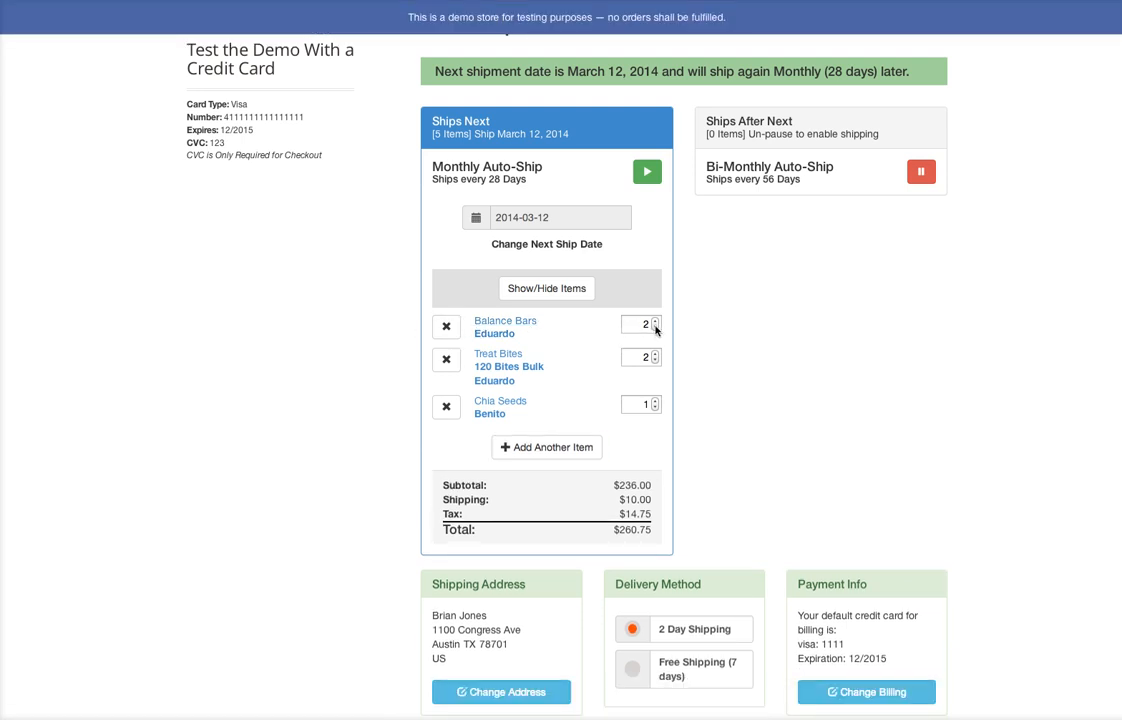
- Reduce Balance Bars to quantity 1 and update, bringing the total to $192.75
click(656, 328)
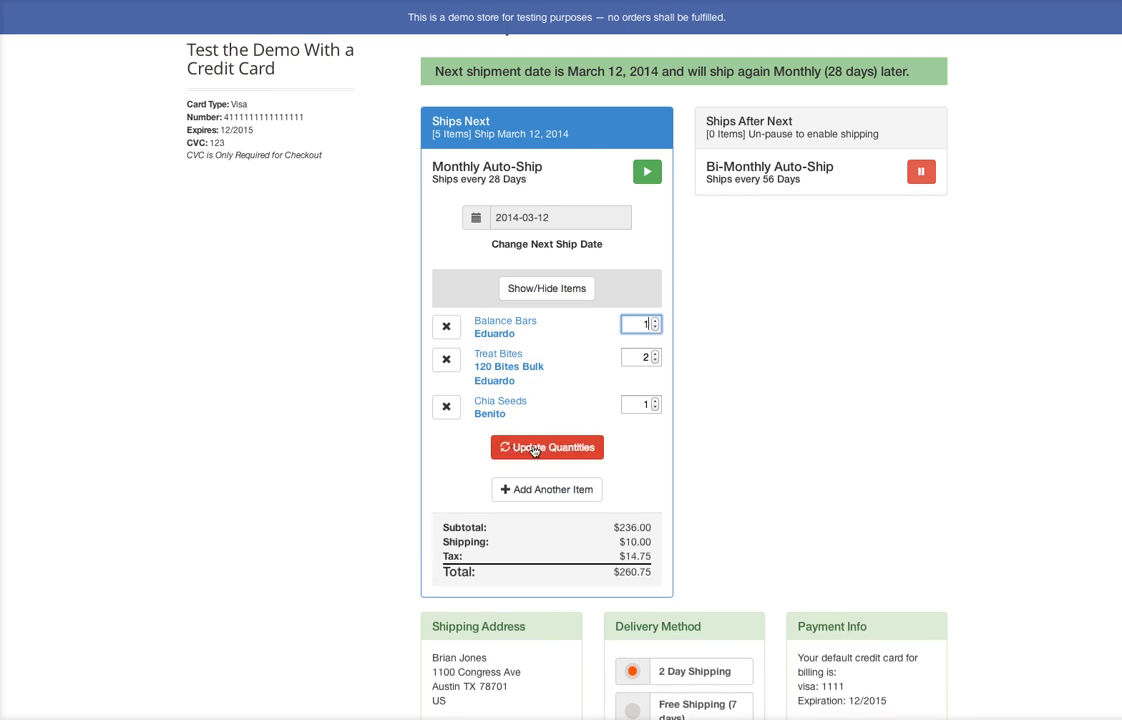
click(548, 448)
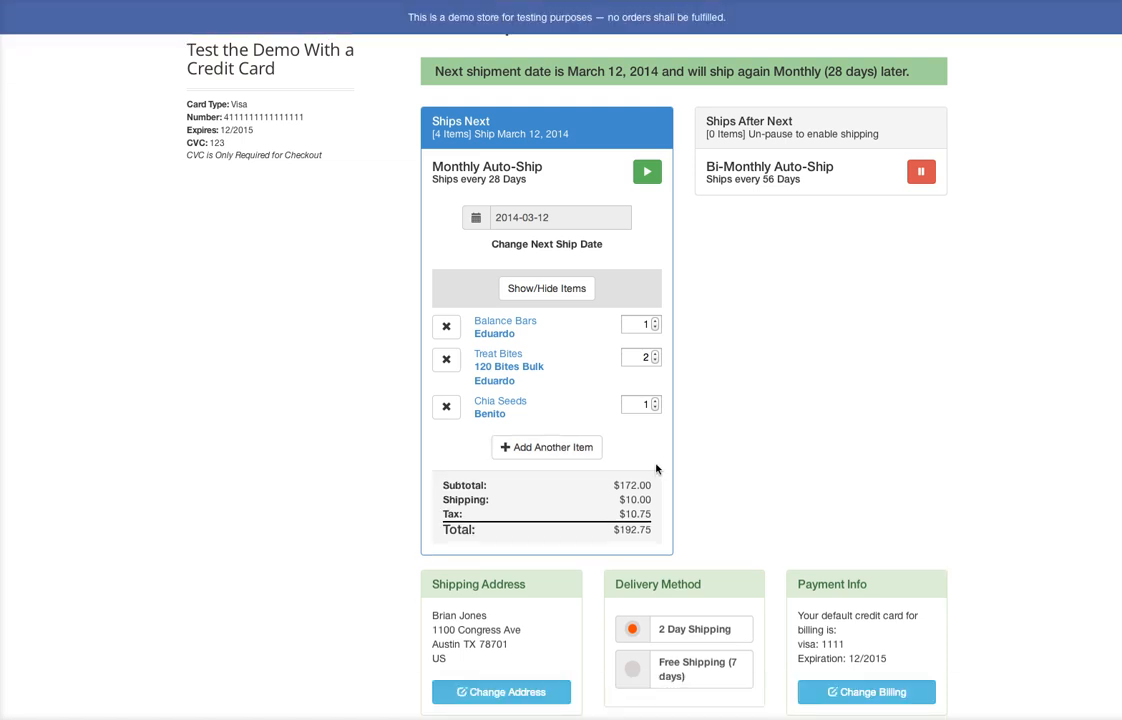
mouse_move(716, 444)
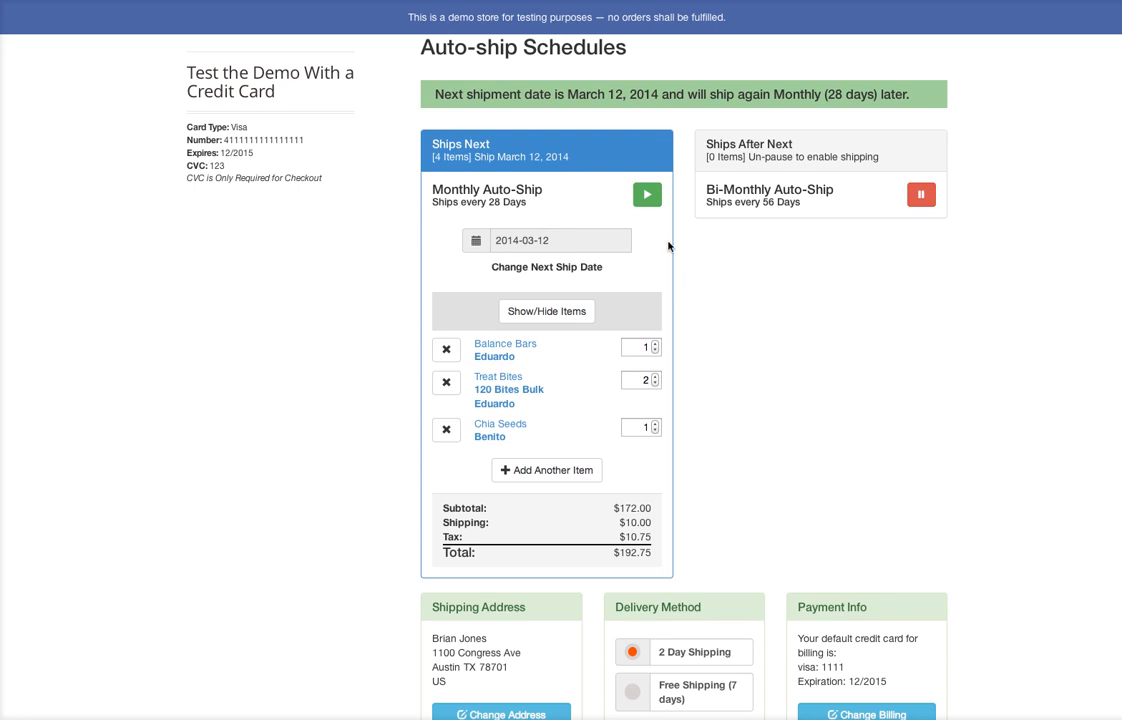
- Pause then resume the Monthly Auto-Ship, resetting its next shipment to March 5, 2014
click(648, 194)
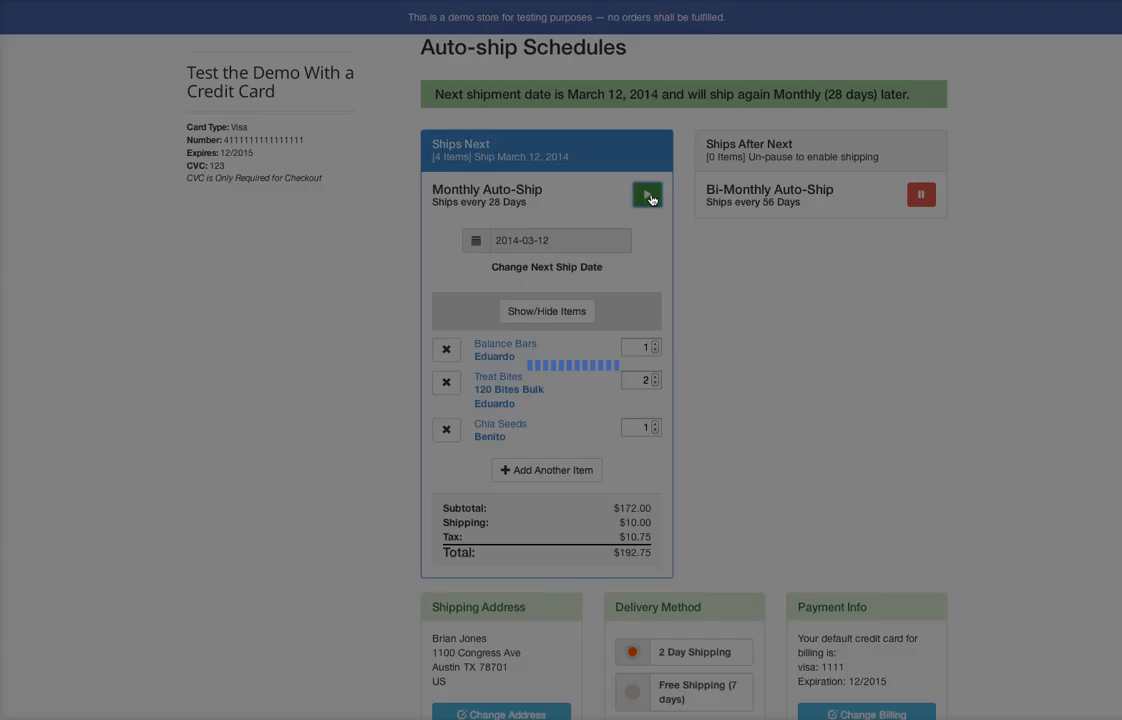
click(646, 194)
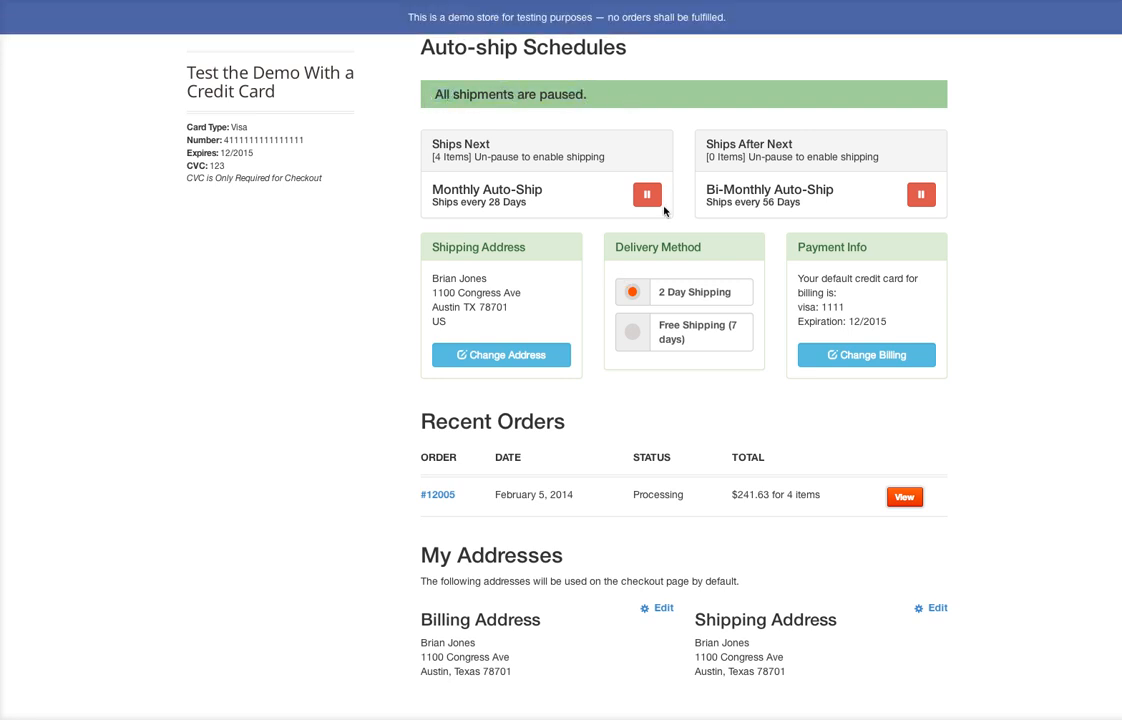
click(648, 194)
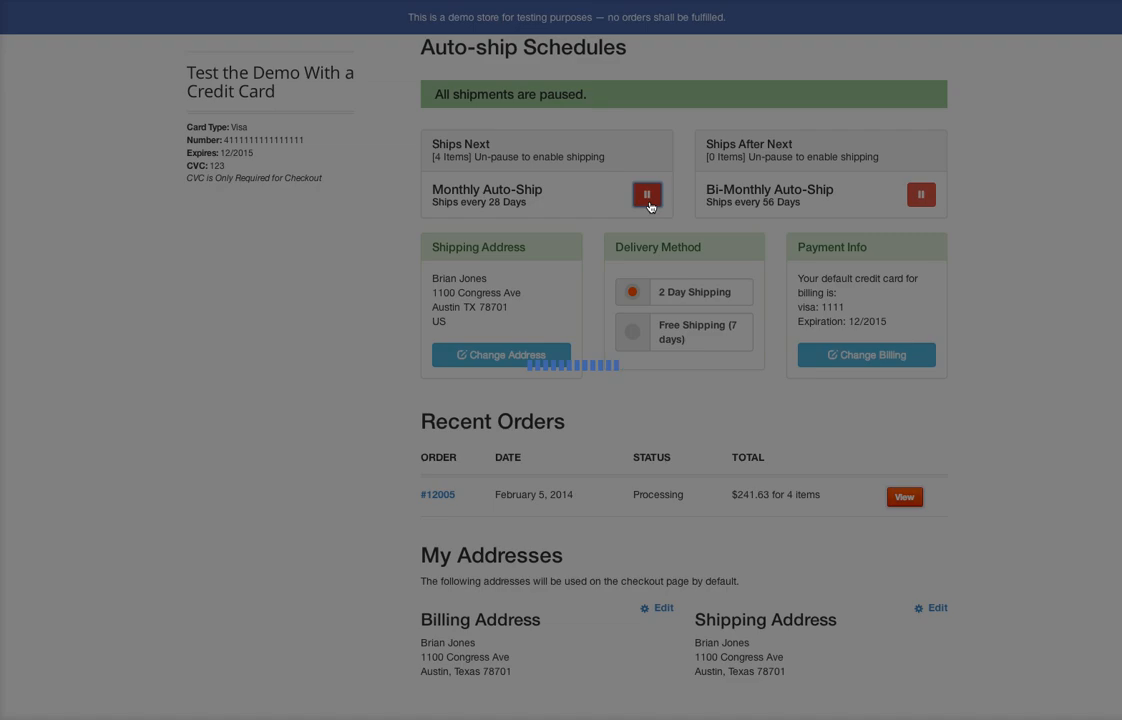
click(648, 194)
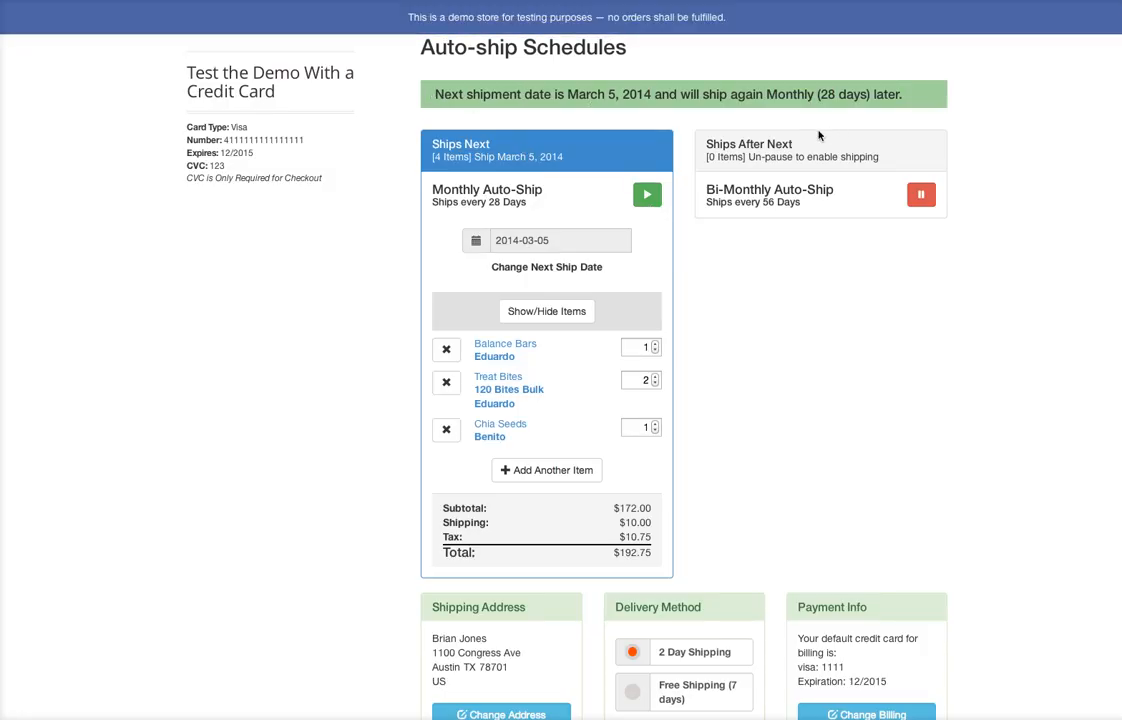
mouse_move(744, 218)
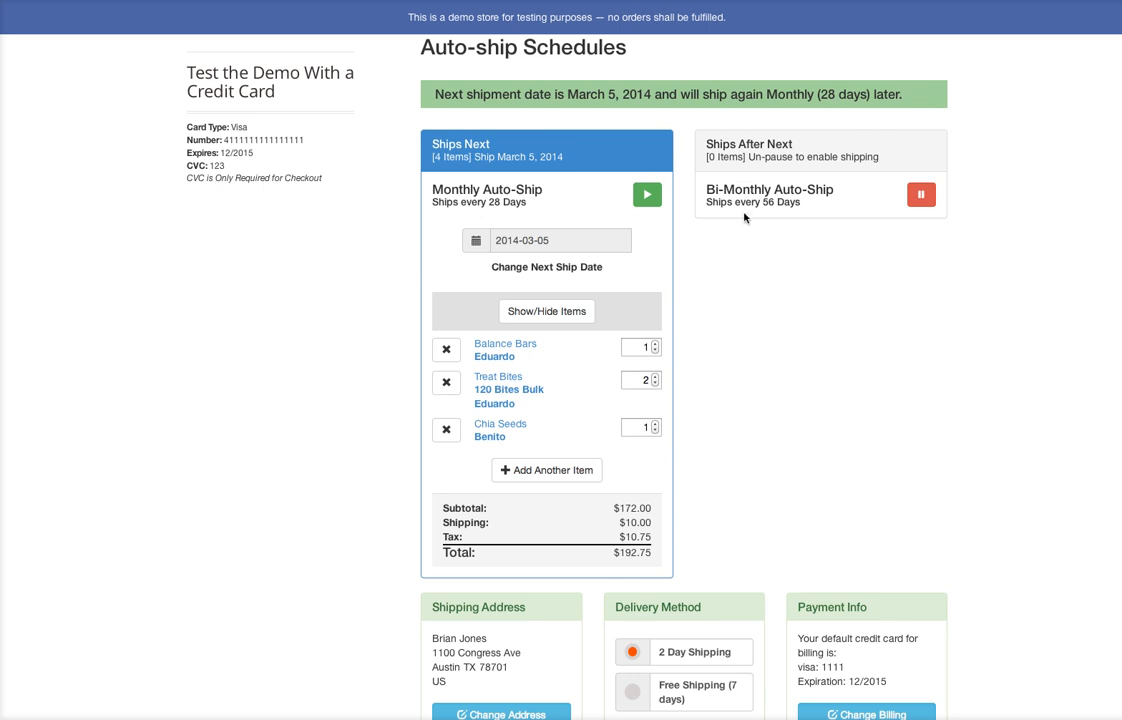
mouse_move(828, 206)
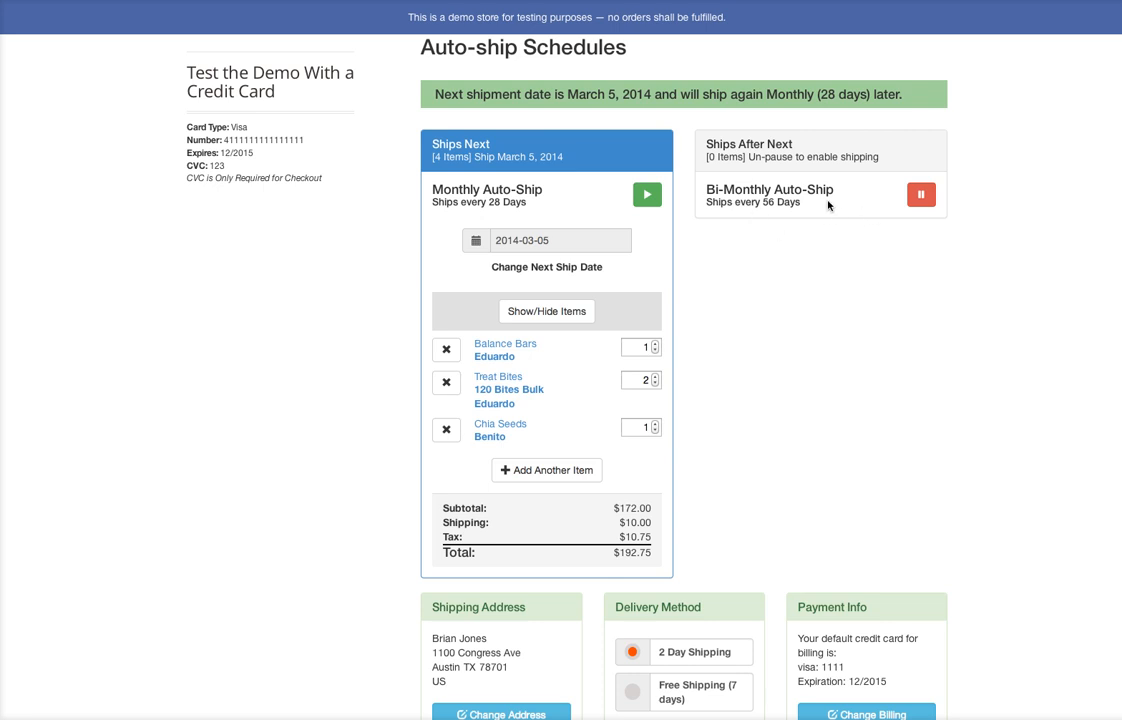
mouse_move(900, 208)
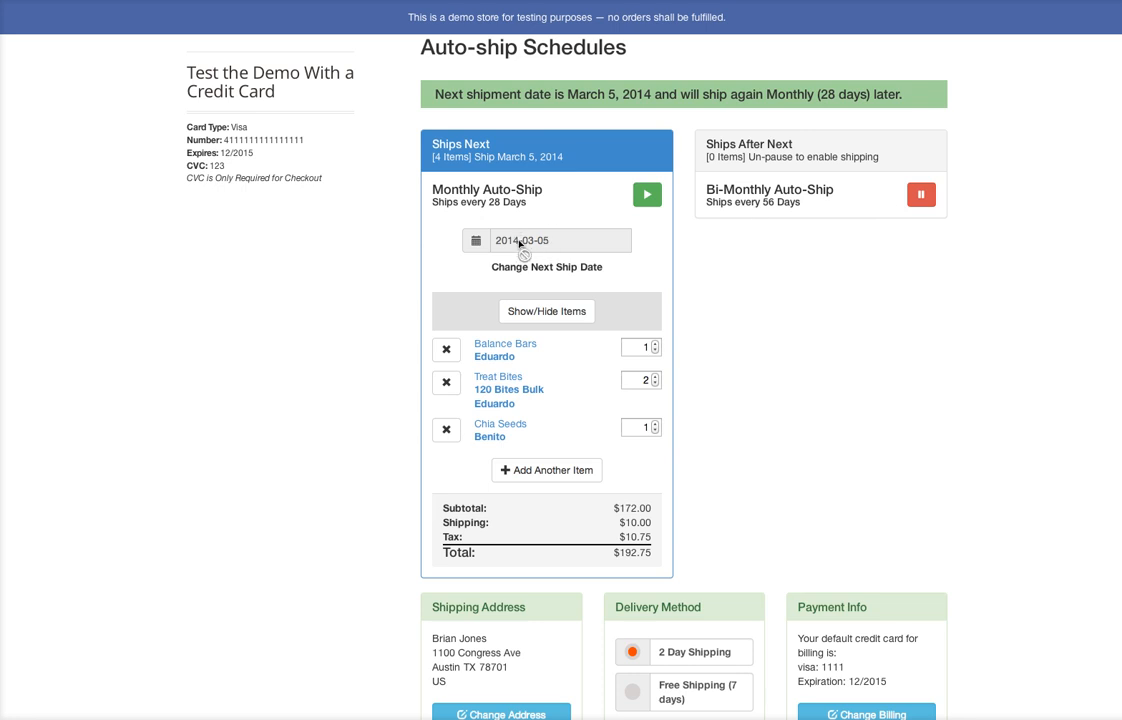
- Un-pause the Bi-Monthly Auto-Ship so it next ships April 2, 2014
click(920, 194)
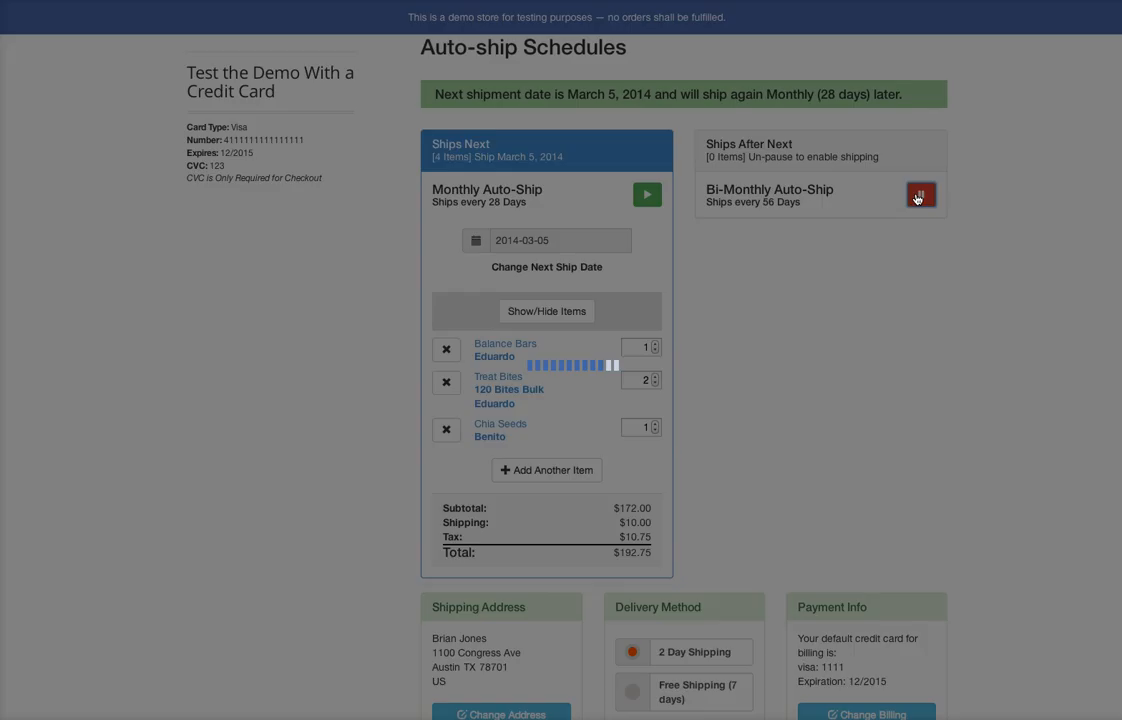
click(920, 196)
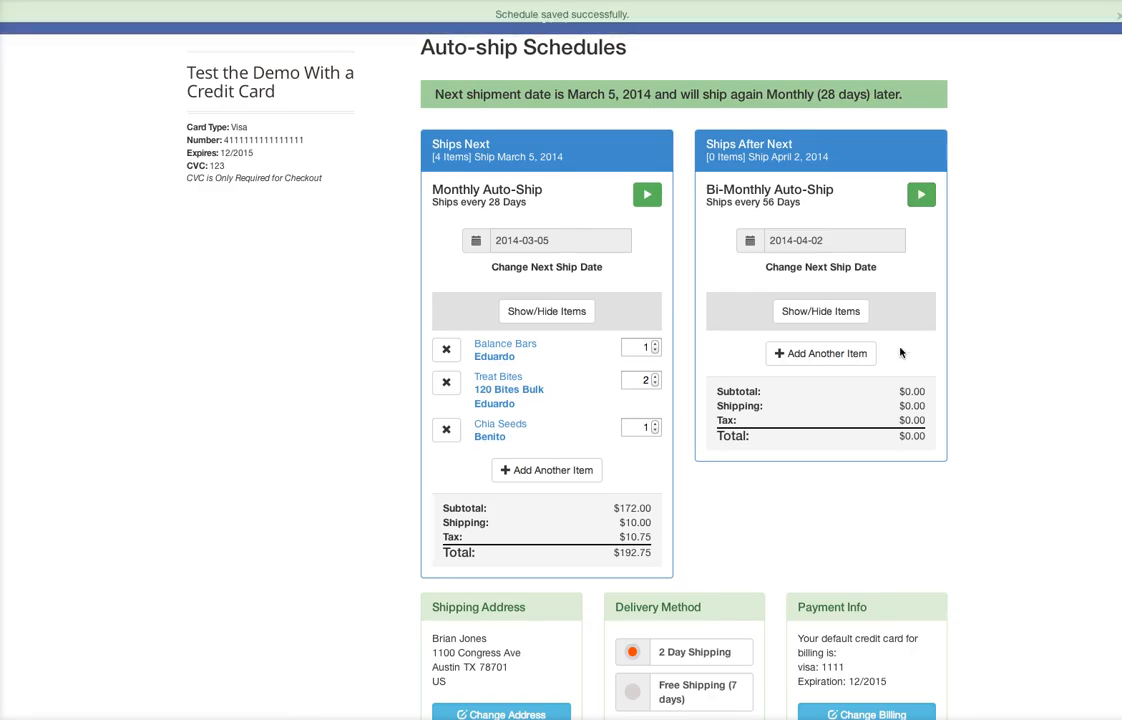
- Add one Chia Seeds labelled Eduardo to the bi-monthly schedule, totalling $58.88
click(820, 352)
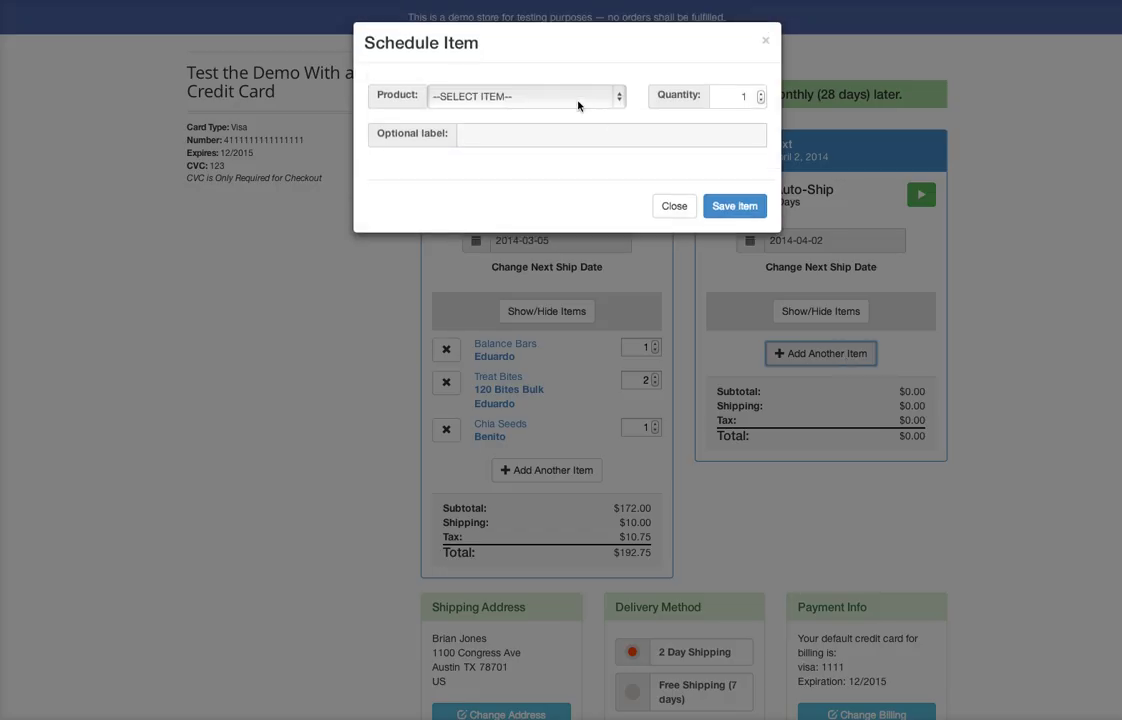
click(520, 96)
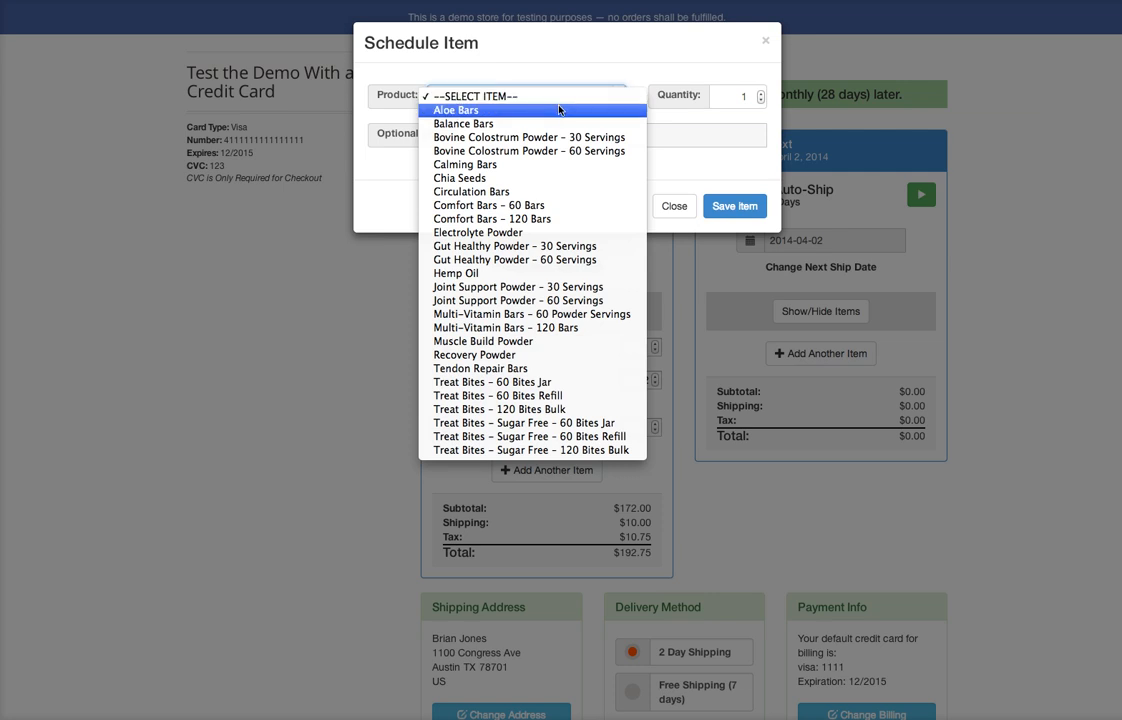
click(460, 176)
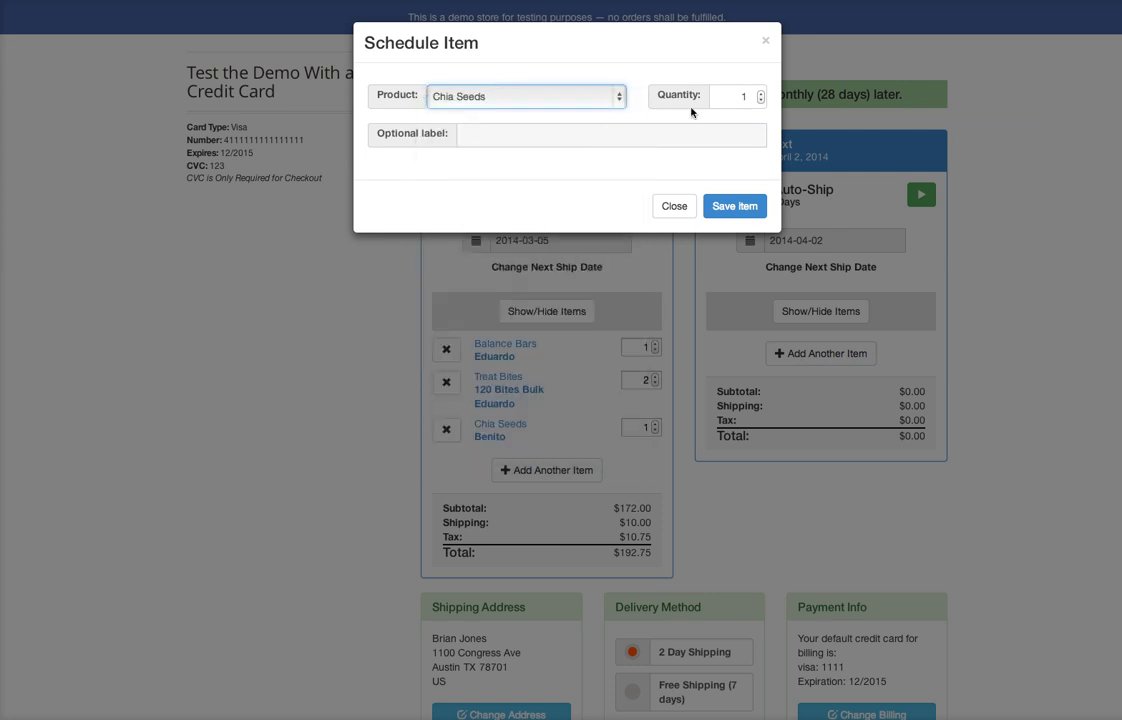
click(740, 96)
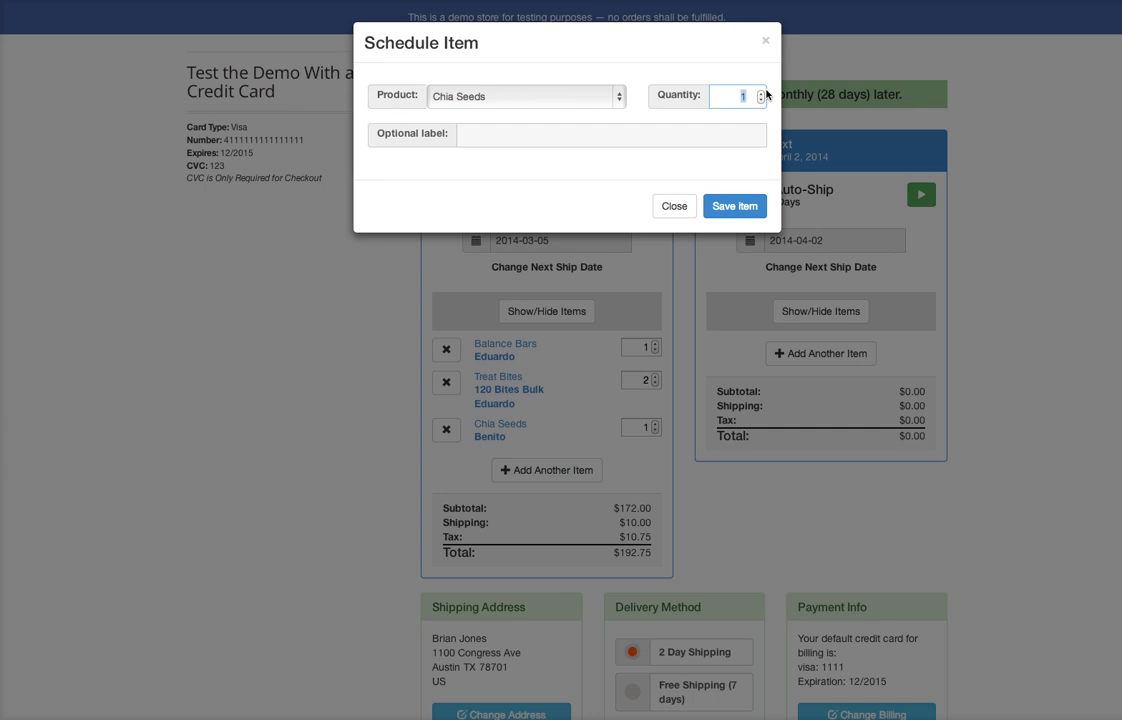
click(612, 132)
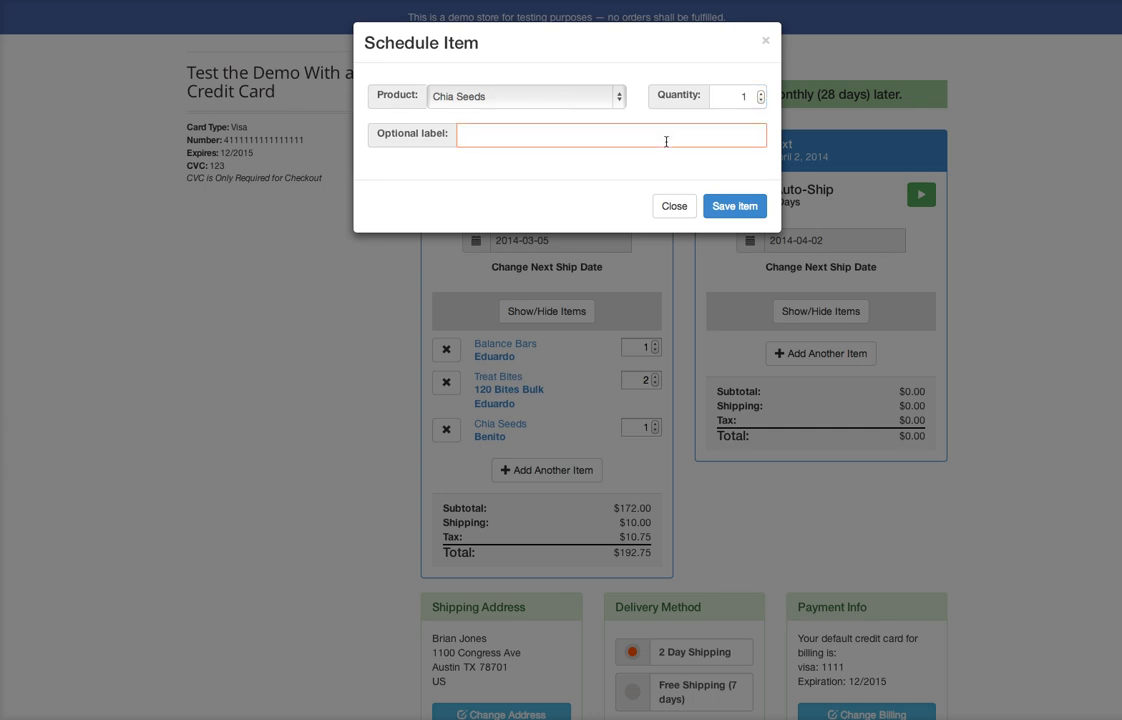
text(E)
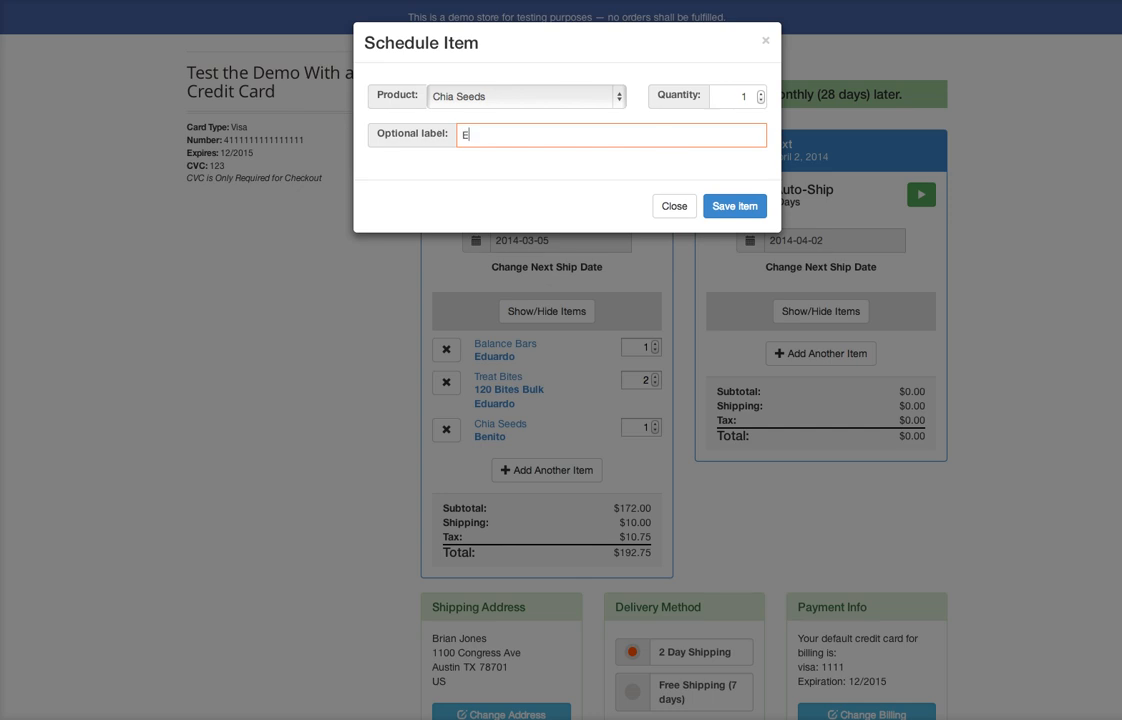
text(Eduardo)
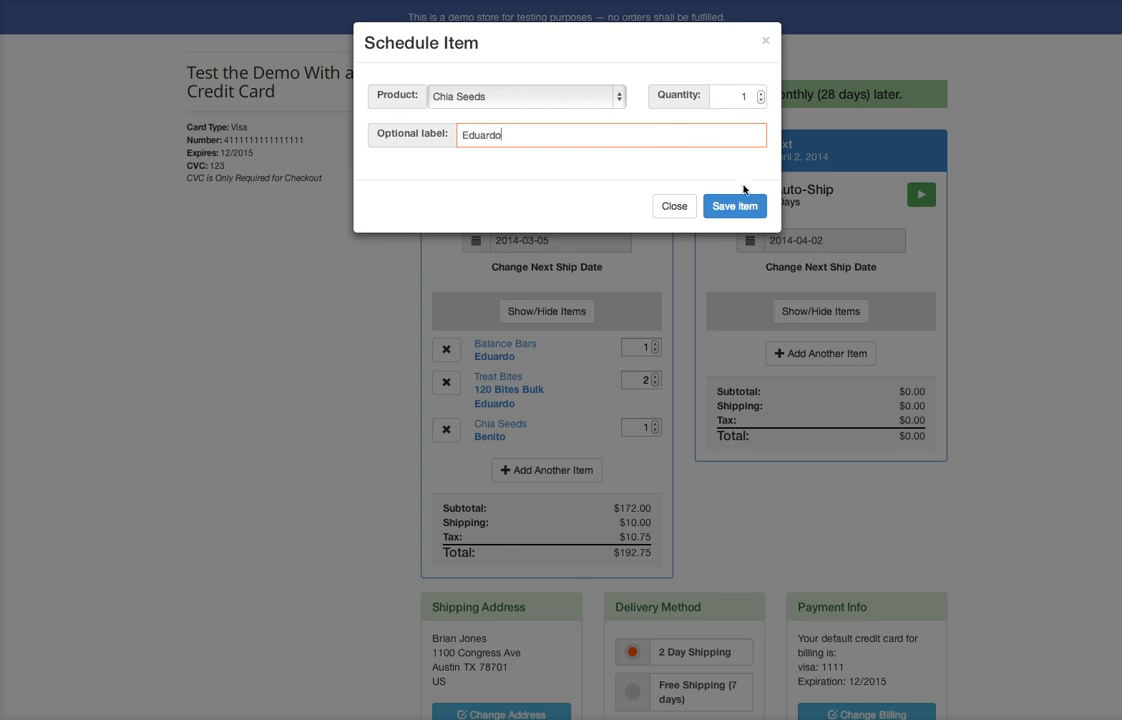
click(734, 206)
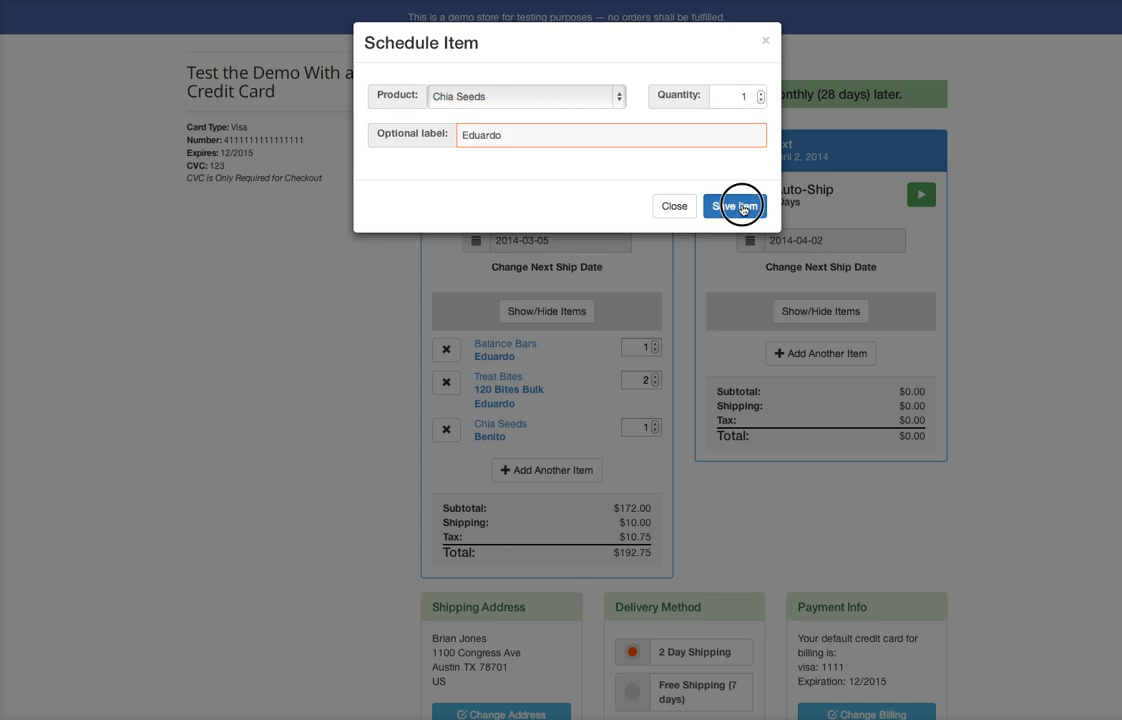
click(732, 204)
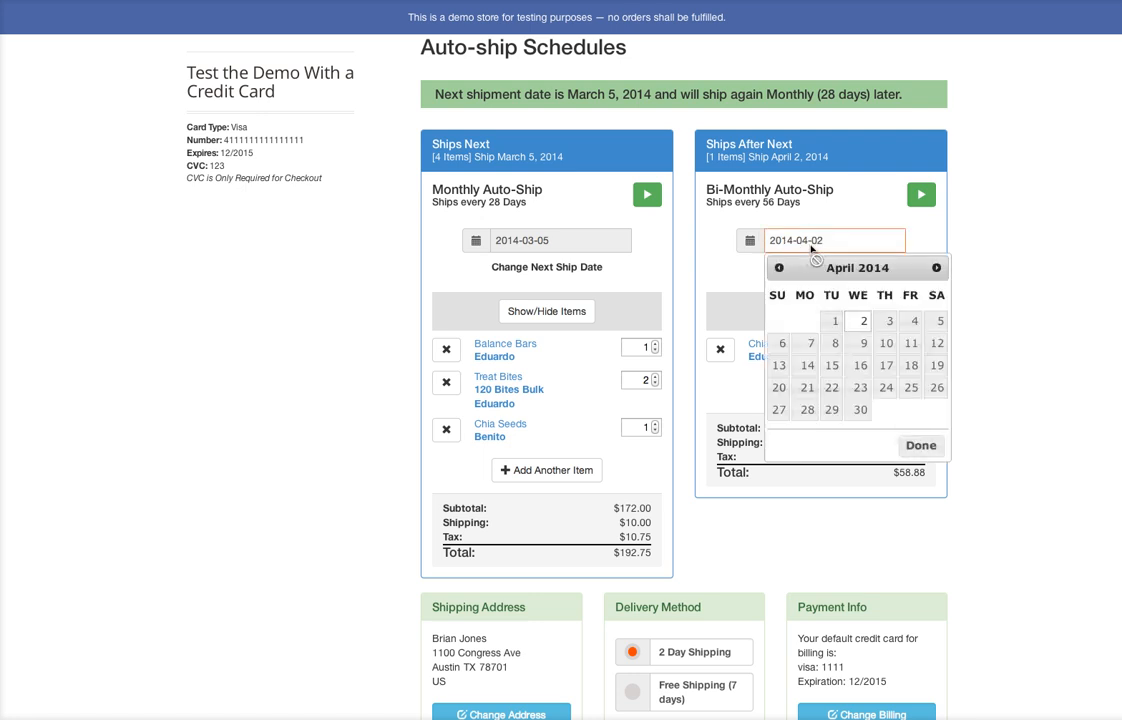
mouse_move(532, 272)
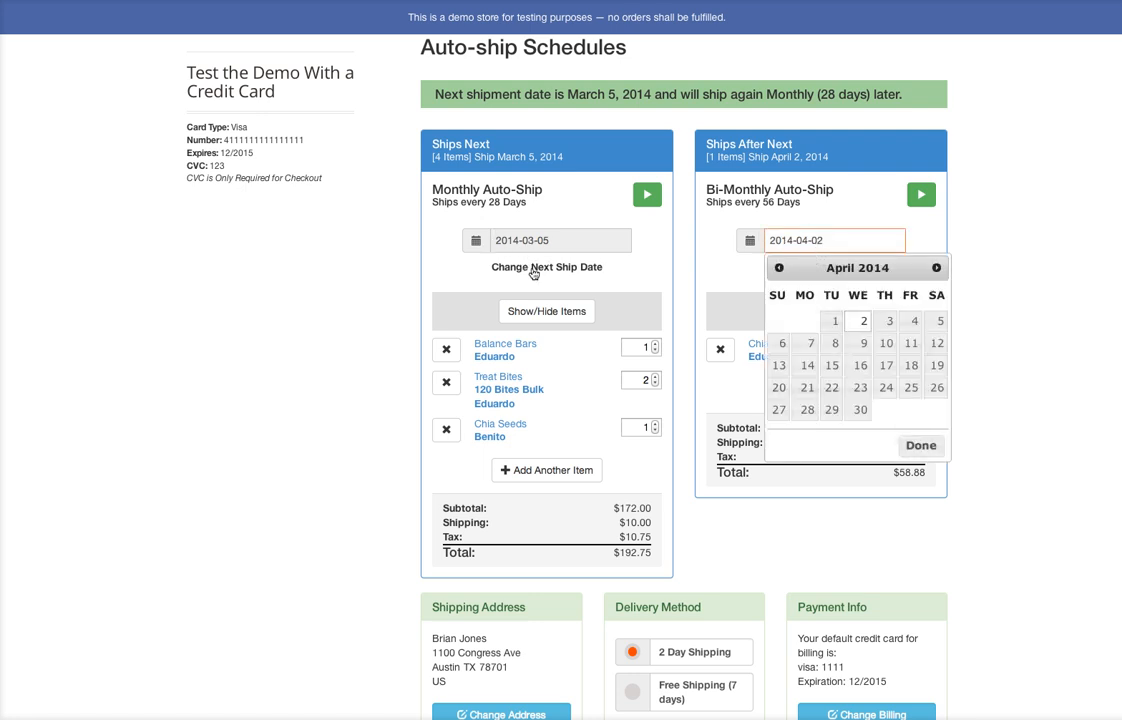
- Set the bi-monthly schedule's next ship date to February 12, 2014
click(778, 268)
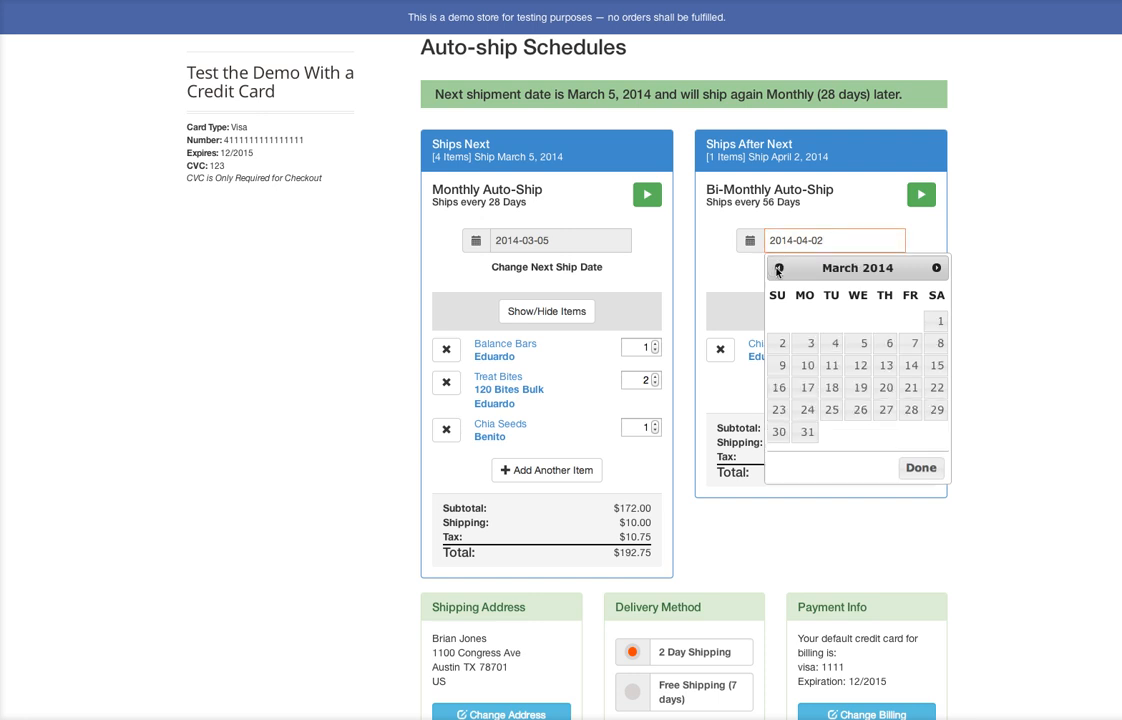
click(778, 268)
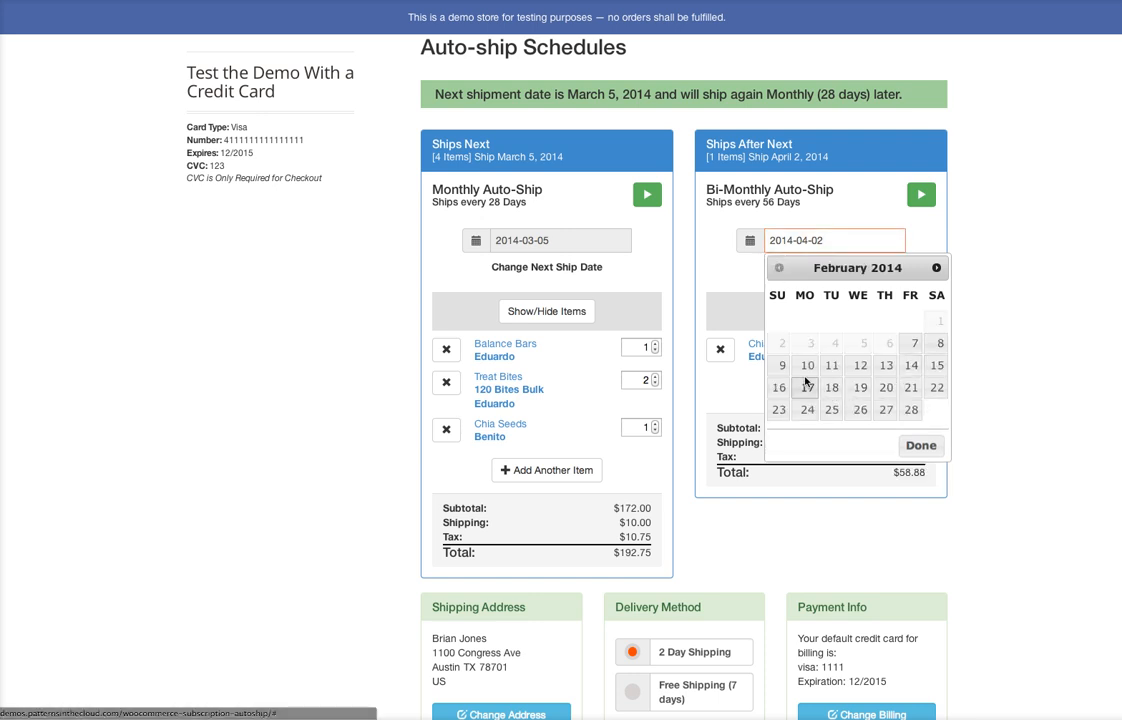
click(860, 364)
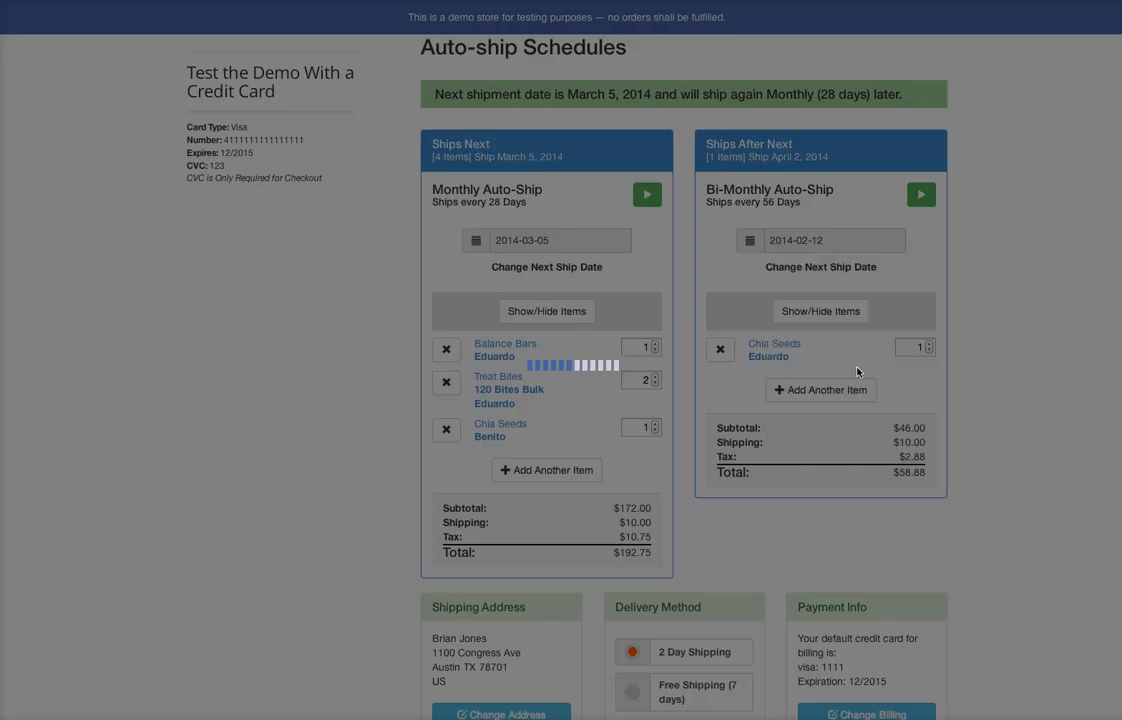
click(920, 194)
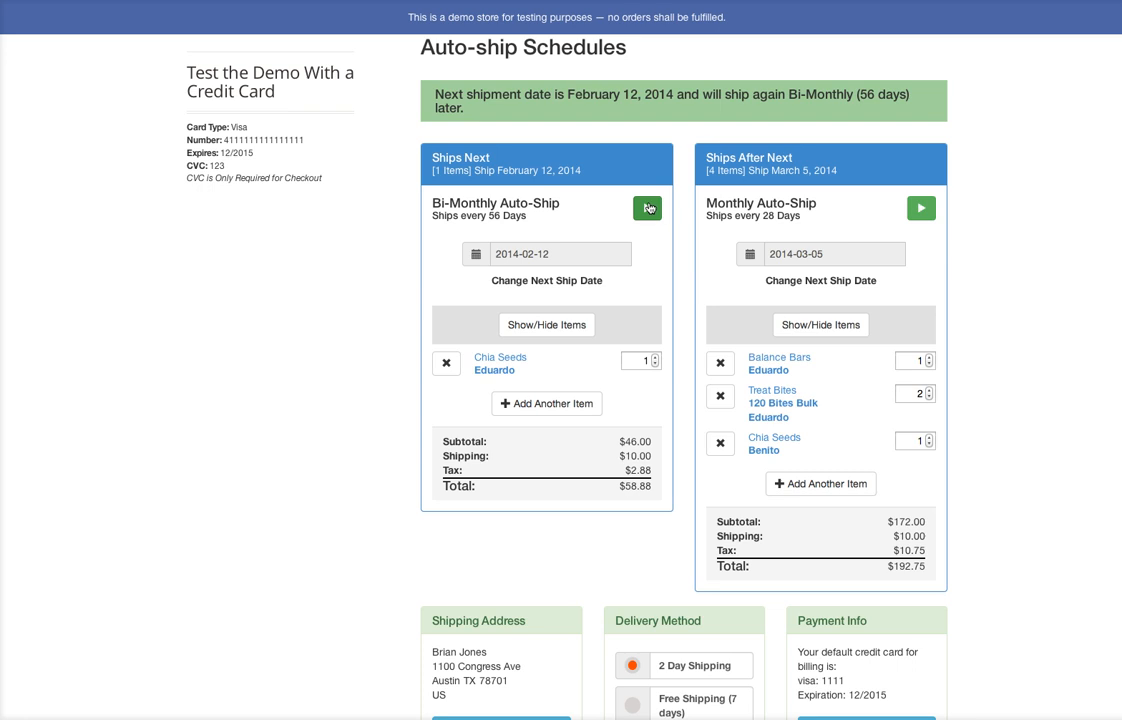
- Pause the Bi-Monthly Auto-Ship so the March 5 monthly shipment ships next
click(648, 208)
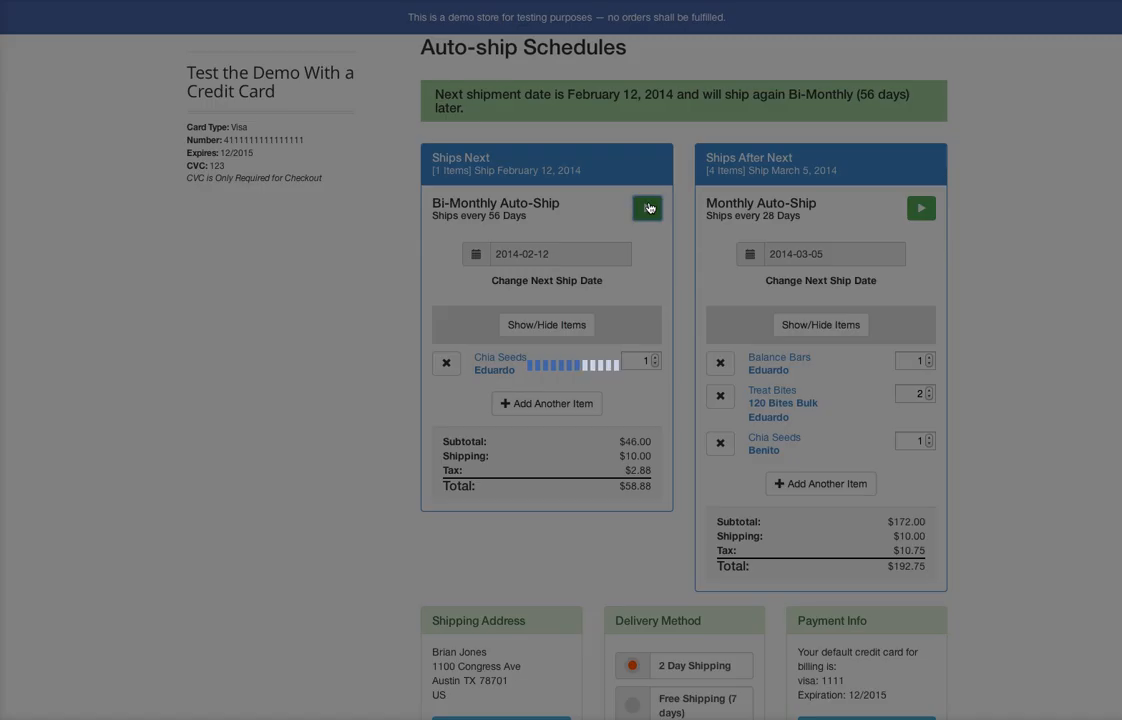
click(648, 208)
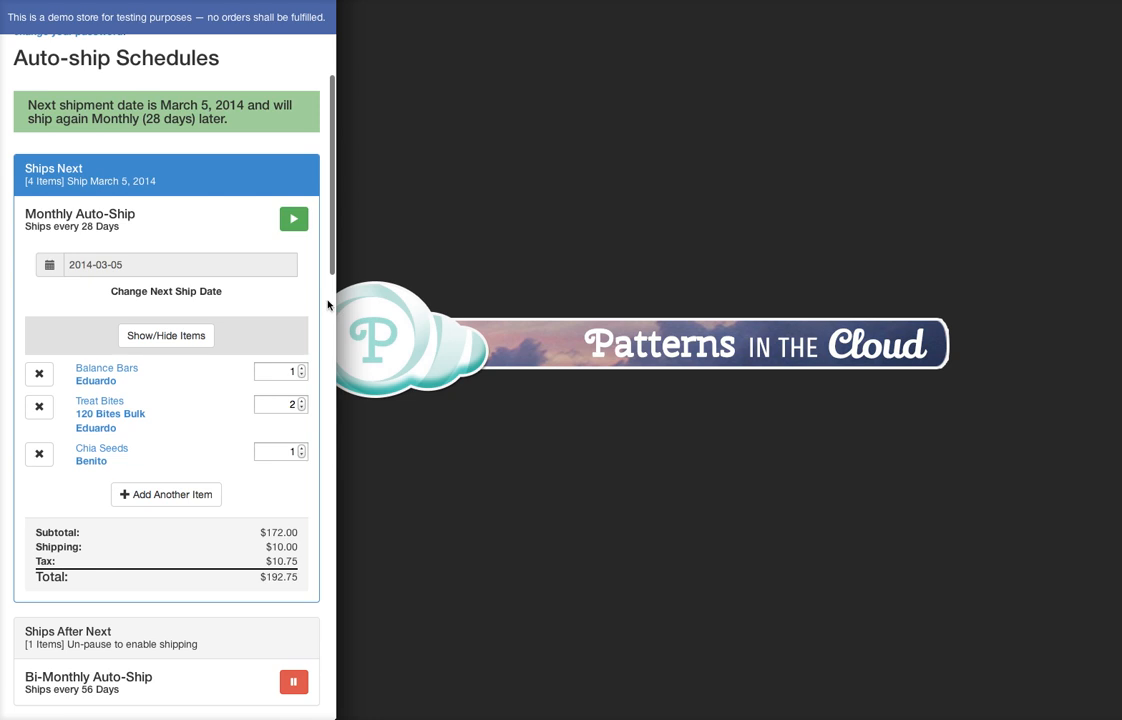
- Collapse the Monthly Auto-Ship item list in mobile width and review the address, delivery and payment panels
scroll(down, 3)
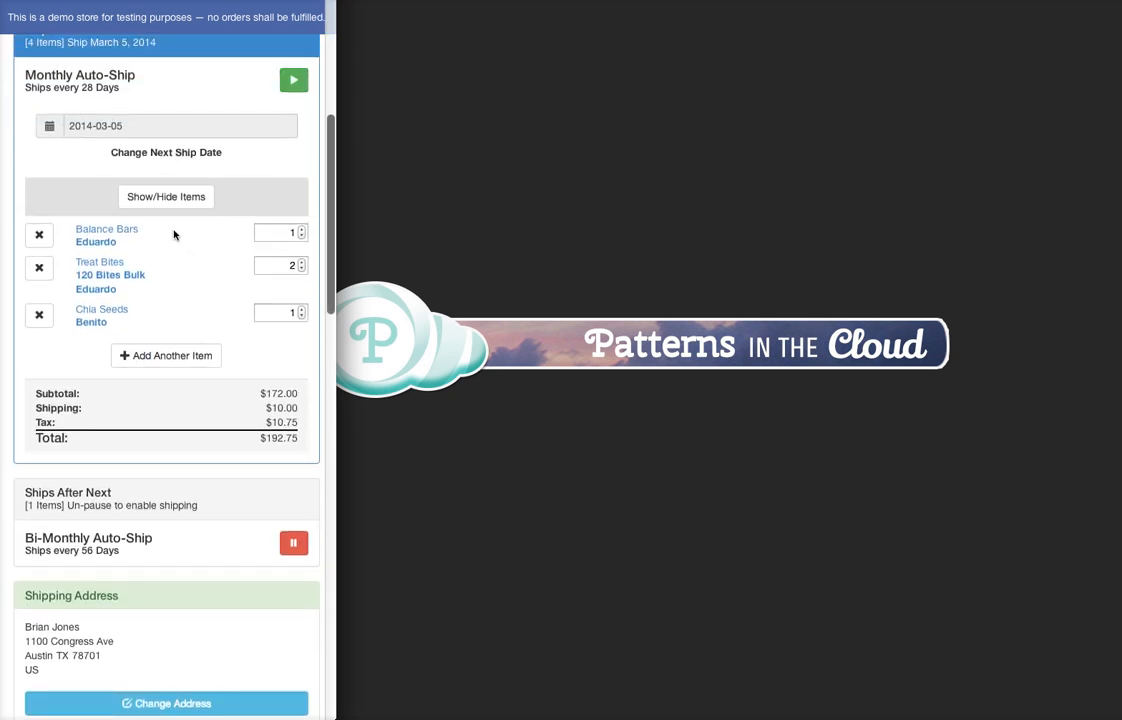
click(166, 196)
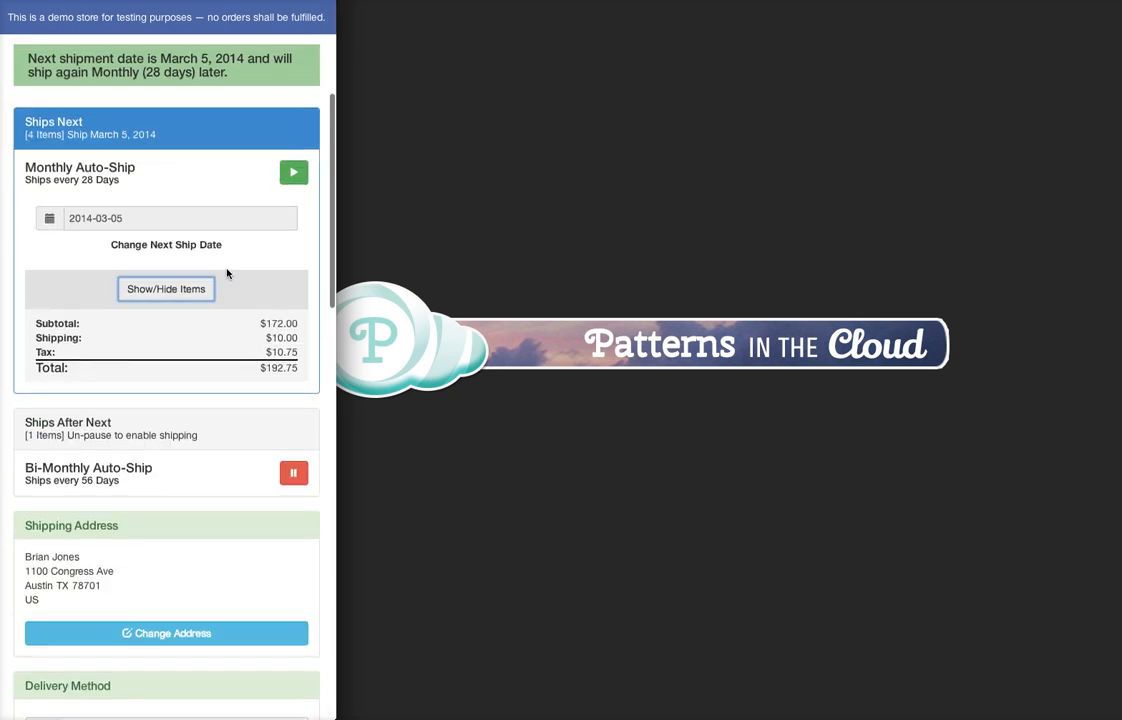
scroll(down, 3)
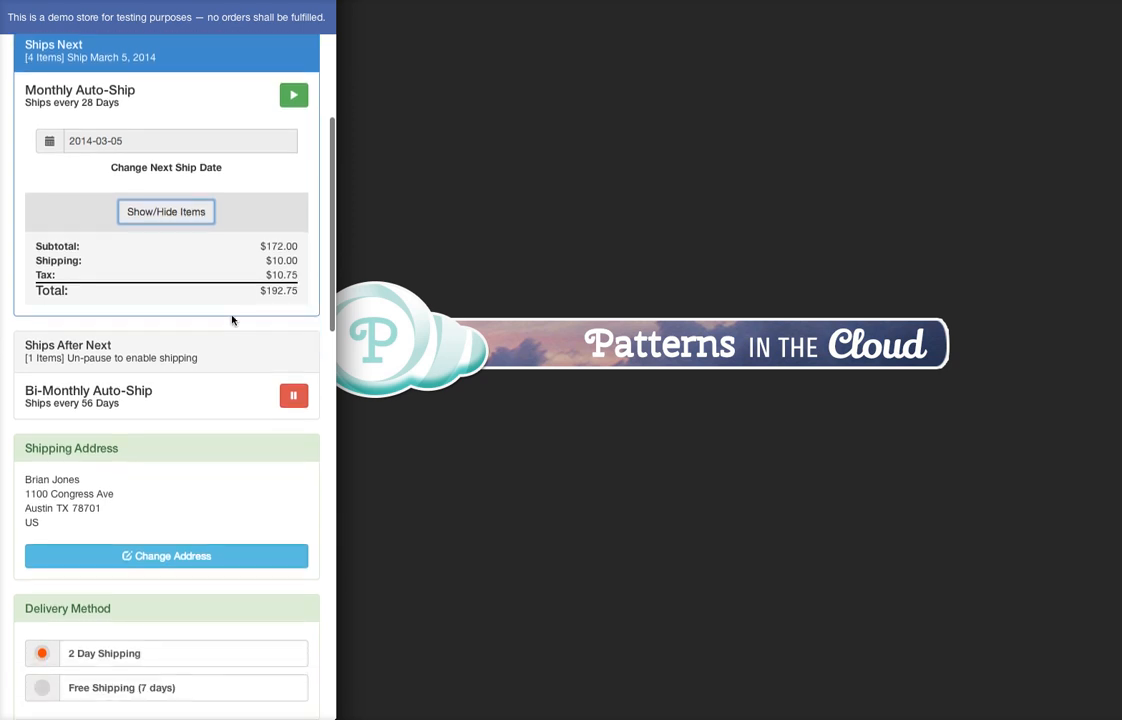
scroll(down, 3)
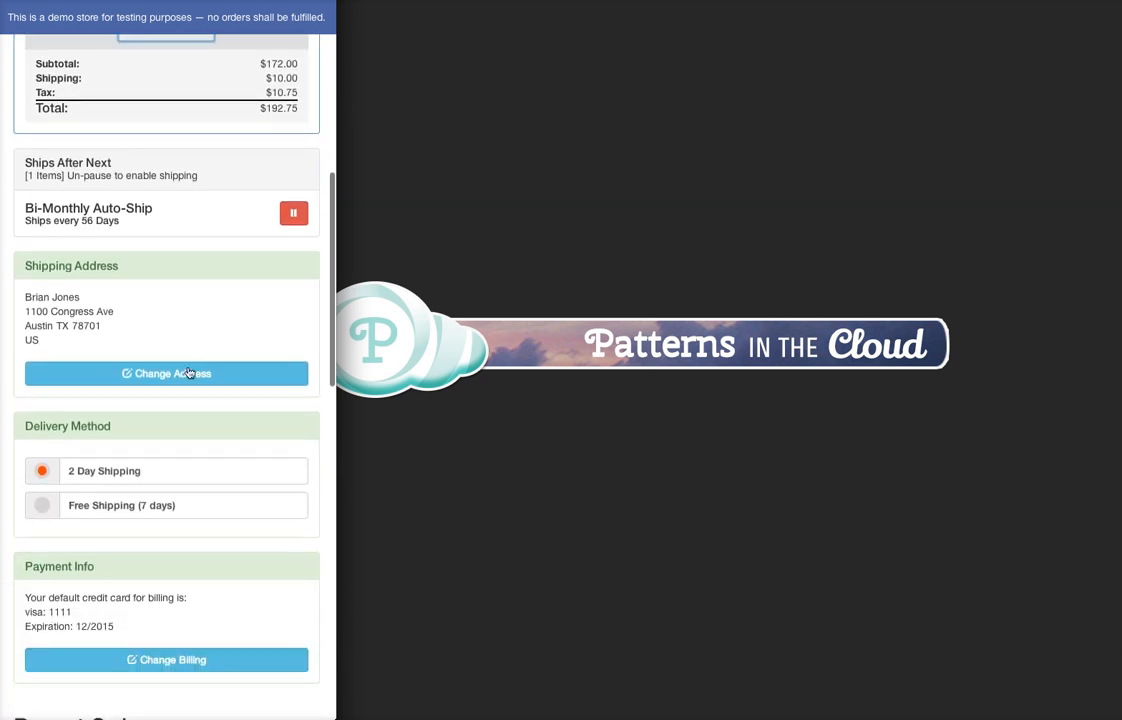
click(166, 374)
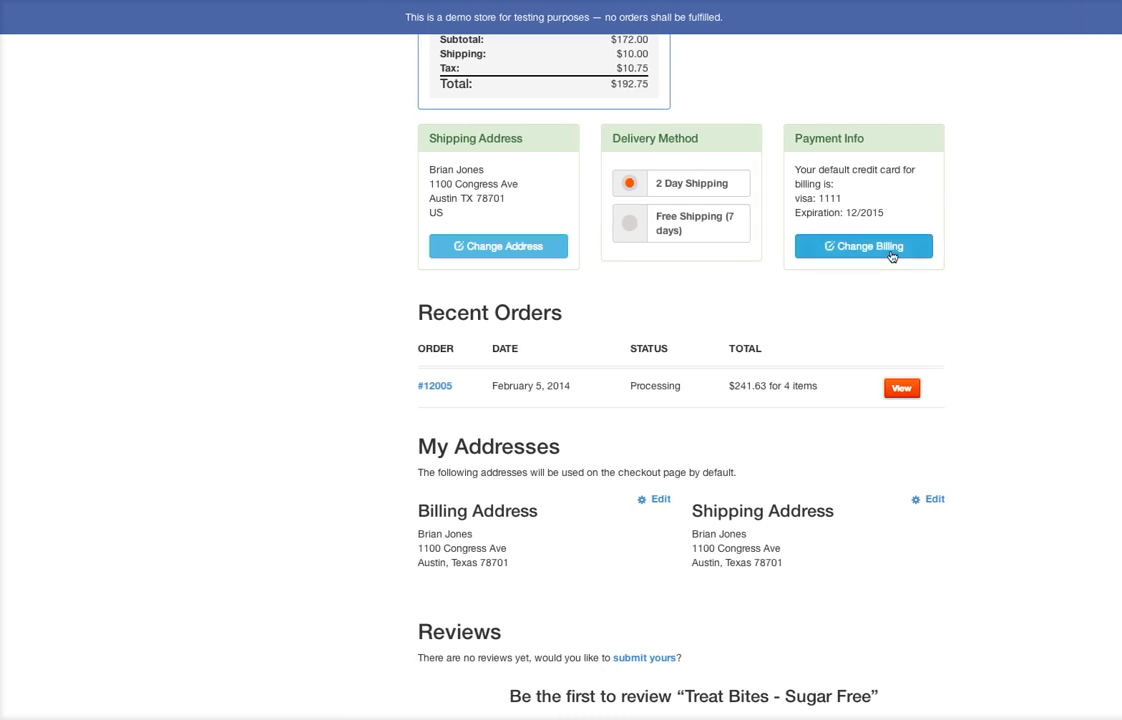
click(862, 246)
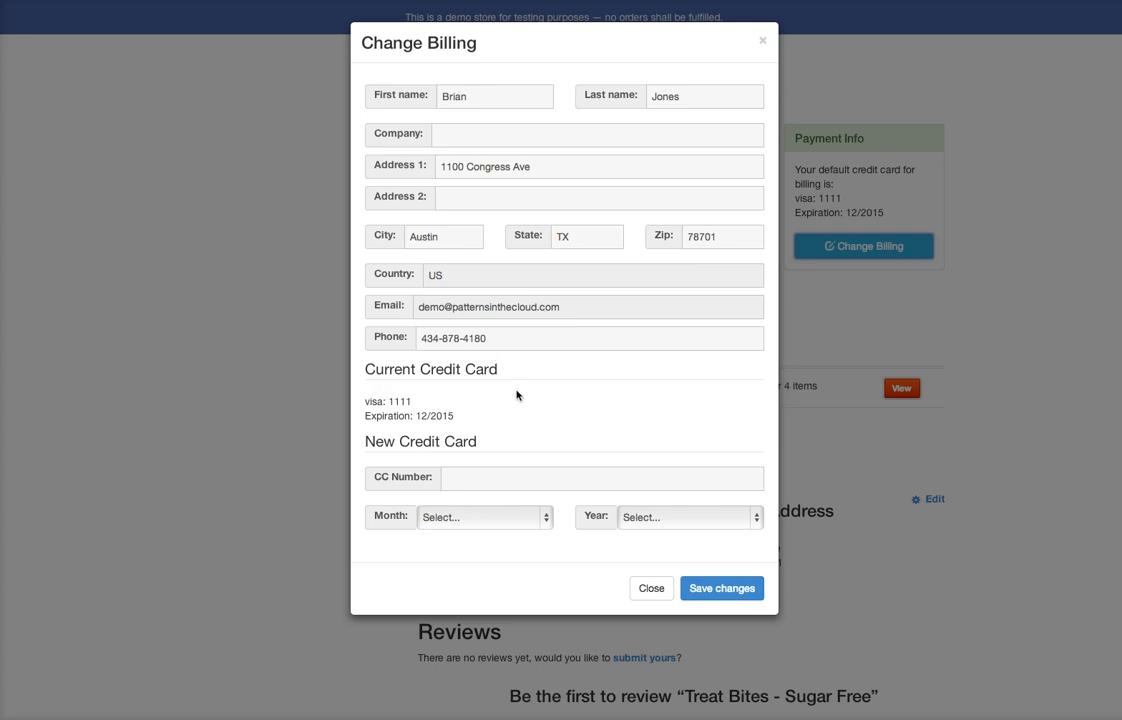
mouse_move(640, 588)
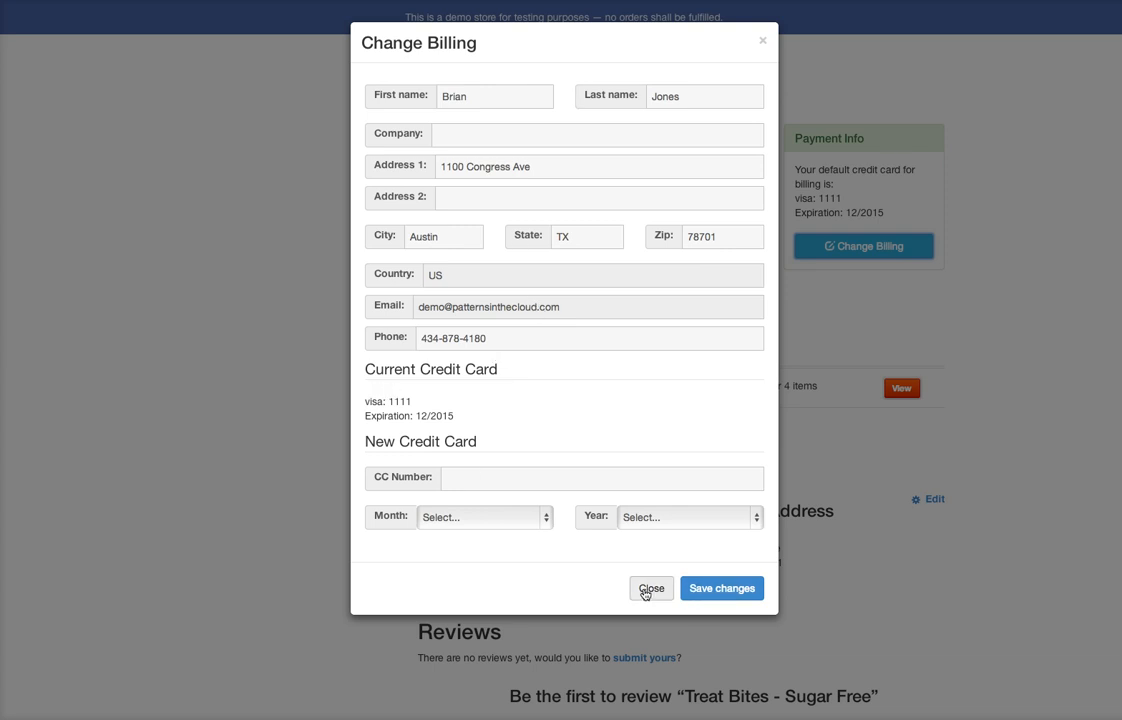
click(640, 588)
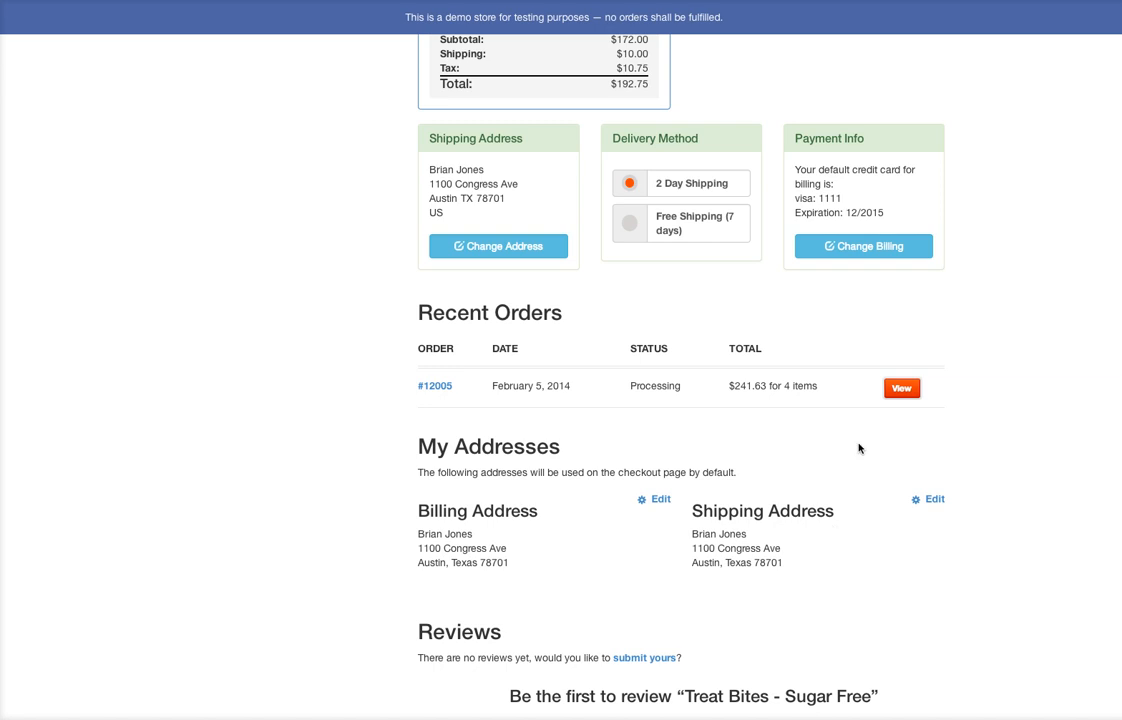
scroll(up, 3)
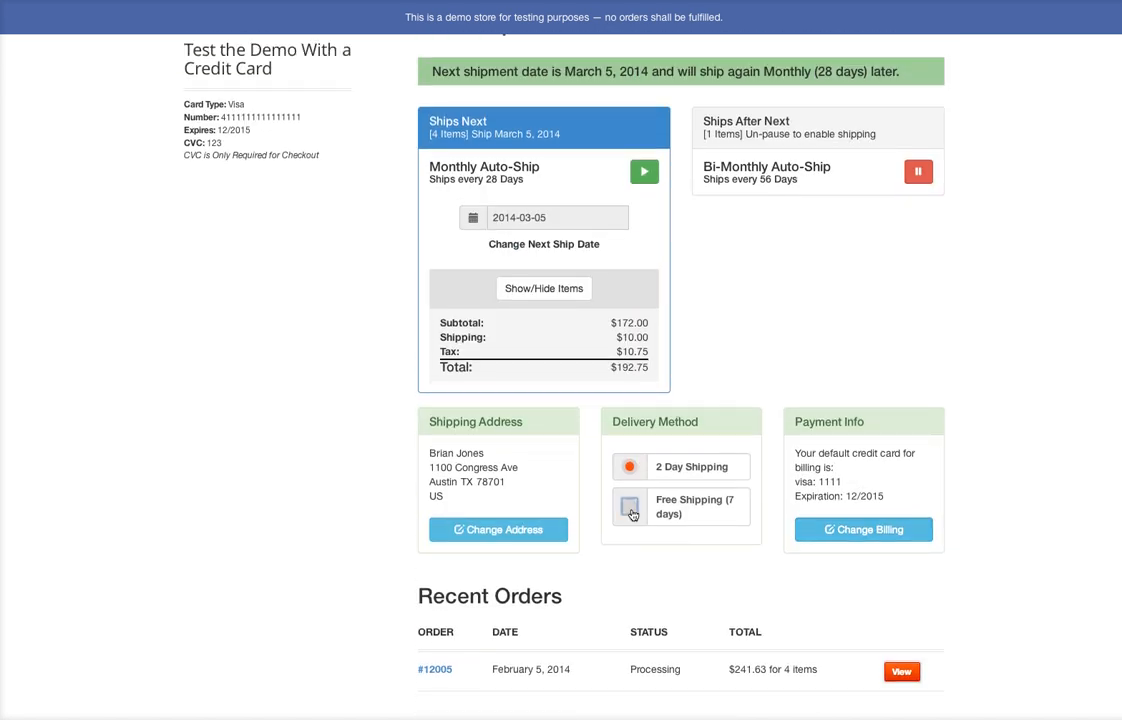
- Choose Free Shipping and un-pause the Bi-Monthly Auto-Ship schedule so it ships April 2, 2014
click(630, 508)
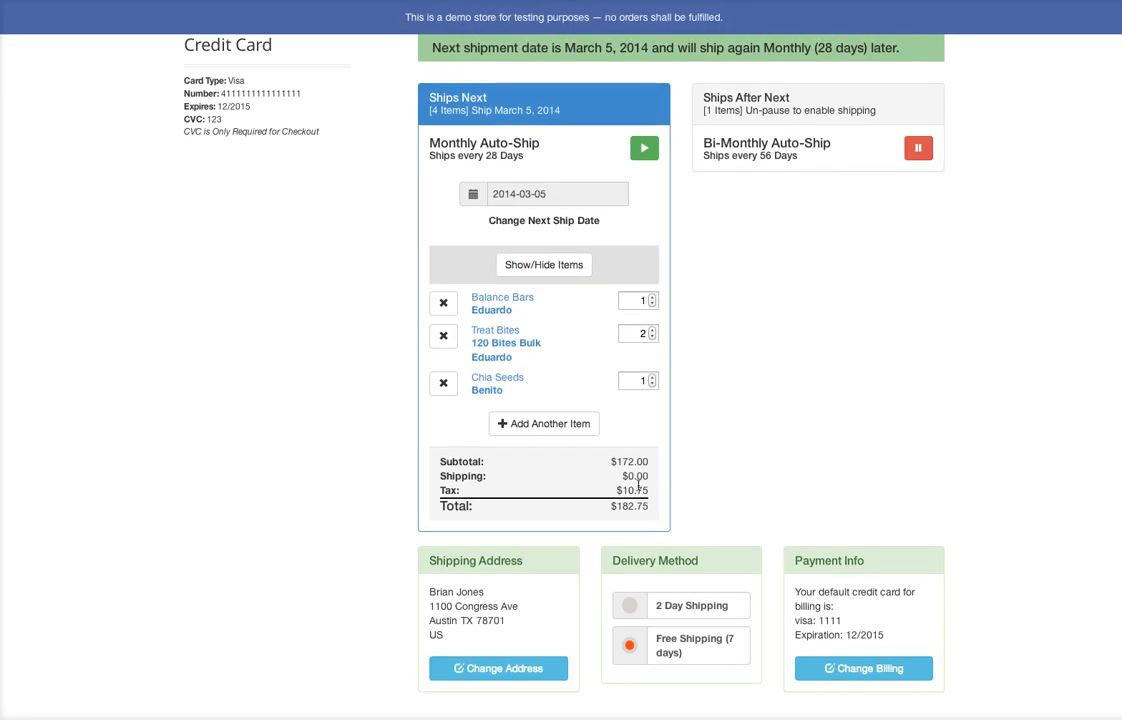
scroll(down, 3)
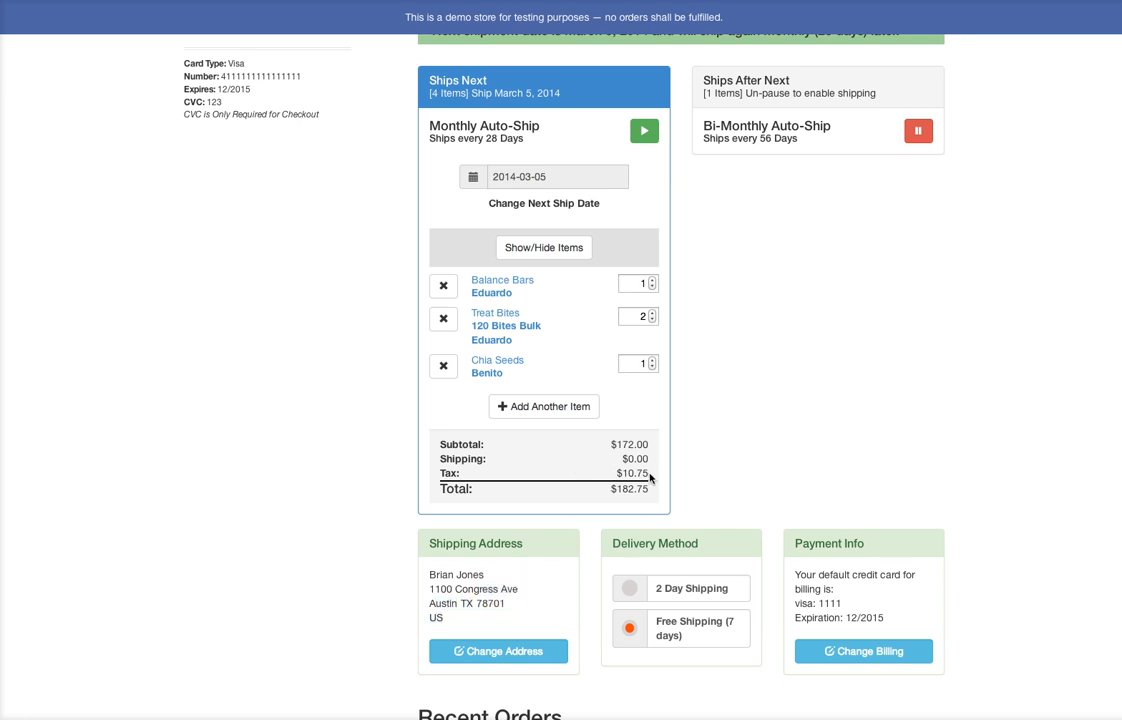
mouse_move(616, 466)
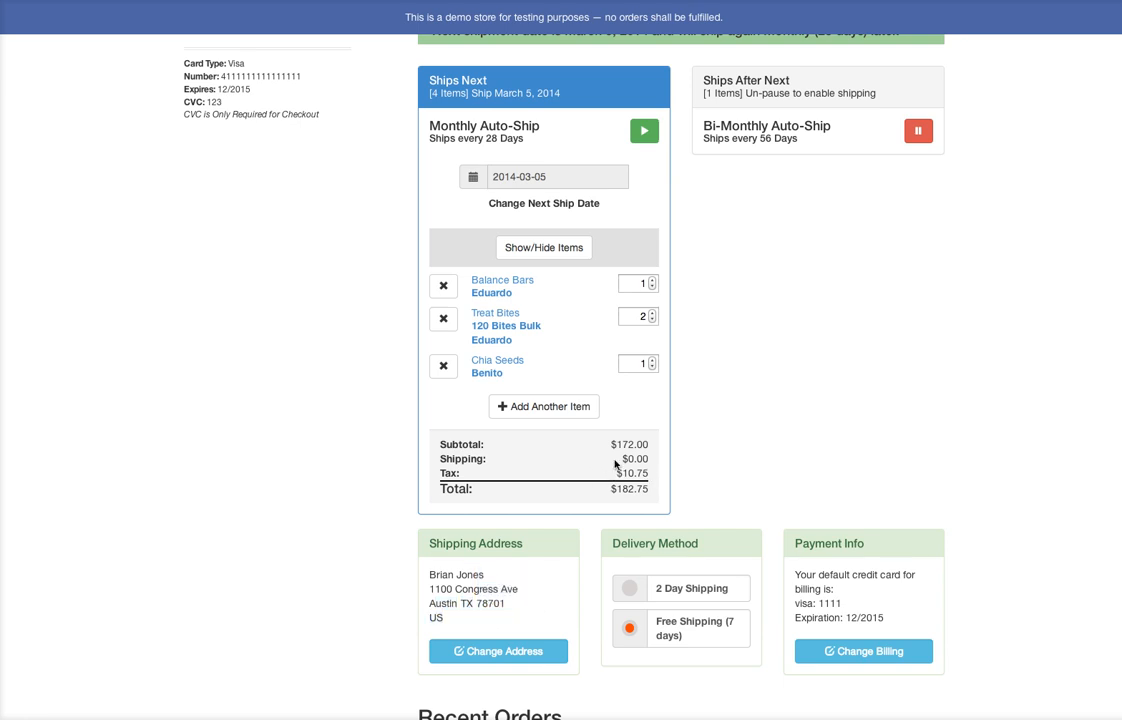
click(916, 130)
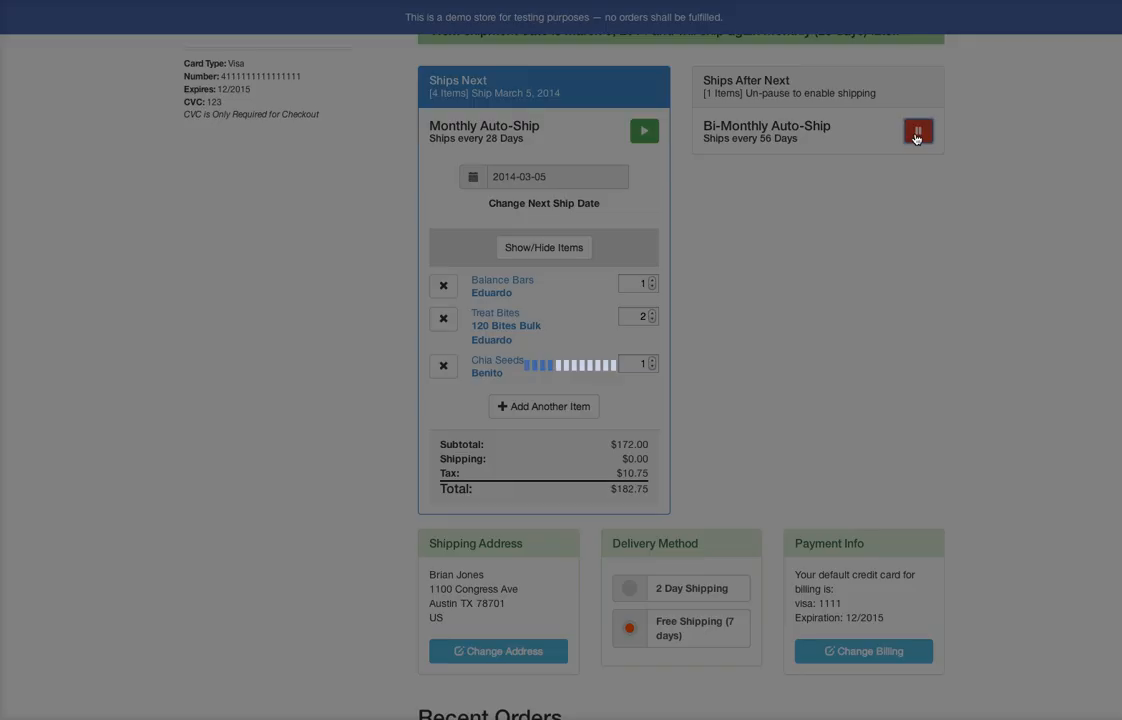
click(916, 130)
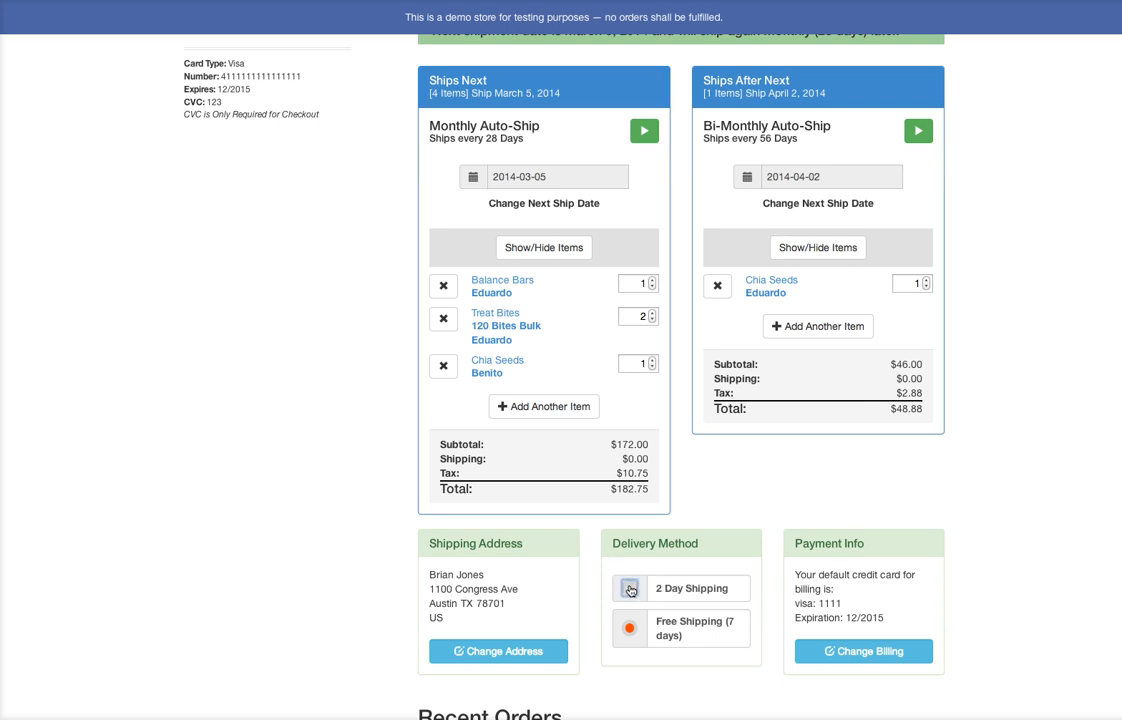
- Set delivery back to 2 Day Shipping, giving totals of $192.75 and $58.88
click(628, 588)
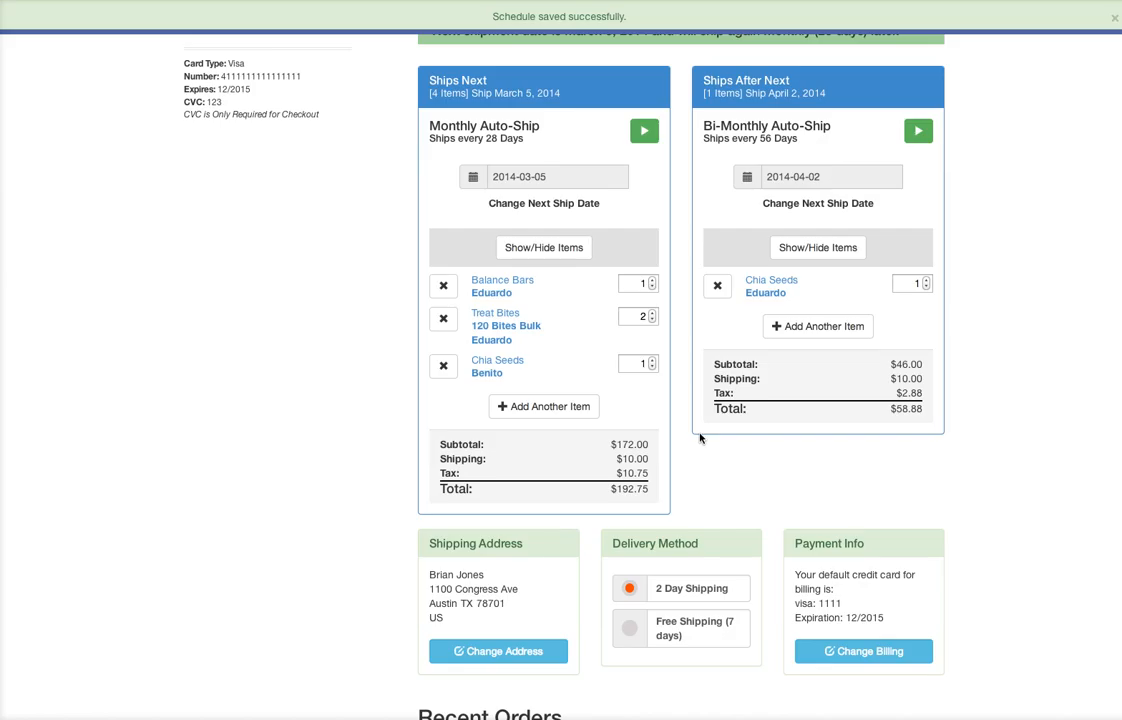
mouse_move(696, 420)
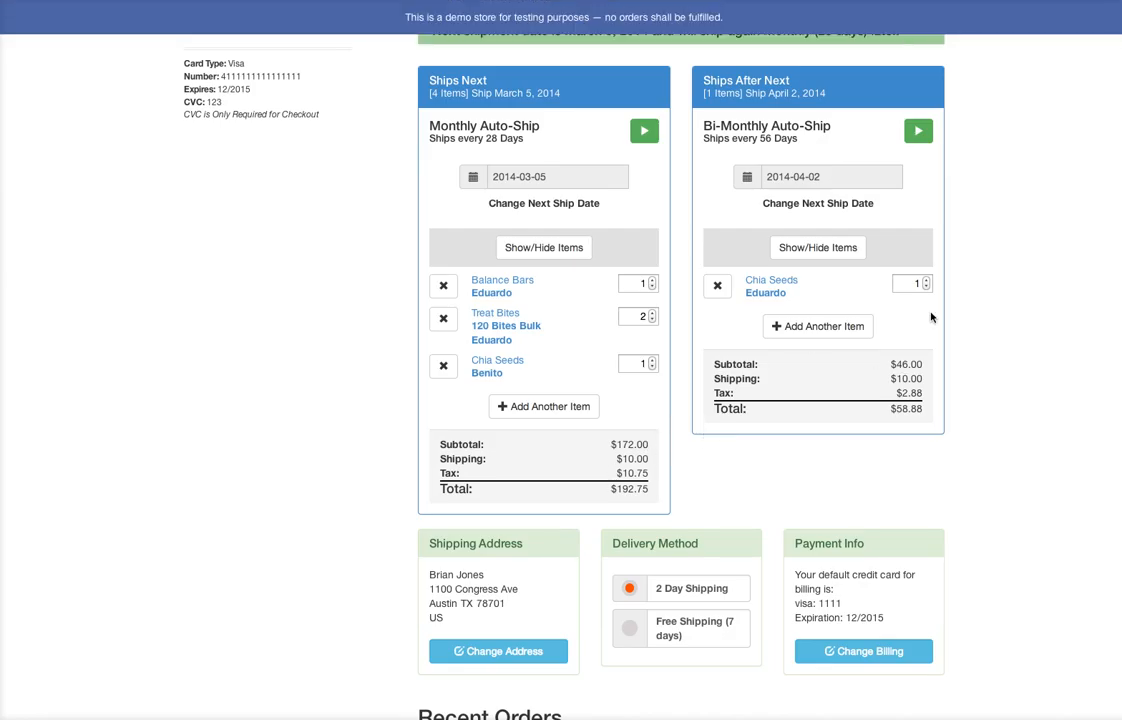
scroll(down, 3)
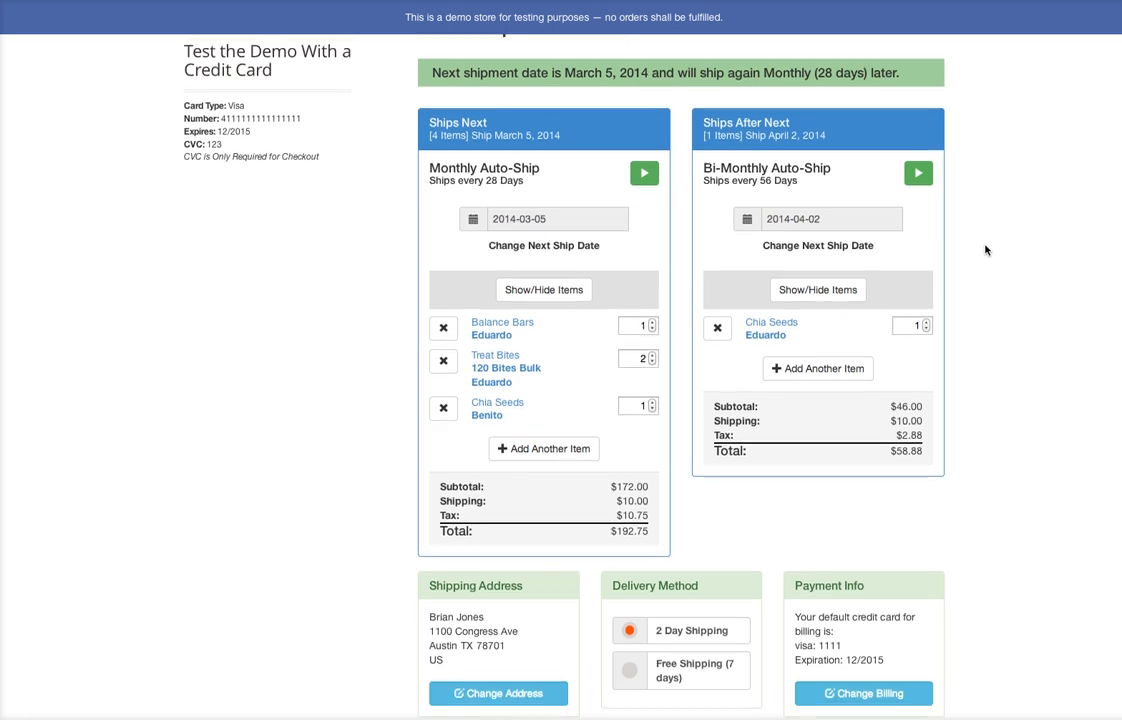
scroll(up, 3)
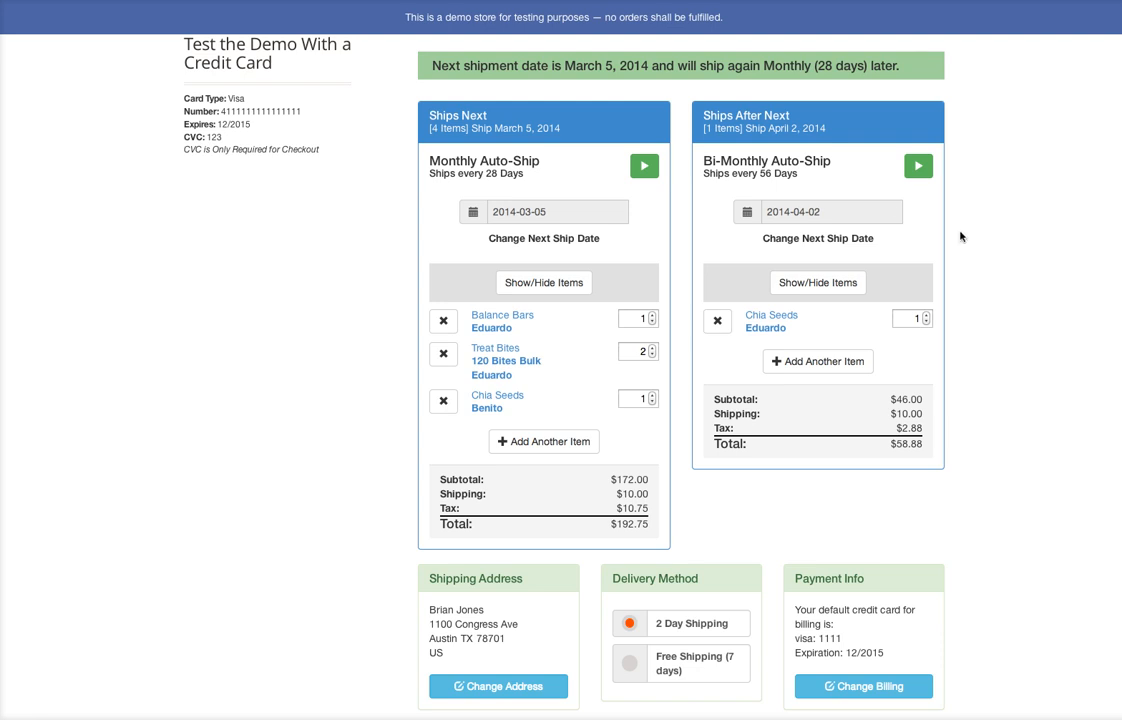
mouse_move(696, 172)
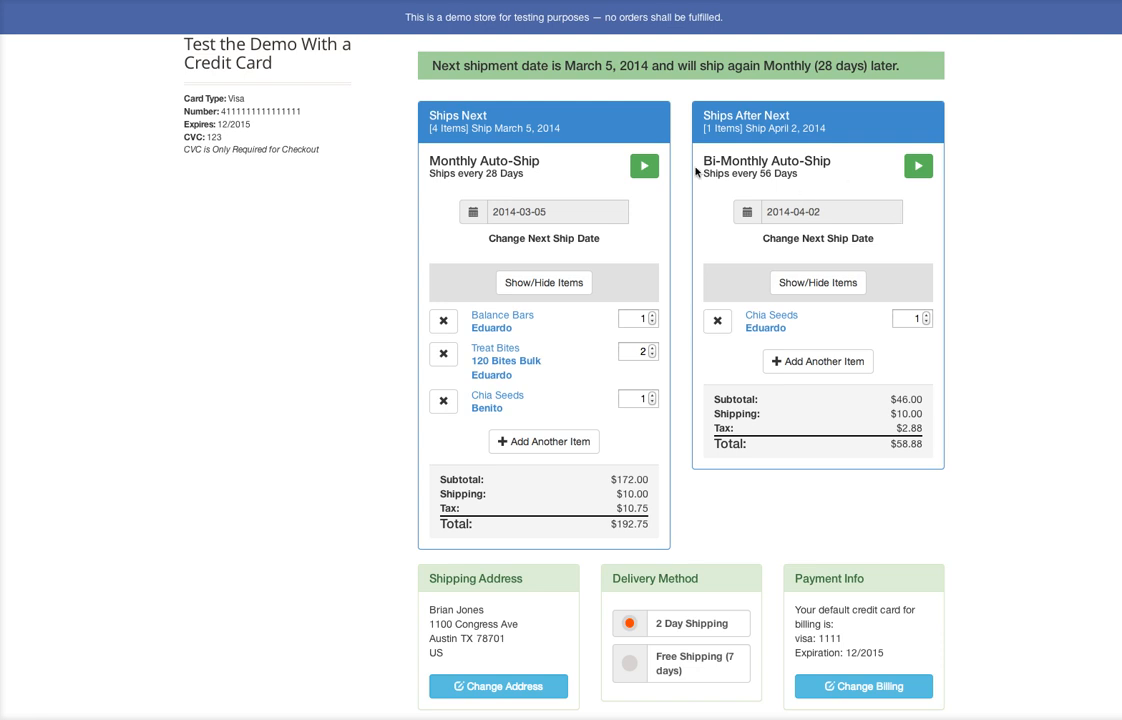
scroll(down, 3)
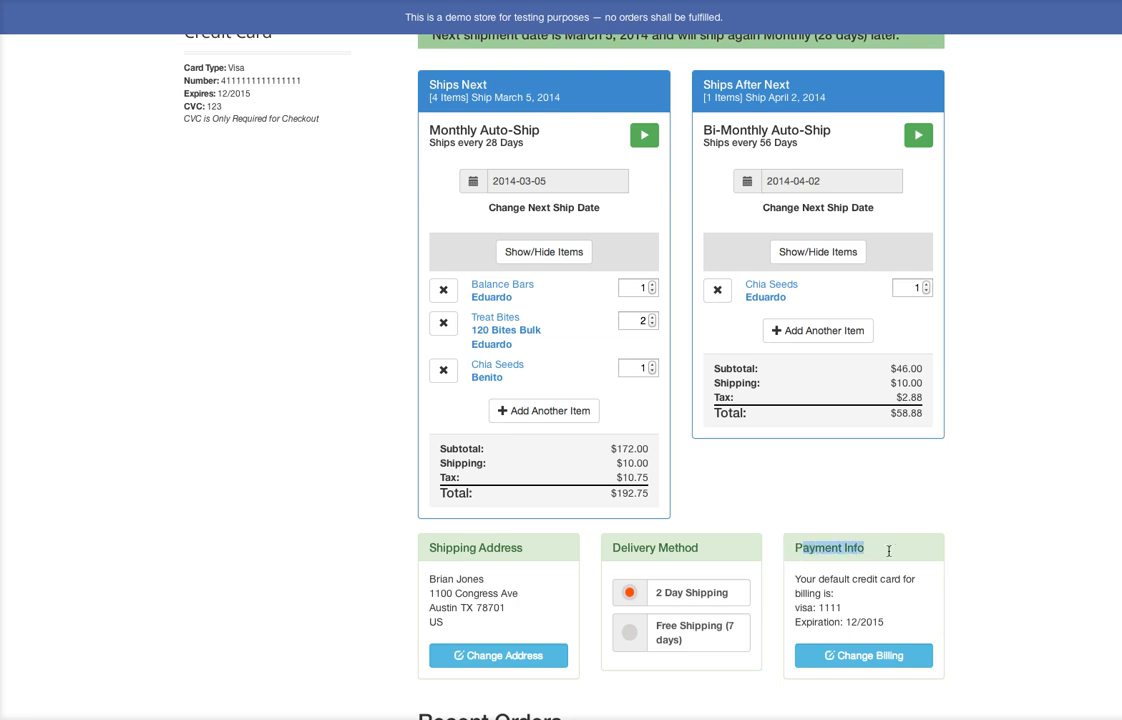
mouse_move(972, 546)
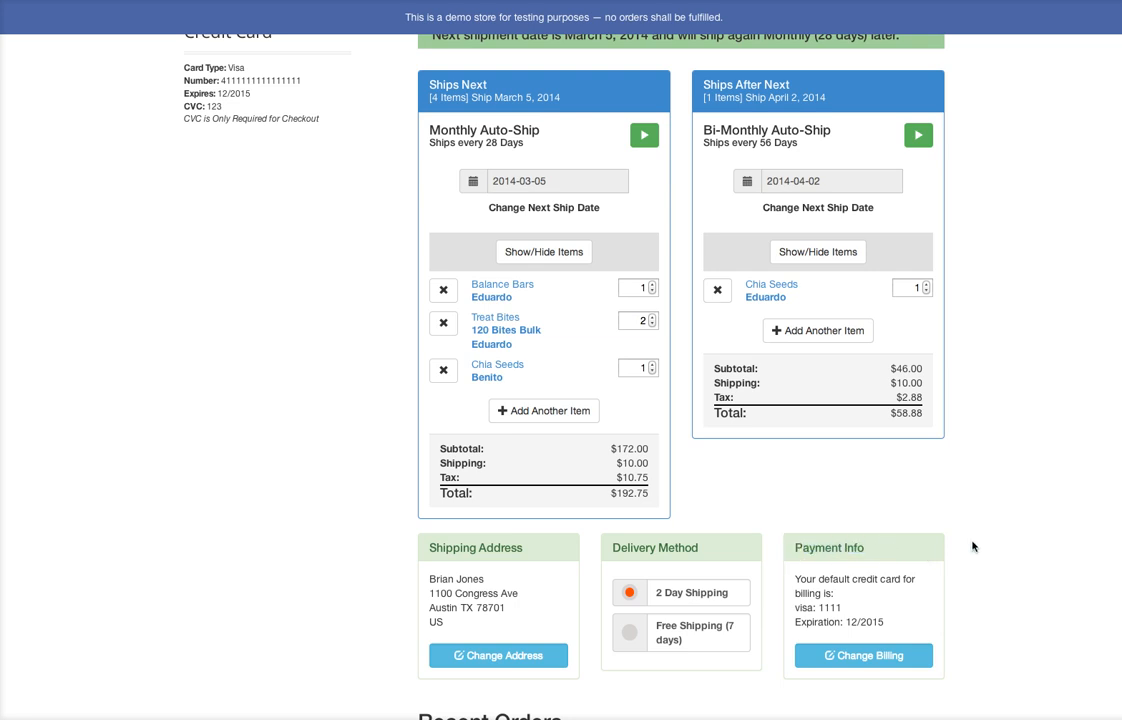
scroll(up, 3)
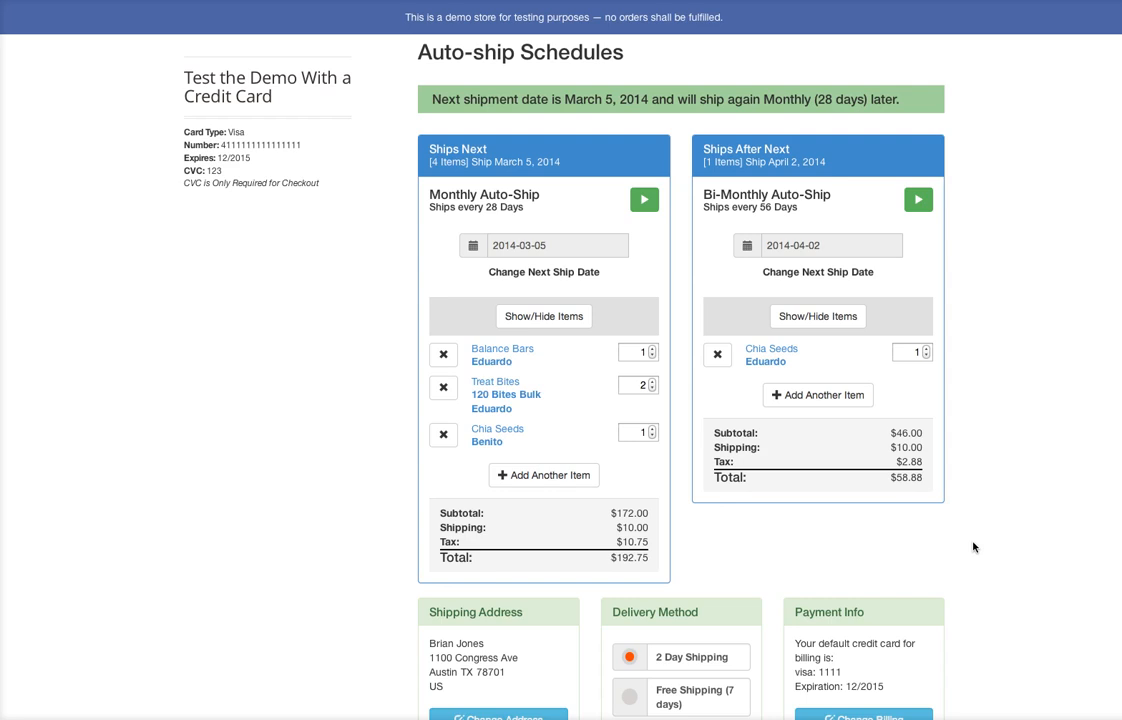
scroll(up, 3)
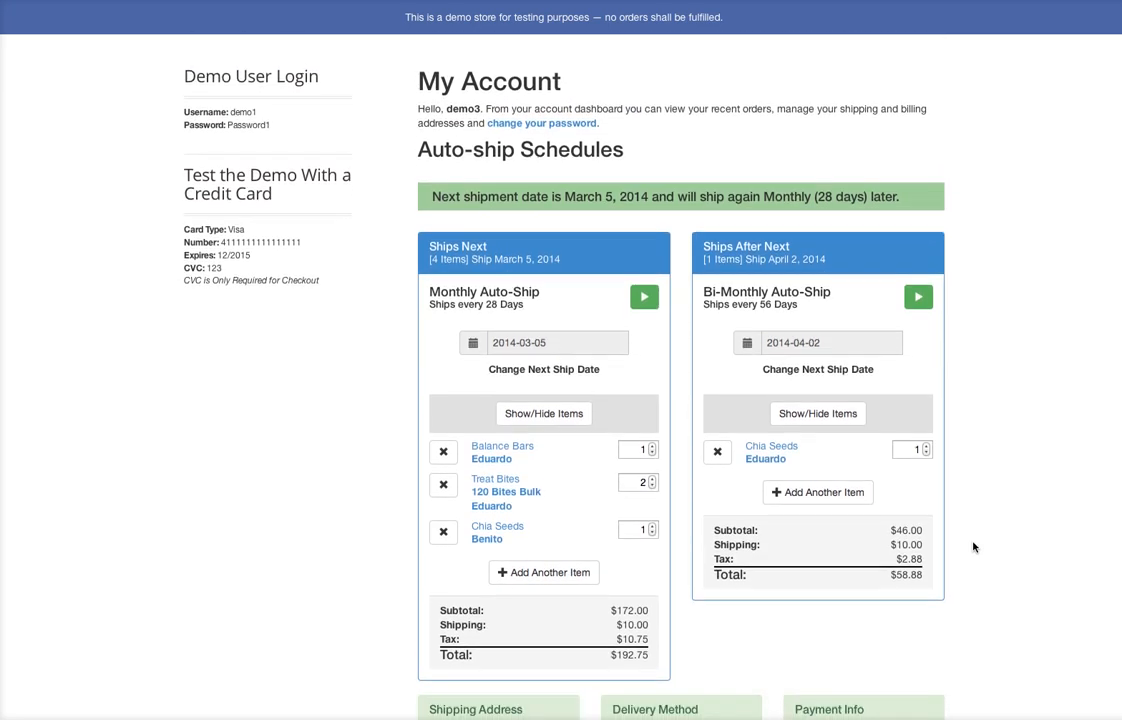
mouse_move(970, 512)
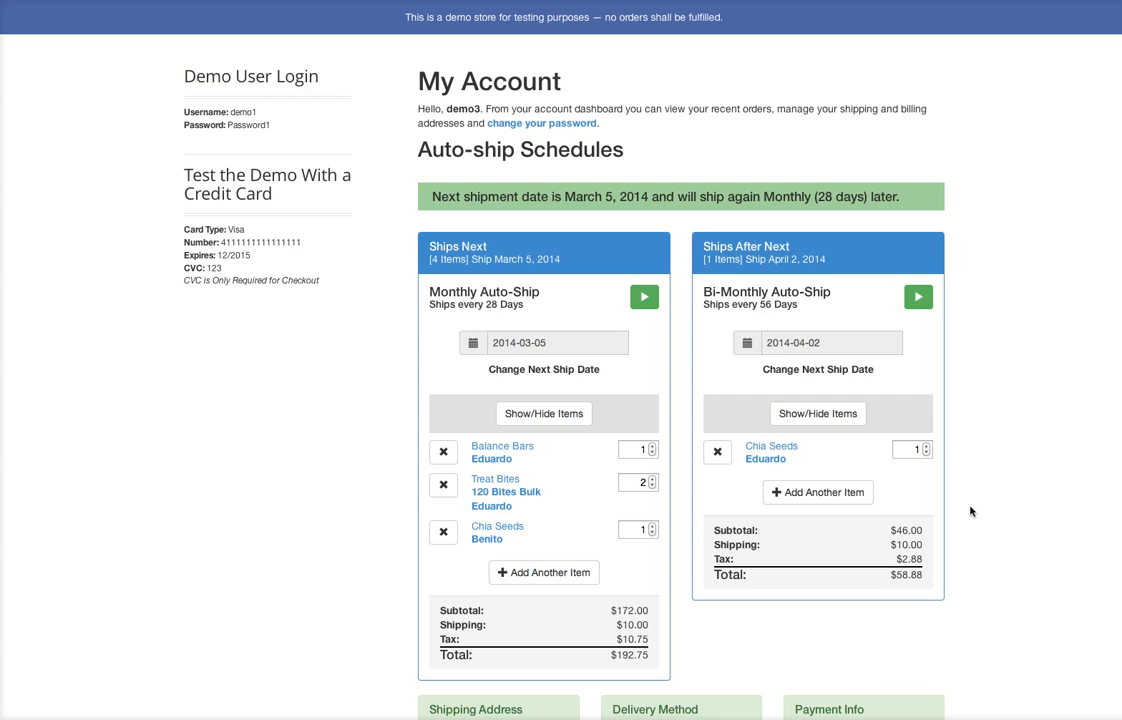